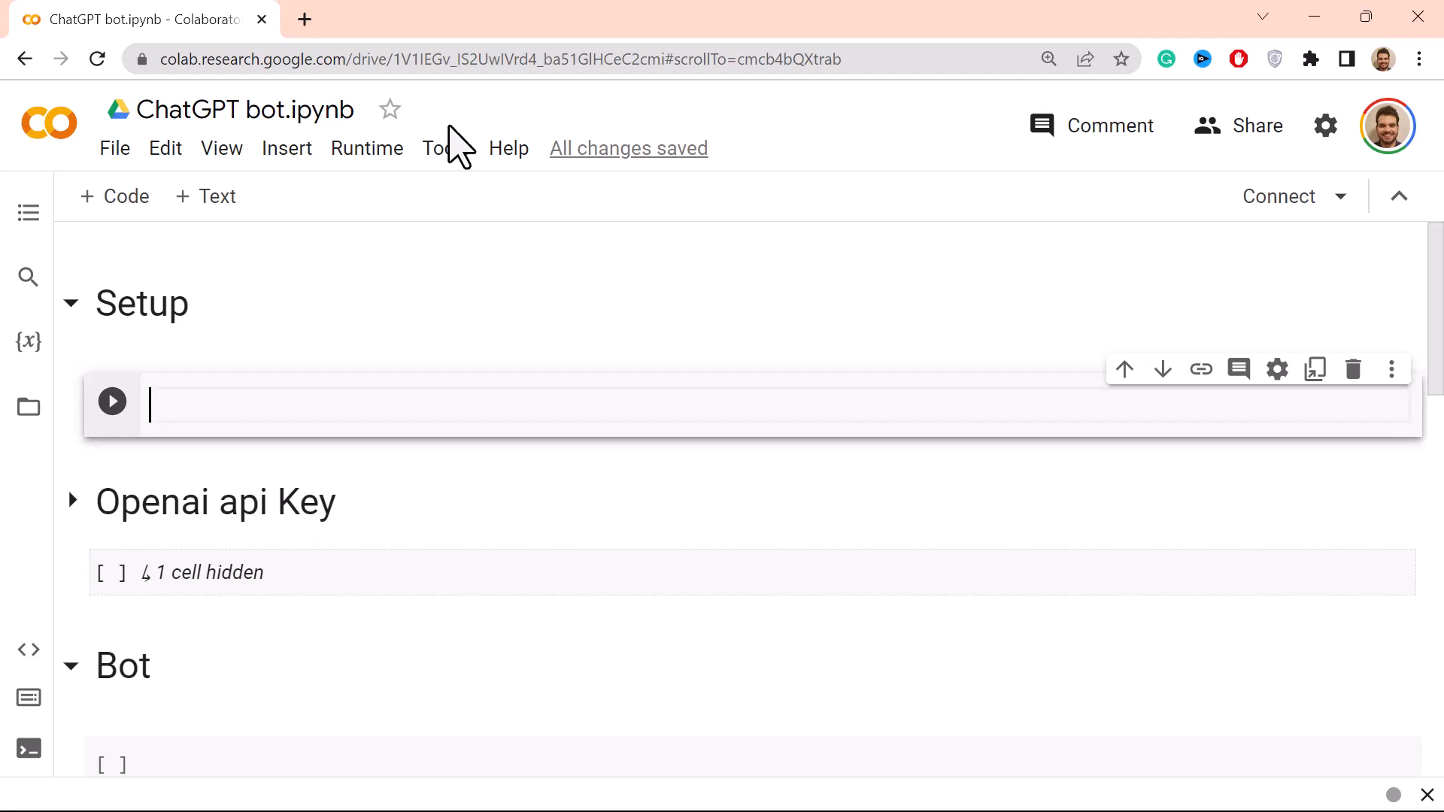
Step: Run '!pip install openai' in the Setup cell to install the openai package
{"action": "scroll", "scroll_direction": "up", "scroll_amount": 3}
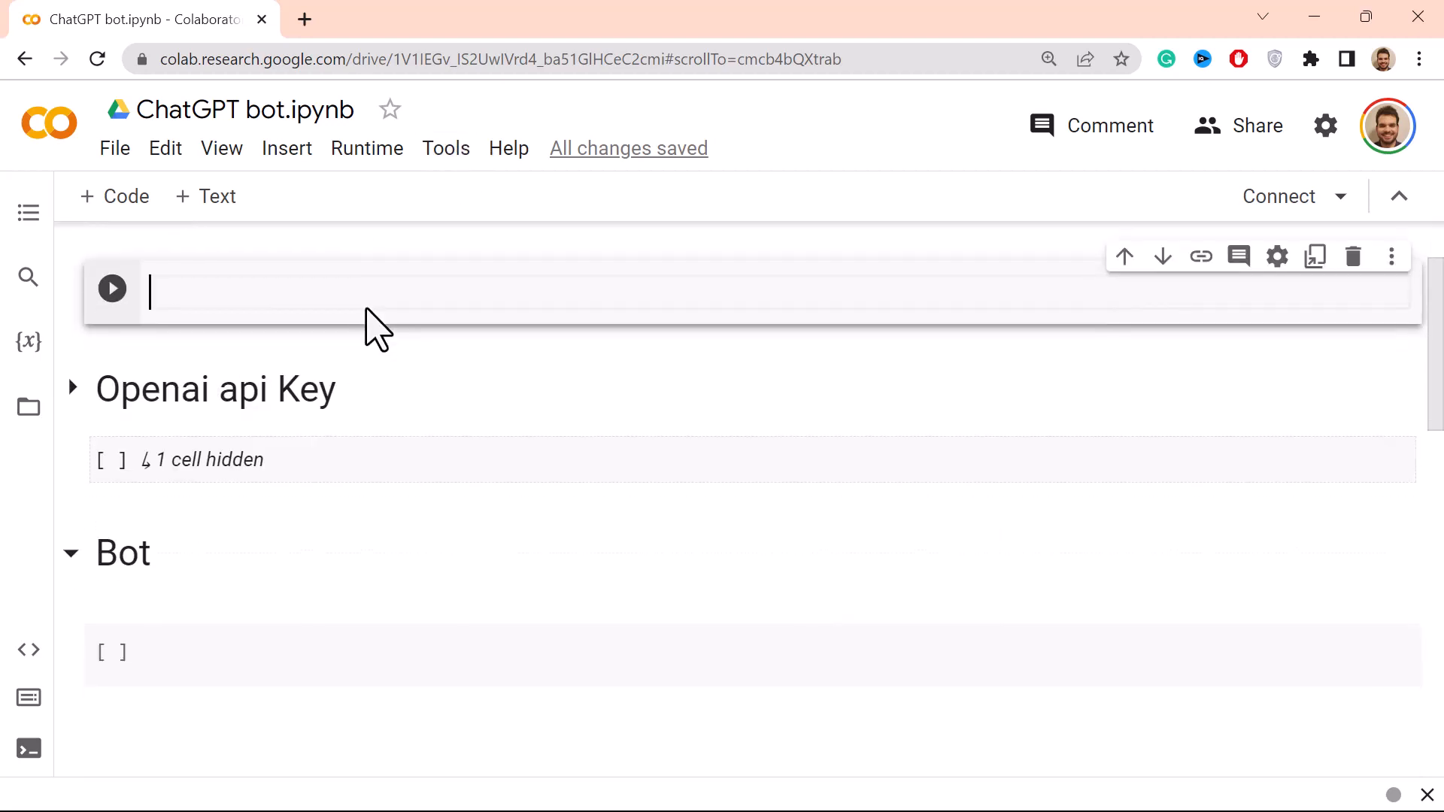
{"action": "scroll", "scroll_direction": "down", "scroll_amount": 3}
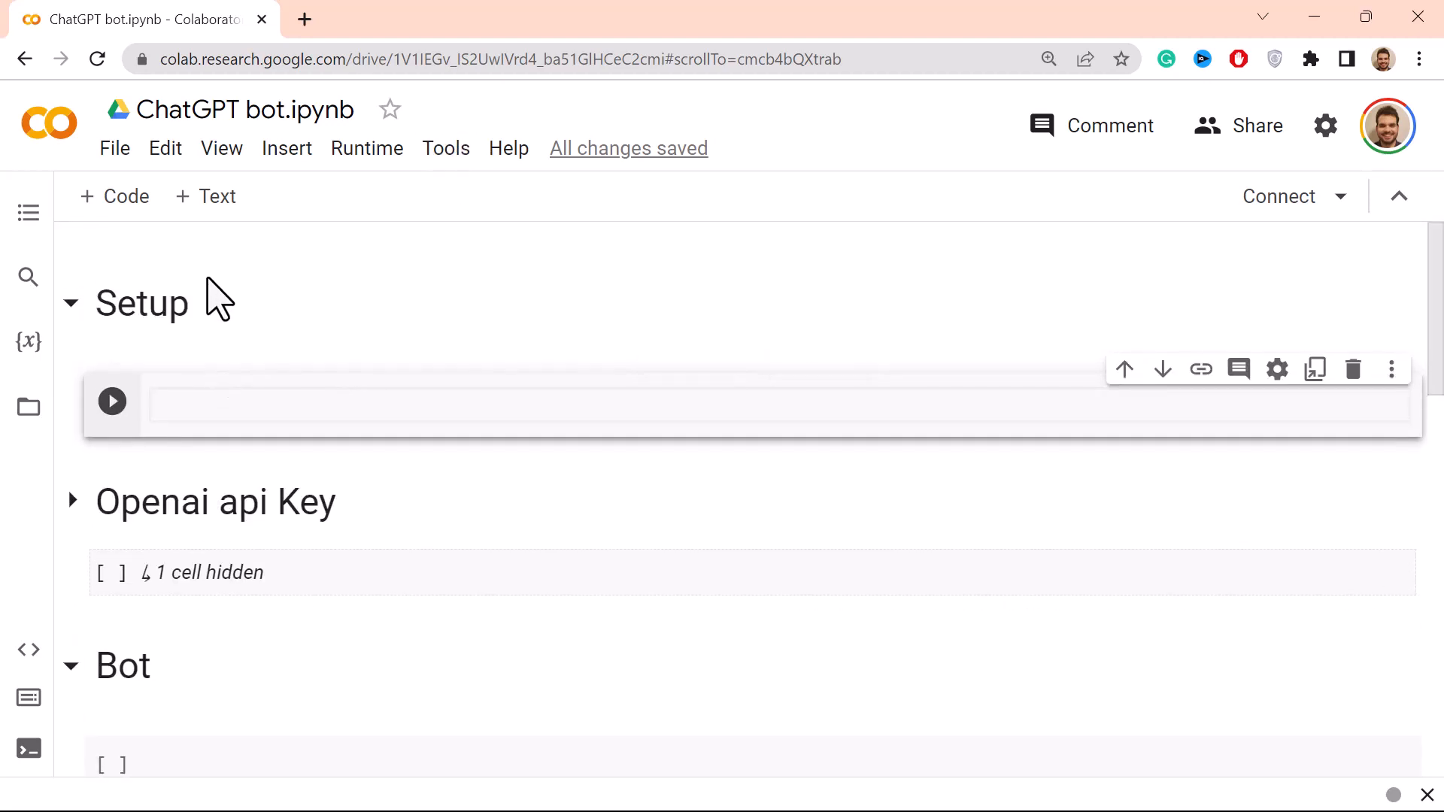
{"action": "scroll", "scroll_direction": "down", "scroll_amount": 3}
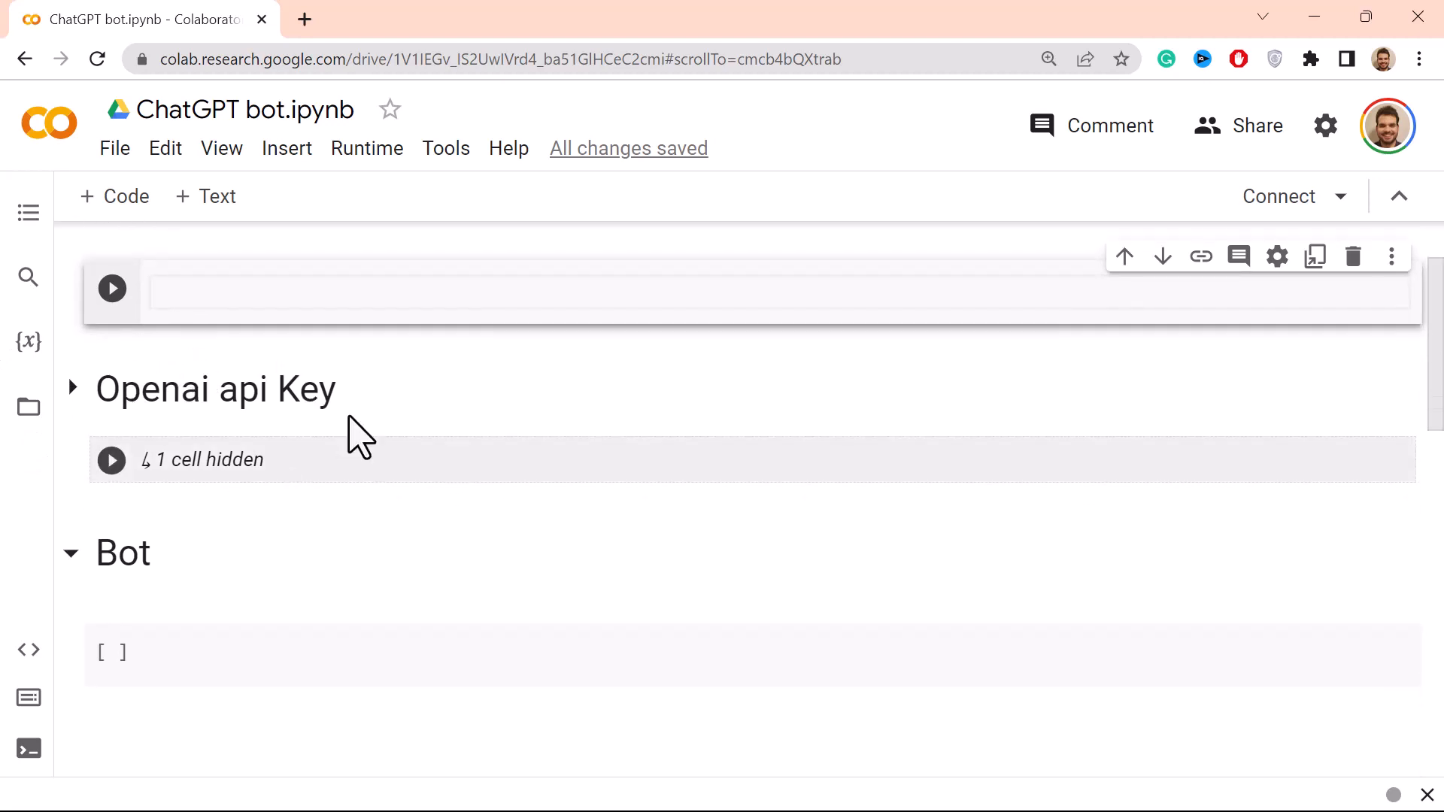
{"action": "scroll", "scroll_direction": "down", "scroll_amount": 3}
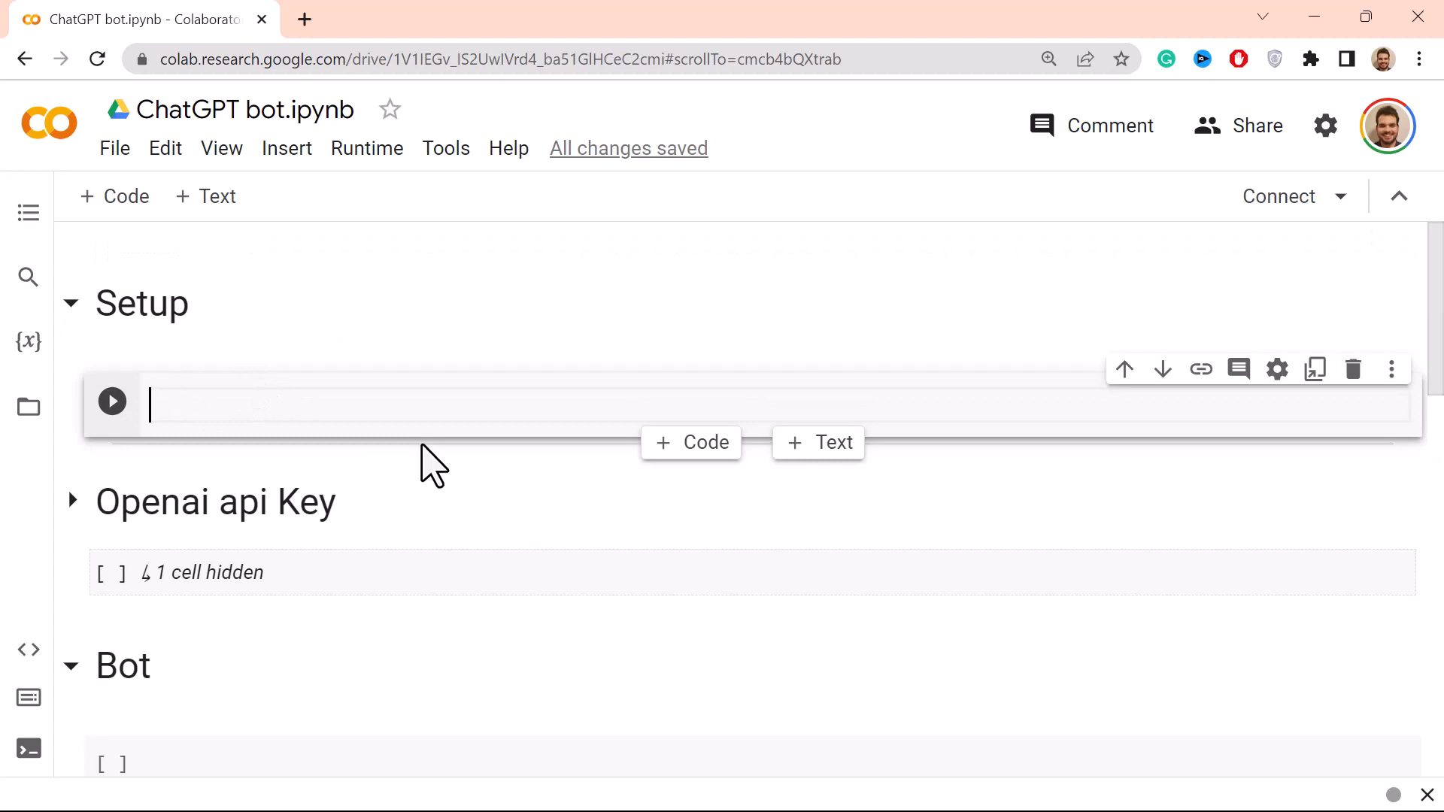
{"action": "type", "text": "!i"}
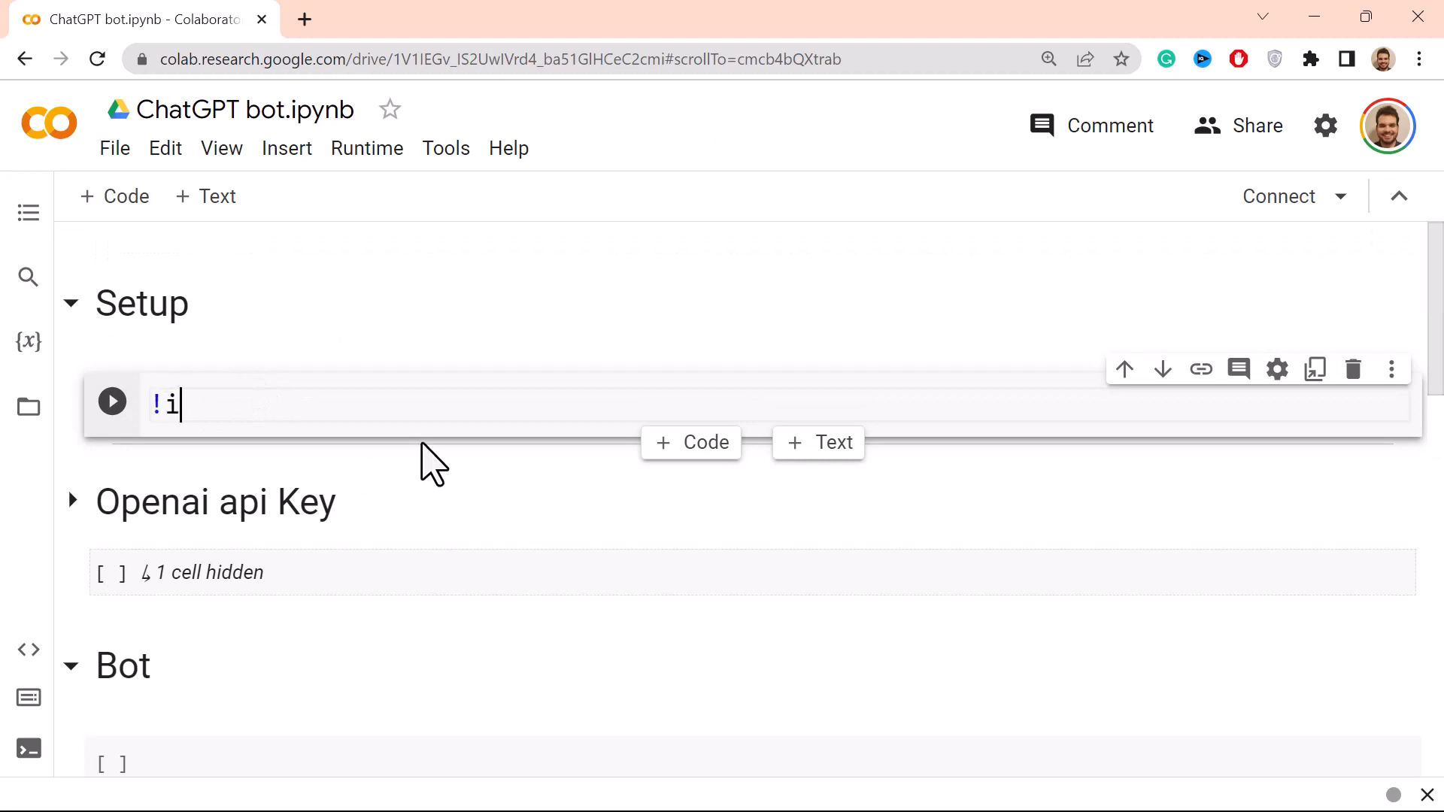
{"action": "type", "text": "pip"}
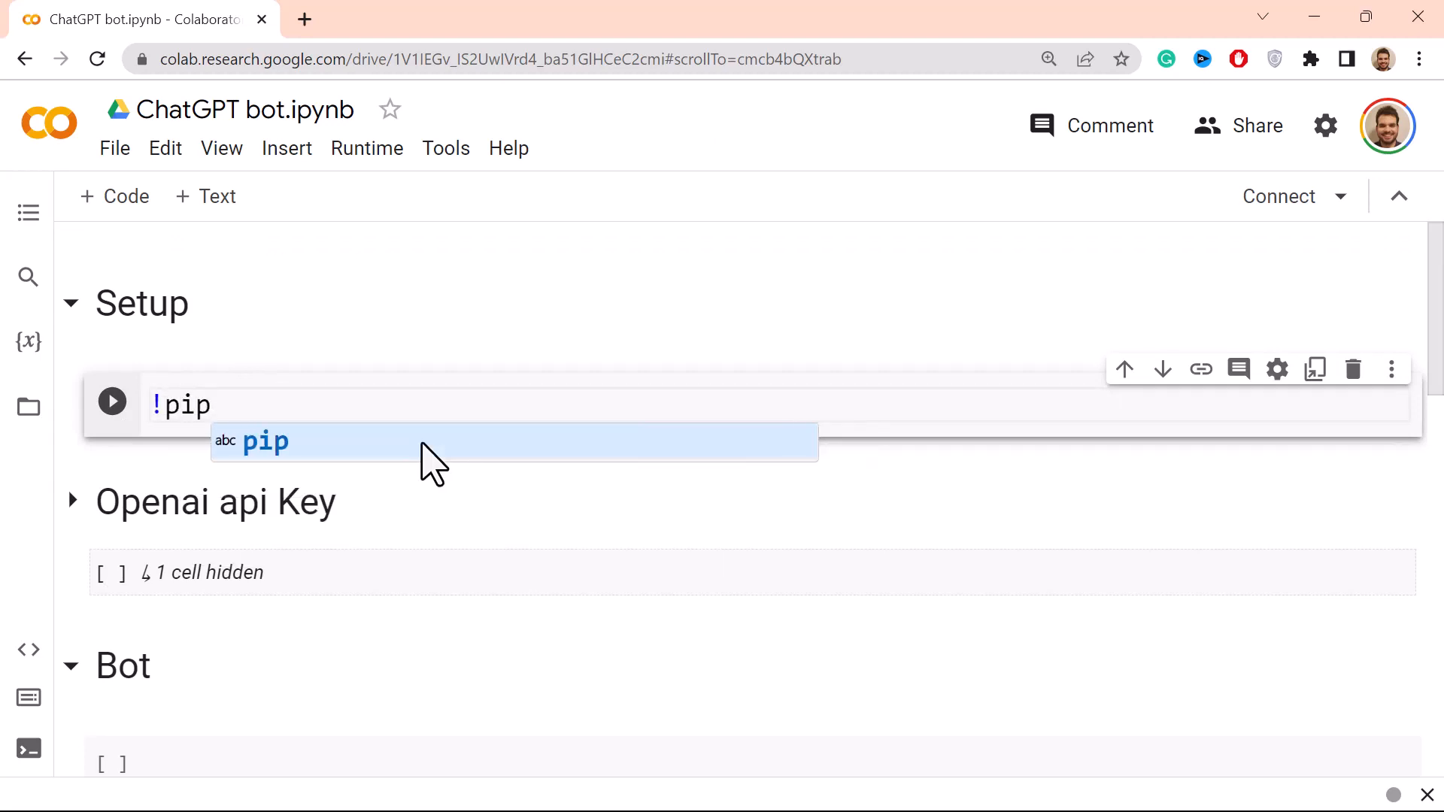
{"action": "type", "text": "insa"}
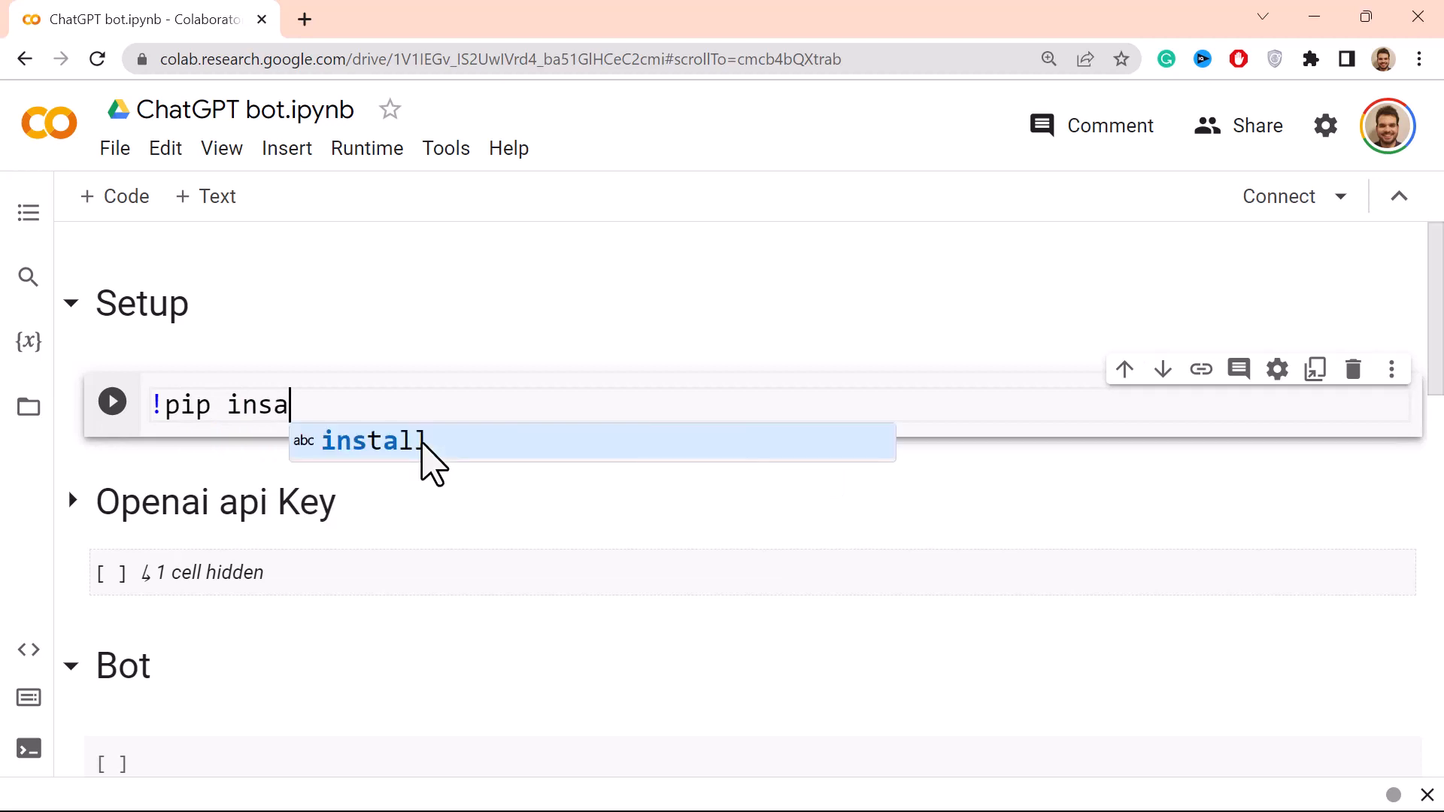
{"action": "type", "text": "ll openai"}
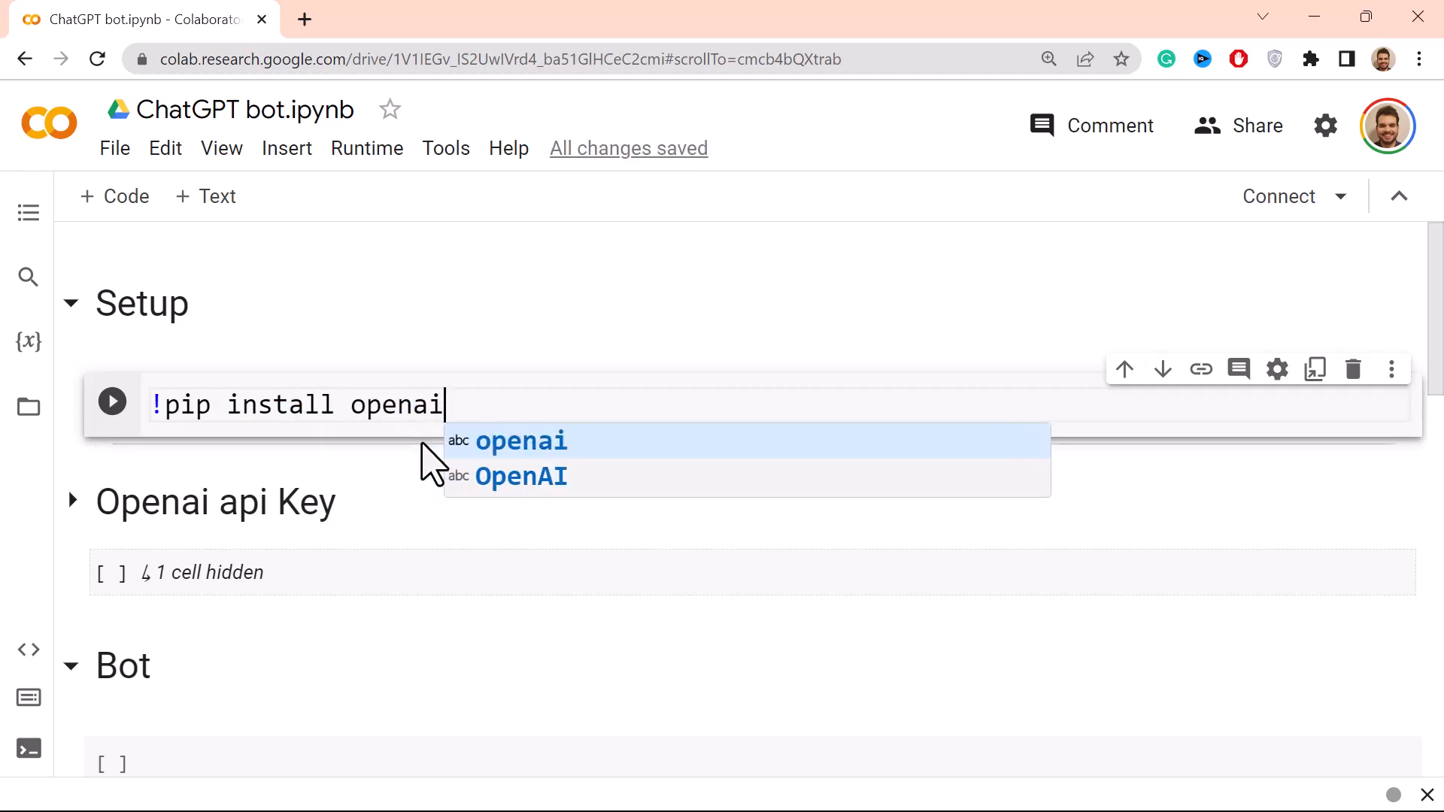
{"action": "left_click", "coordinate": [111, 401]}
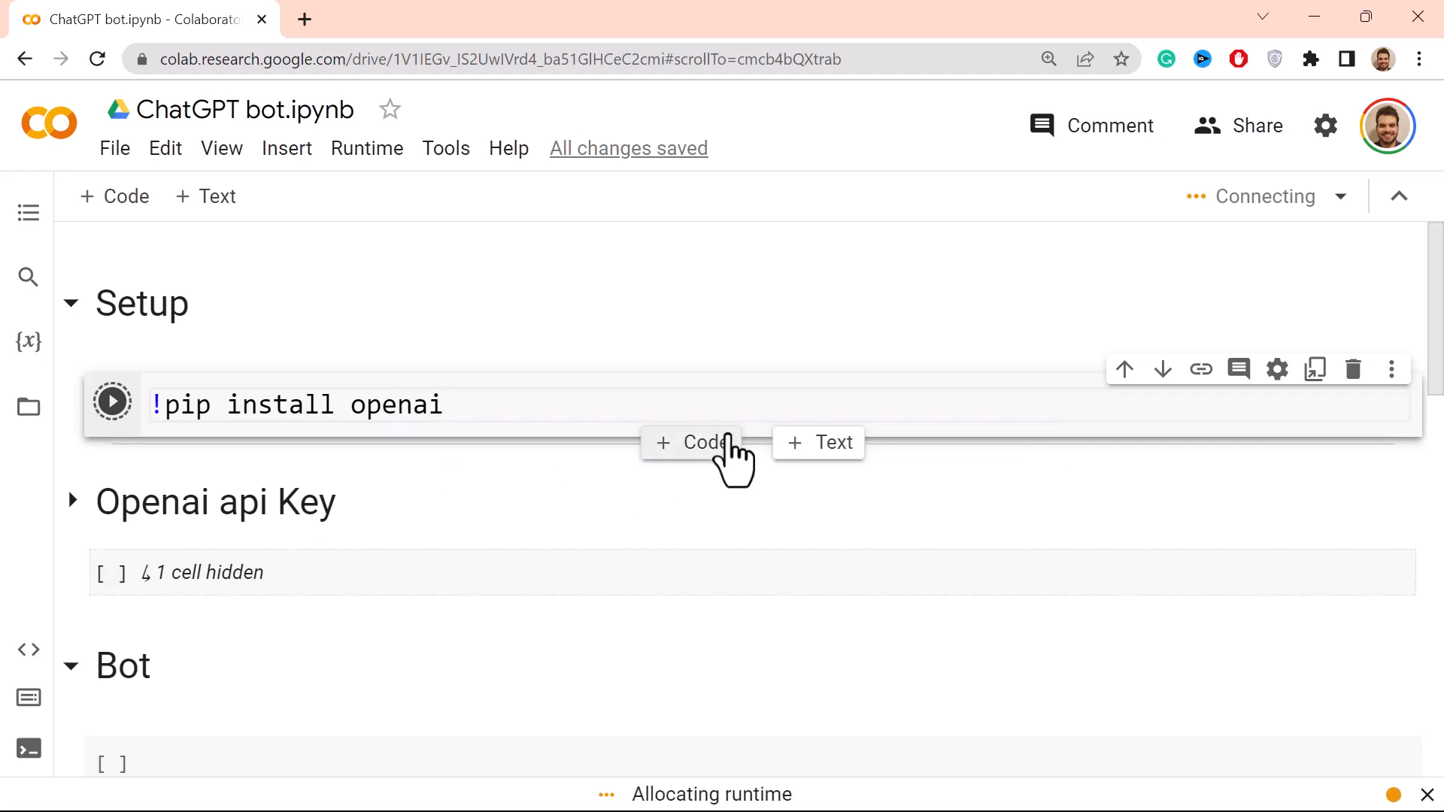
Step: Add a new empty code cell below the install cell
{"action": "left_click", "coordinate": [691, 442]}
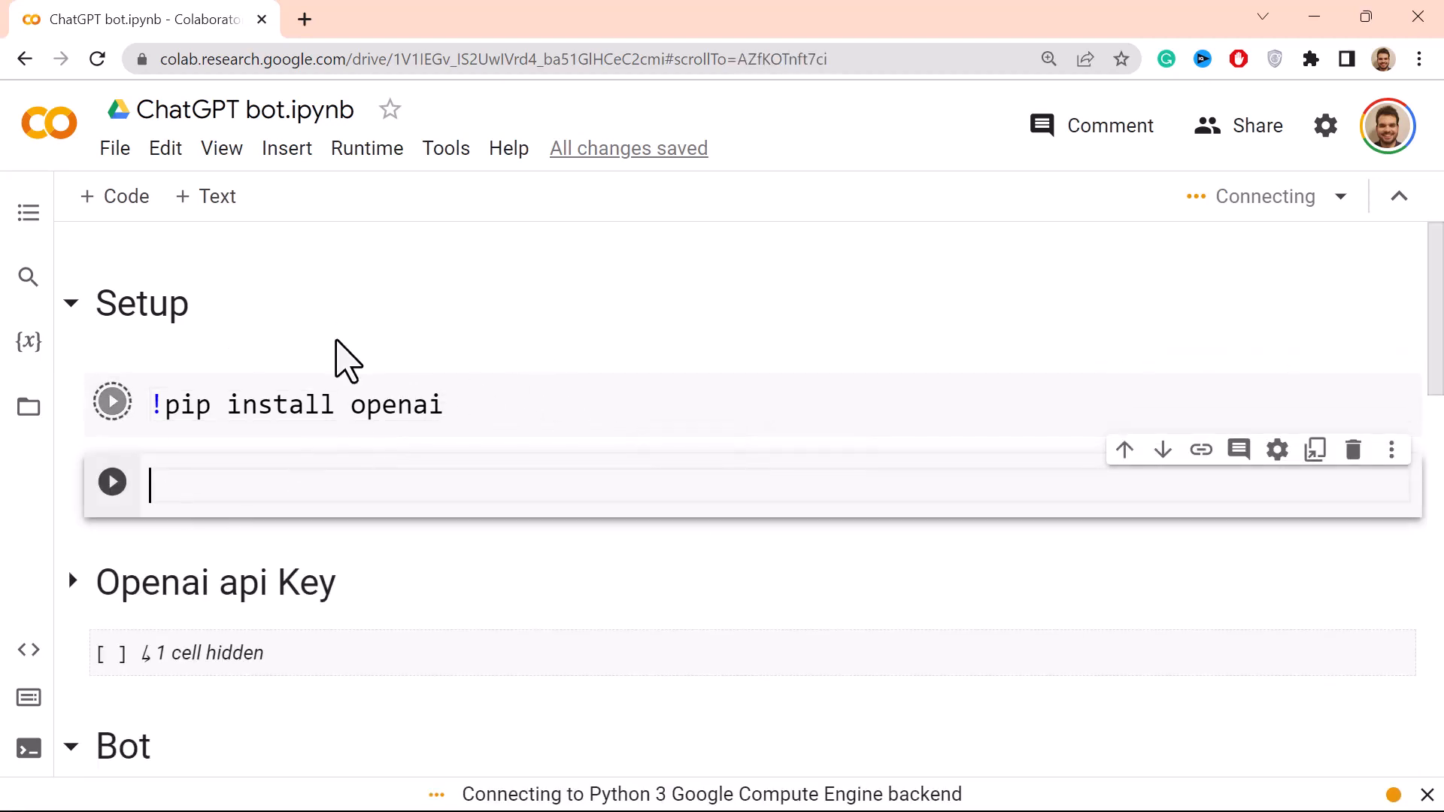
{"action": "scroll", "scroll_direction": "up", "scroll_amount": 3}
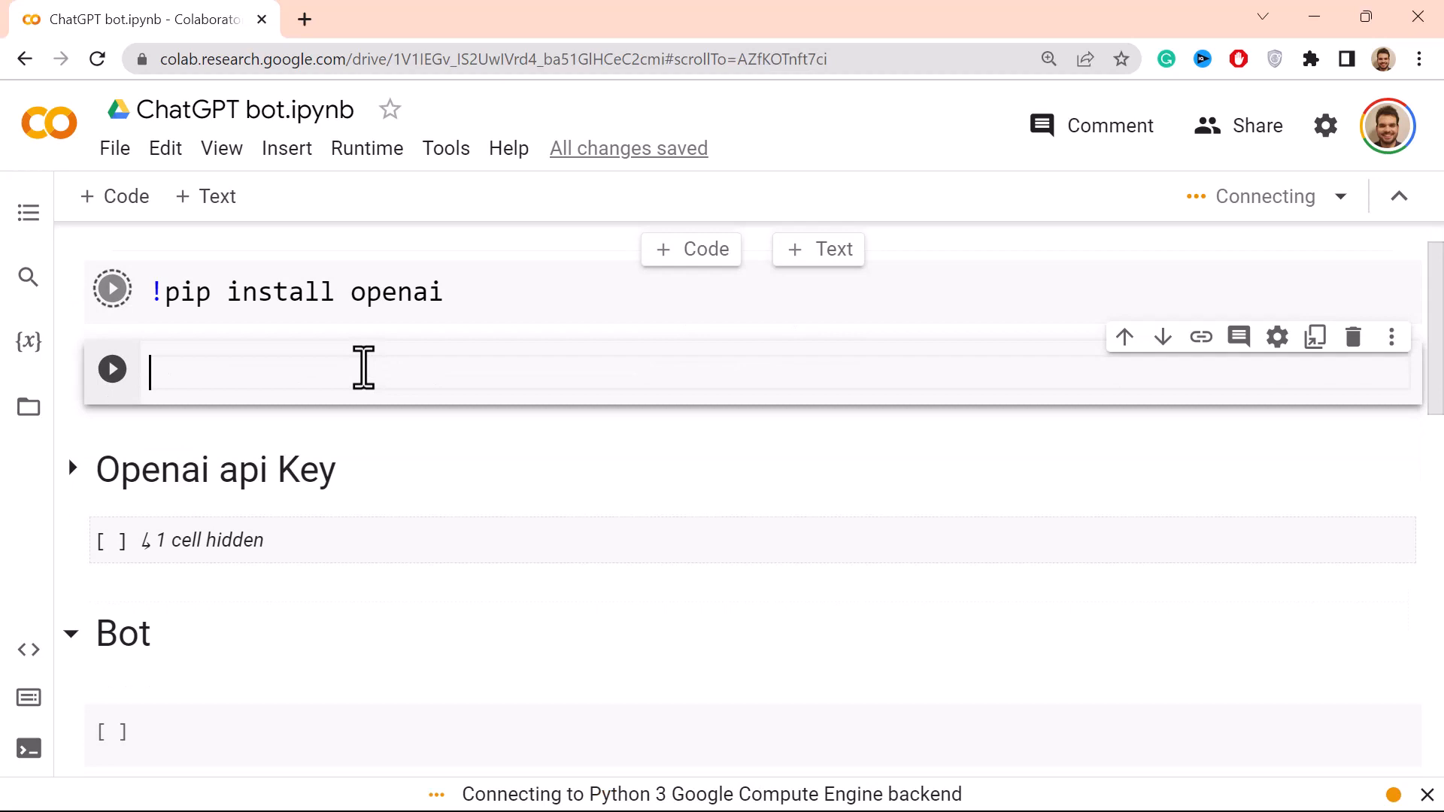
{"action": "scroll", "scroll_direction": "down", "scroll_amount": 3}
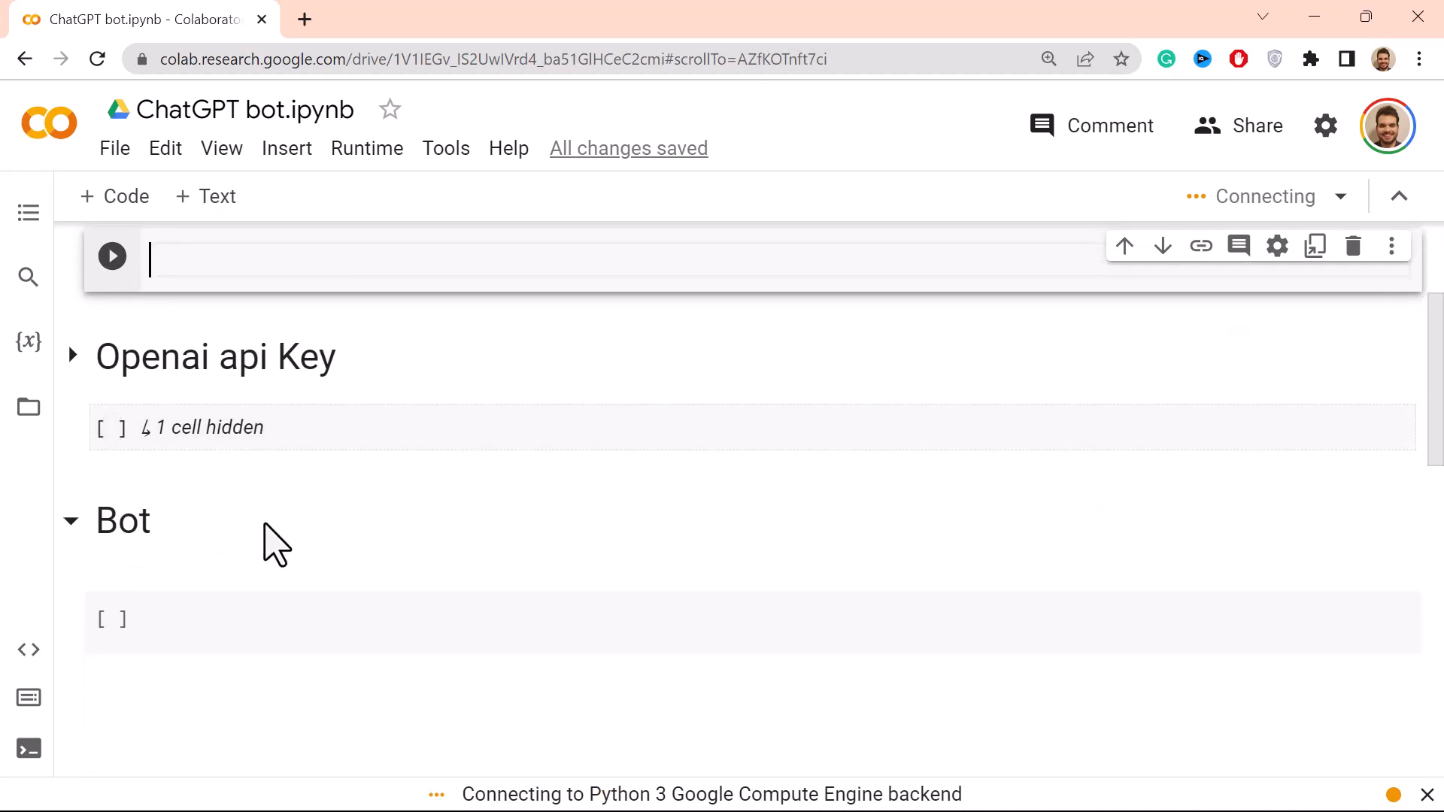
{"action": "mouse_move", "coordinate": [203, 396]}
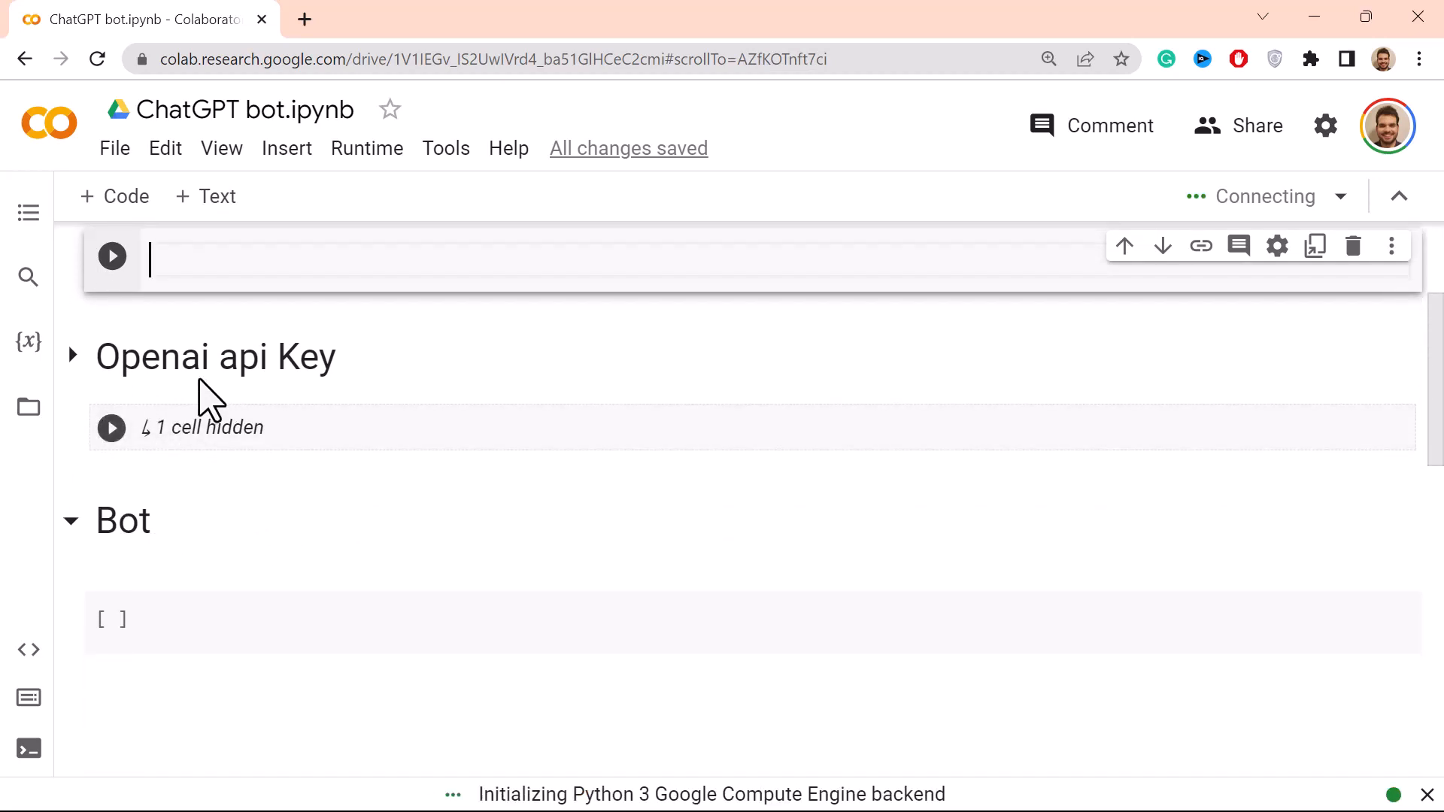
{"action": "mouse_move", "coordinate": [277, 346]}
{"action": "type", "text": "!pip install openai"}
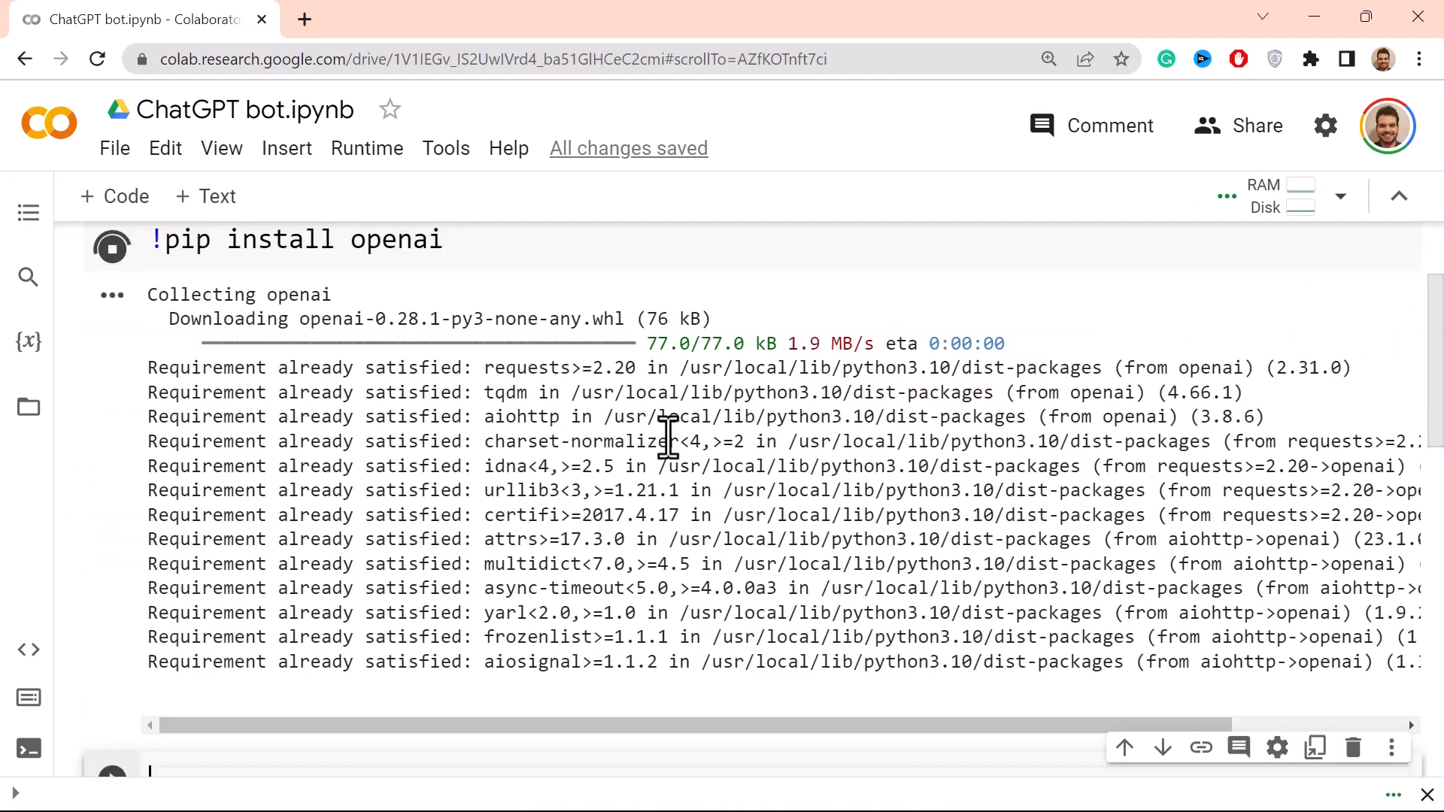
{"action": "mouse_move", "coordinate": [515, 392]}
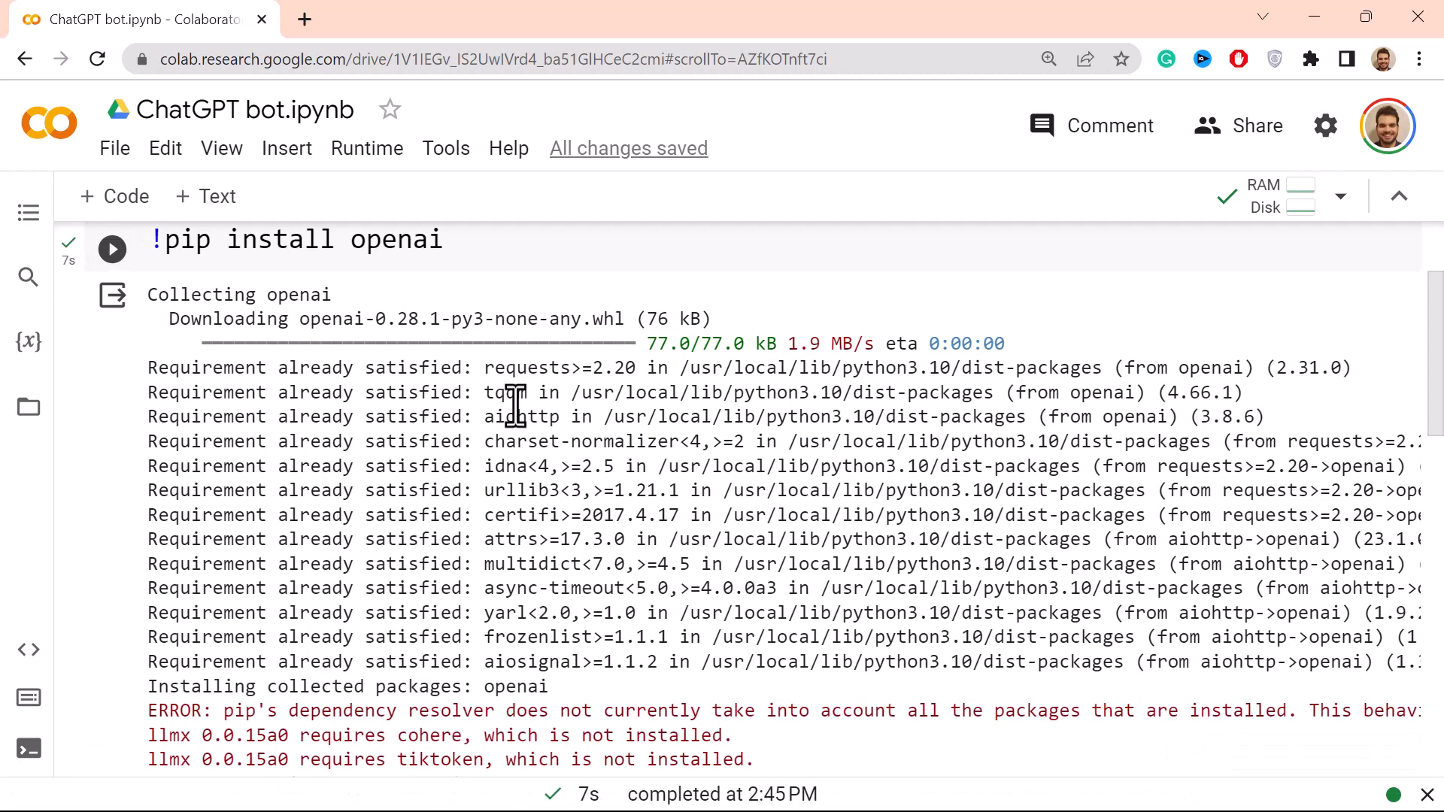
{"action": "scroll", "scroll_direction": "down", "scroll_amount": 3}
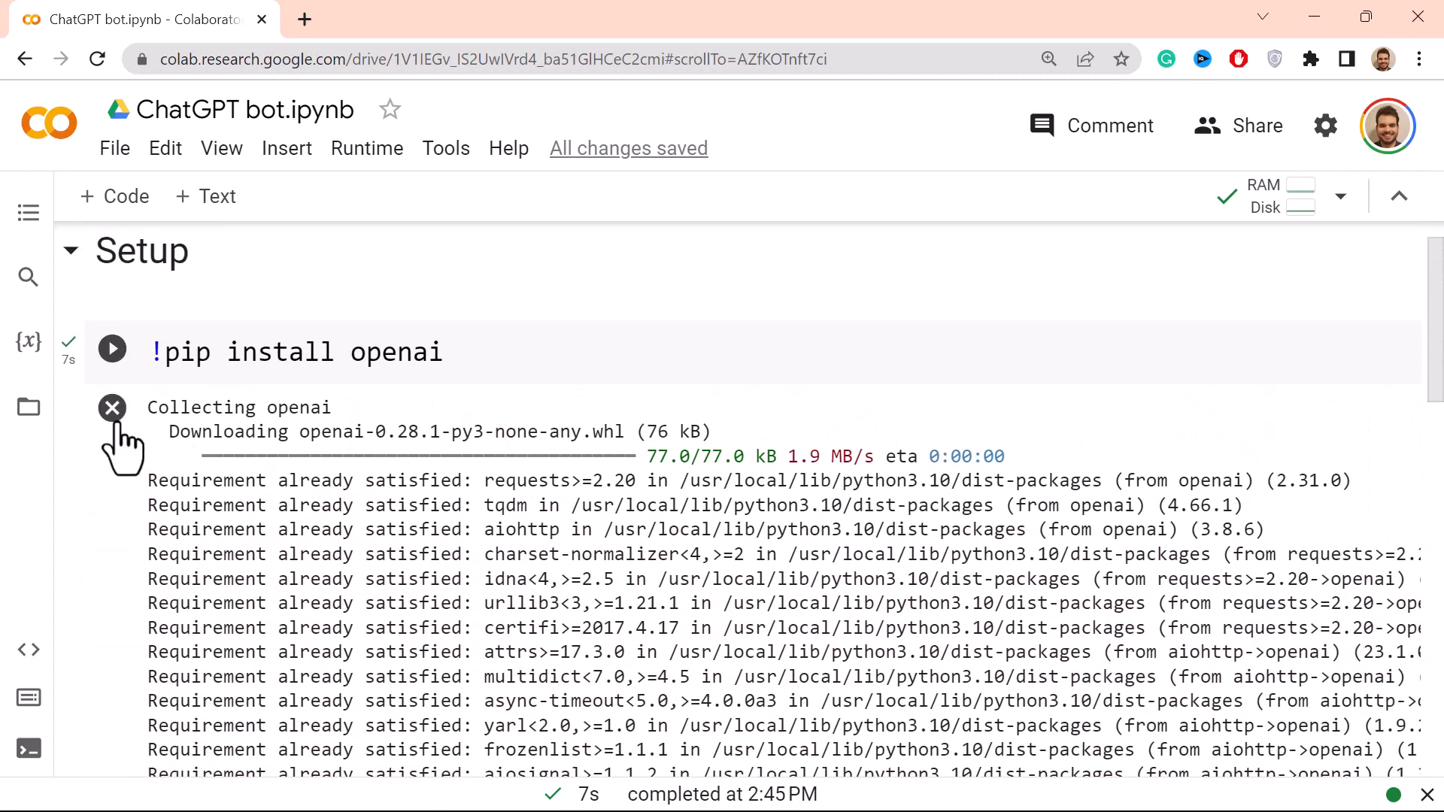
Step: Clear the install output and run 'import openai' in the new Setup cell
{"action": "left_click", "coordinate": [112, 407]}
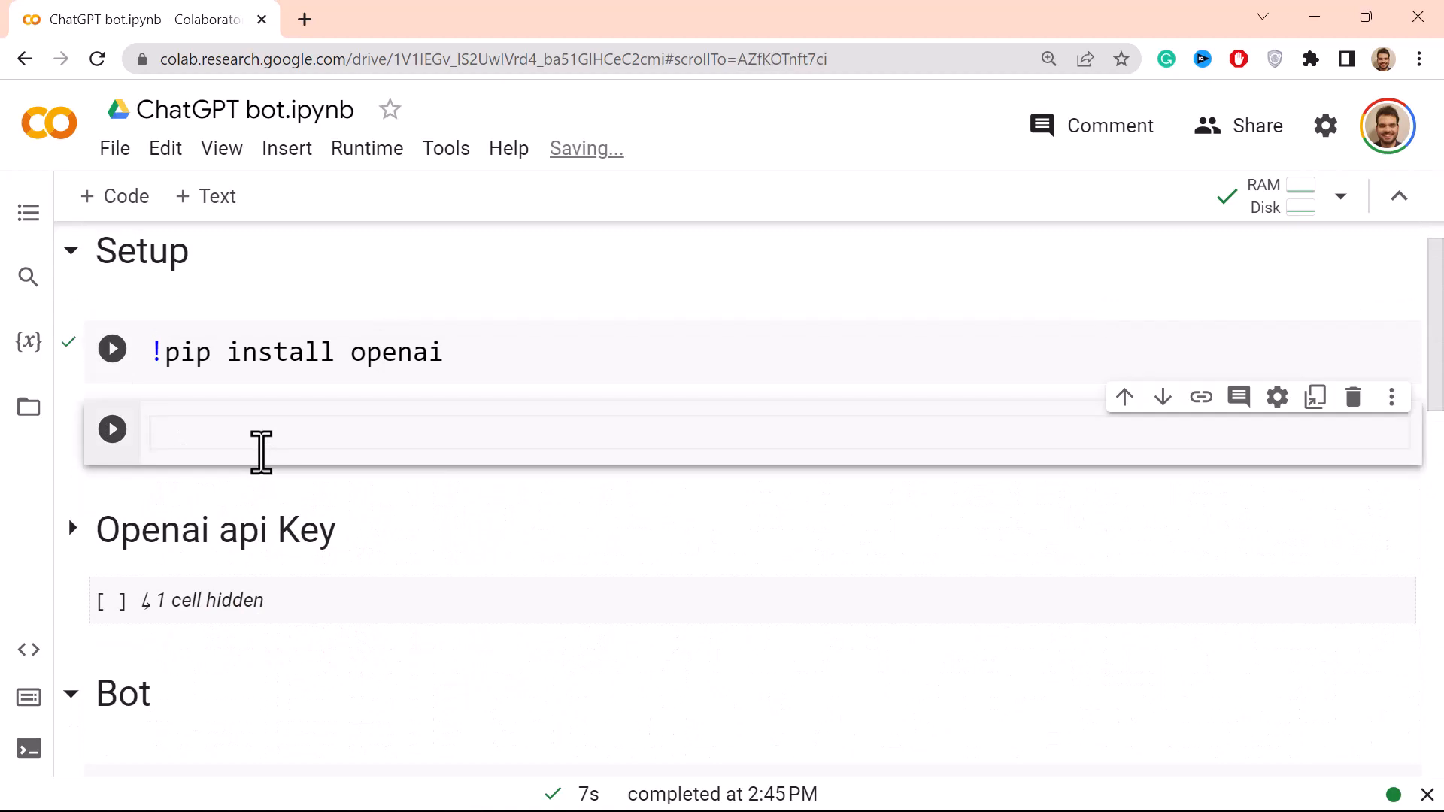
{"action": "type", "text": "import ope"}
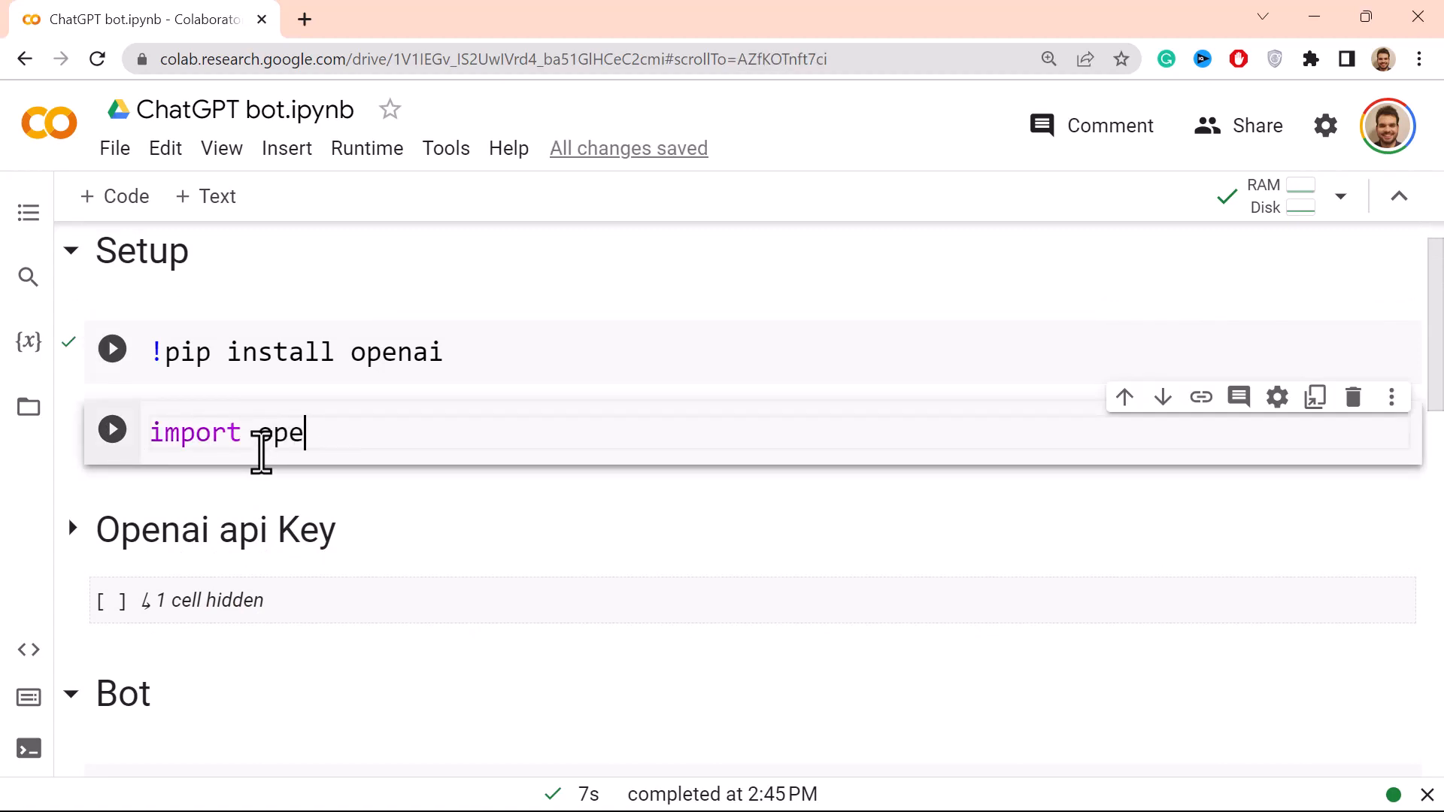
{"action": "type", "text": "n"}
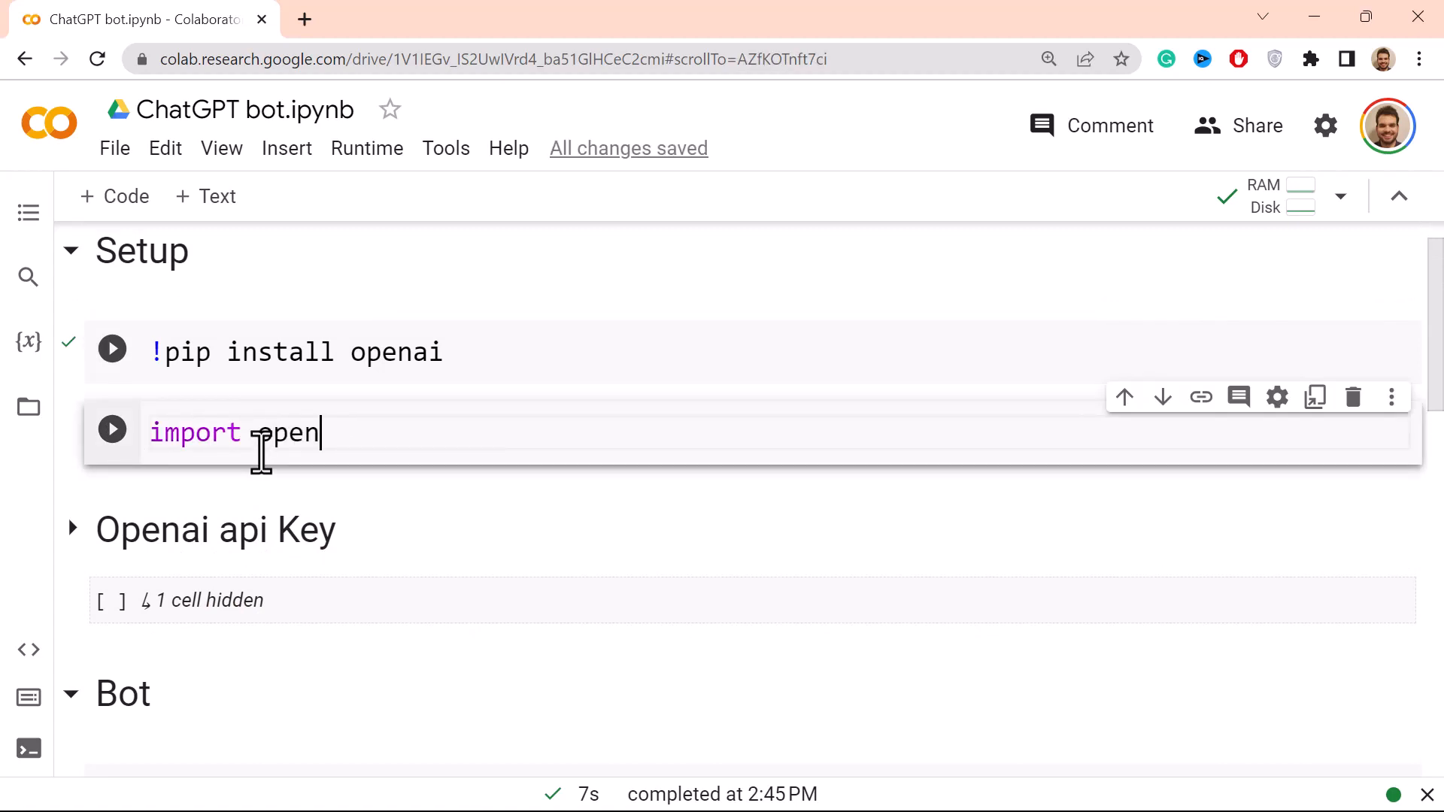
{"action": "left_click", "coordinate": [111, 433]}
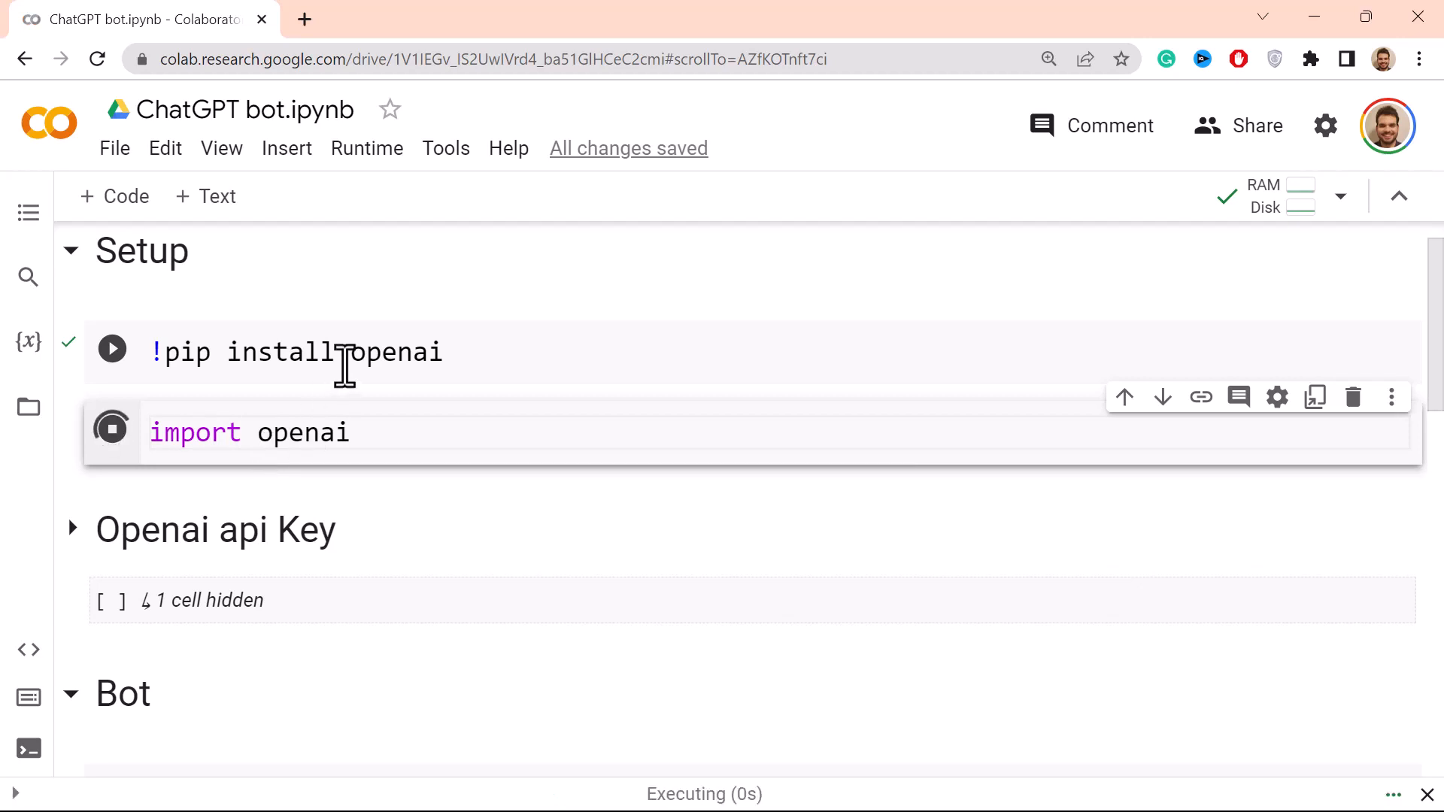
{"action": "scroll", "scroll_direction": "down", "scroll_amount": 3}
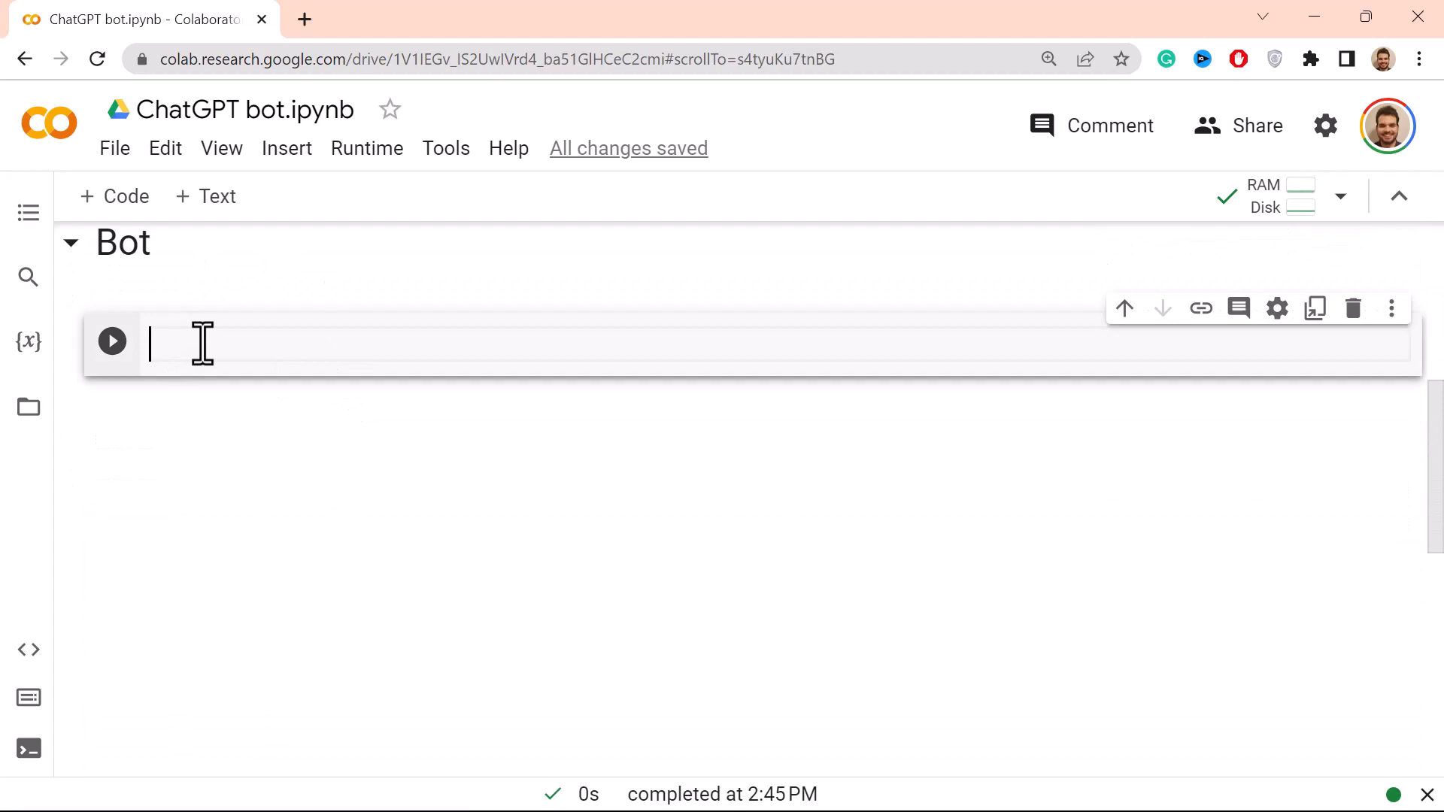
Step: Write 'def chat_with_gpt3(prompt):' in the Bot cell and begin its docstring
{"action": "type", "text": "de"}
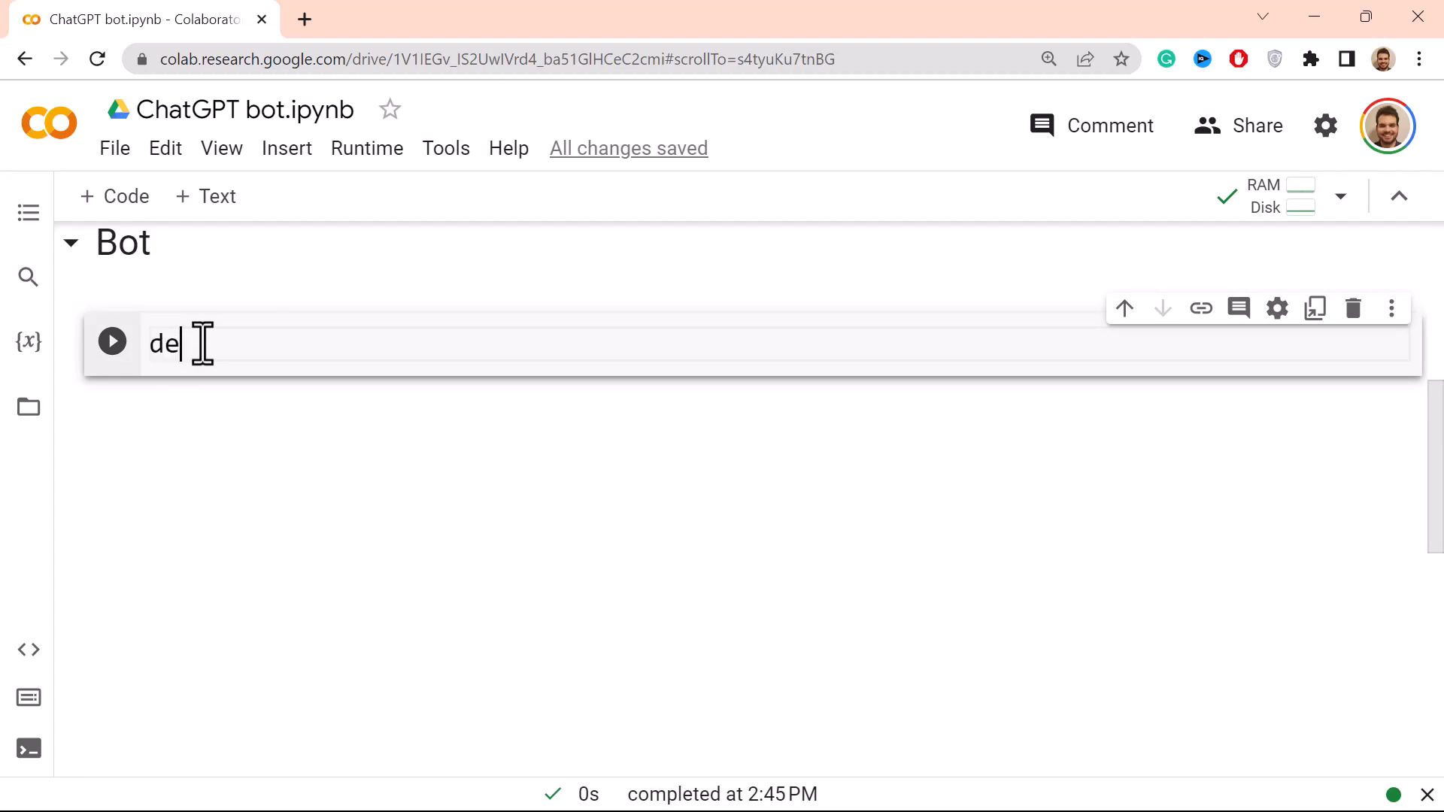
{"action": "type", "text": "f"}
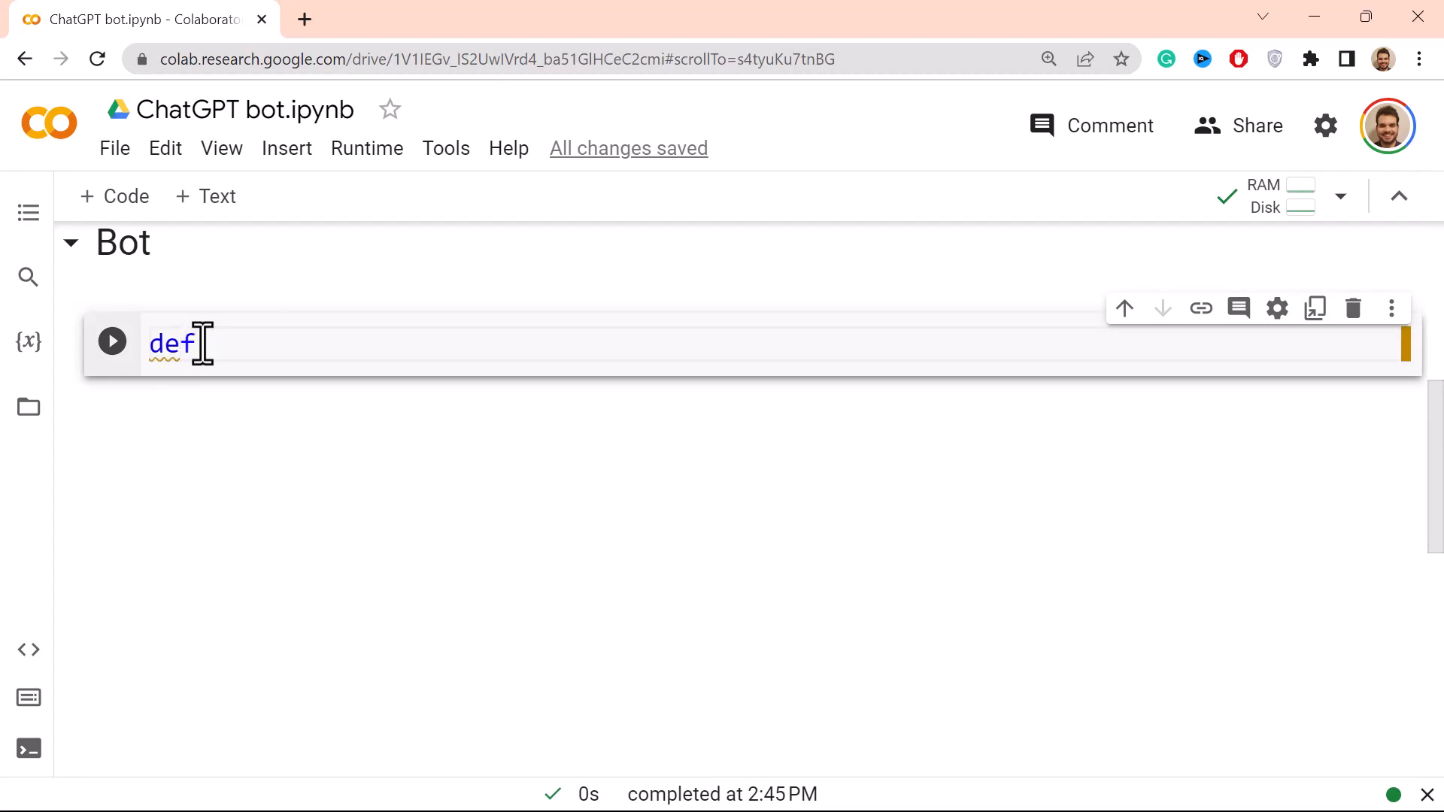
{"action": "type", "text": "chat_with_"}
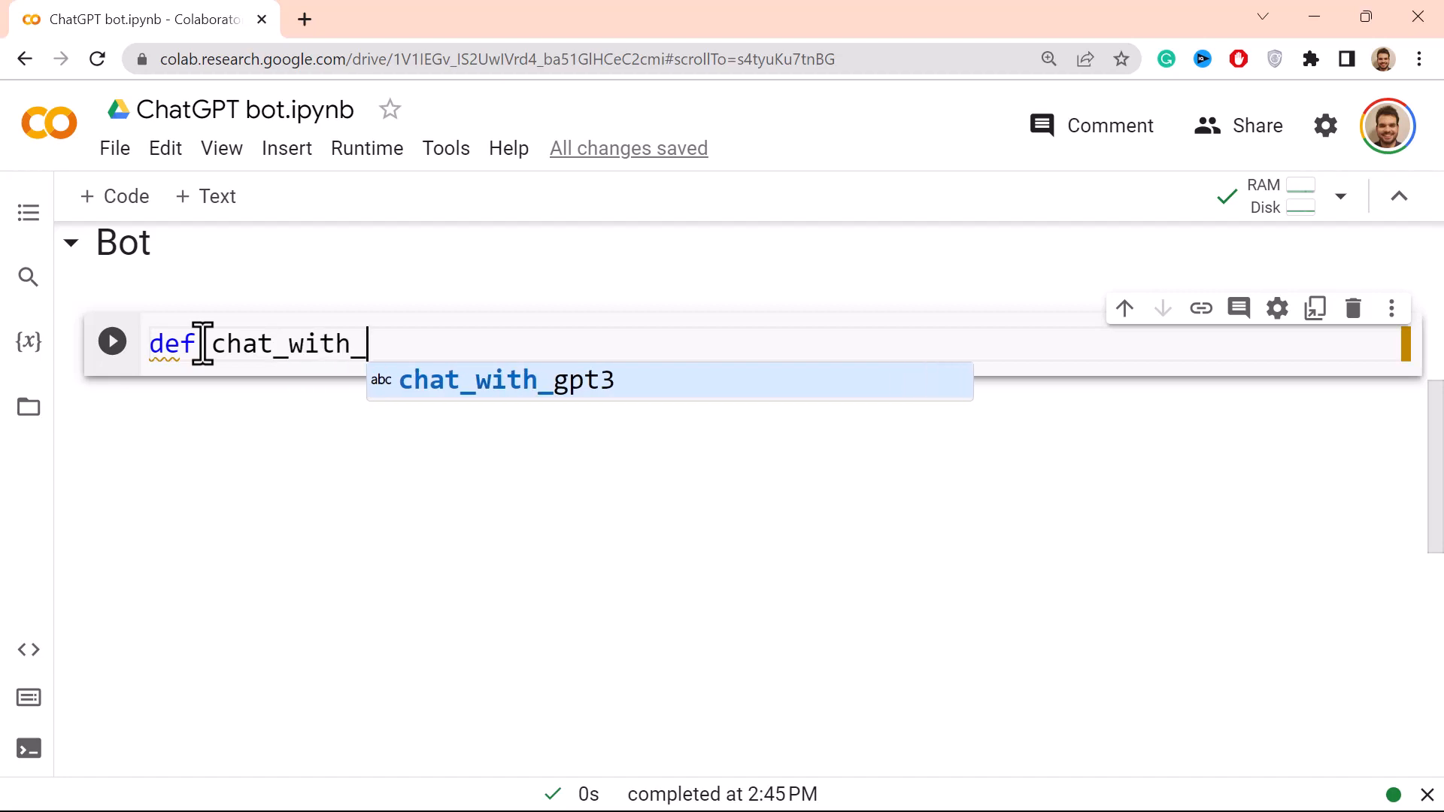
{"action": "type", "text": "gp"}
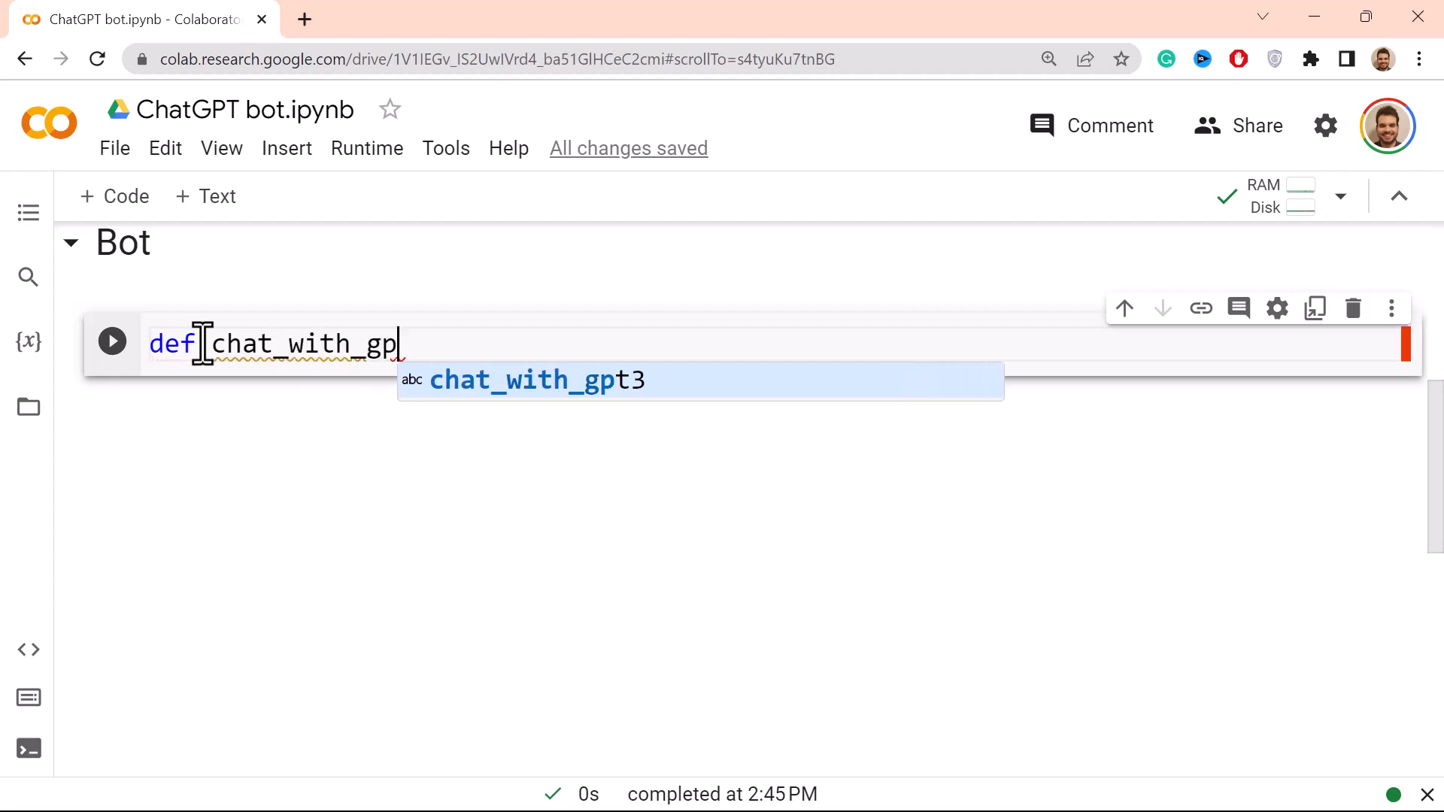
{"action": "type", "text": "t3("}
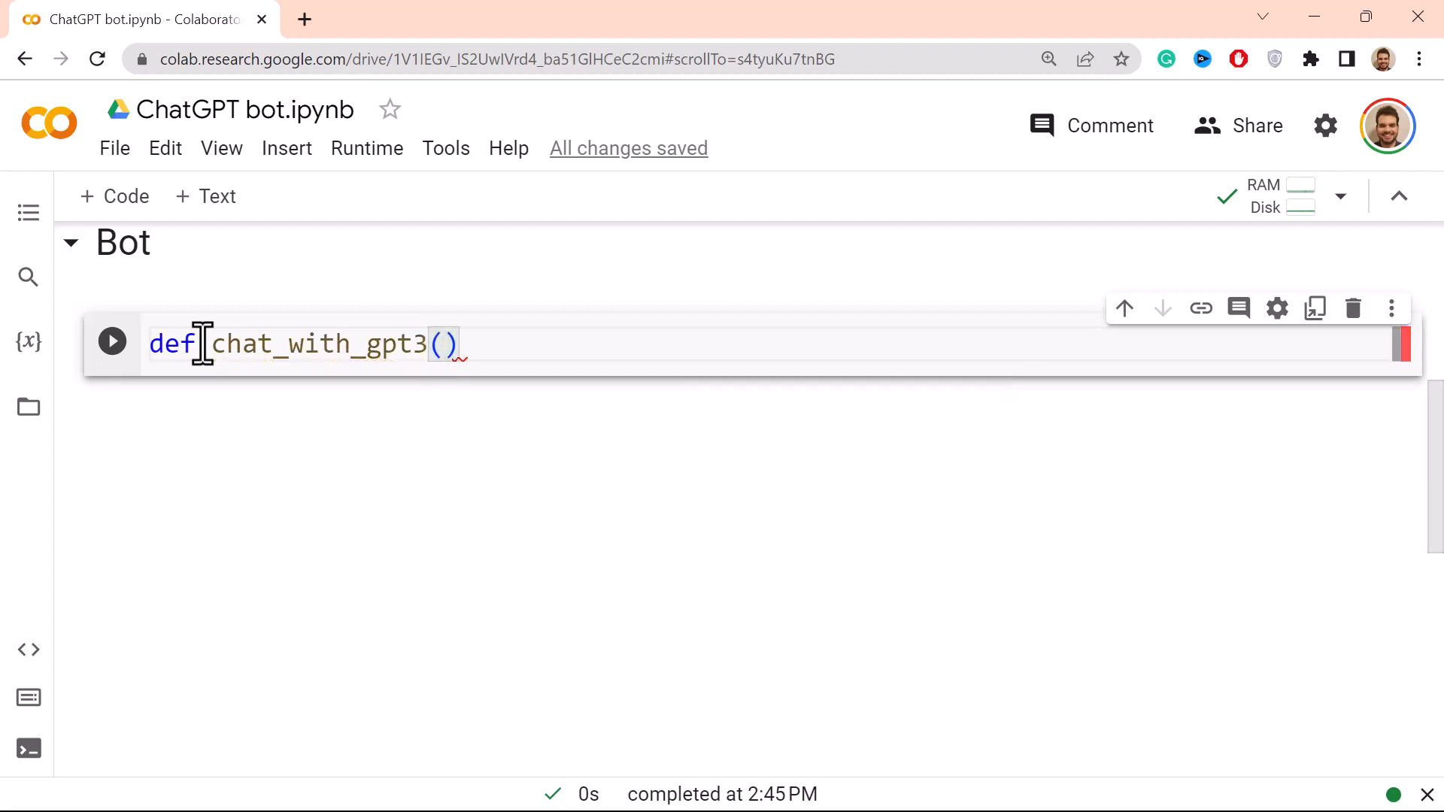
{"action": "type", "text": "prompt"}
{"action": "type", "text": "\"\"\""}
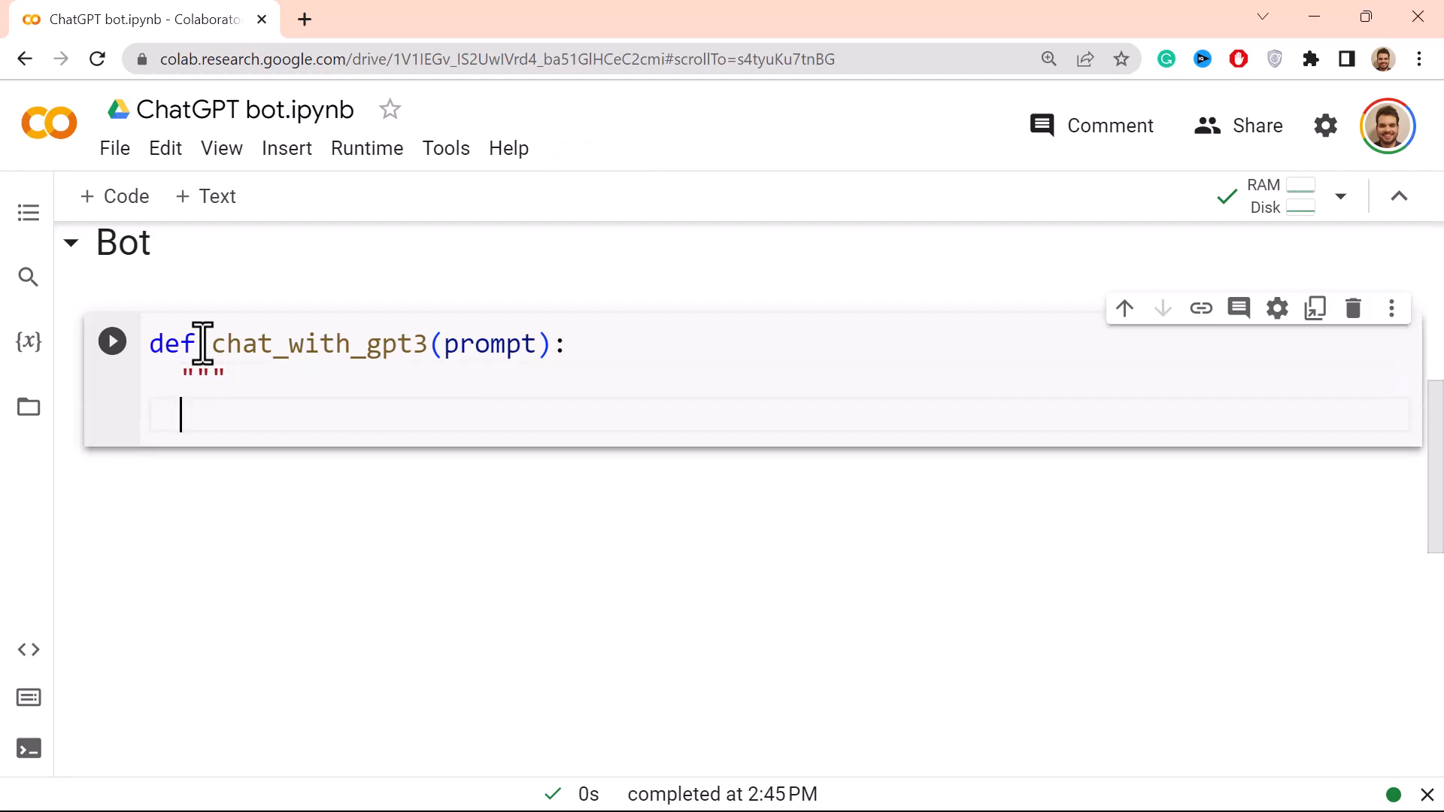
Step: Write the docstring 'sends a prompt to GPT-3 chat model and returns the generated response' and start the response line
{"action": "type", "text": "sends"}
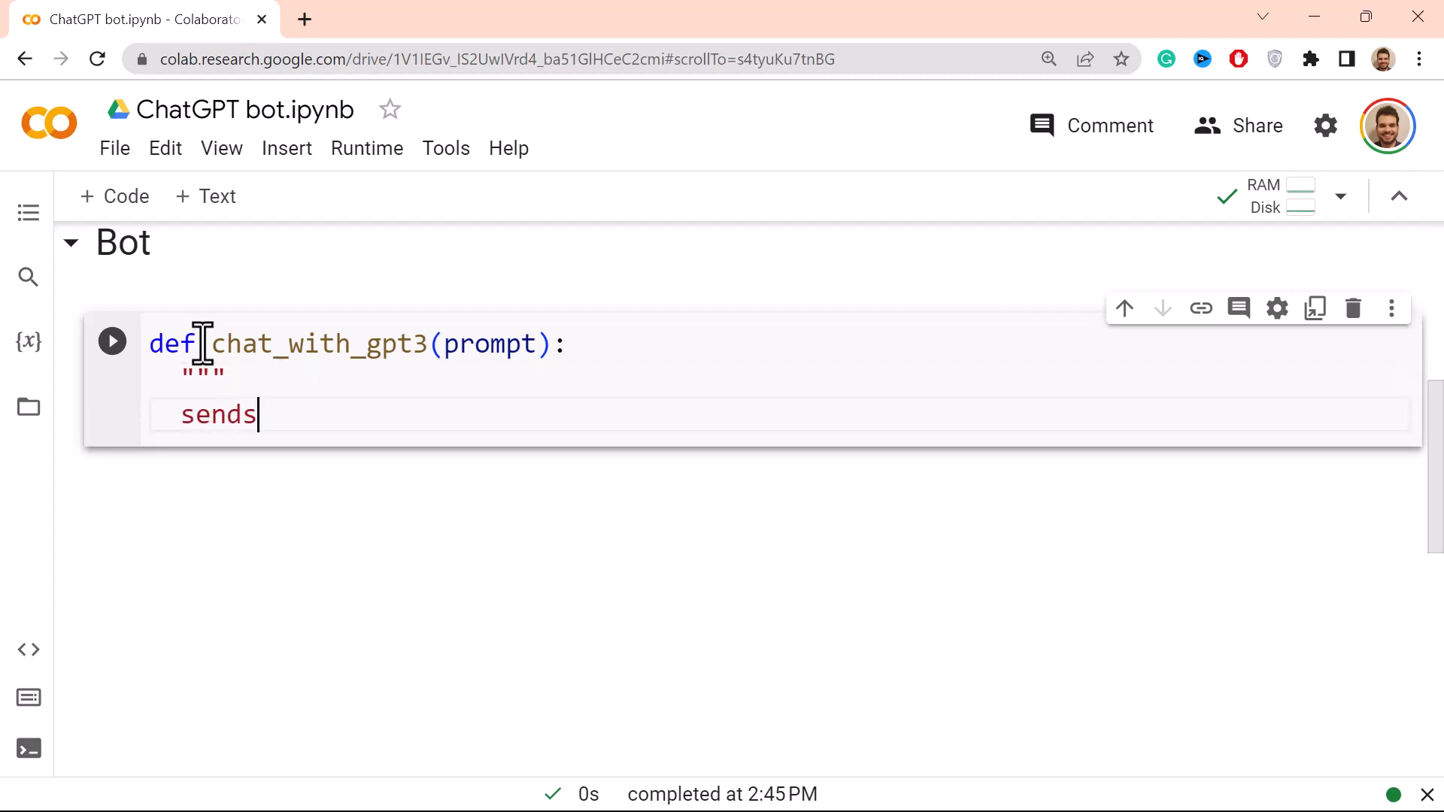
{"action": "type", "text": "a prompt"}
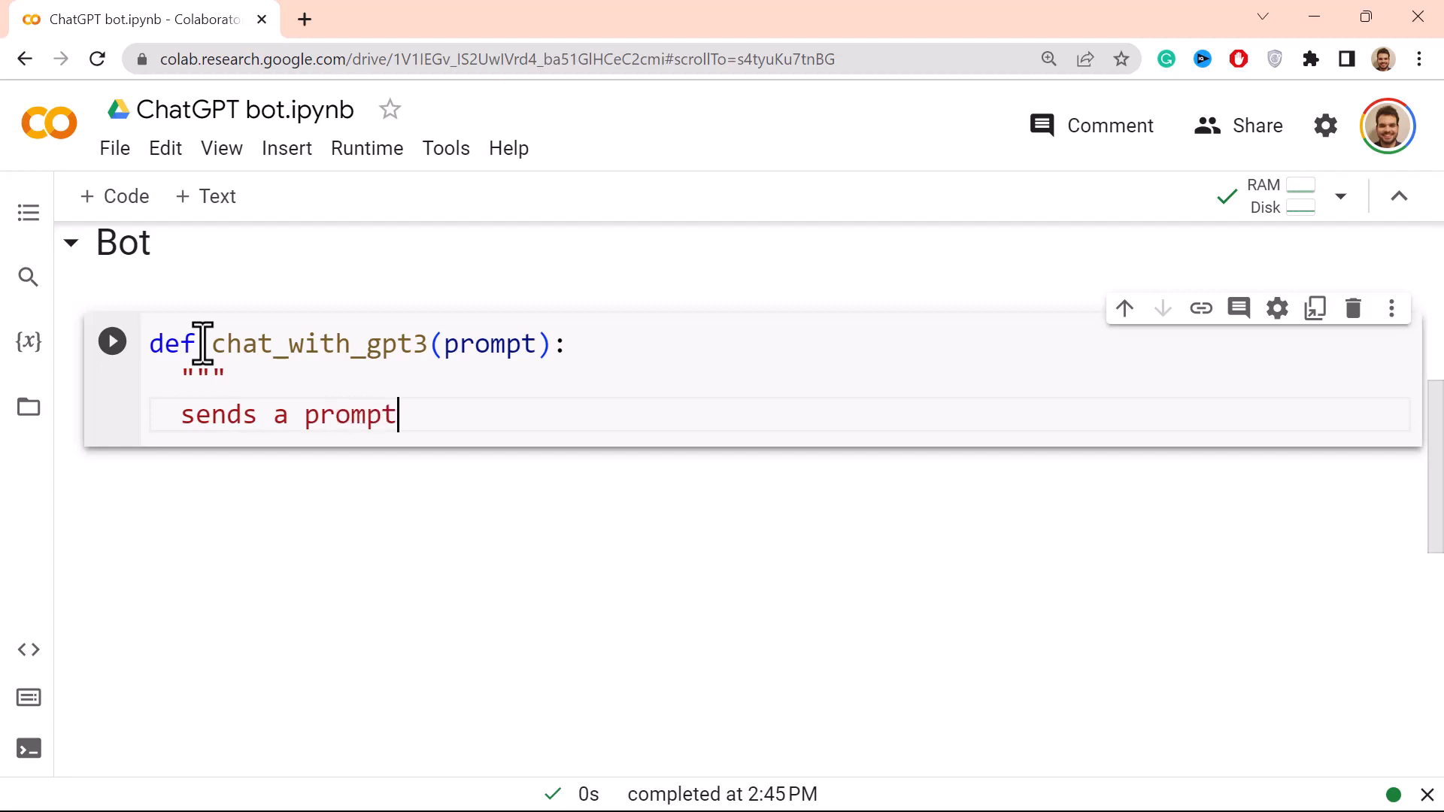
{"action": "type", "text": "to GPT"}
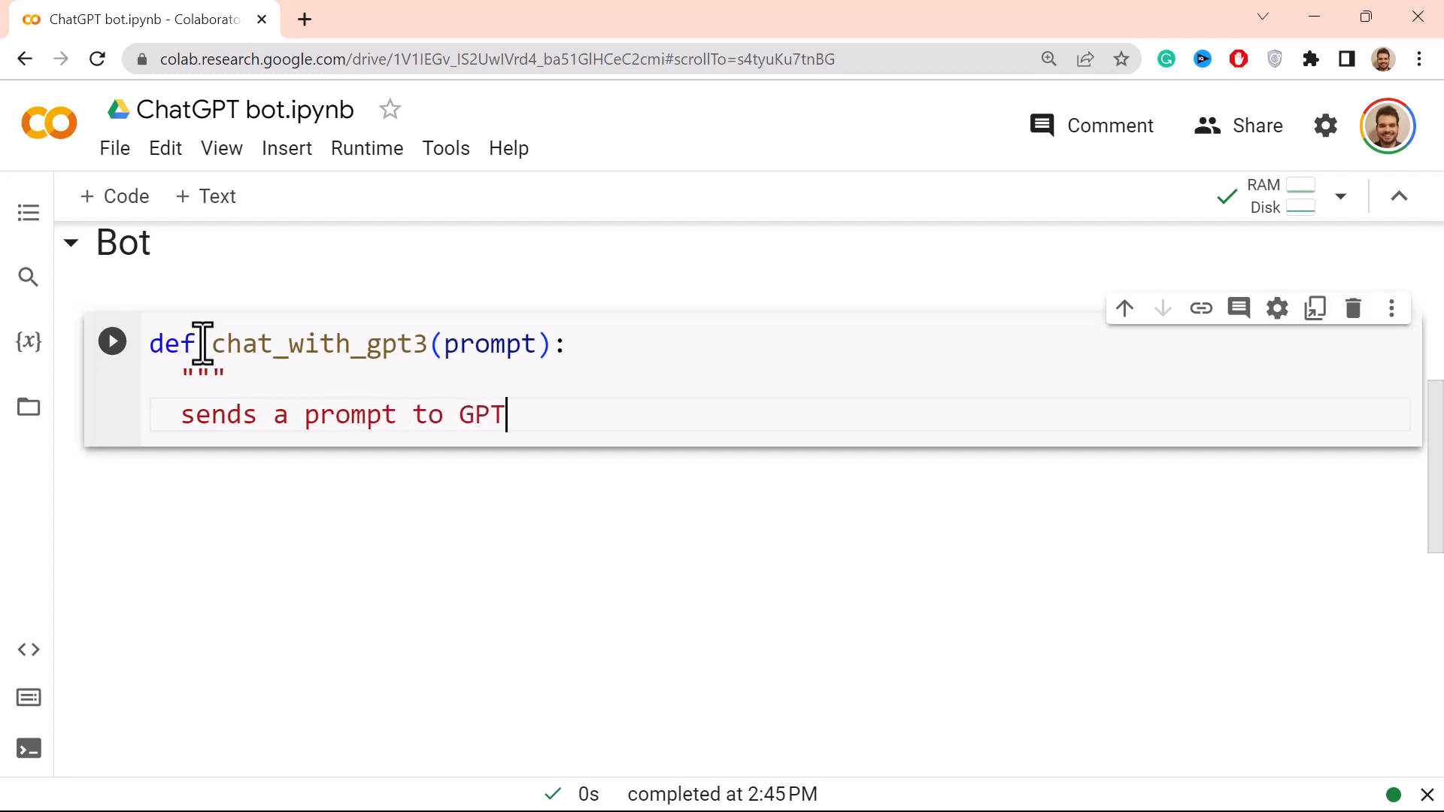
{"action": "type", "text": "-3"}
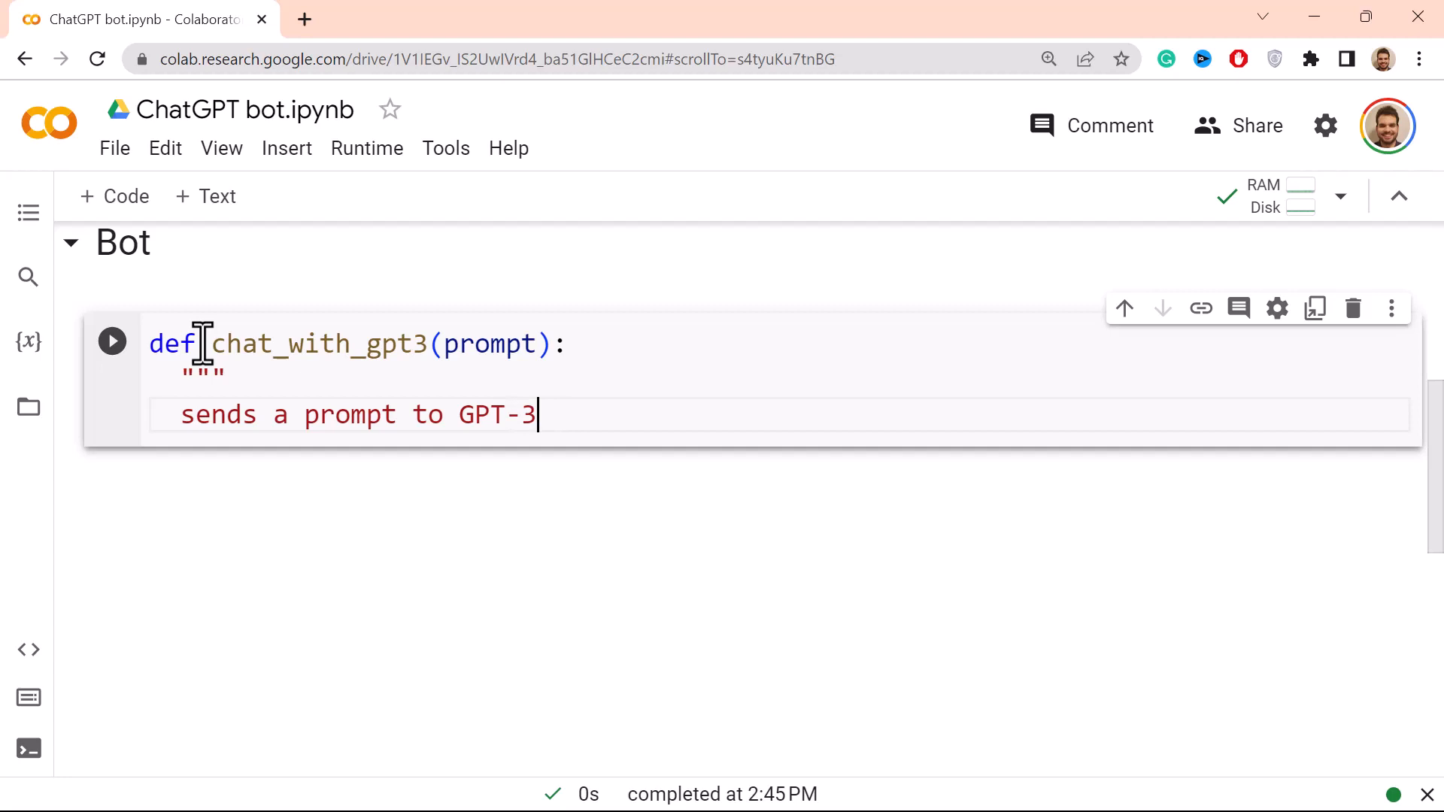
{"action": "type", "text": "chat model"}
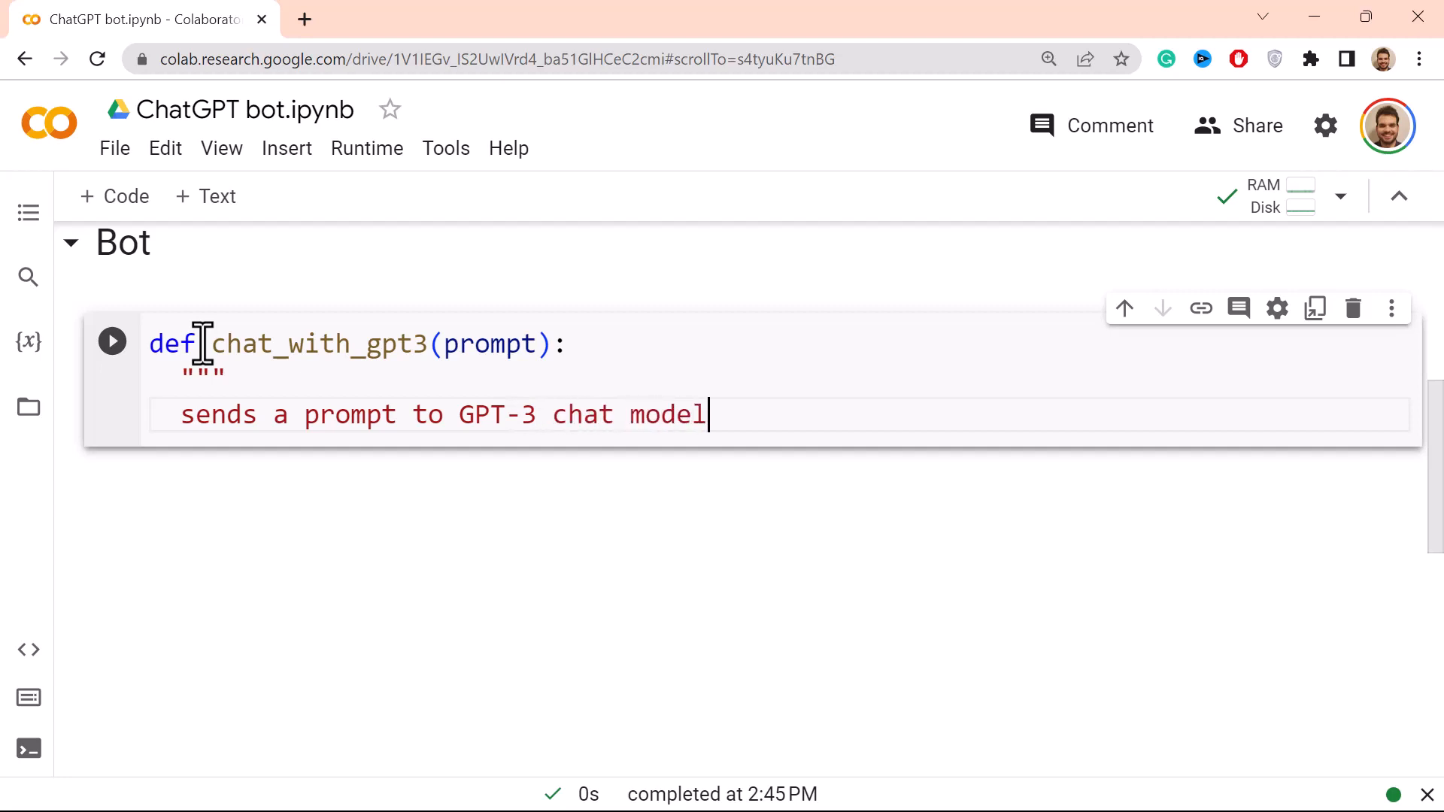
{"action": "type", "text": "and return"}
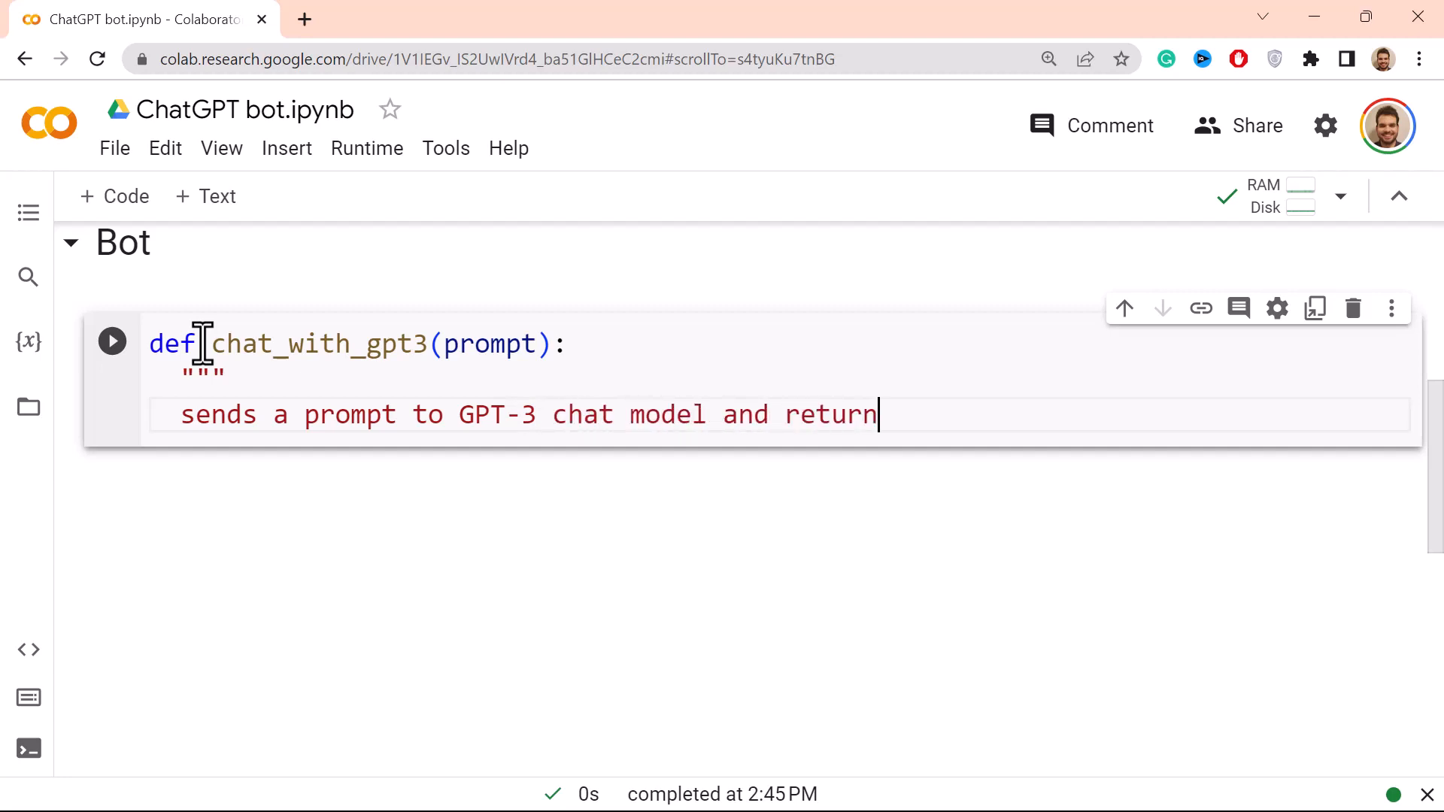
{"action": "type", "text": "s the g"}
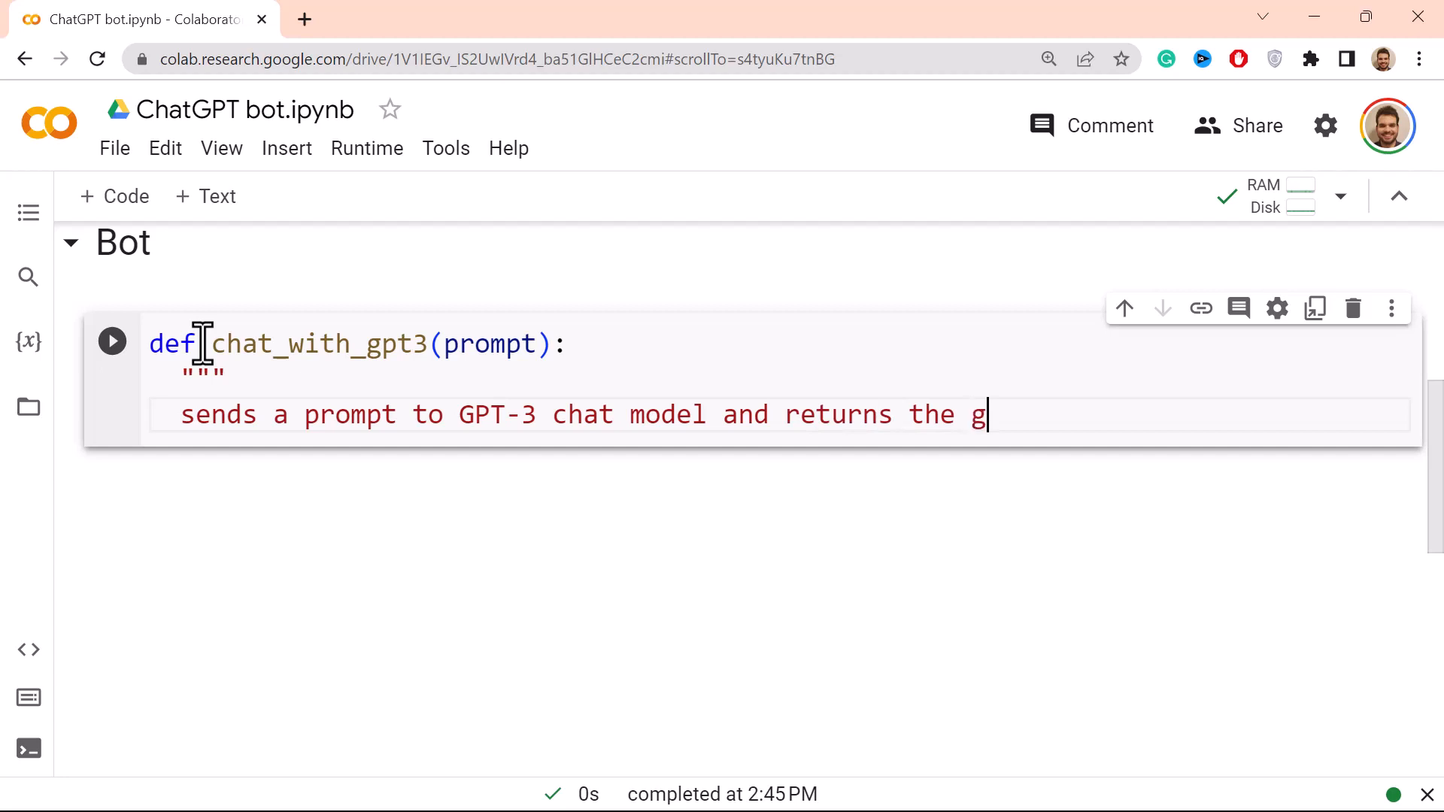
{"action": "type", "text": "eneratr"}
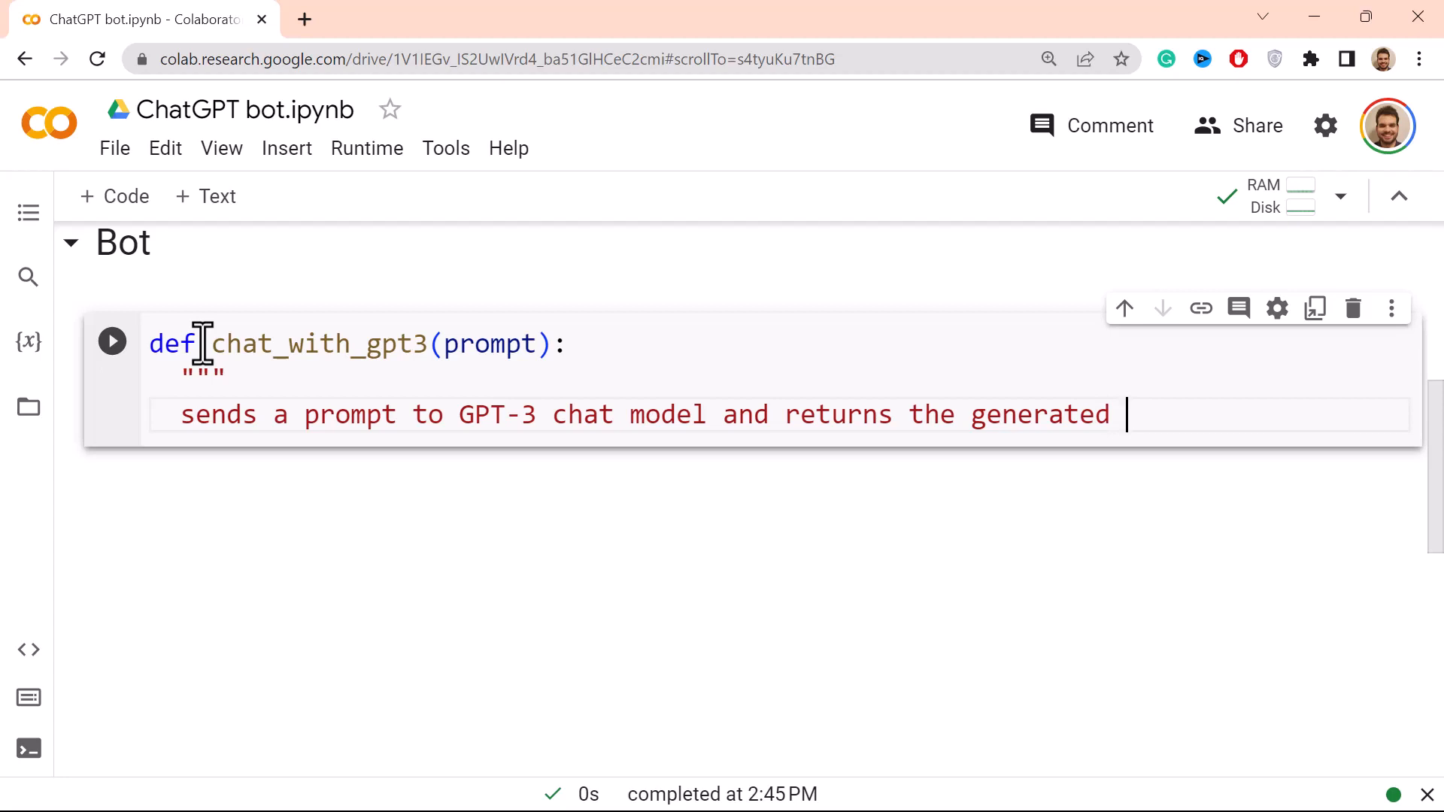
{"action": "type", "text": "response"}
{"action": "type", "text": "\"\"\""}
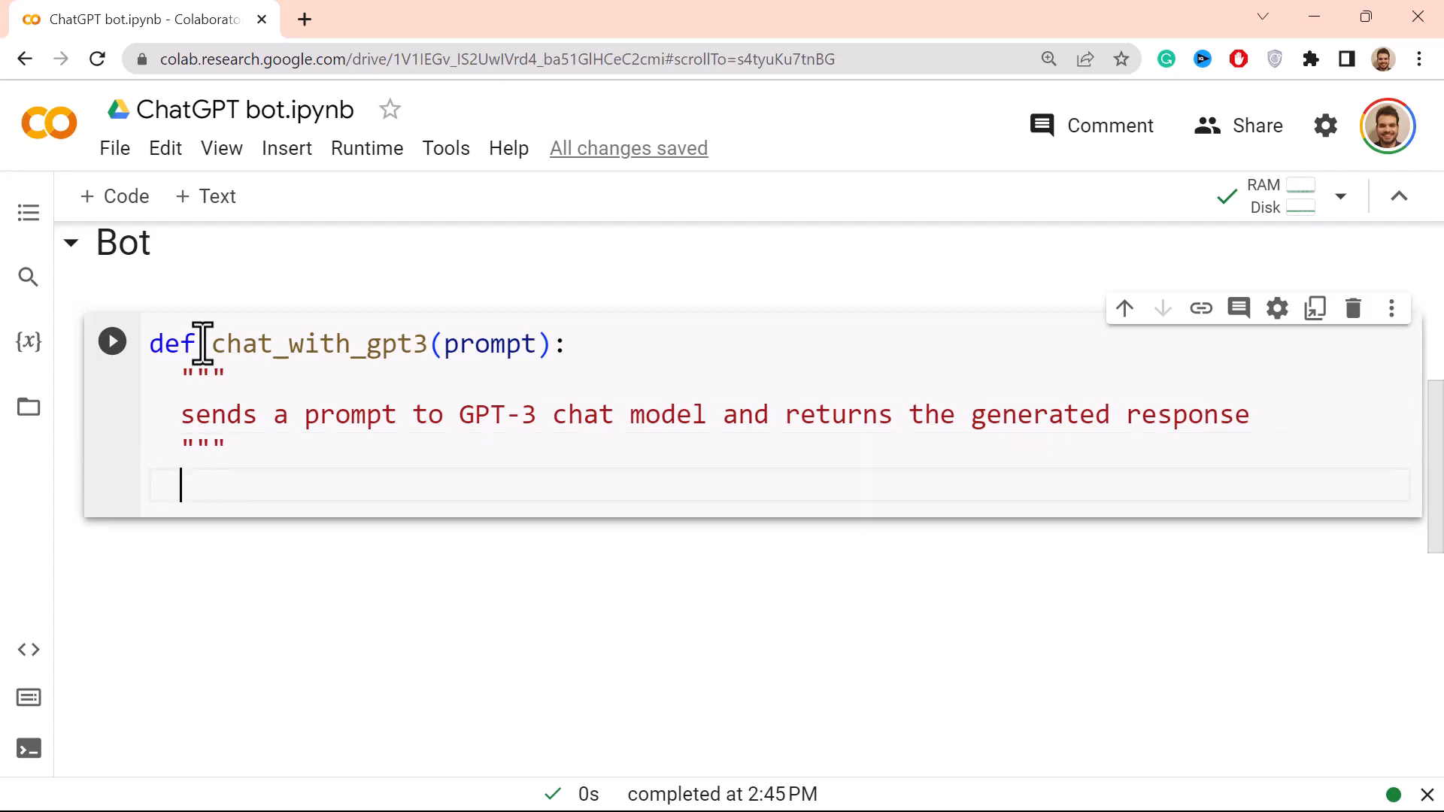
{"action": "type", "text": "resüpm"}
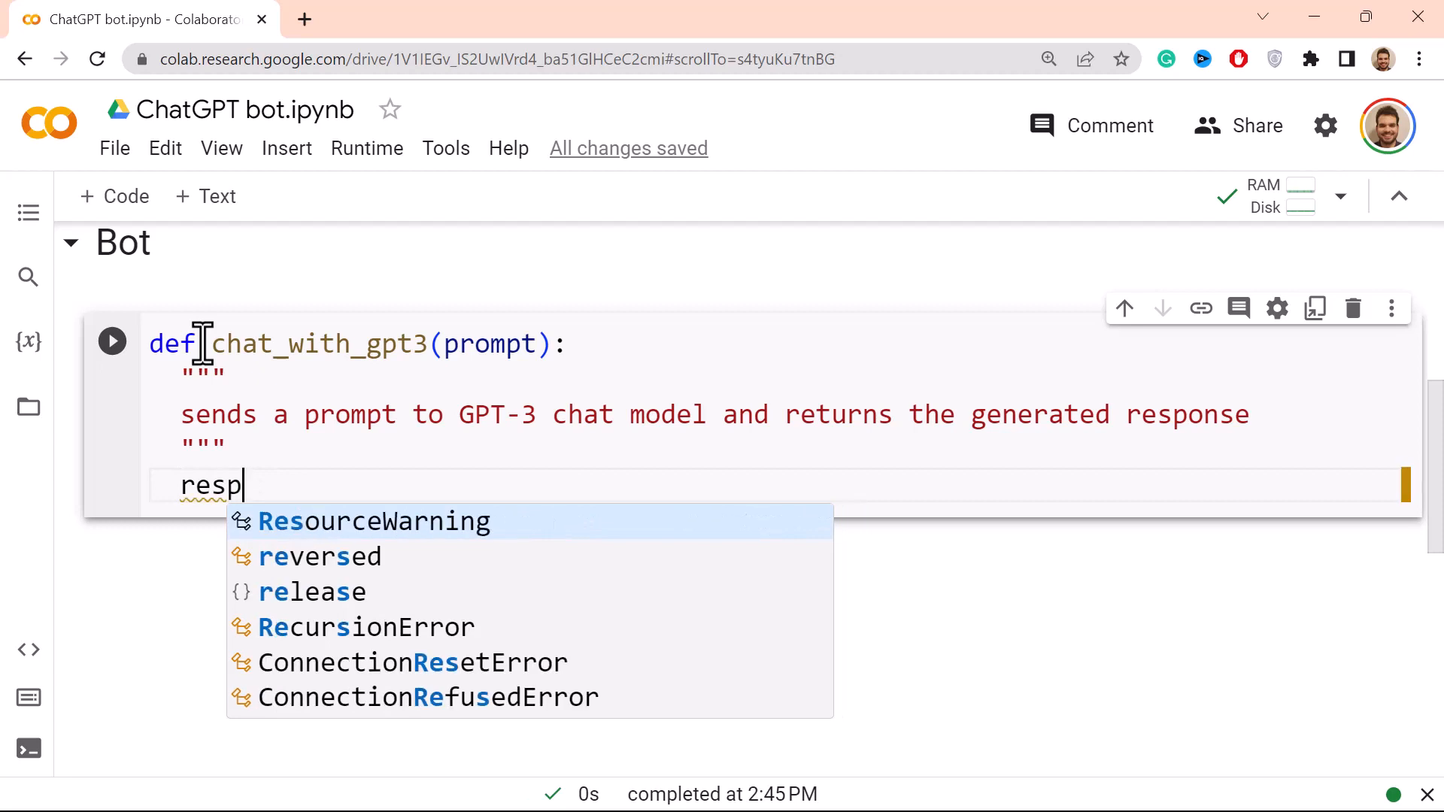
Step: Assign response = openai.ChatCompletion.create( in the function body
{"action": "type", "text": "onse"}
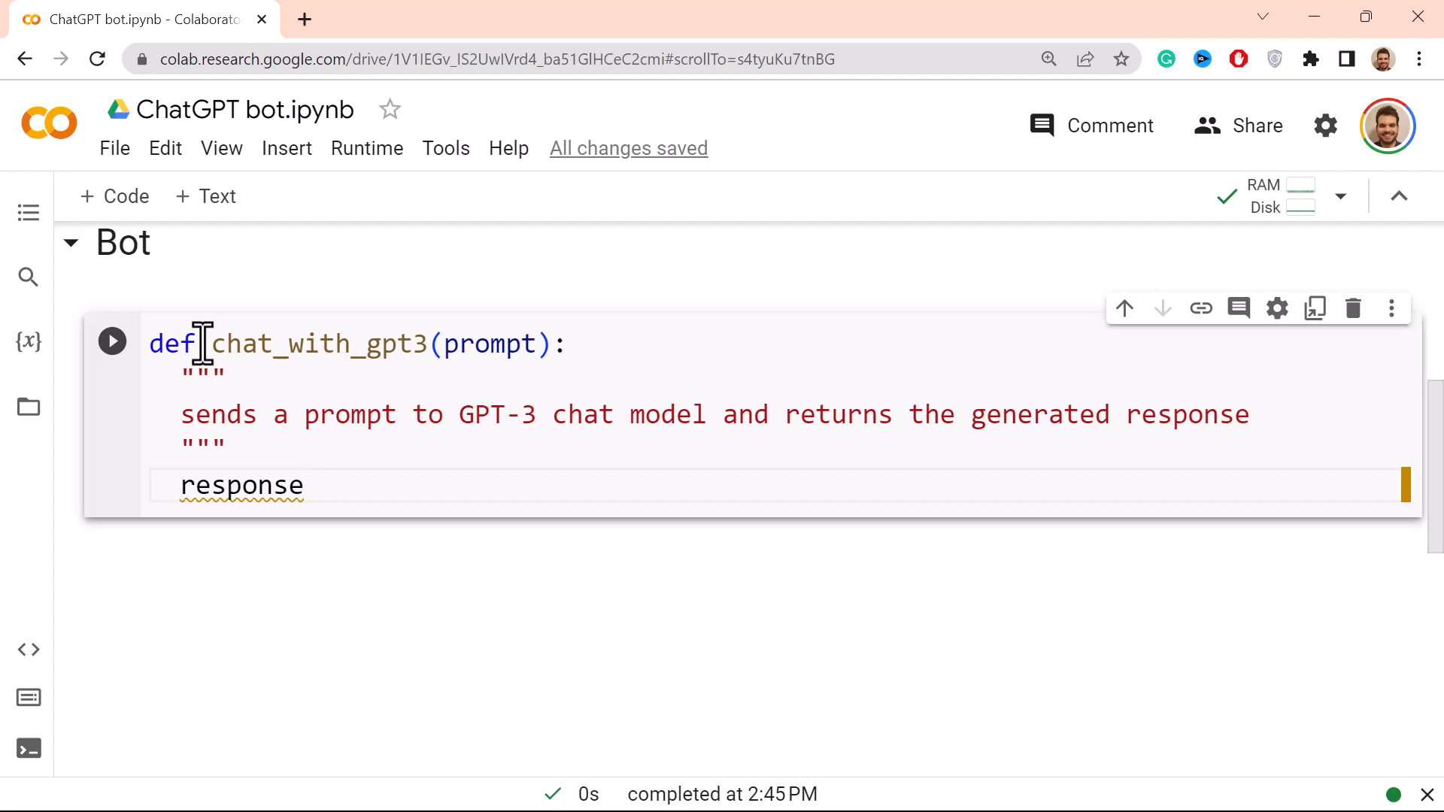
{"action": "type", "text": "= ope"}
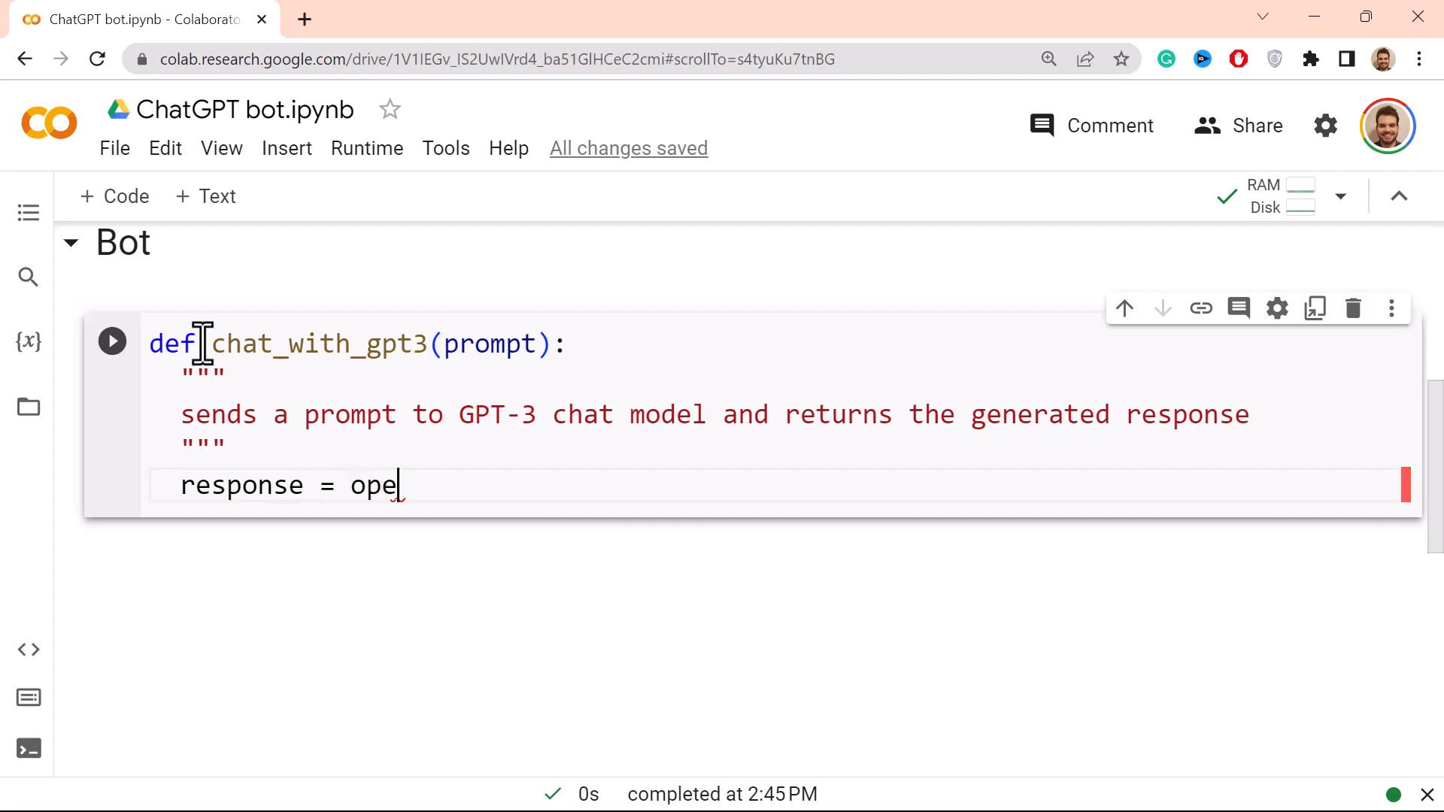
{"action": "type", "text": "nai"}
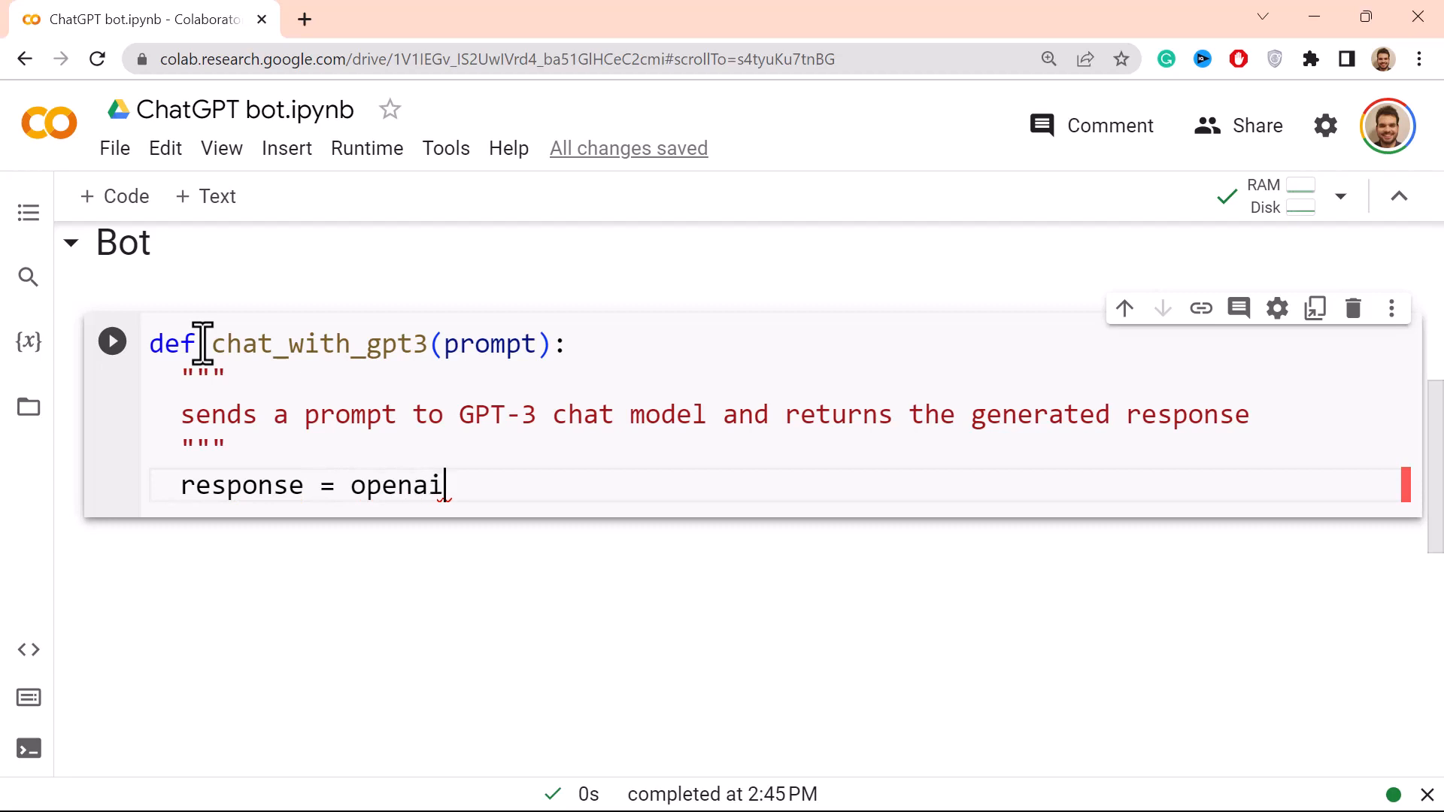
{"action": "type", "text": "."}
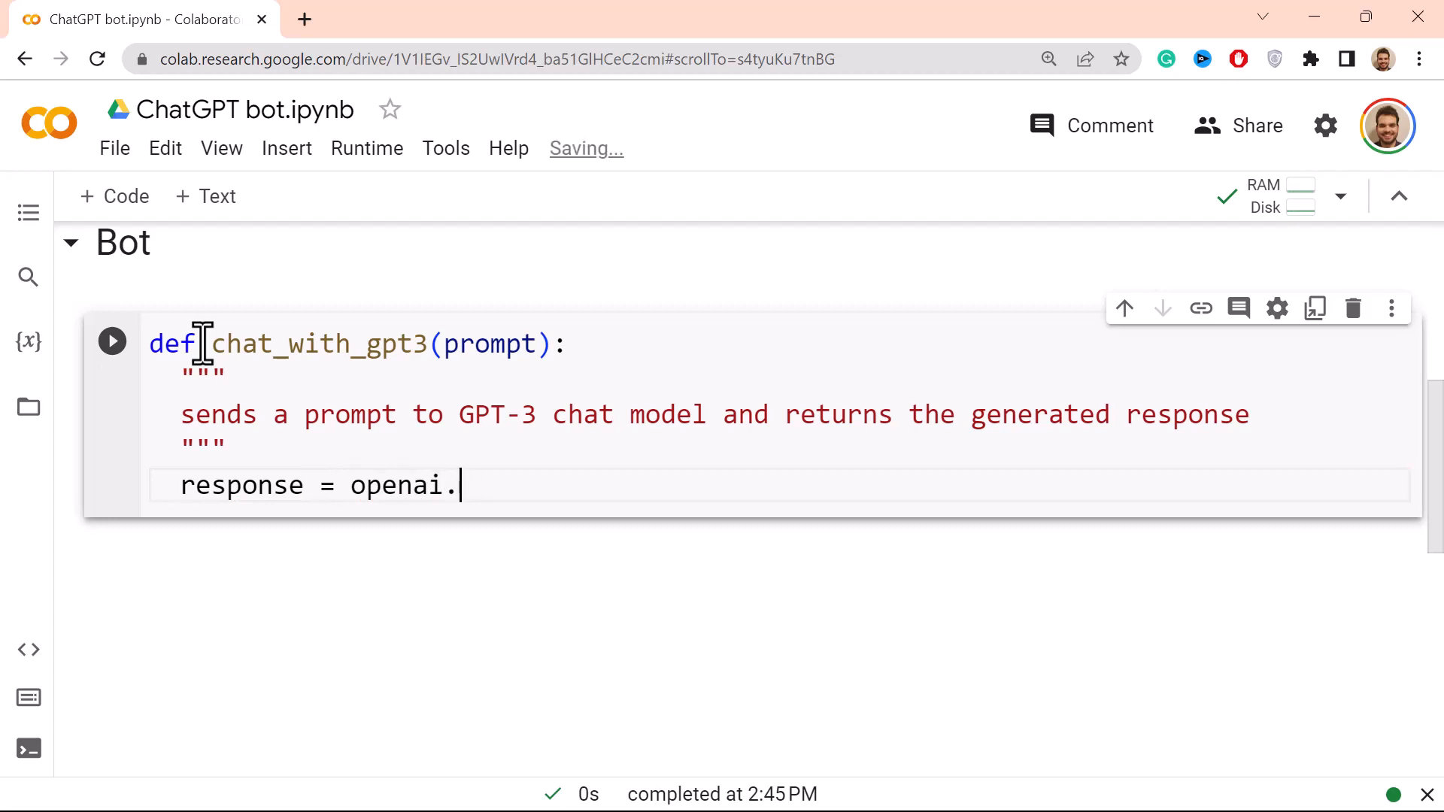
{"action": "type", "text": "ChatCom"}
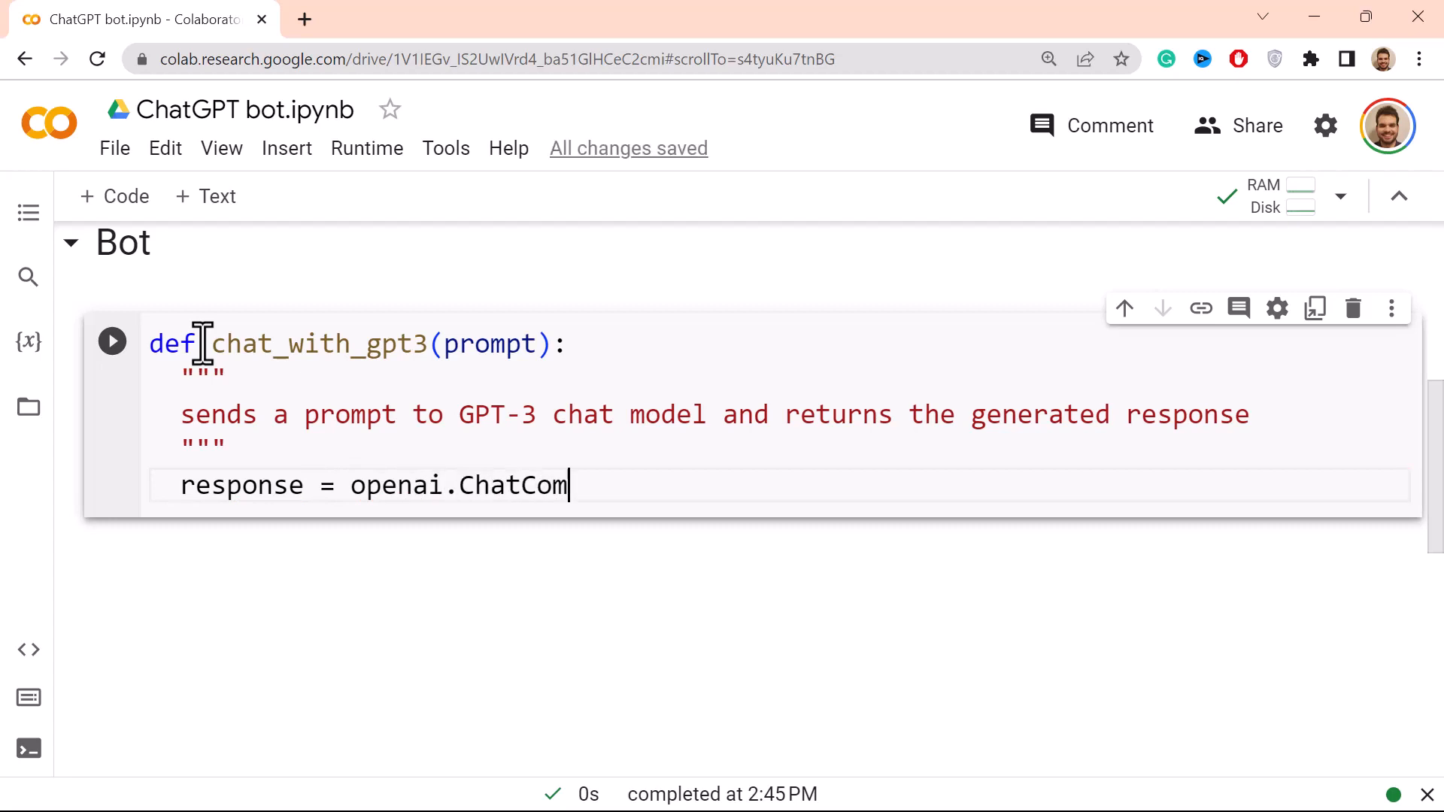
{"action": "type", "text": "pletion"}
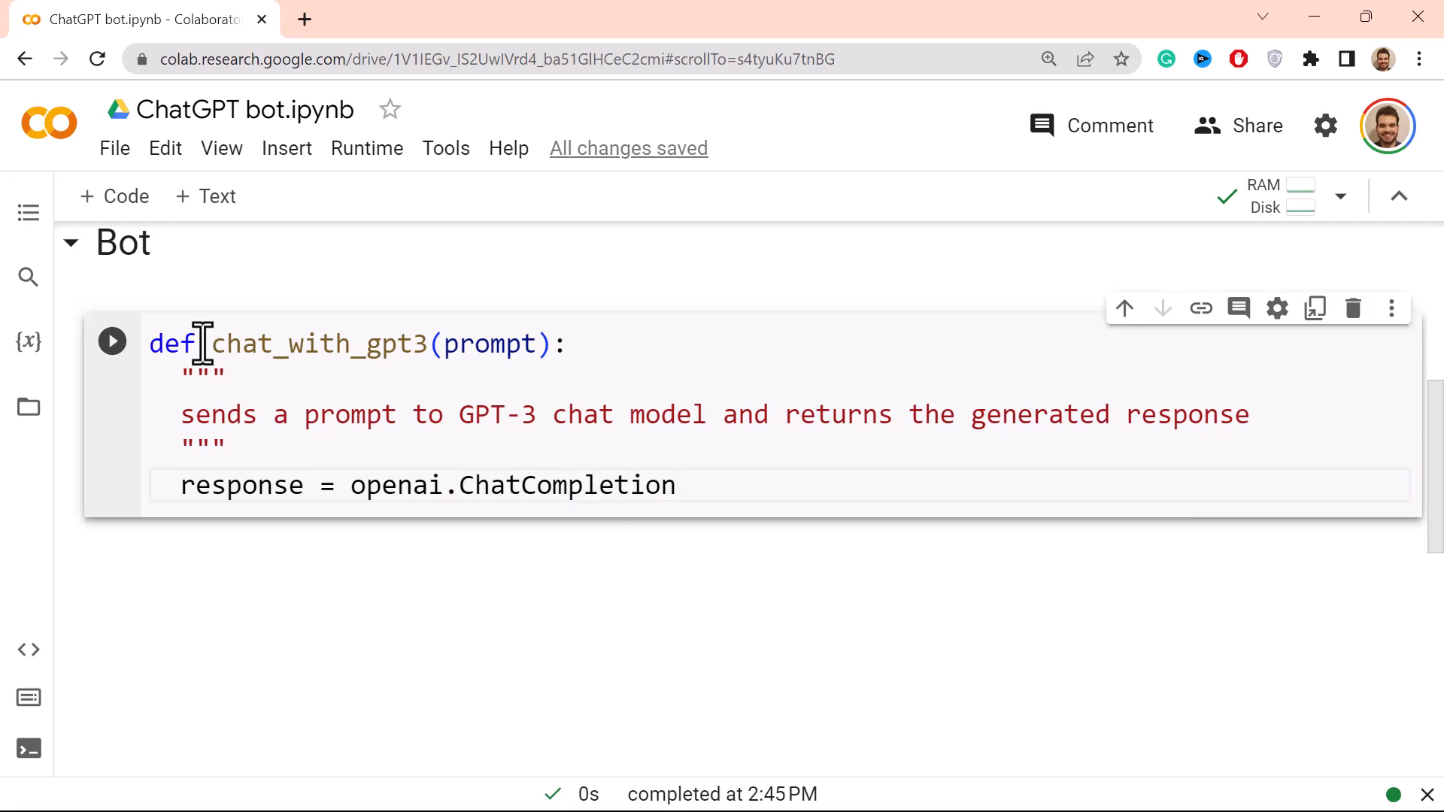
{"action": "type", "text": ".creat"}
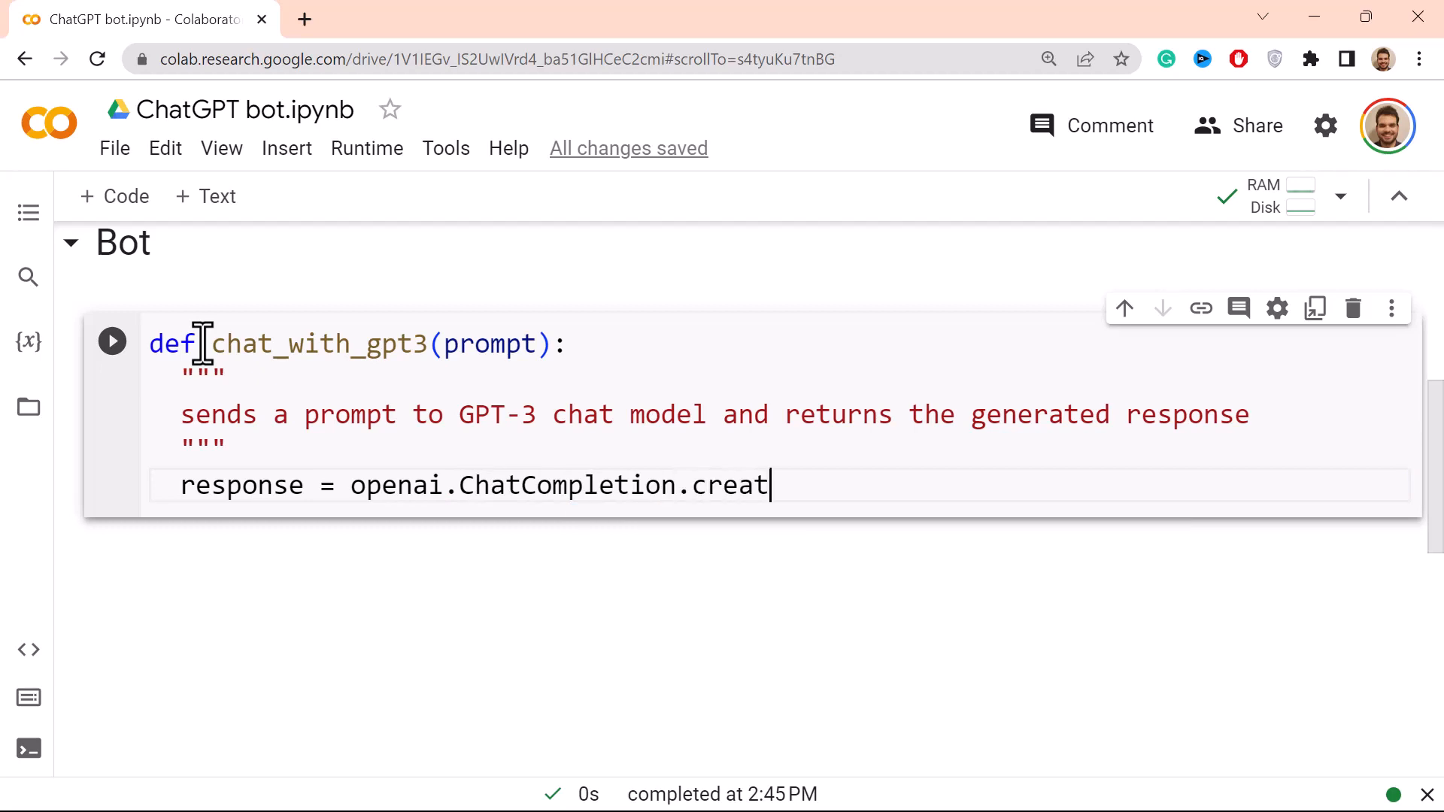
{"action": "type", "text": "e()"}
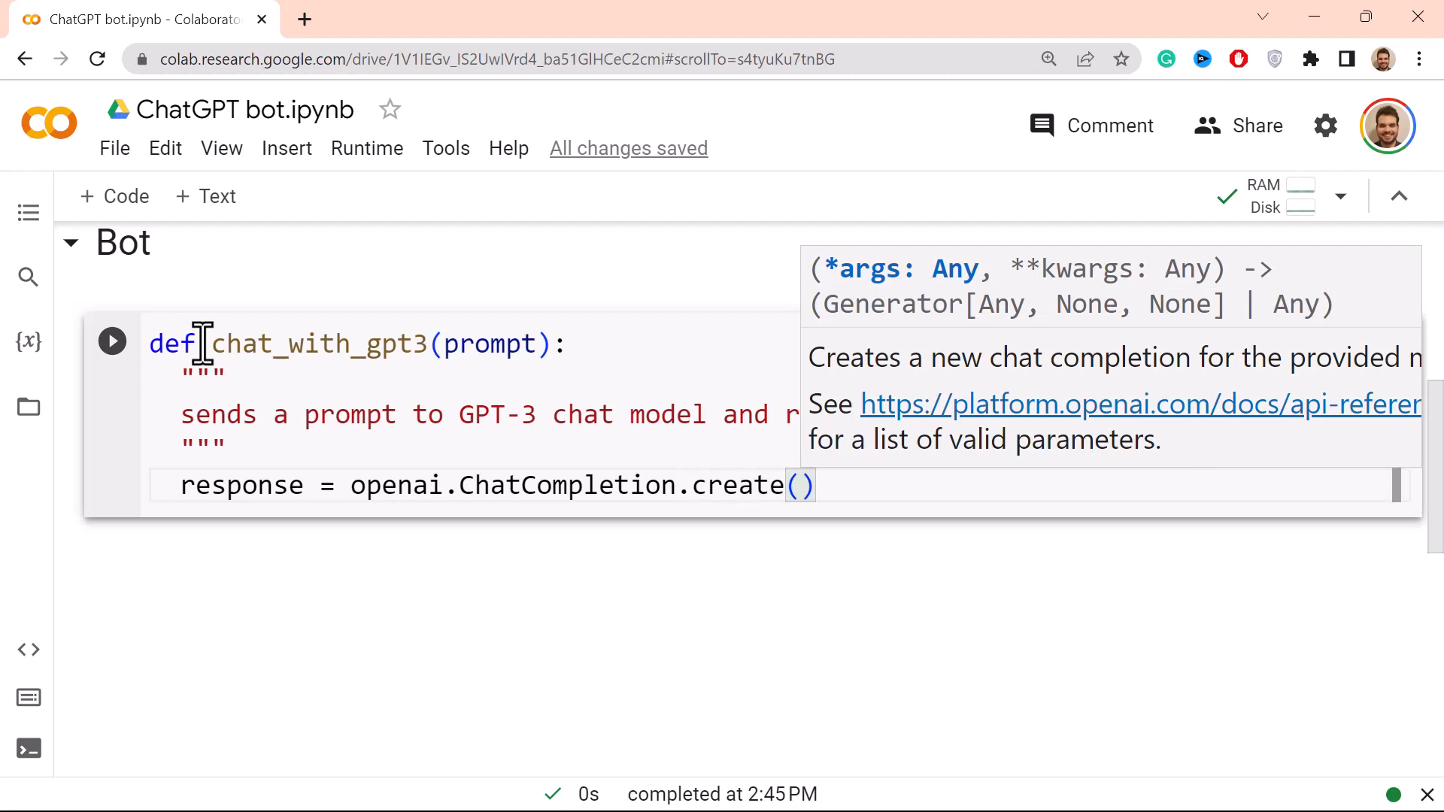
Step: Pass model = "gpt-3.5-turbo" as the first argument of the create call
{"action": "type", "text": "model = \""}
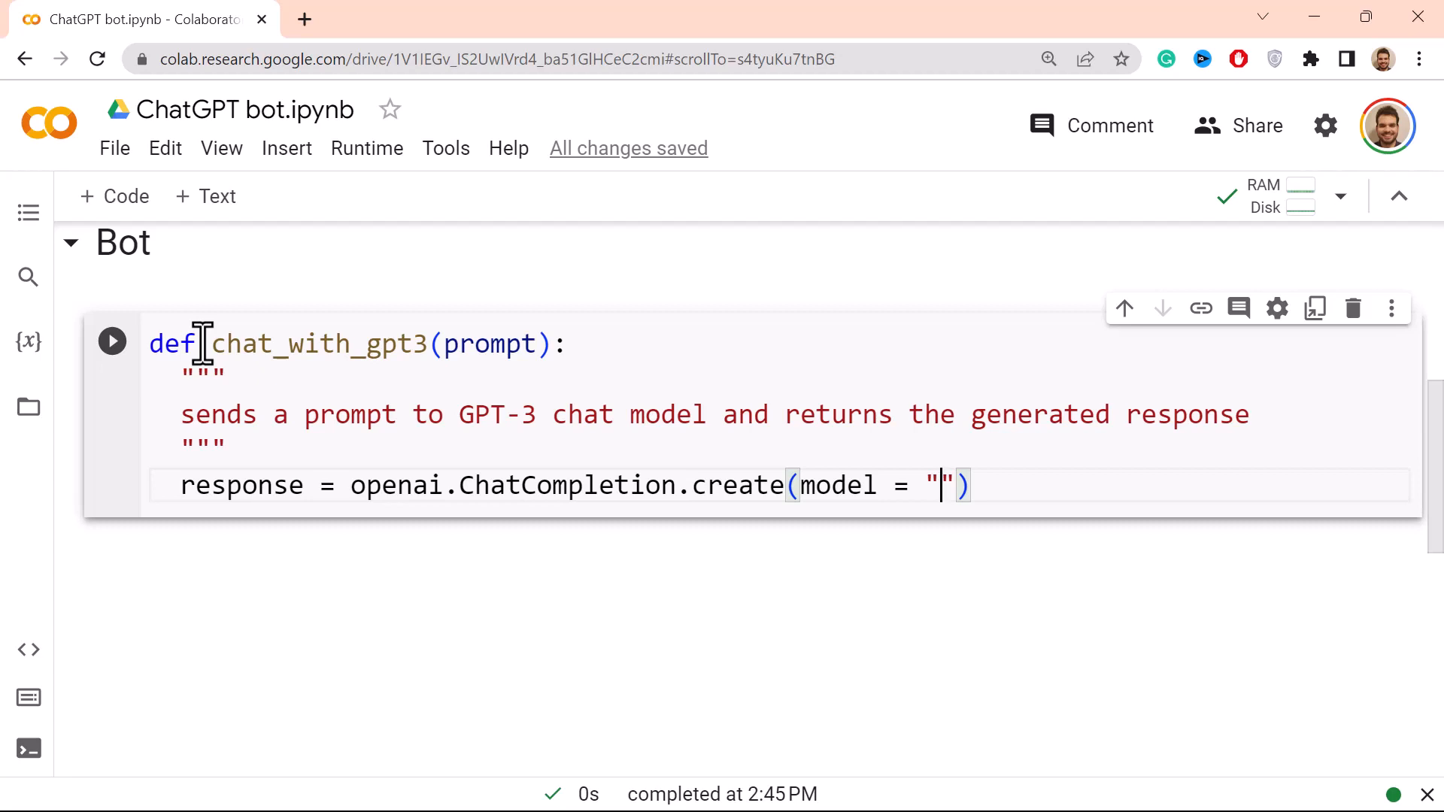
{"action": "type", "text": "gpt-"}
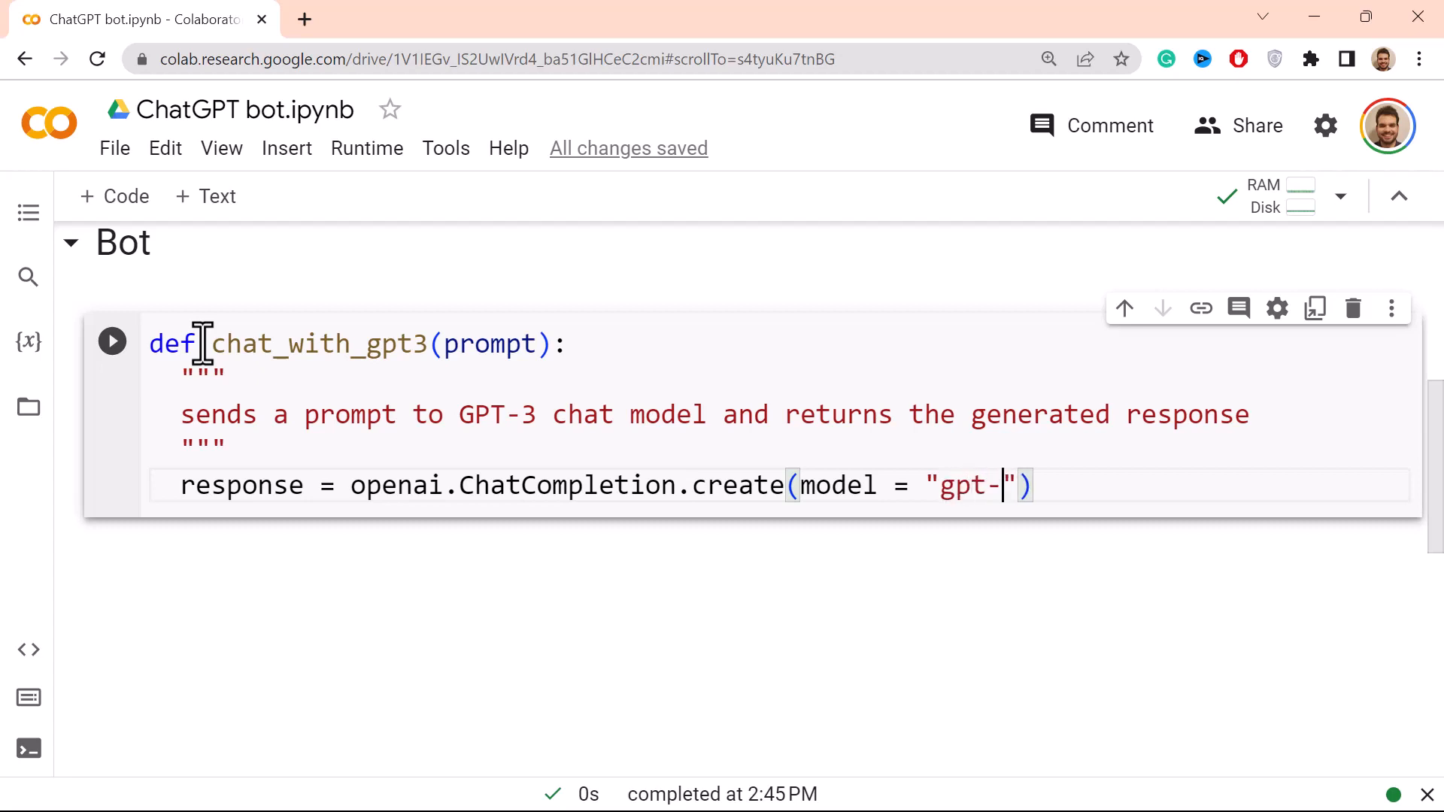
{"action": "type", "text": "3."}
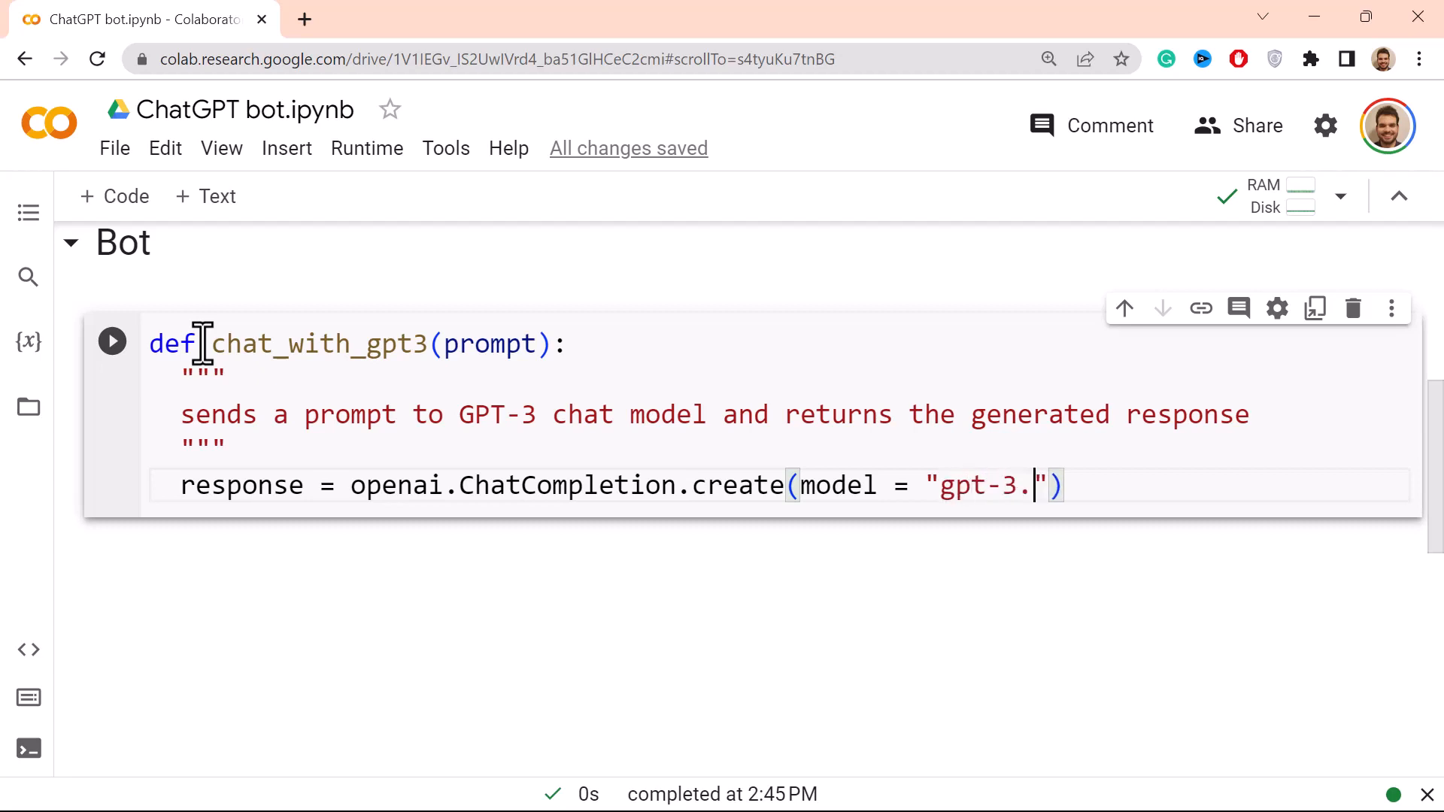
{"action": "type", "text": "5"}
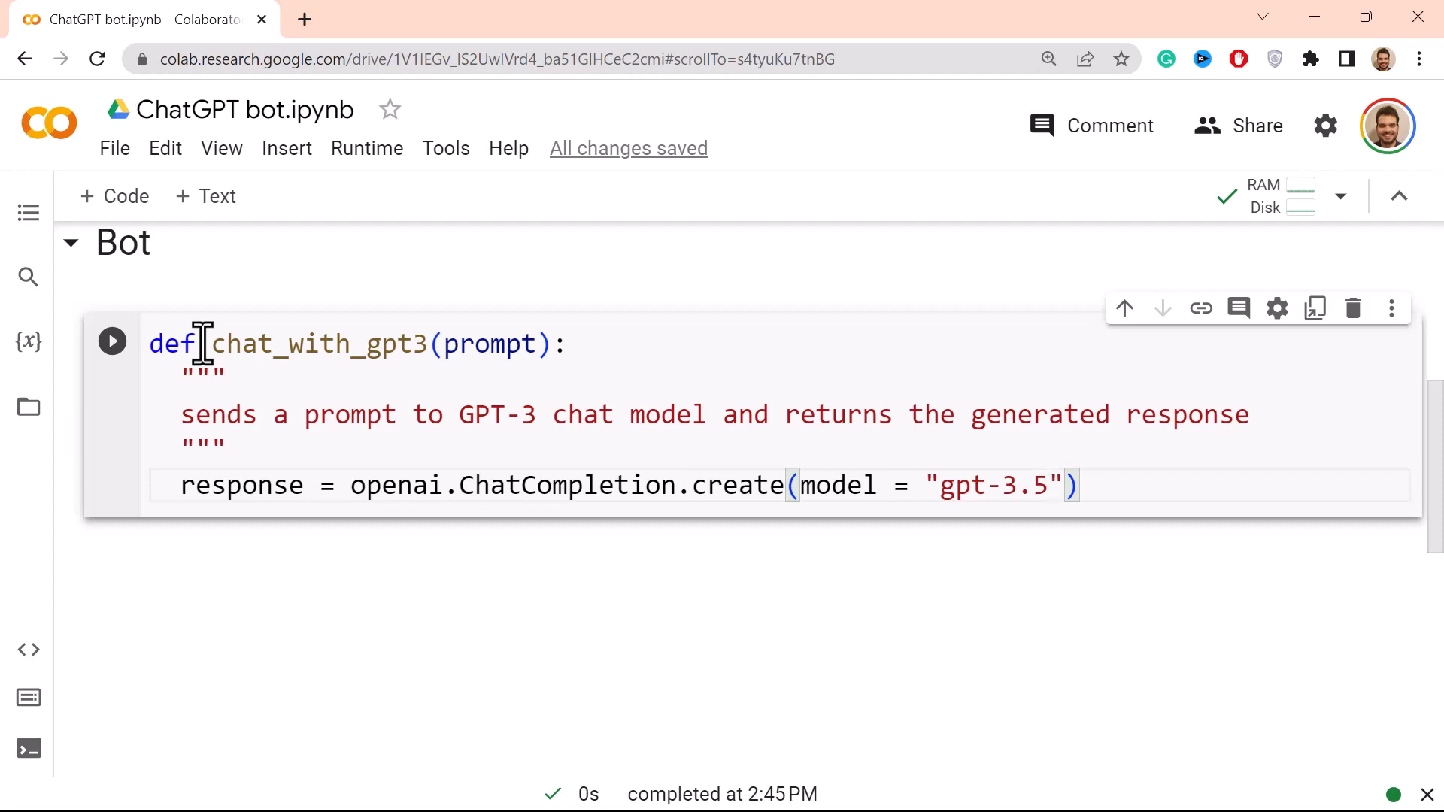
{"action": "type", "text": "-turbo"}
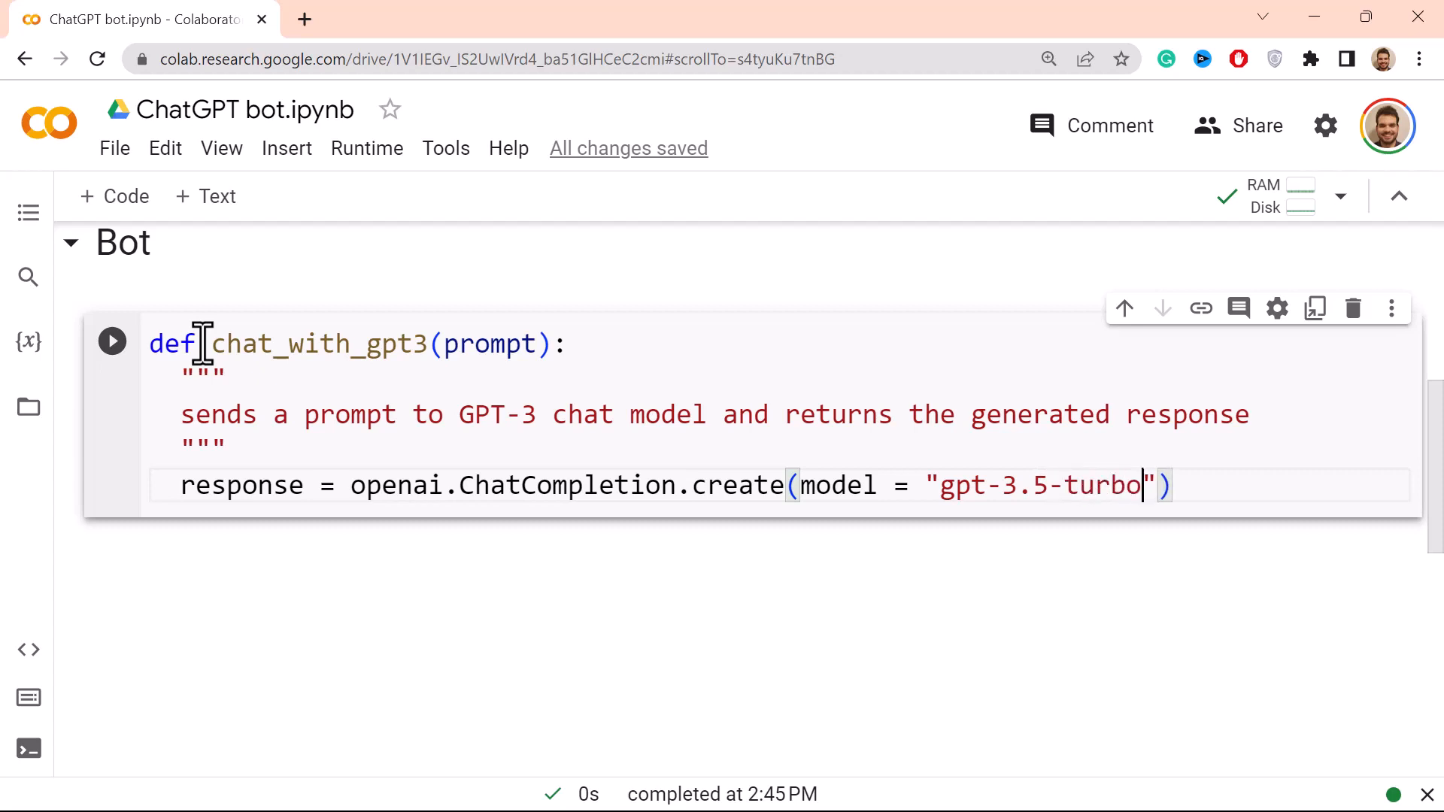
{"action": "type", "text": ","}
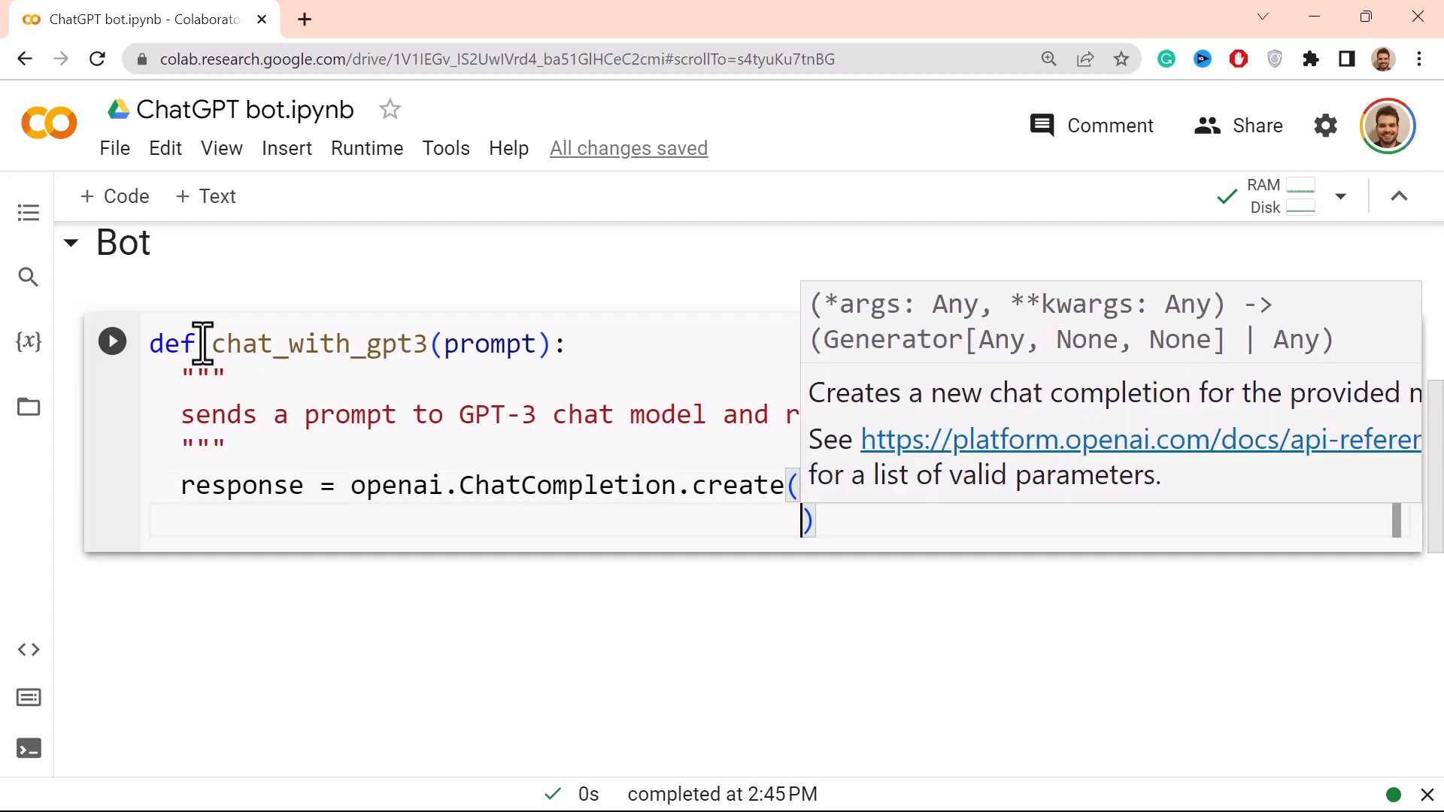
Step: Add a messages list to the create call with a "role": "system" entry
{"action": "type", "text": "me"}
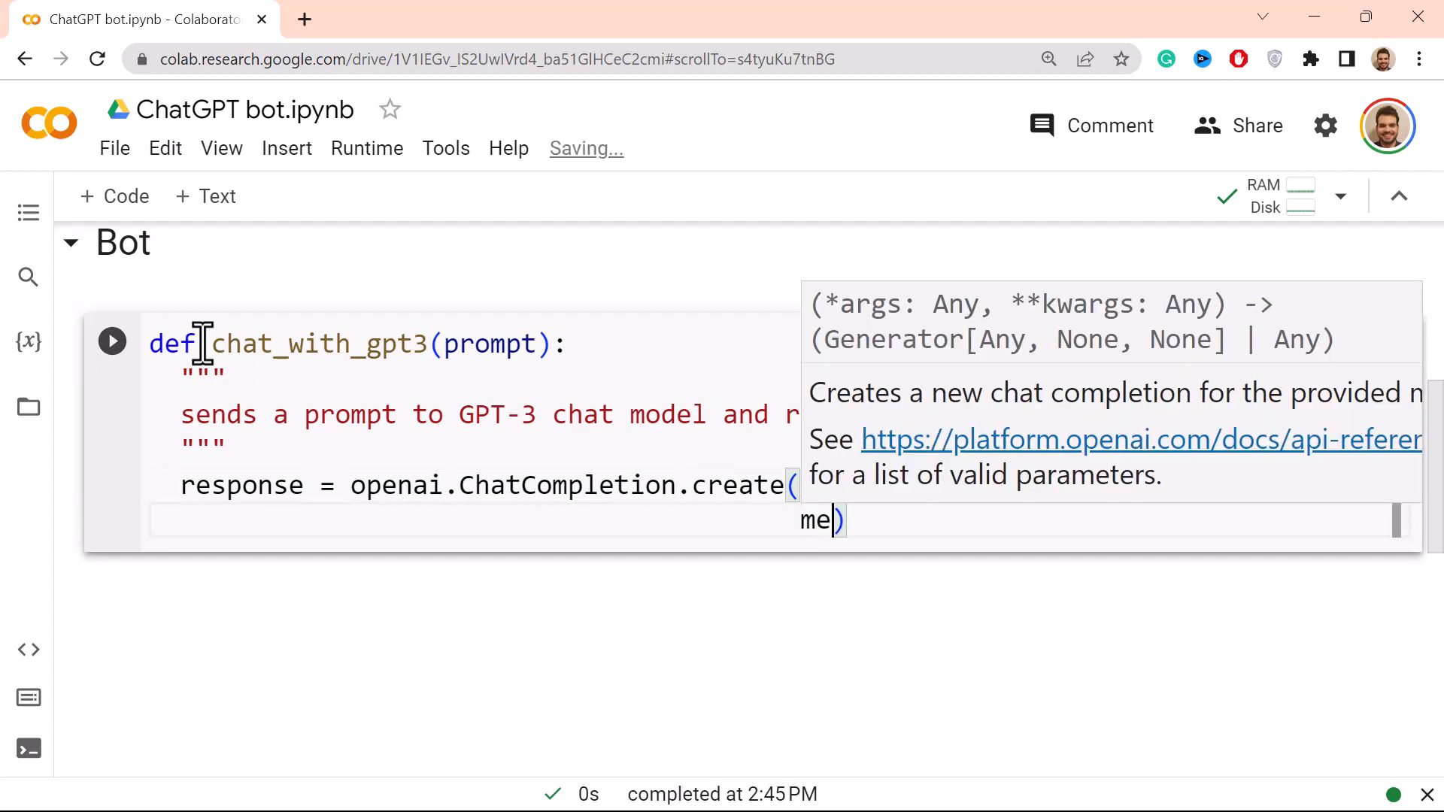
{"action": "type", "text": "ssages"}
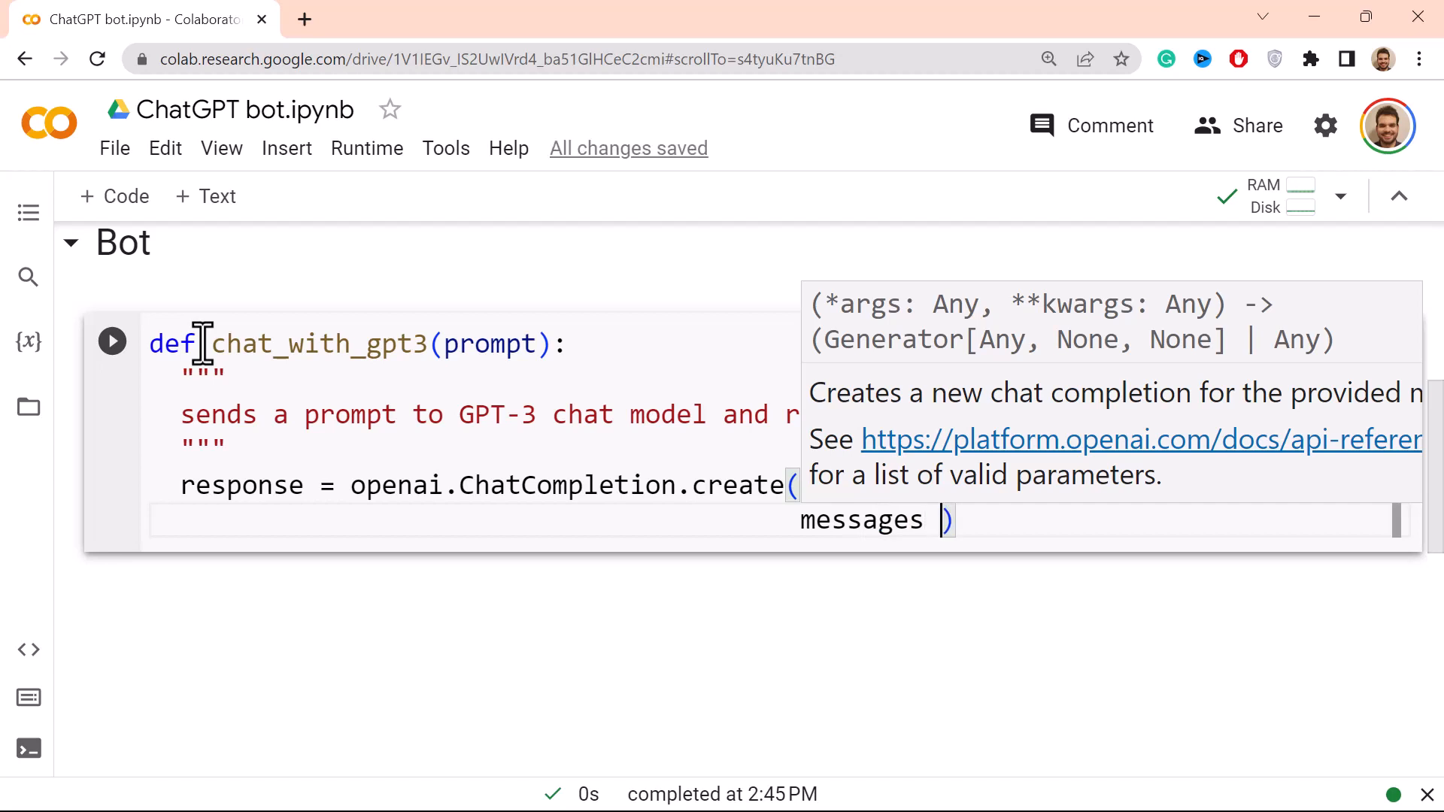
{"action": "type", "text": "= []"}
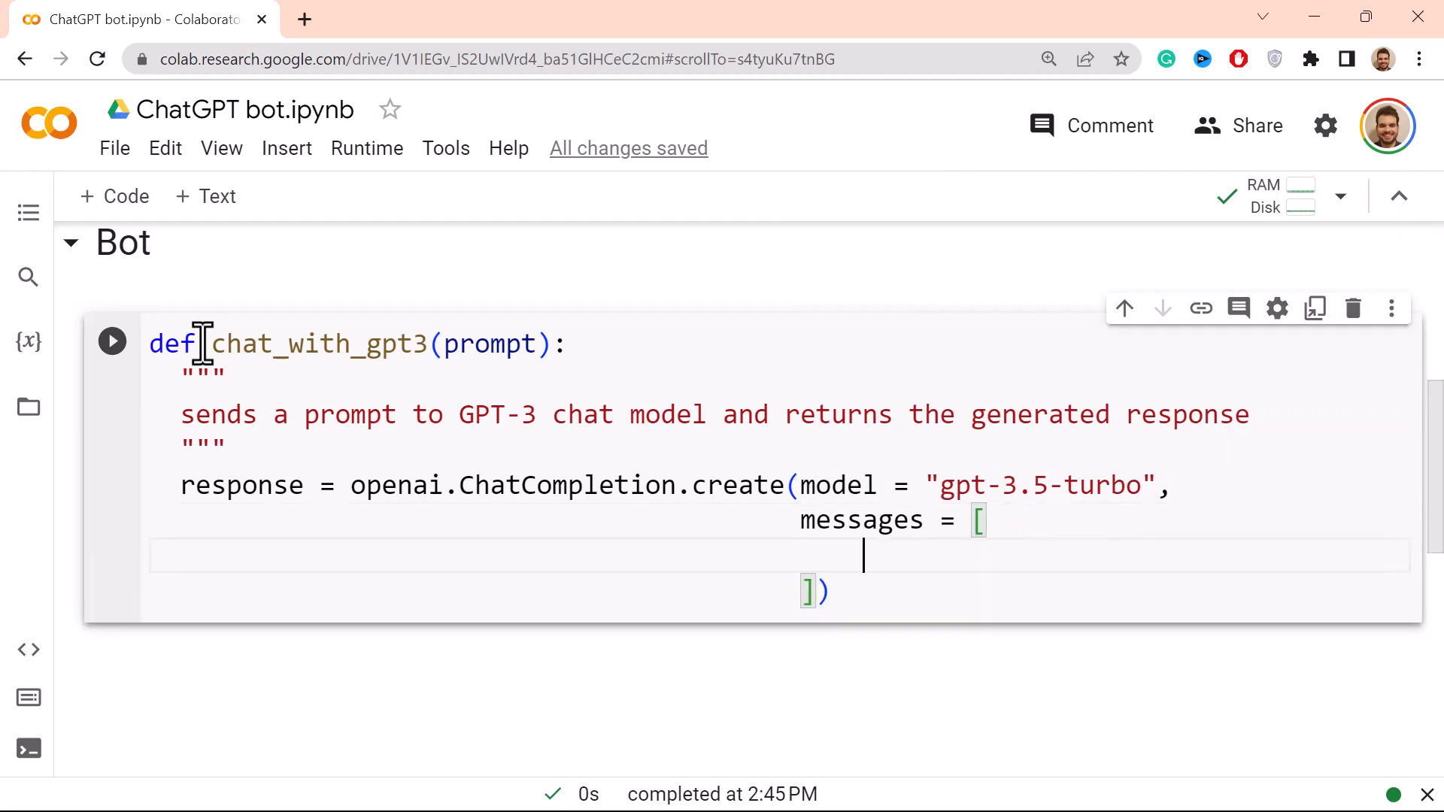
{"action": "type", "text": "{}"}
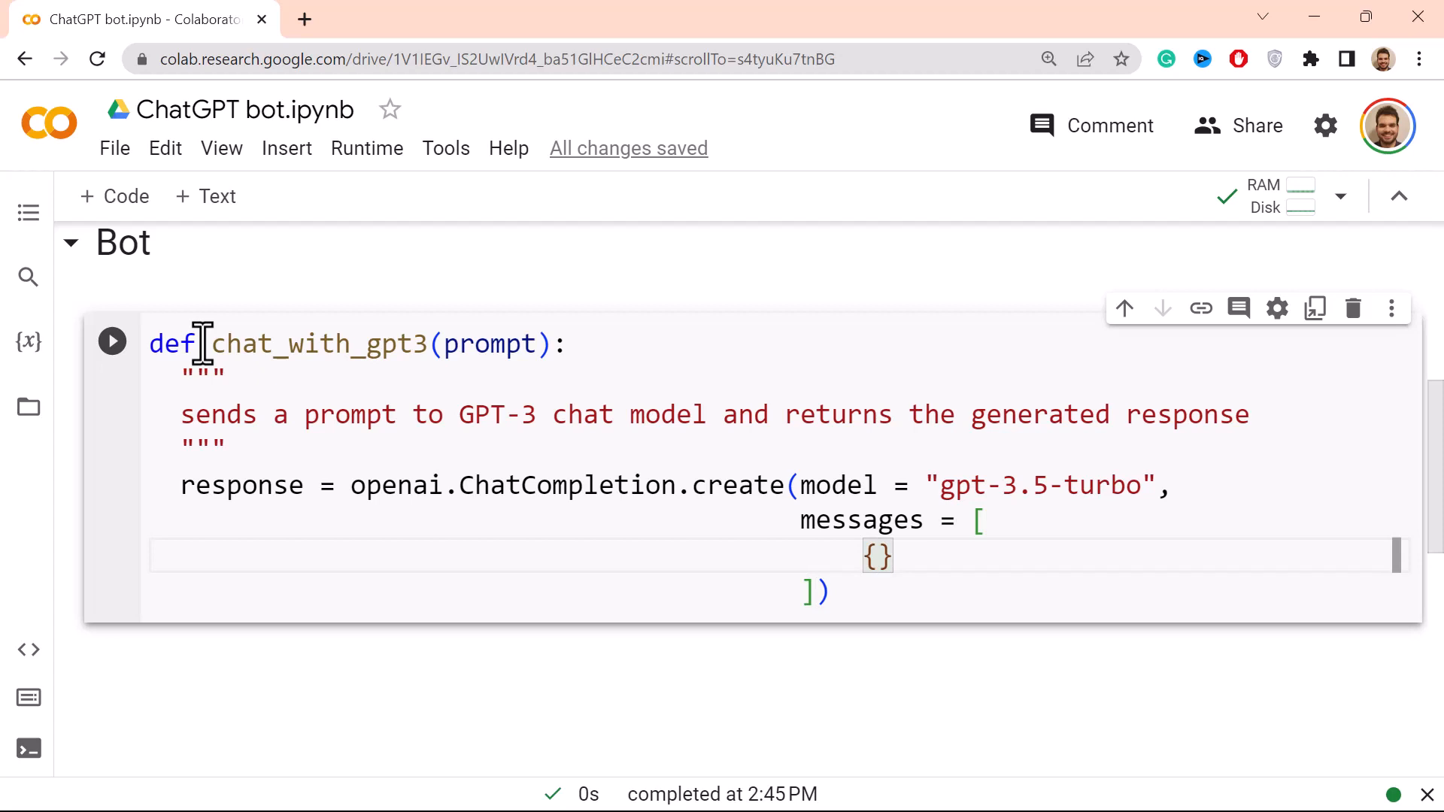
{"action": "type", "text": "role\": \""}
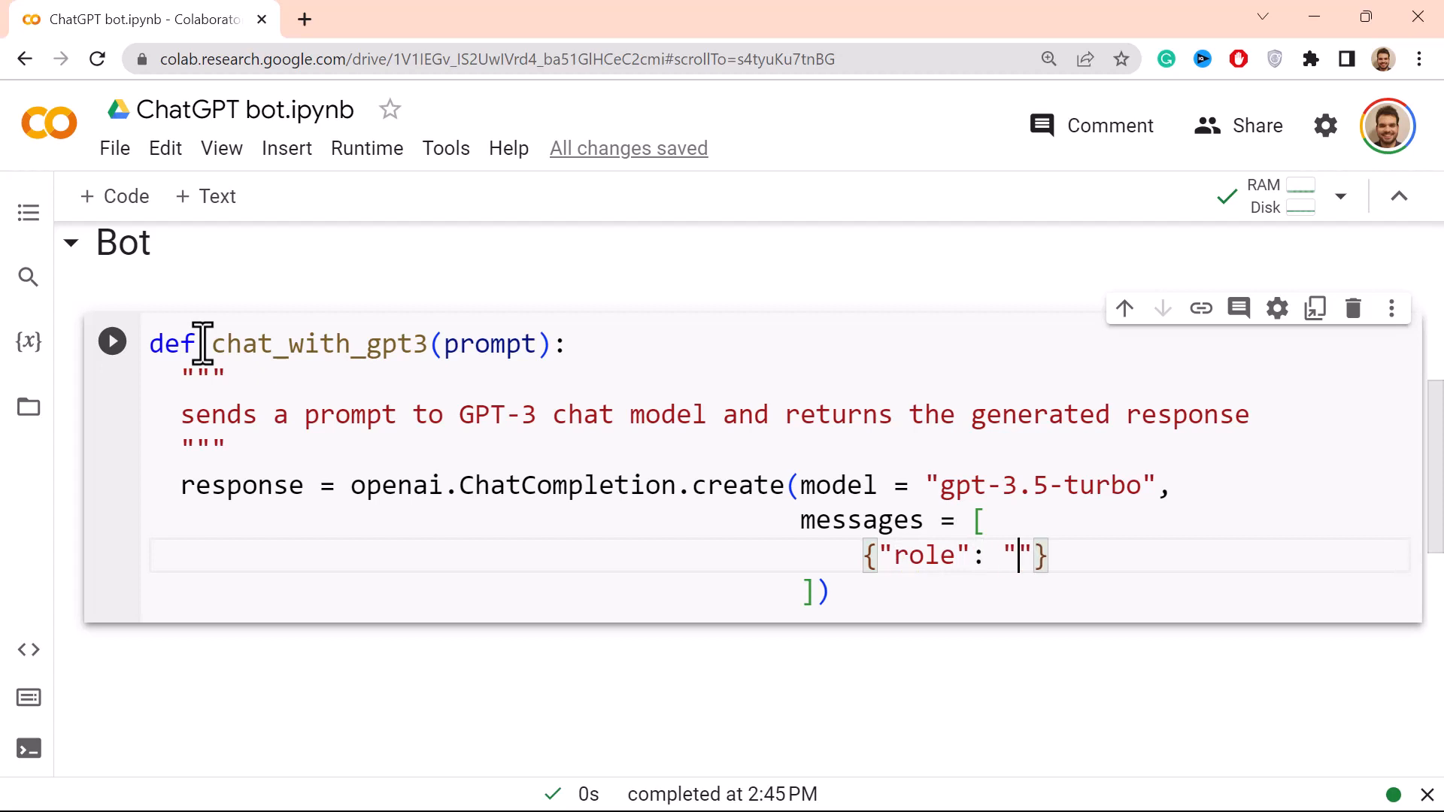
{"action": "type", "text": "system"}
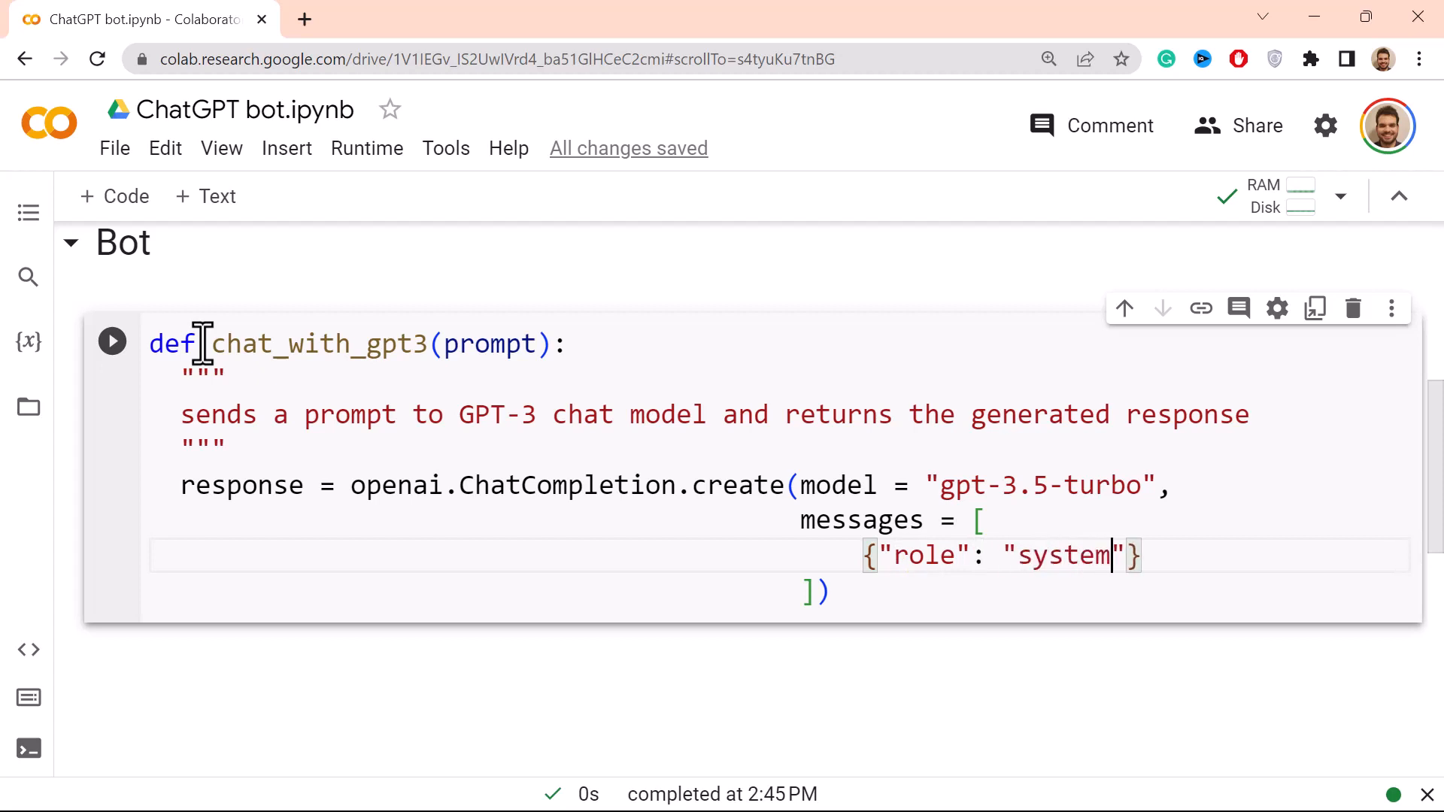
{"action": "type", "text": ","}
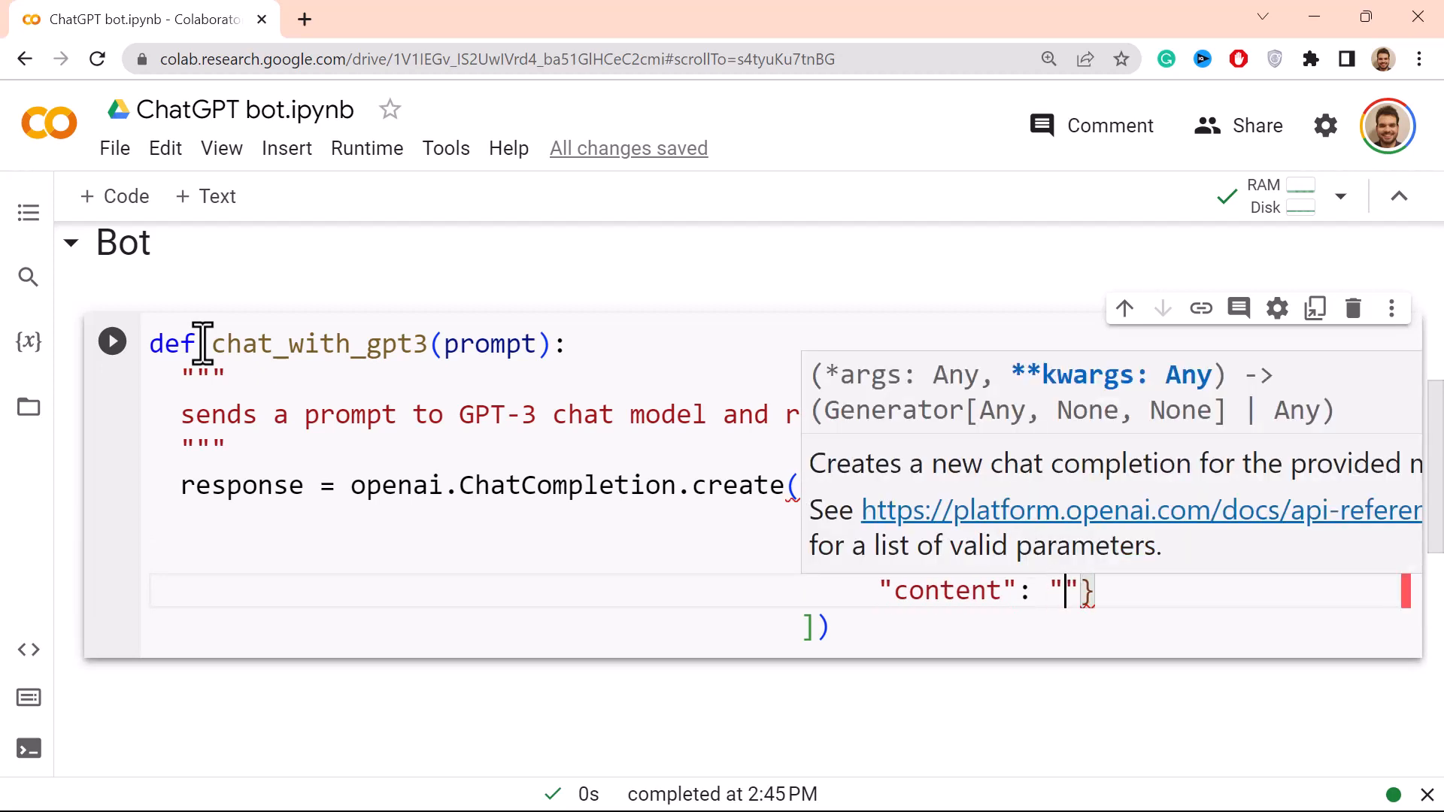
Step: Give the system message the content 'You are a helpful…'
{"action": "type", "text": "Yi"}
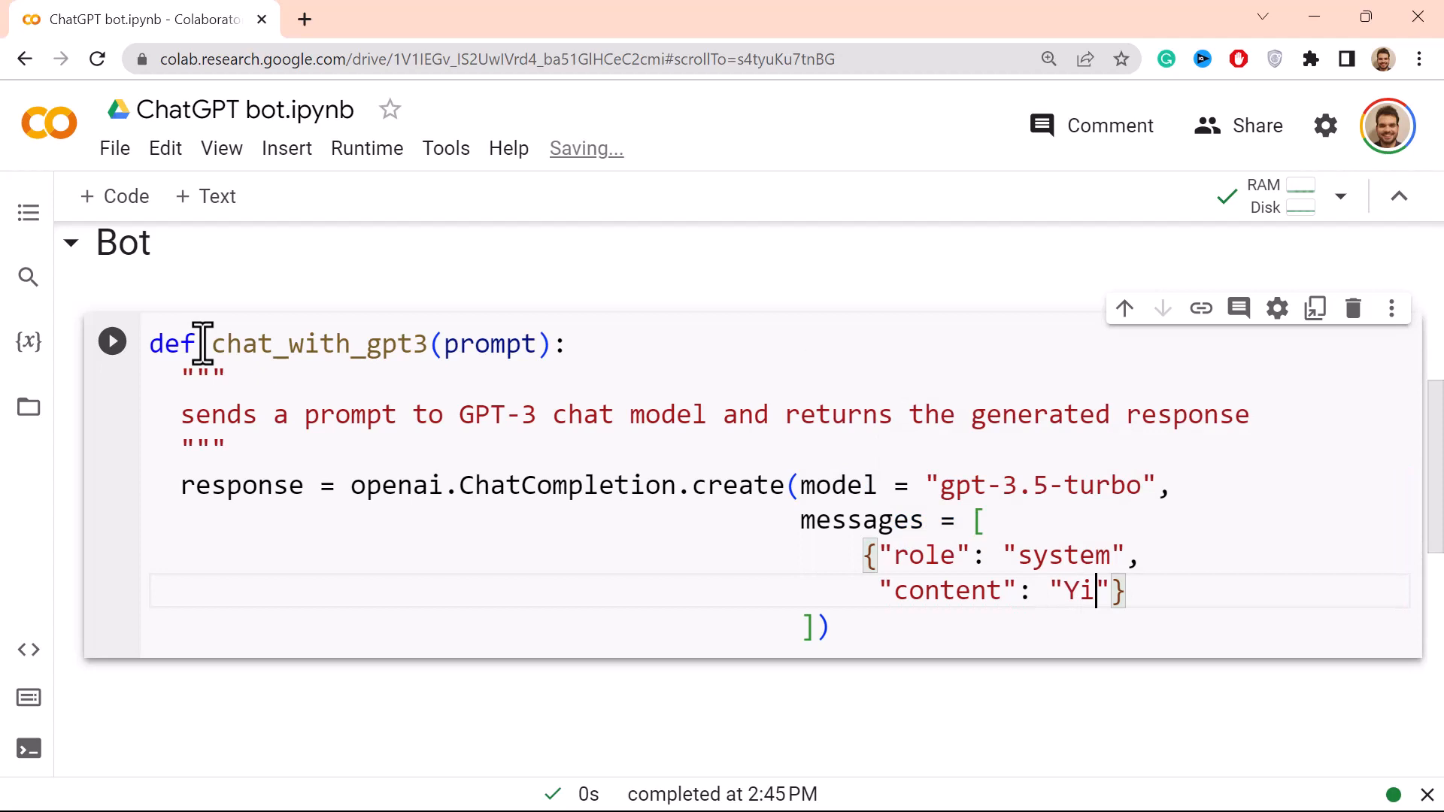
{"action": "type", "text": "ou are a"}
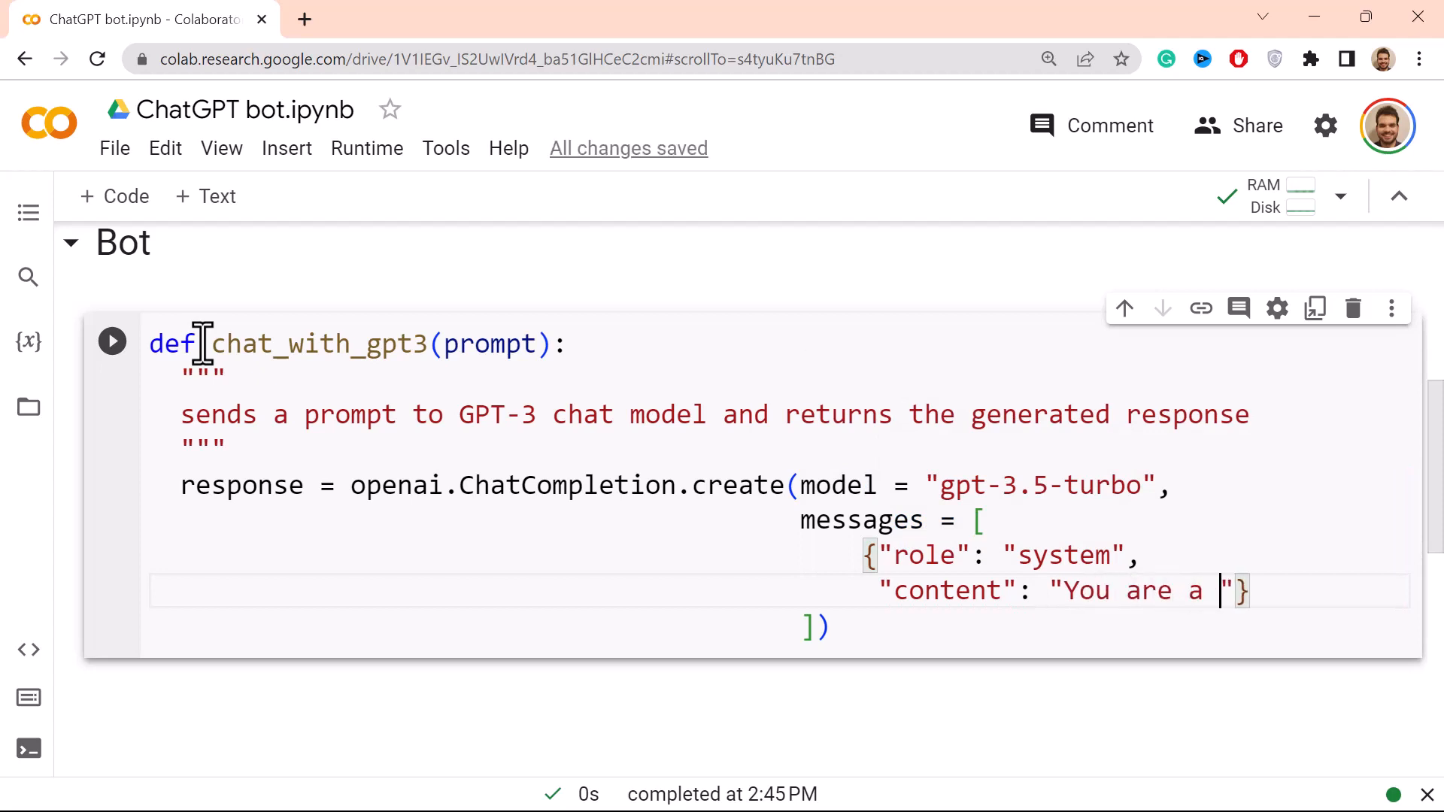
{"action": "type", "text": "helpfu"}
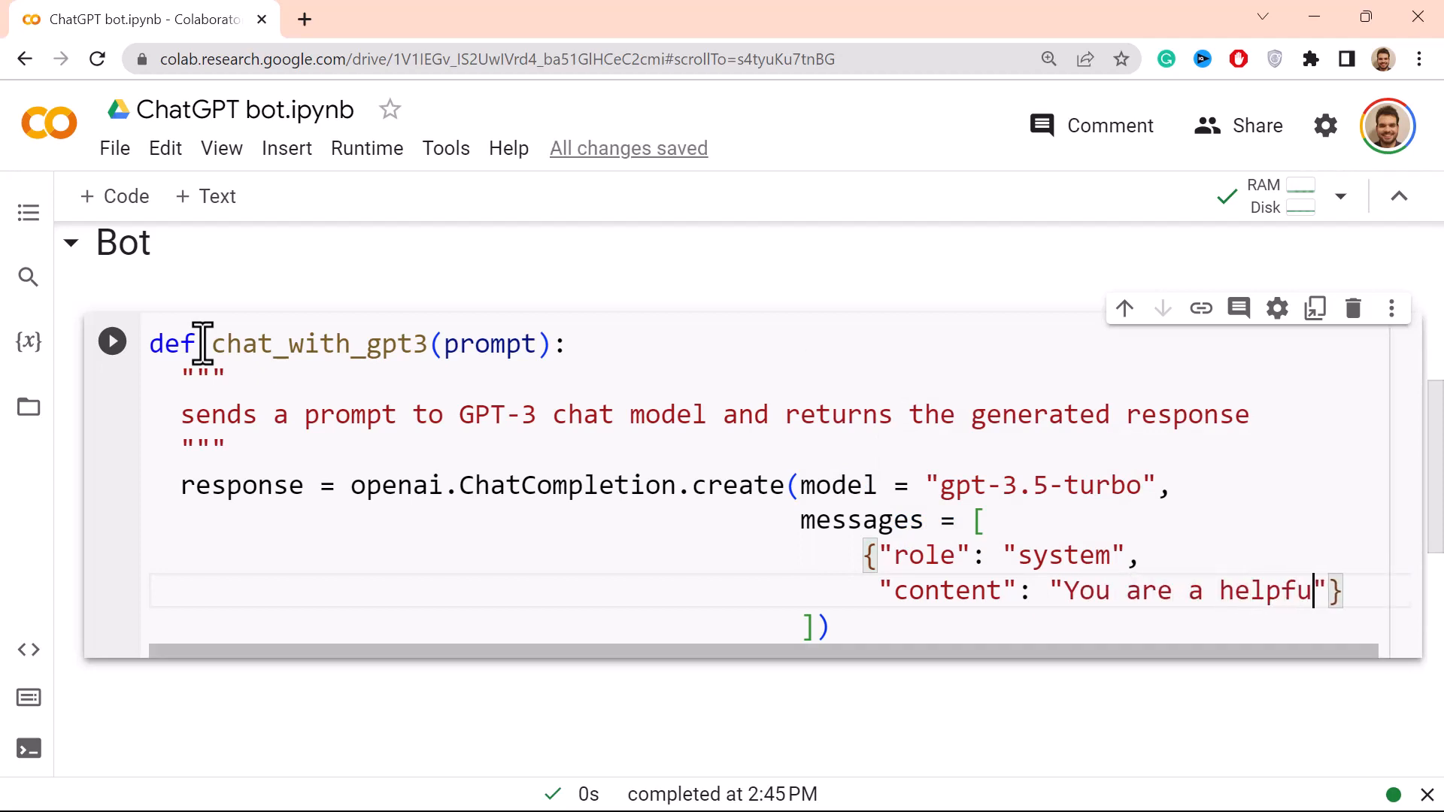
{"action": "scroll", "scroll_direction": "right", "scroll_amount": 3}
{"action": "type", "text": "{ro"}
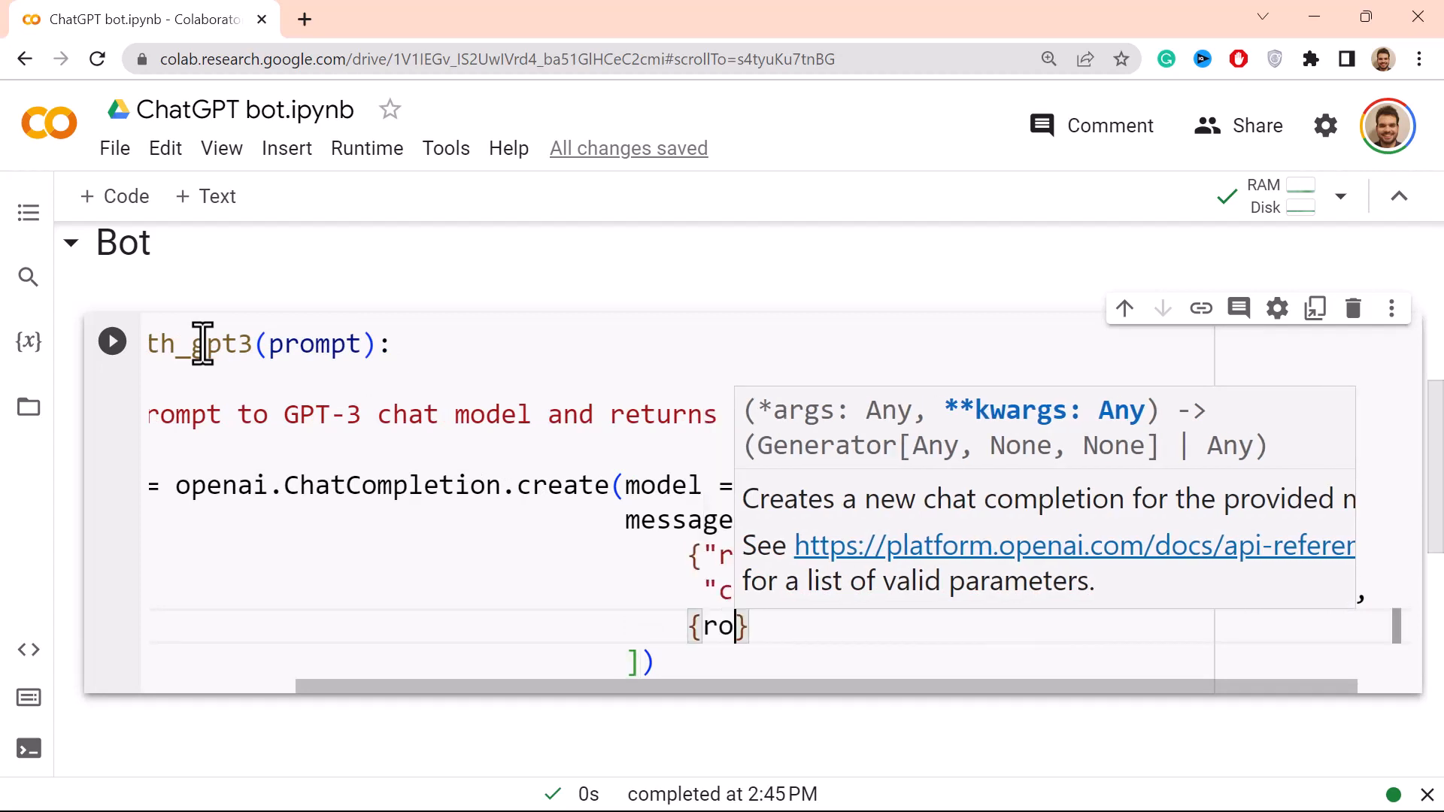
Step: Add the user-role message with content prompt and start a new line below the call
{"action": "type", "text": "le\": \"user\""}
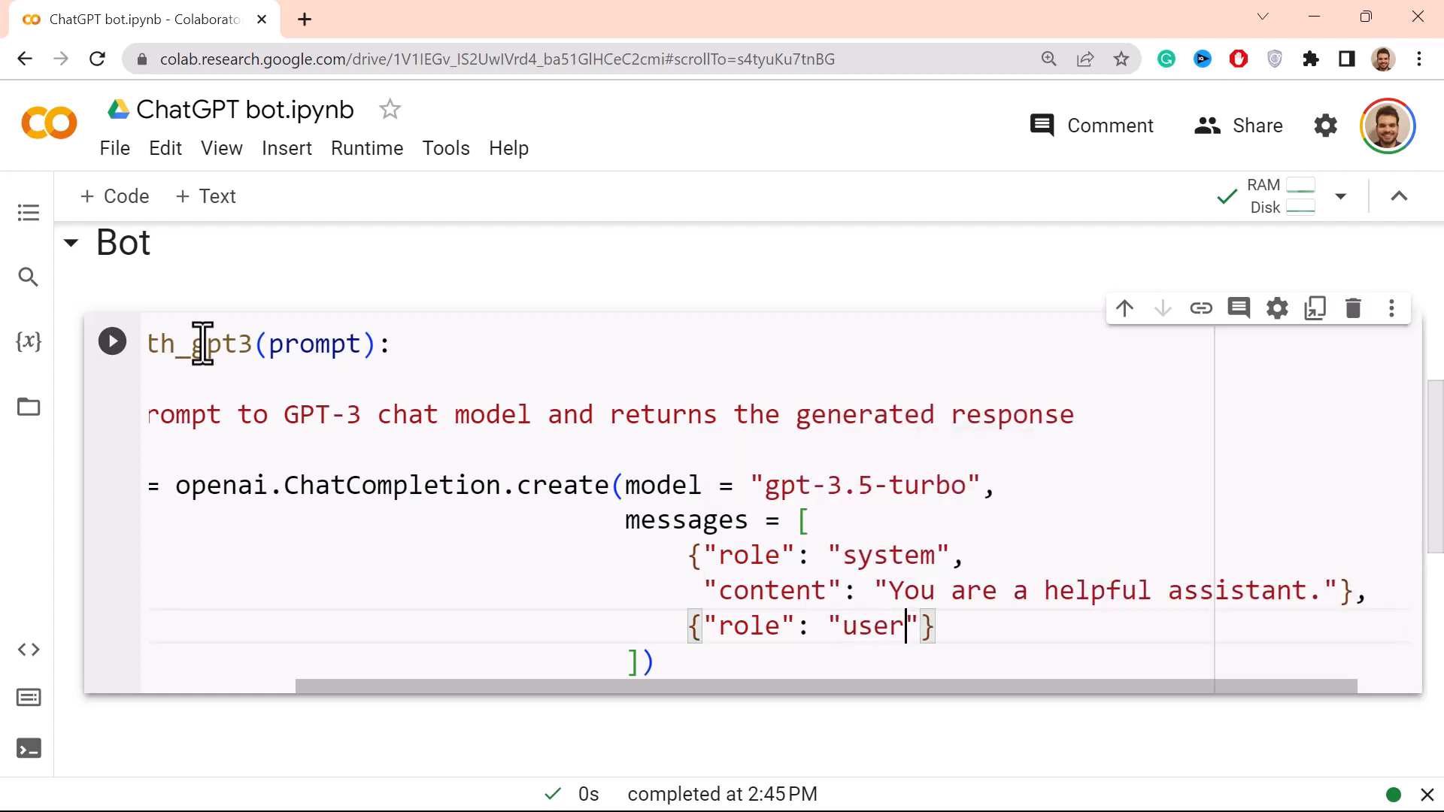
{"action": "type", "text": ", \"\""}
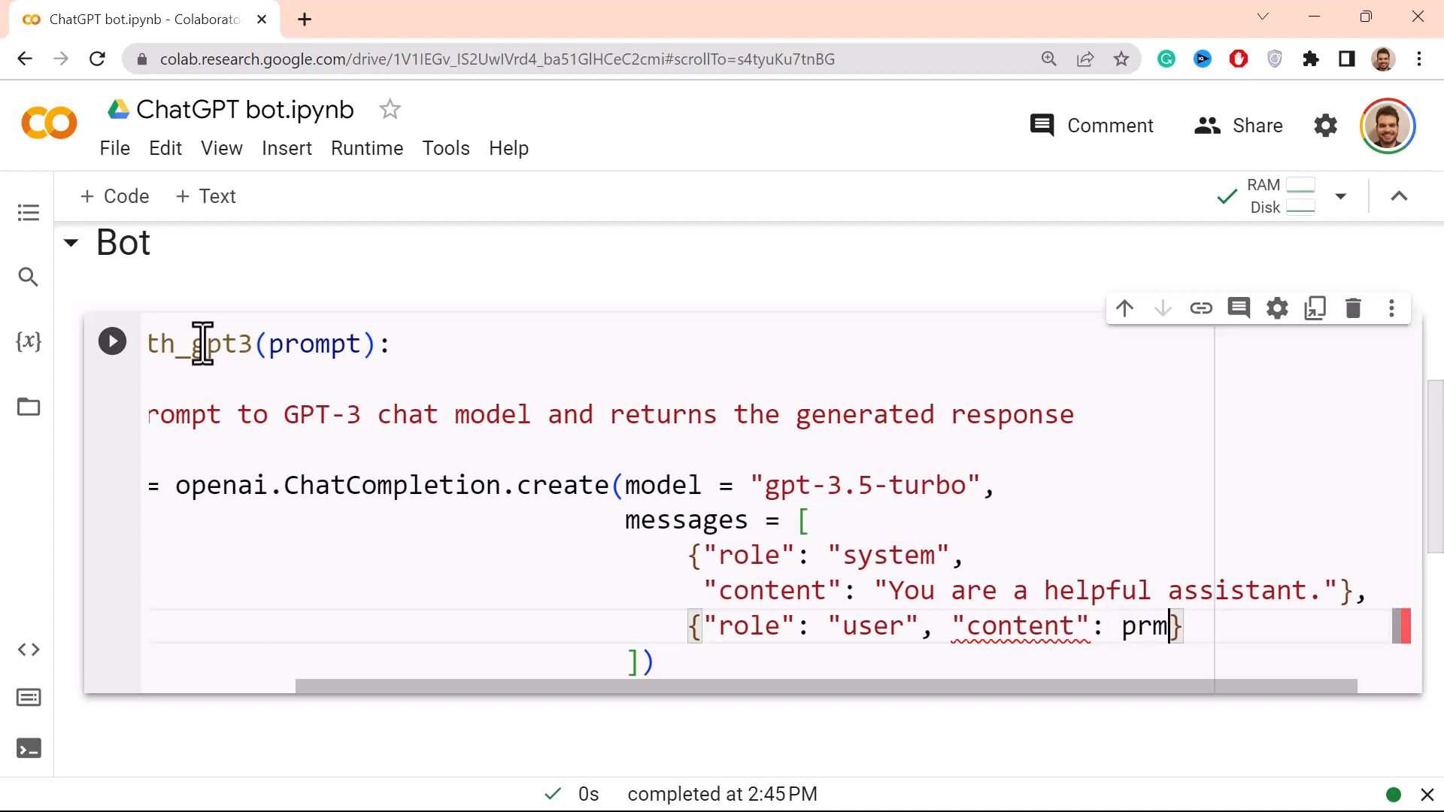
{"action": "type", "text": "ompt"}
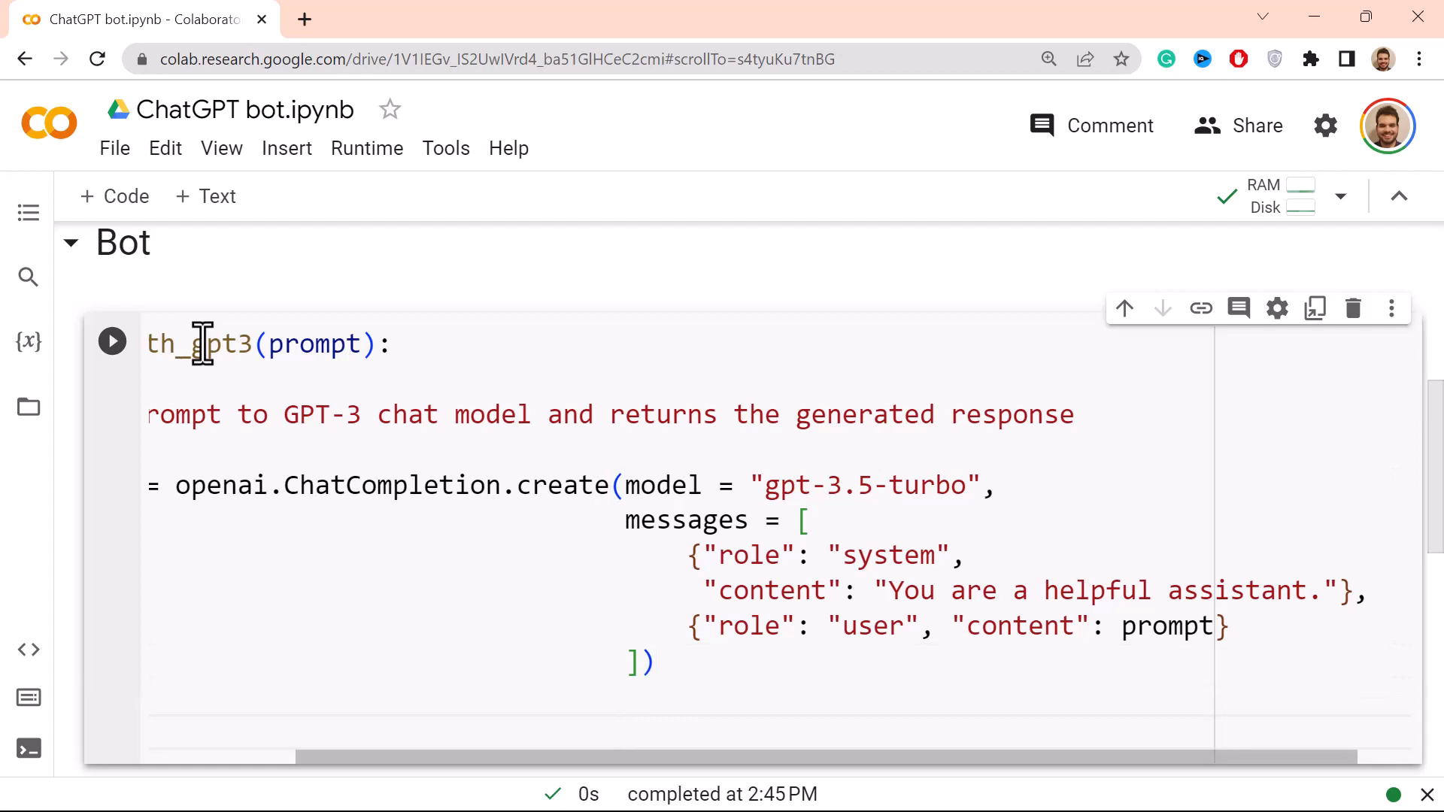
{"action": "left_click", "coordinate": [191, 733]}
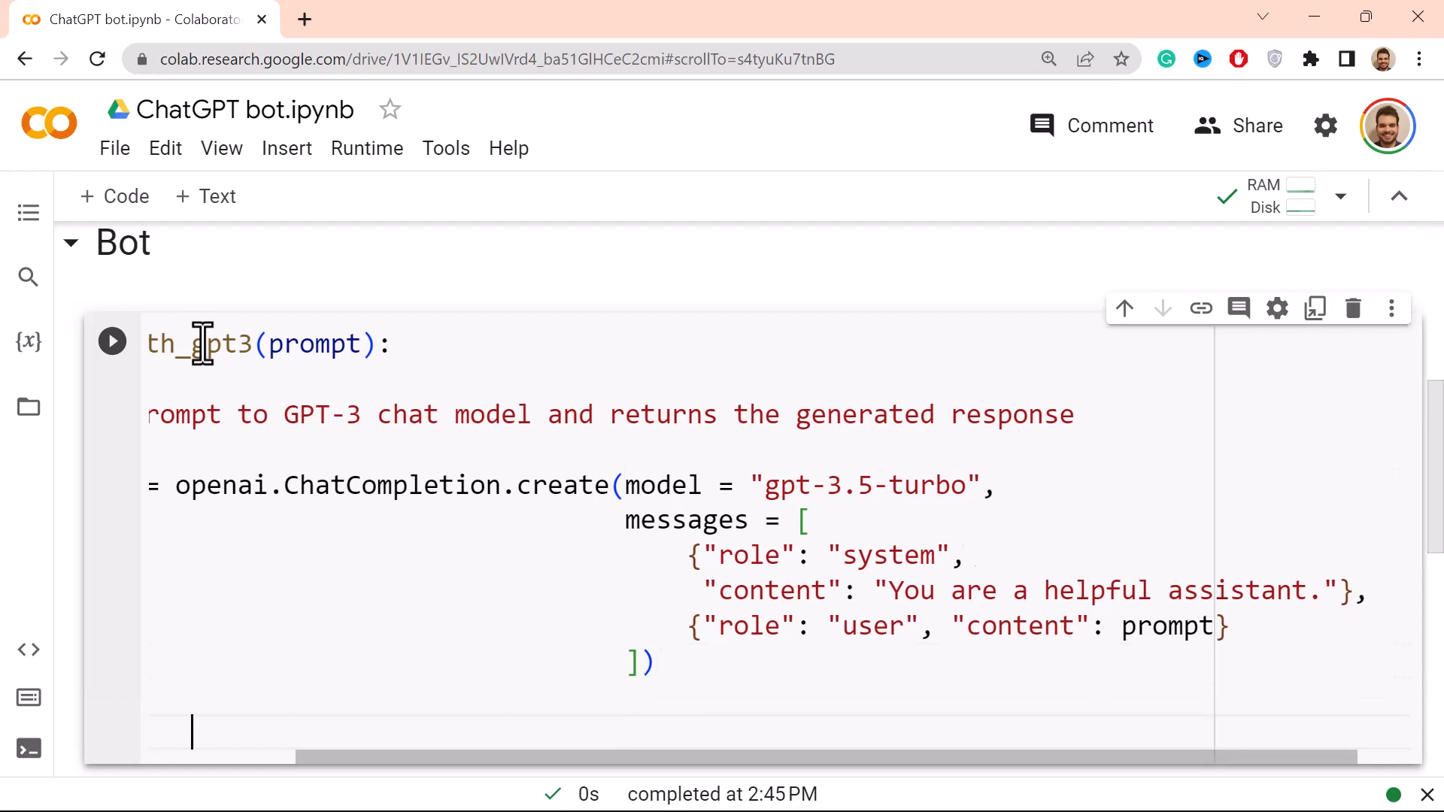
Step: Begin 'return response' on a new line after the API call
{"action": "scroll", "scroll_direction": "left", "scroll_amount": 3}
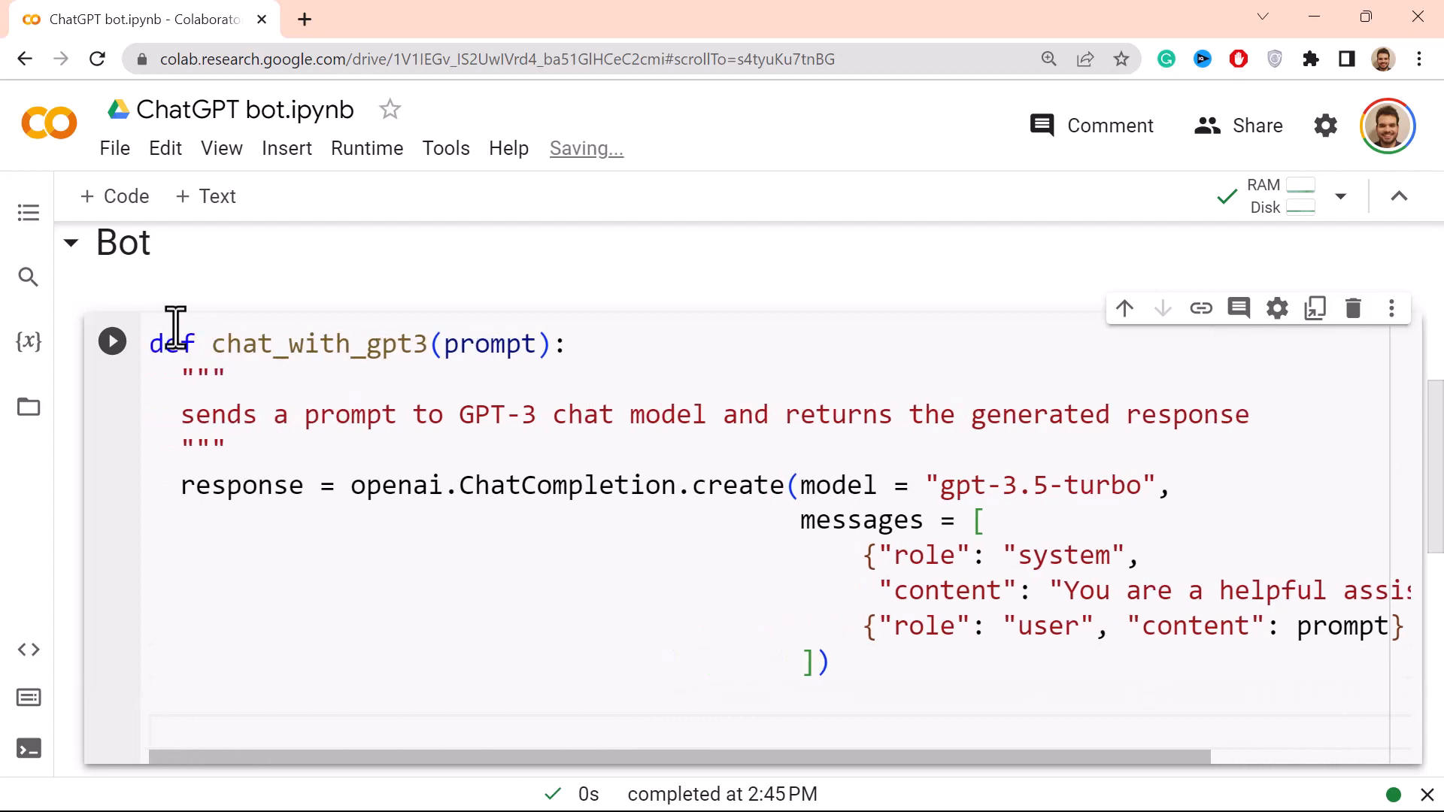
{"action": "left_click", "coordinate": [824, 664]}
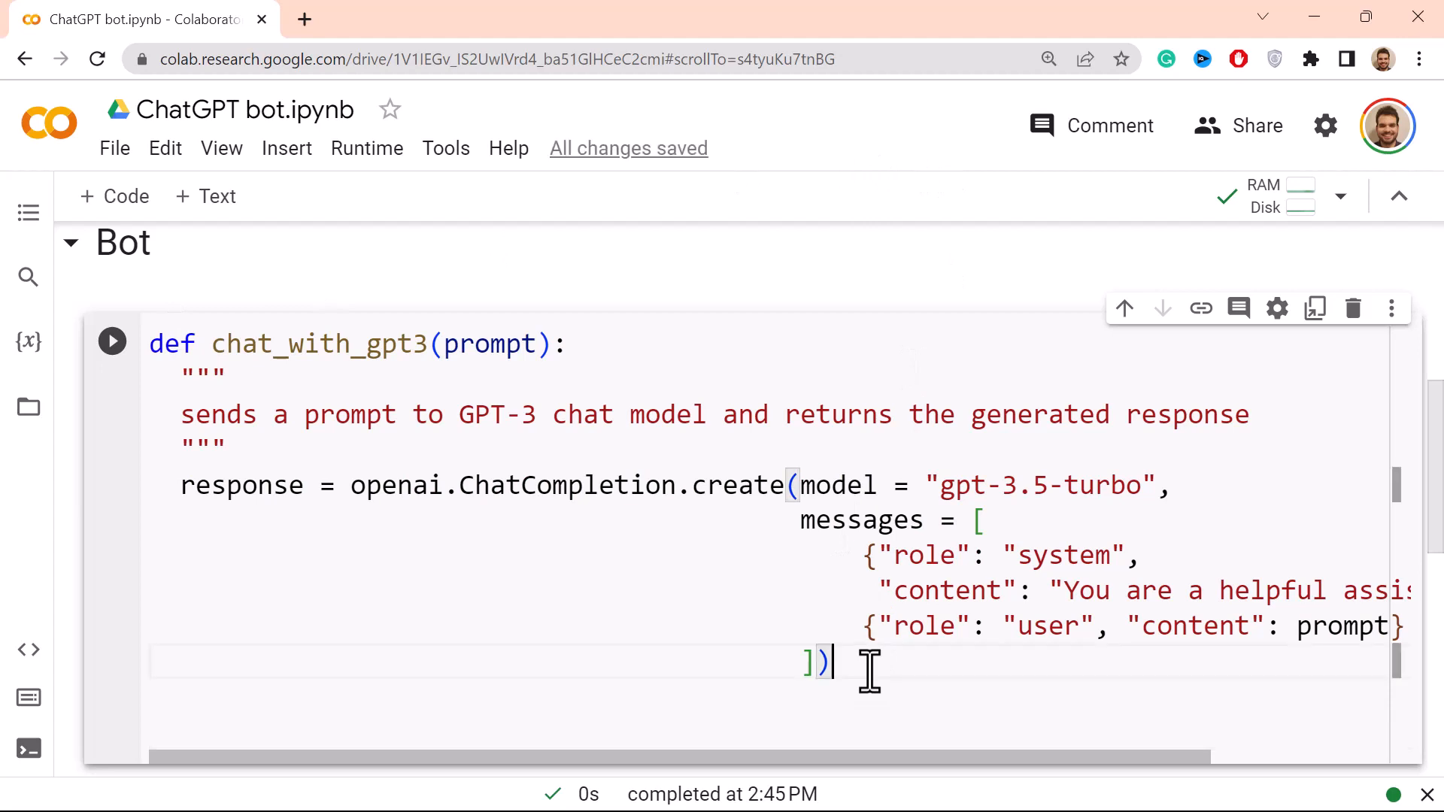
{"action": "type", "text": "re"}
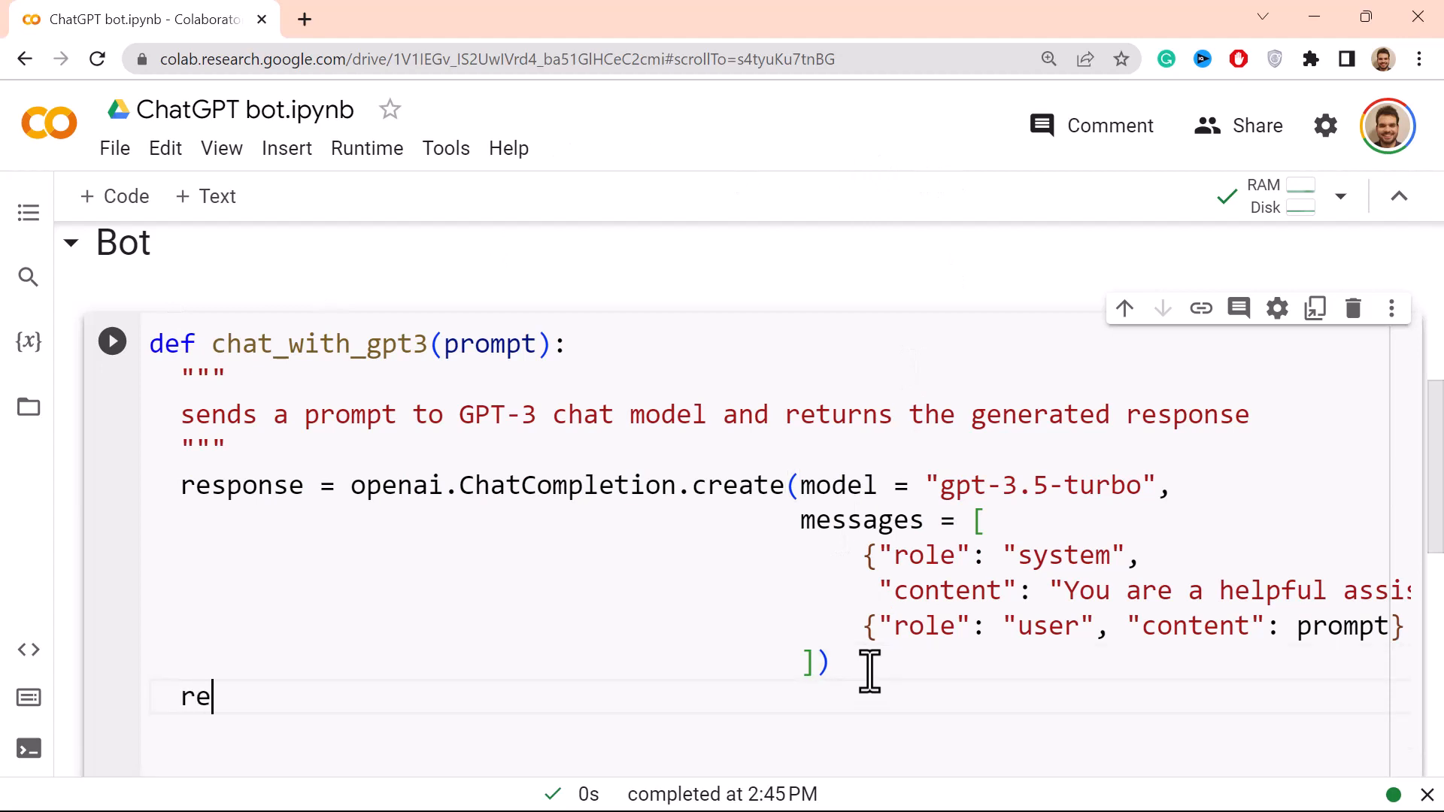
{"action": "type", "text": "turn res"}
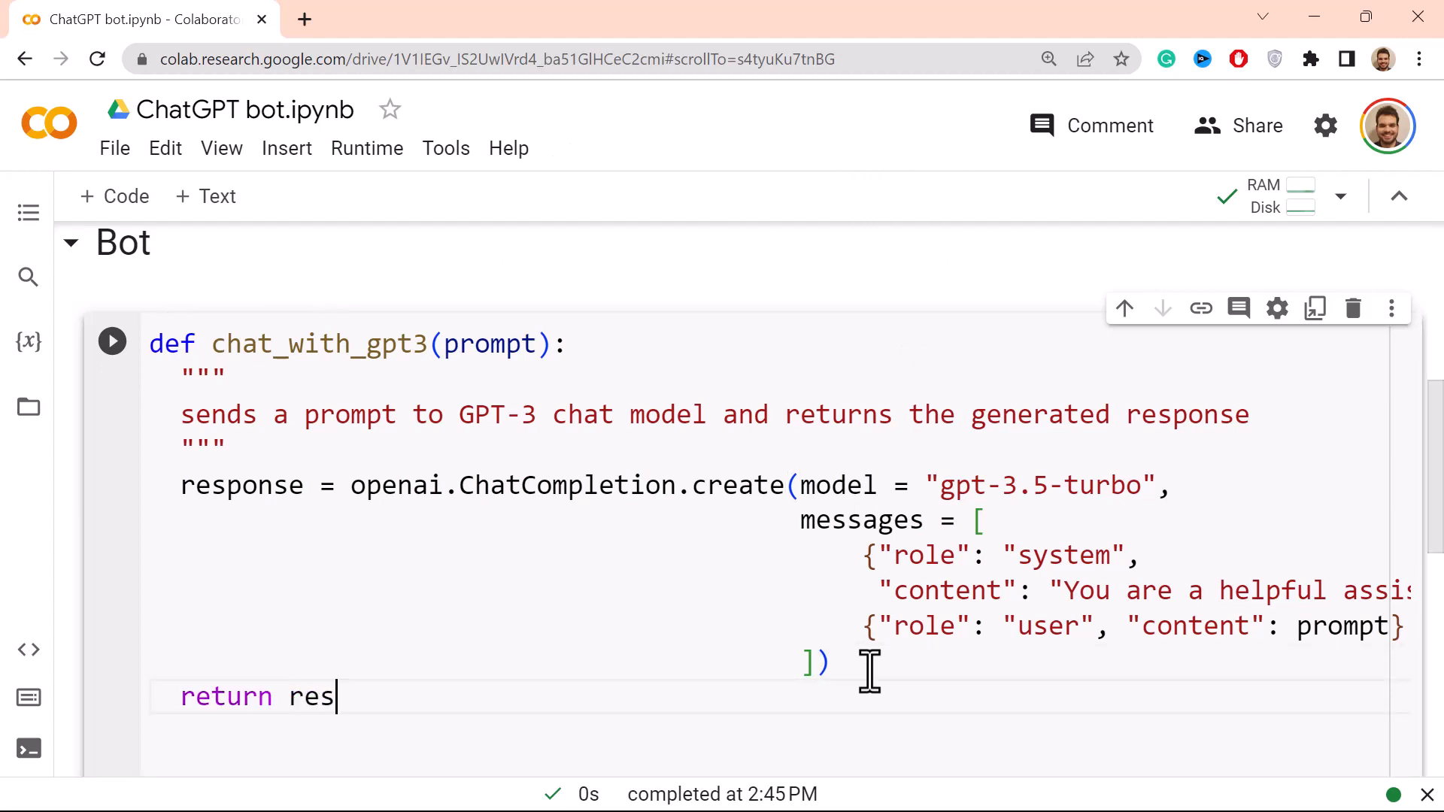
{"action": "type", "text": "ponse"}
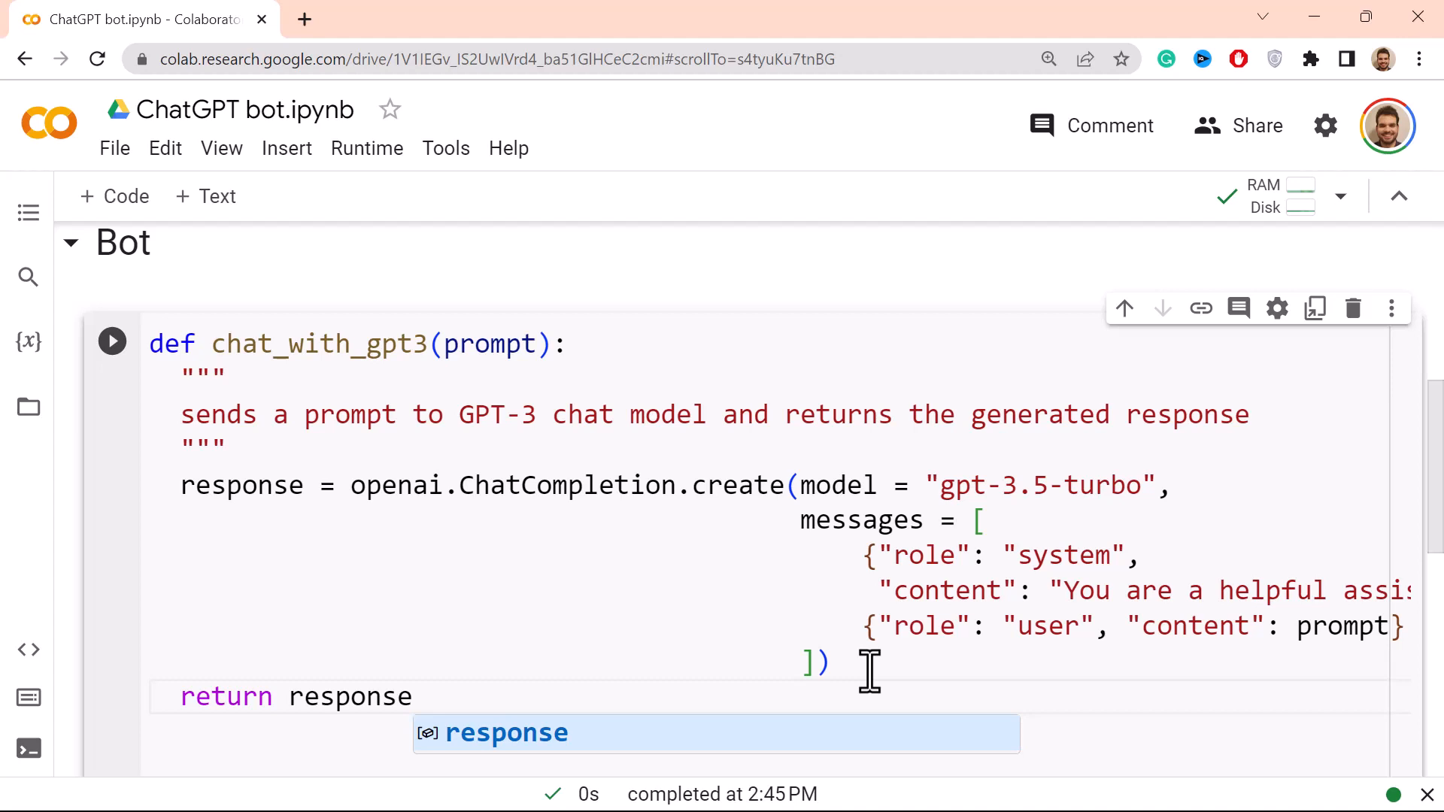
{"action": "left_click", "coordinate": [414, 697]}
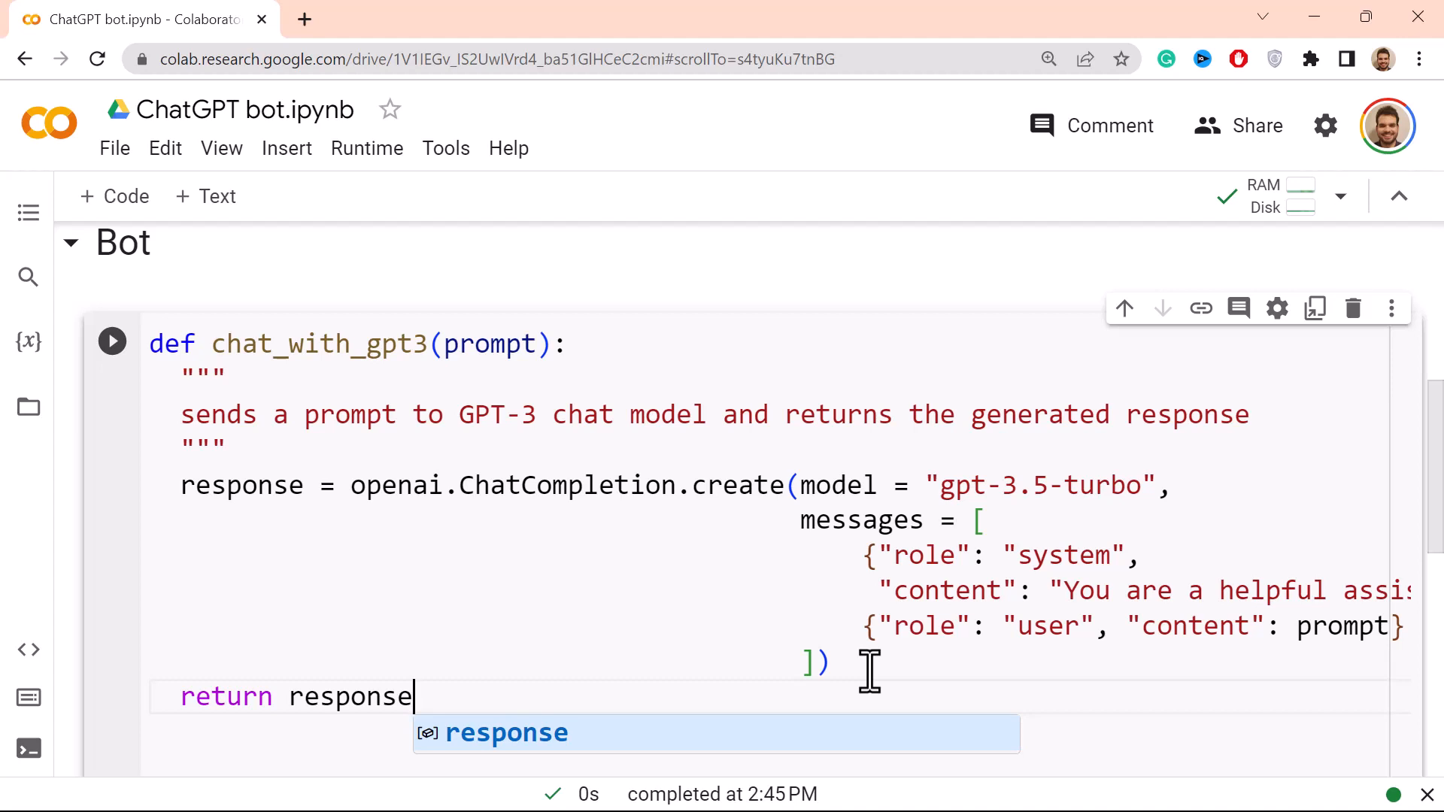
Step: Index response['choices'][0]['message']['content'] and move to the empty line after the function
{"action": "type", "text": "[]"}
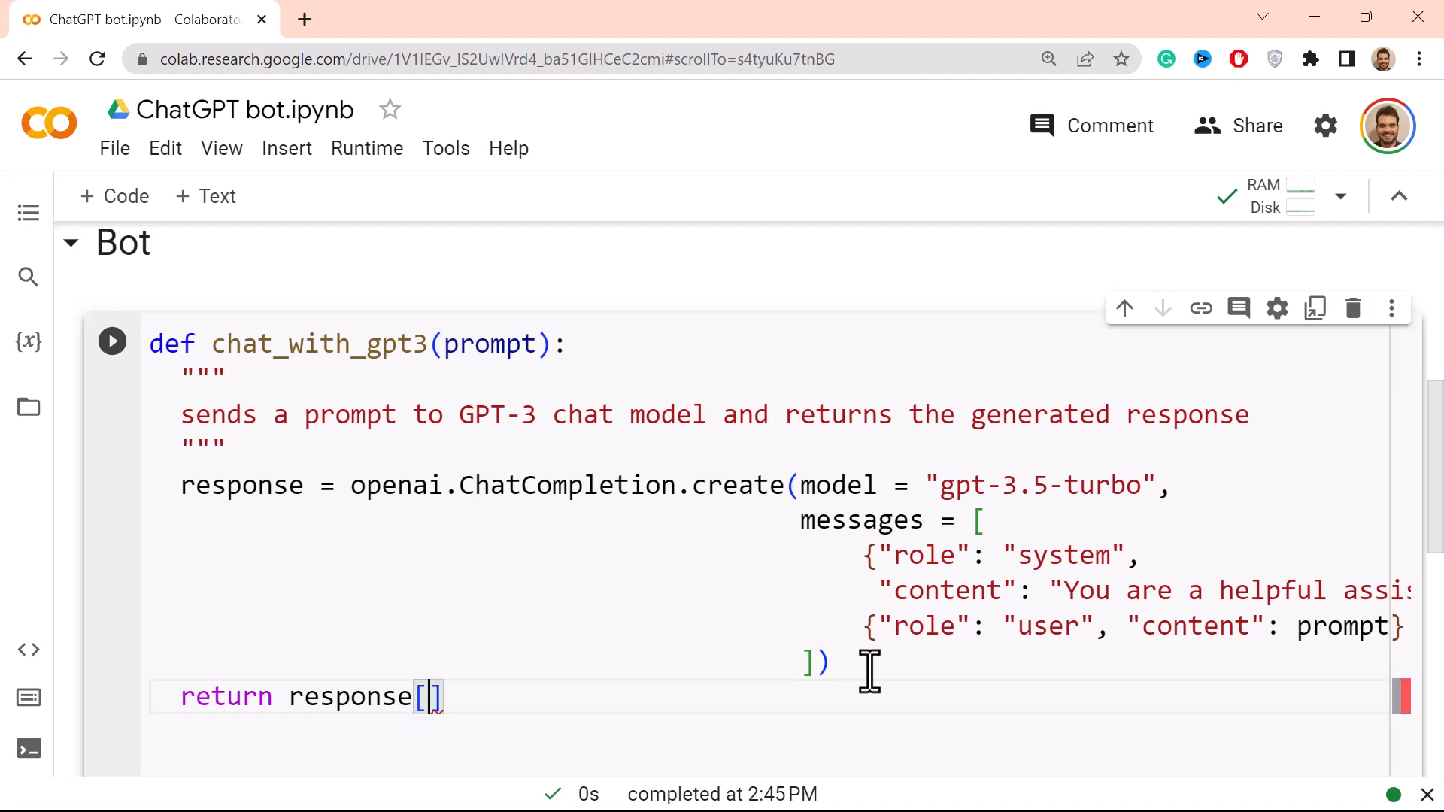
{"action": "type", "text": "'choices'"}
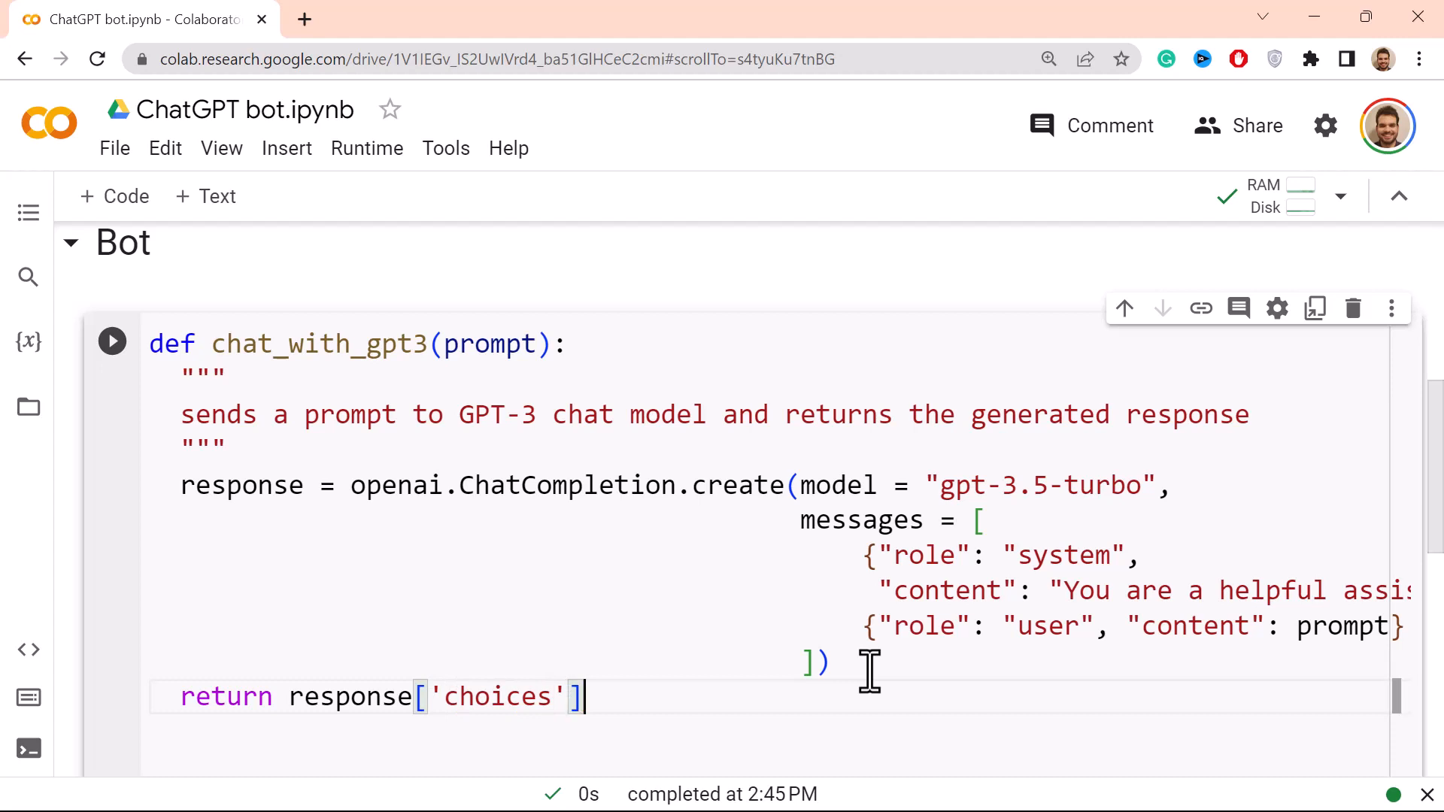
{"action": "type", "text": "[0]"}
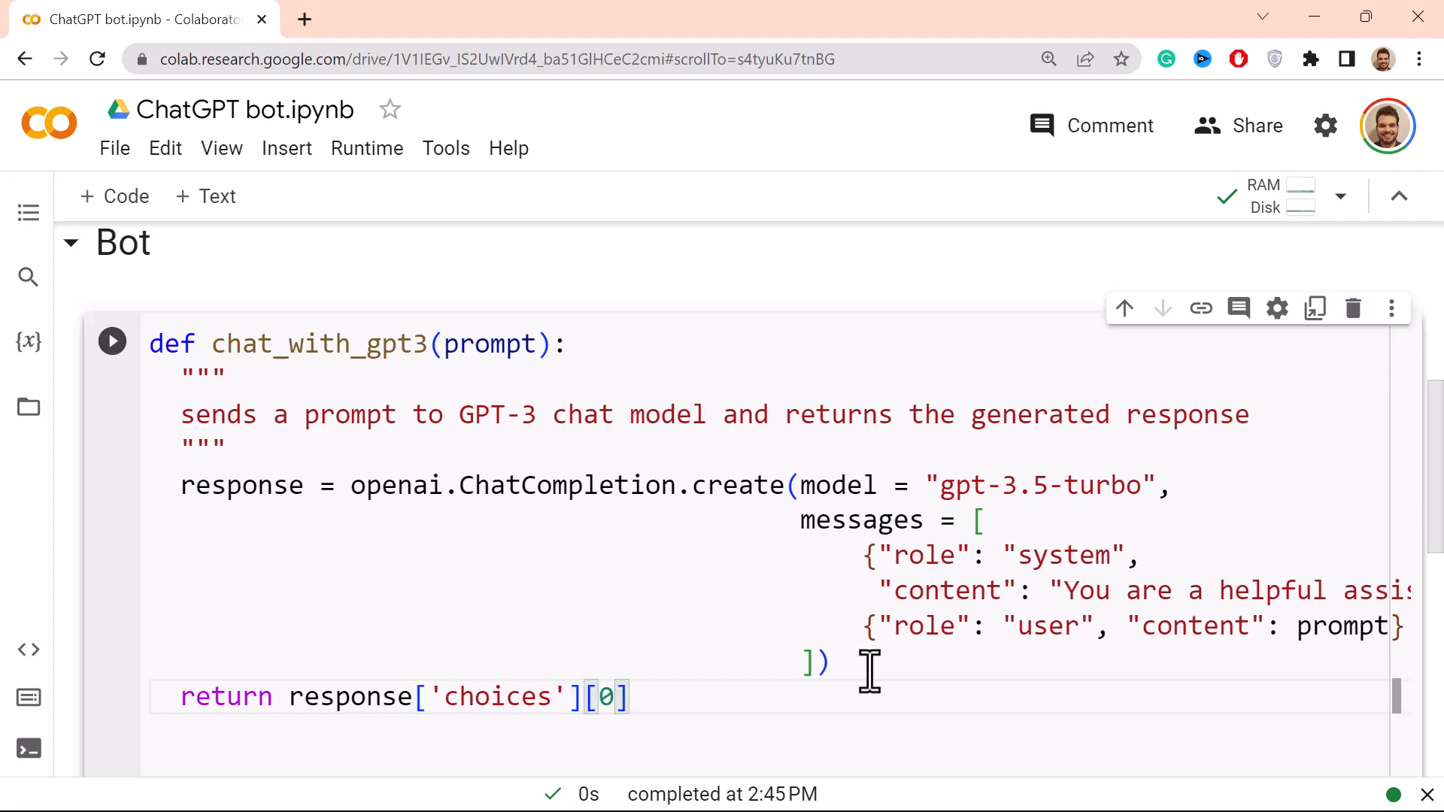
{"action": "type", "text": "[]"}
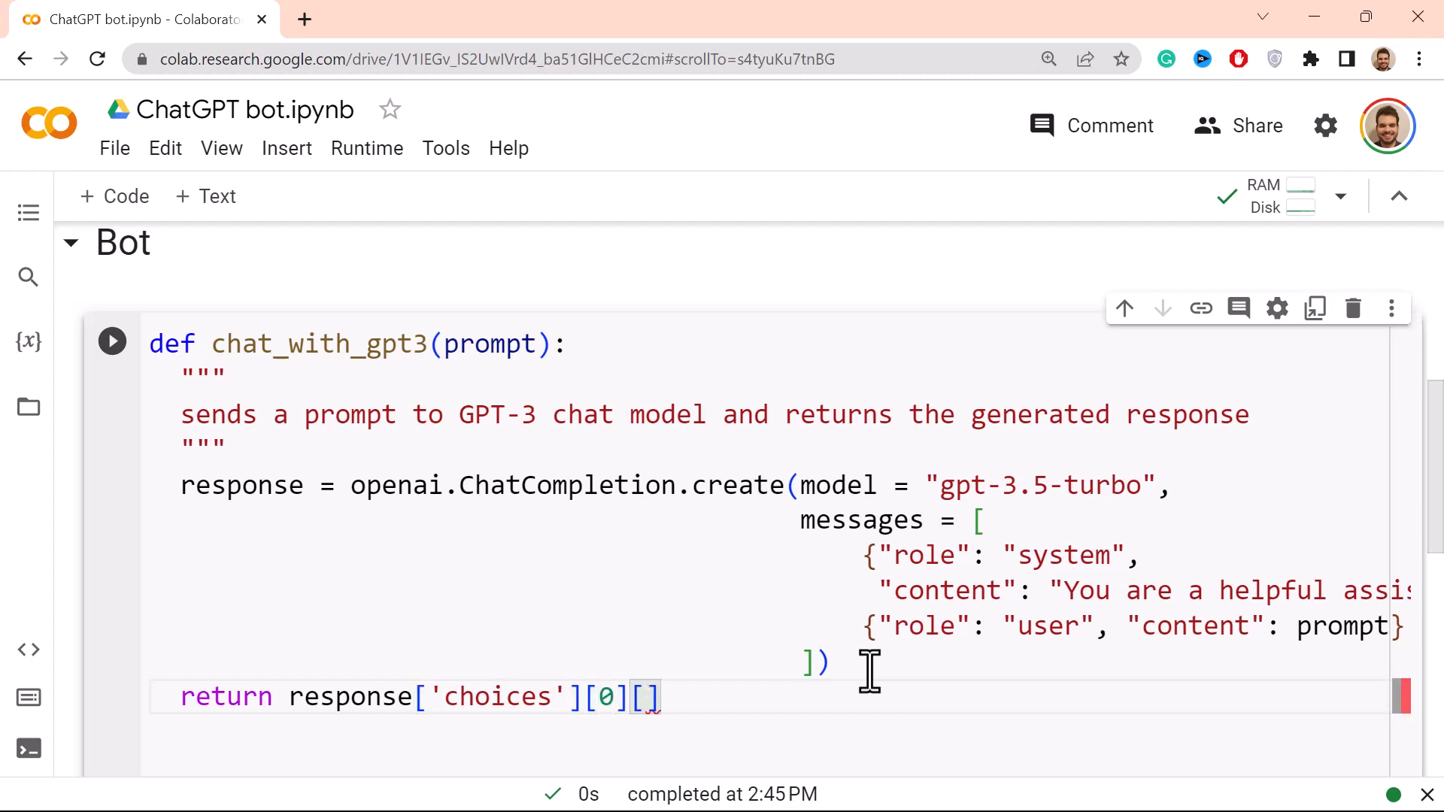
{"action": "type", "text": "'message'"}
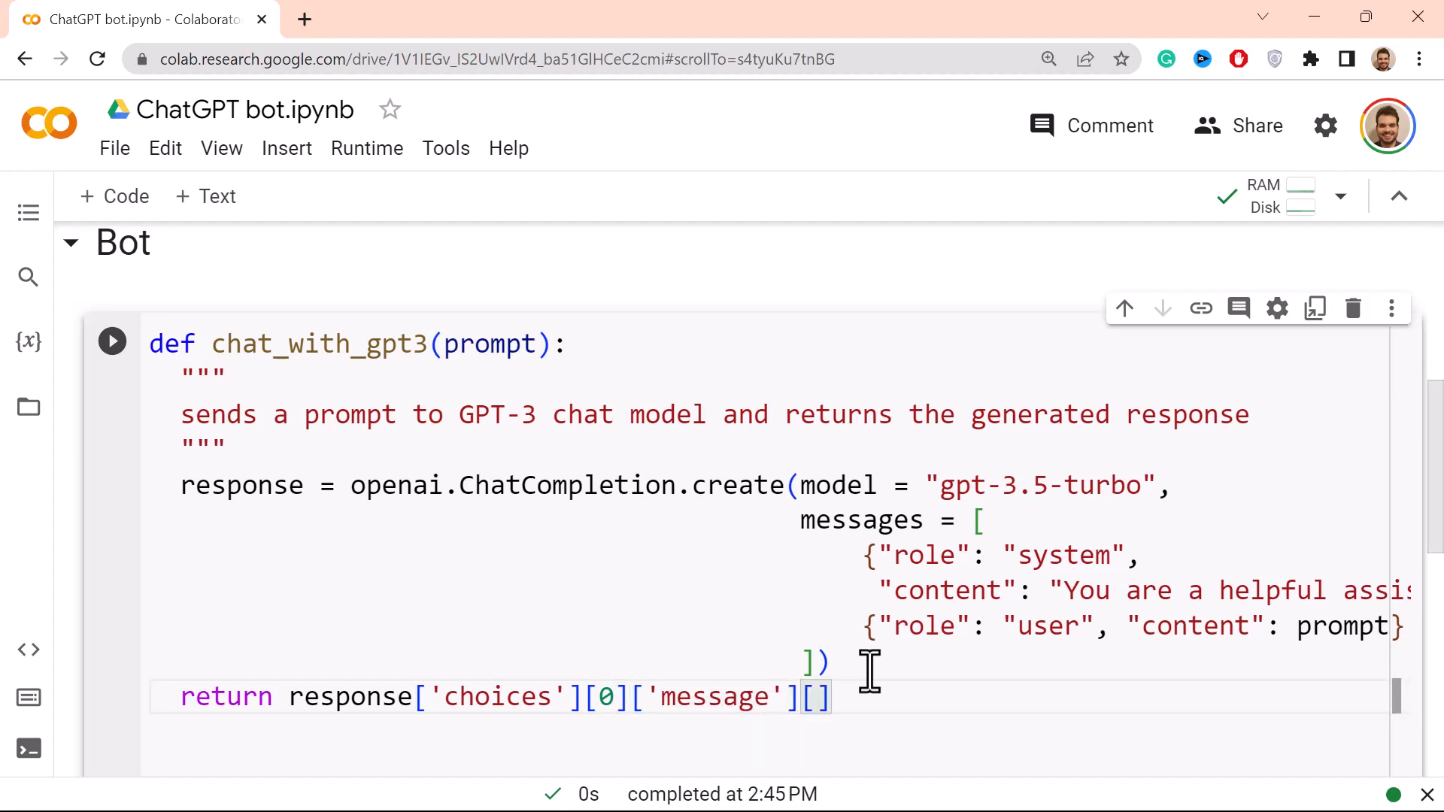
{"action": "type", "text": "'content'"}
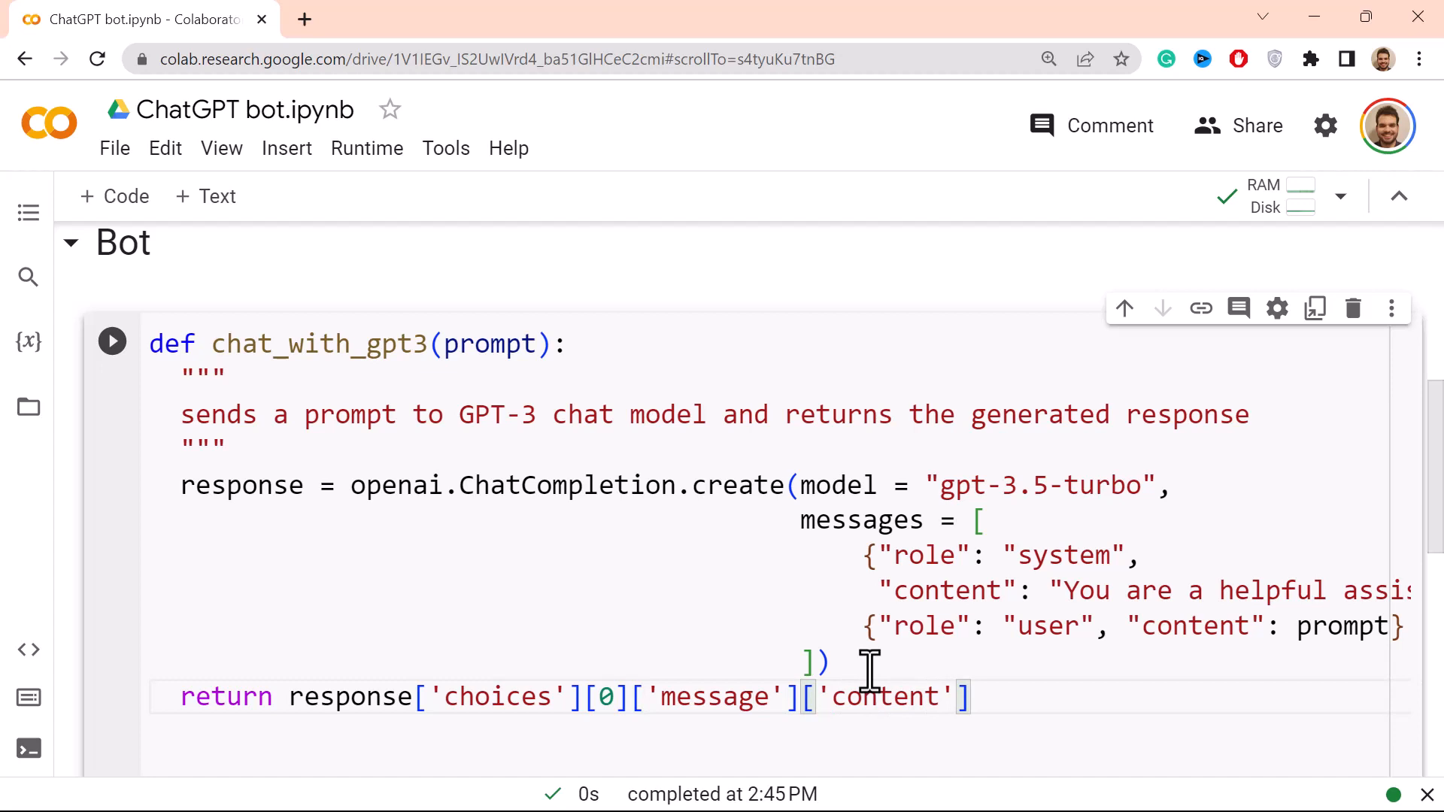
{"action": "scroll", "scroll_direction": "down", "scroll_amount": 3}
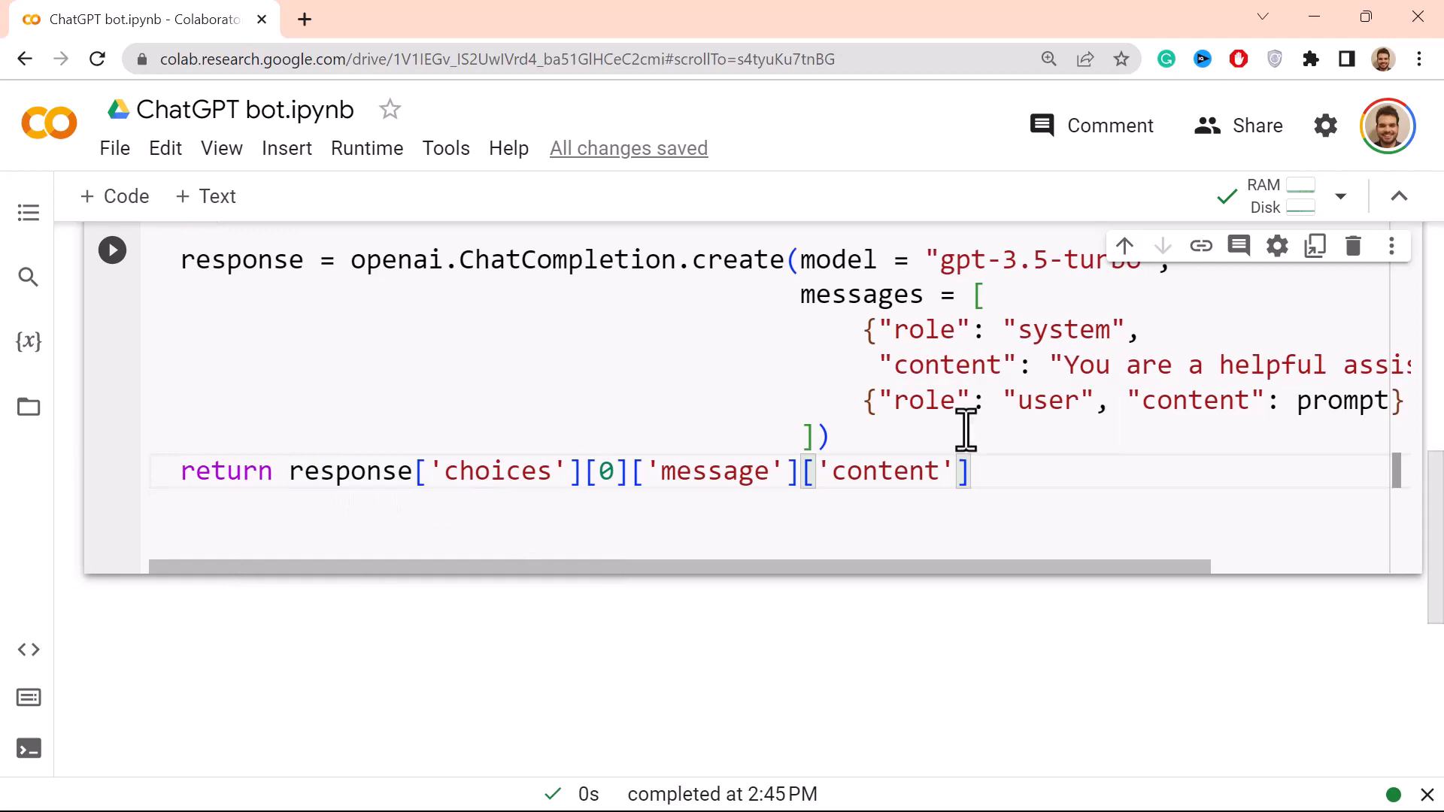
{"action": "mouse_move", "coordinate": [428, 483]}
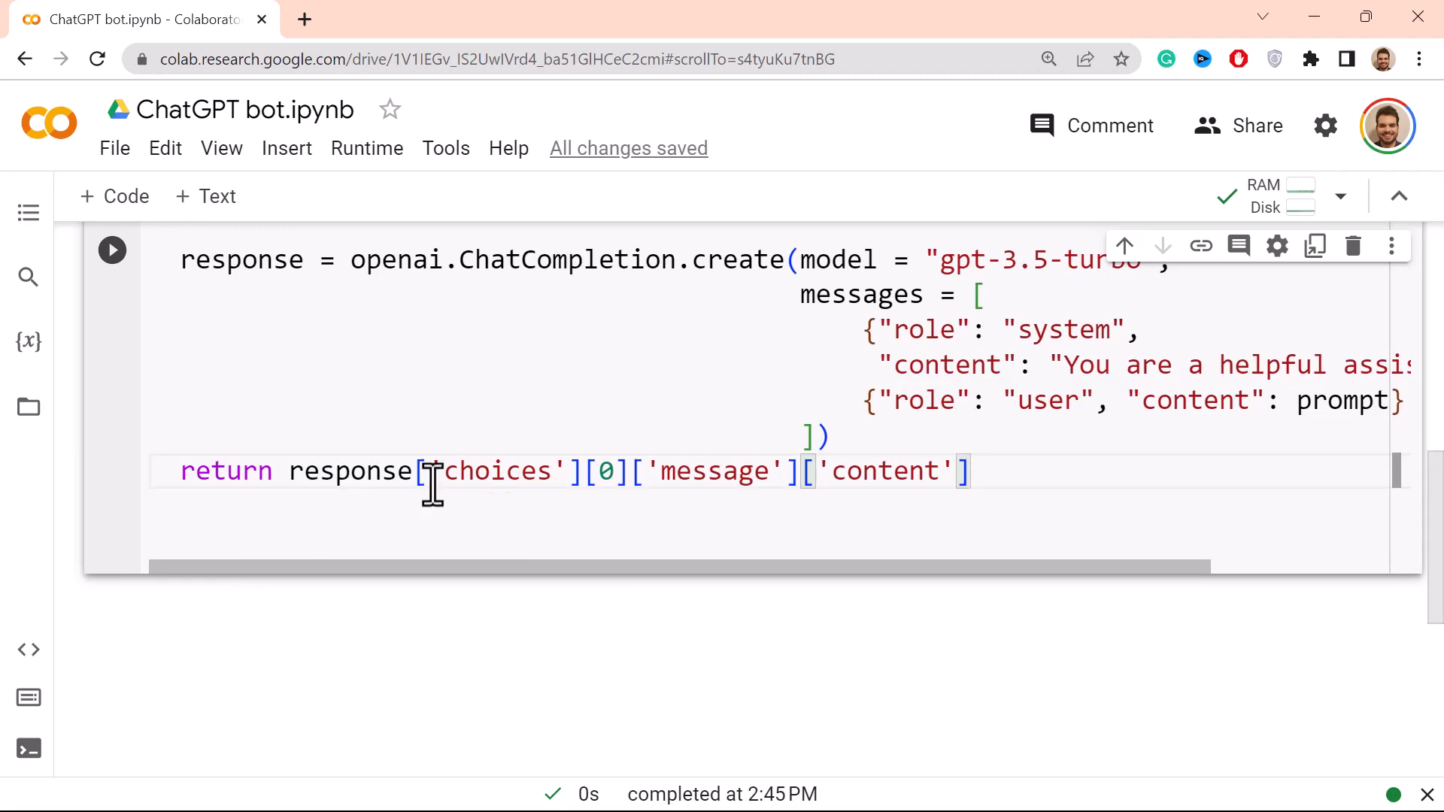
{"action": "scroll", "scroll_direction": "up", "scroll_amount": 3}
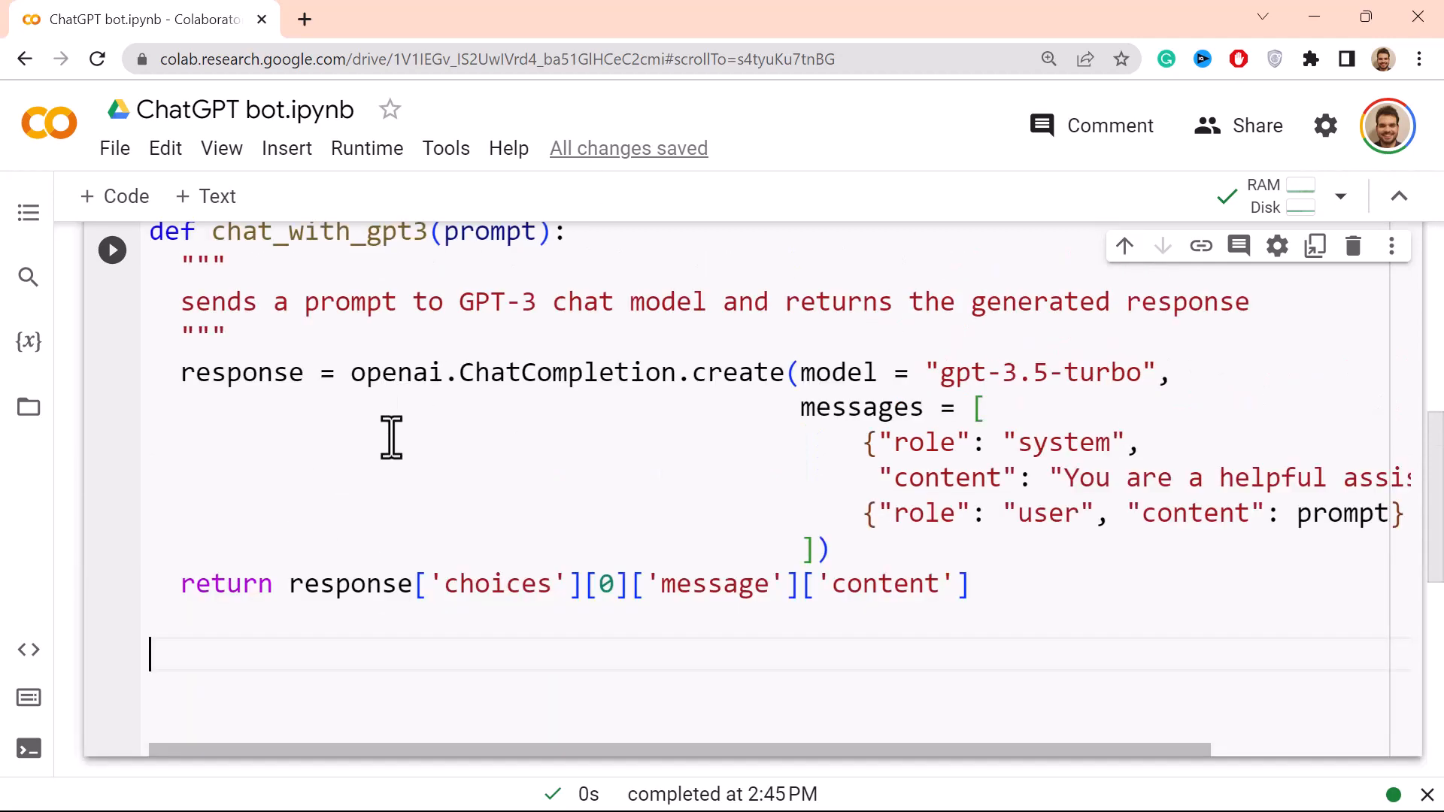
{"action": "mouse_move", "coordinate": [663, 341]}
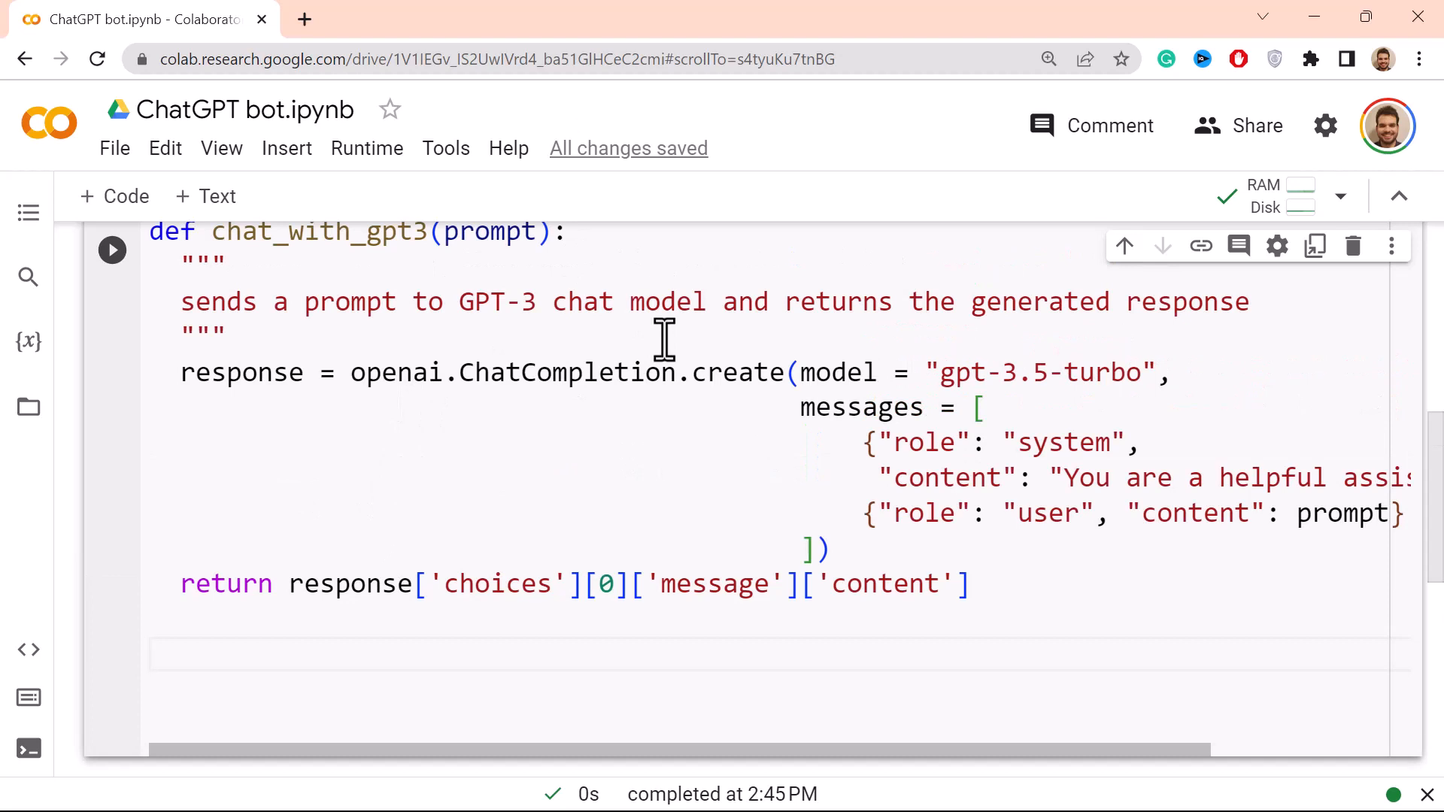
{"action": "left_click", "coordinate": [148, 651]}
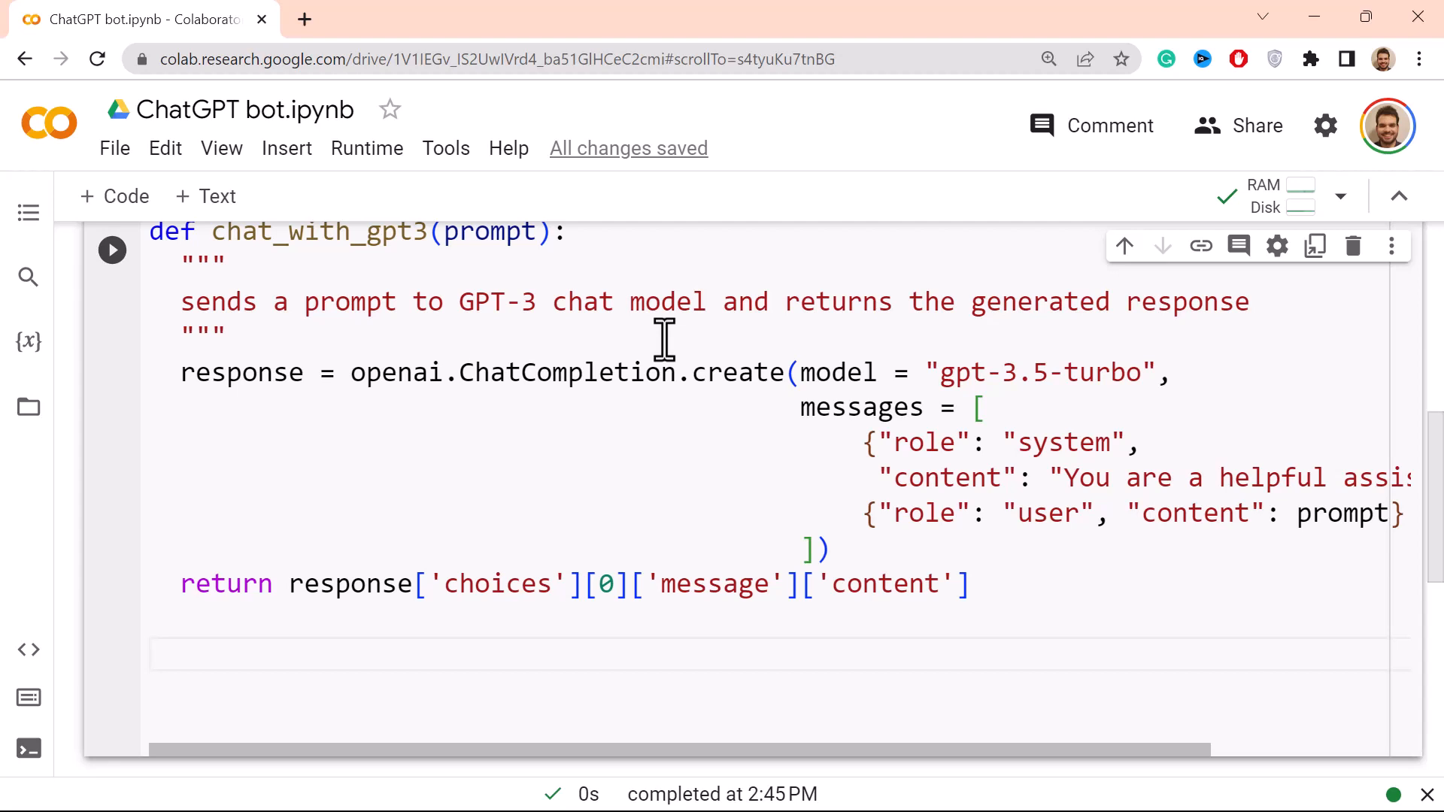
{"action": "left_click", "coordinate": [156, 655]}
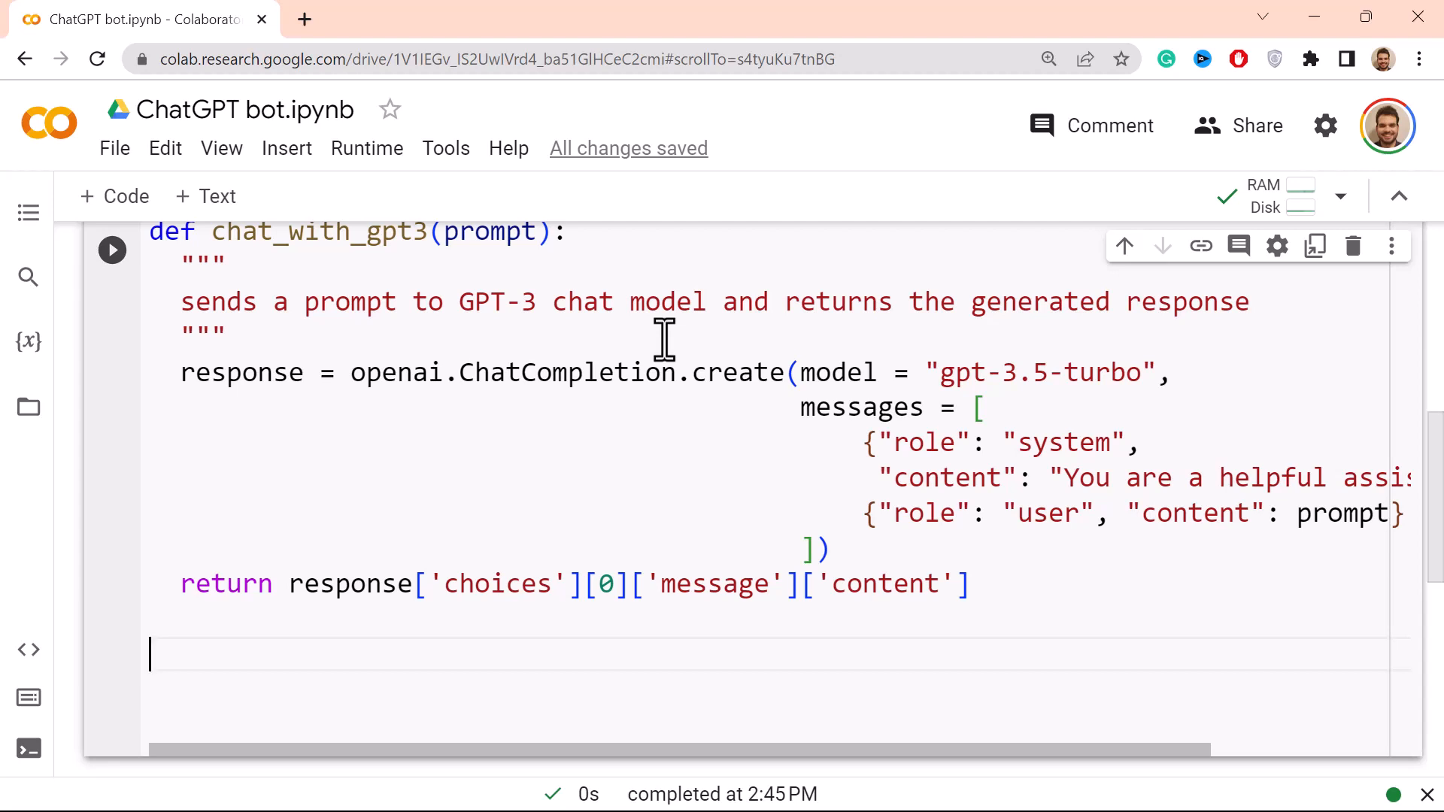
Step: Write the if __name__ == "__main__": block header
{"action": "type", "text": "if __na"}
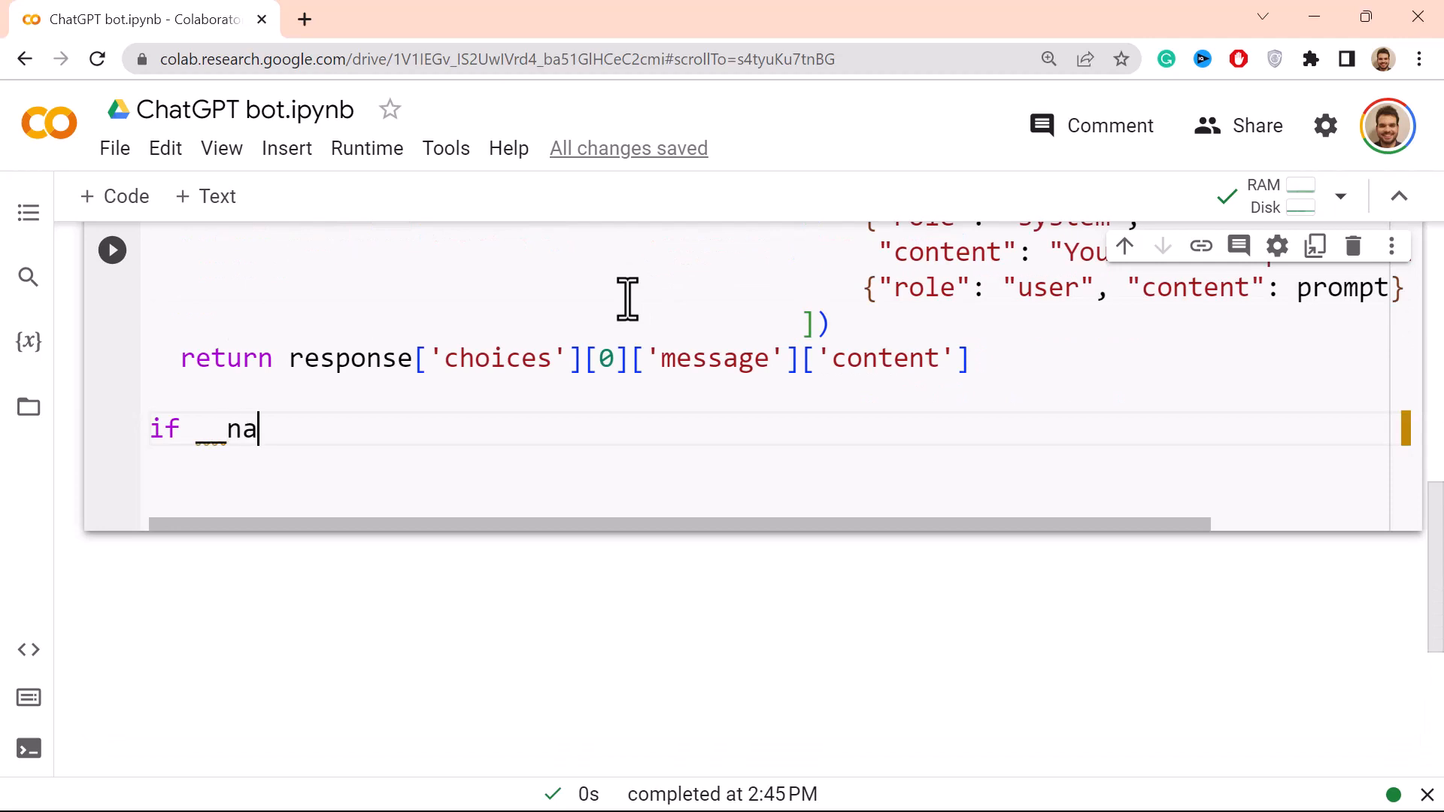
{"action": "type", "text": "me__"}
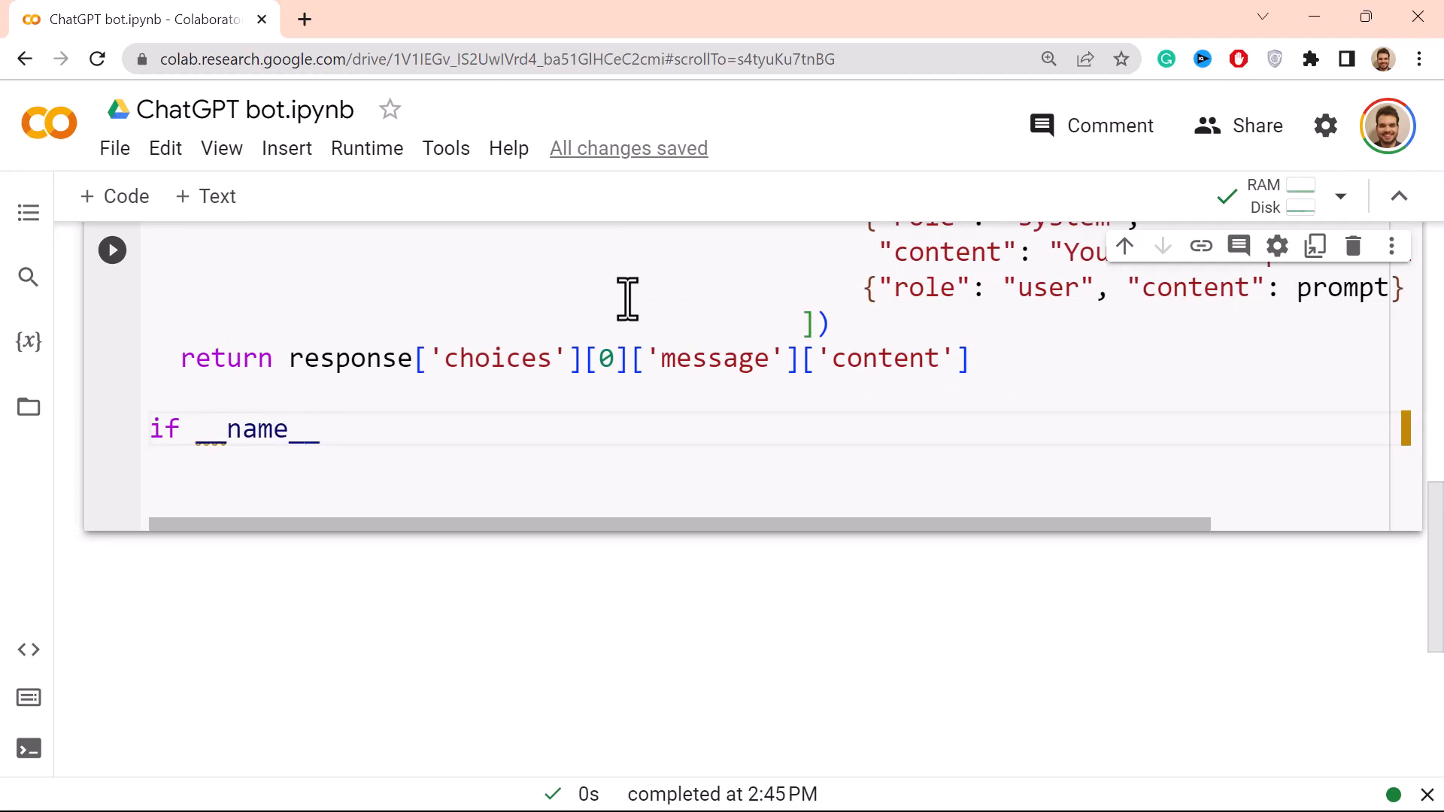
{"action": "type", "text": "== \"\""}
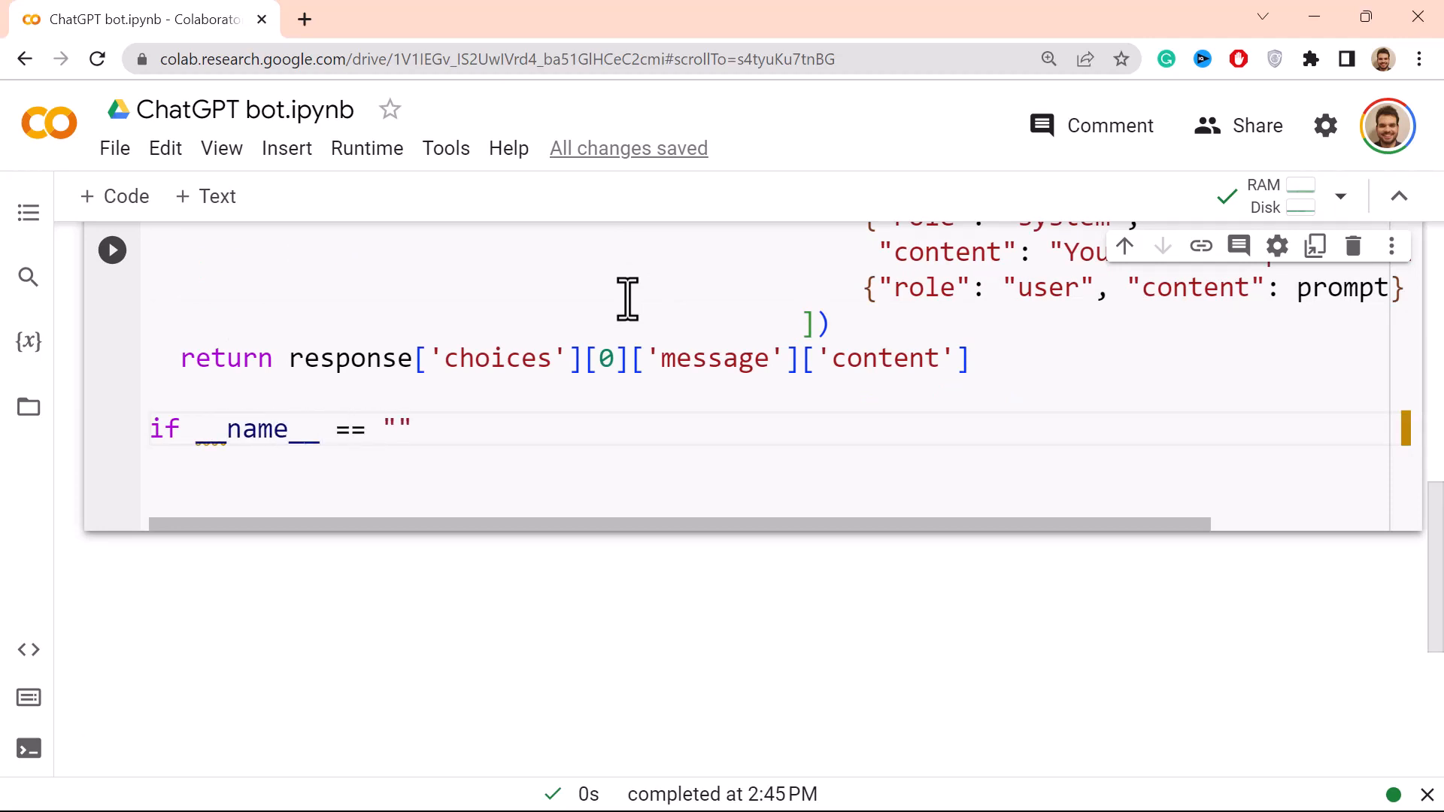
{"action": "type", "text": "__main"}
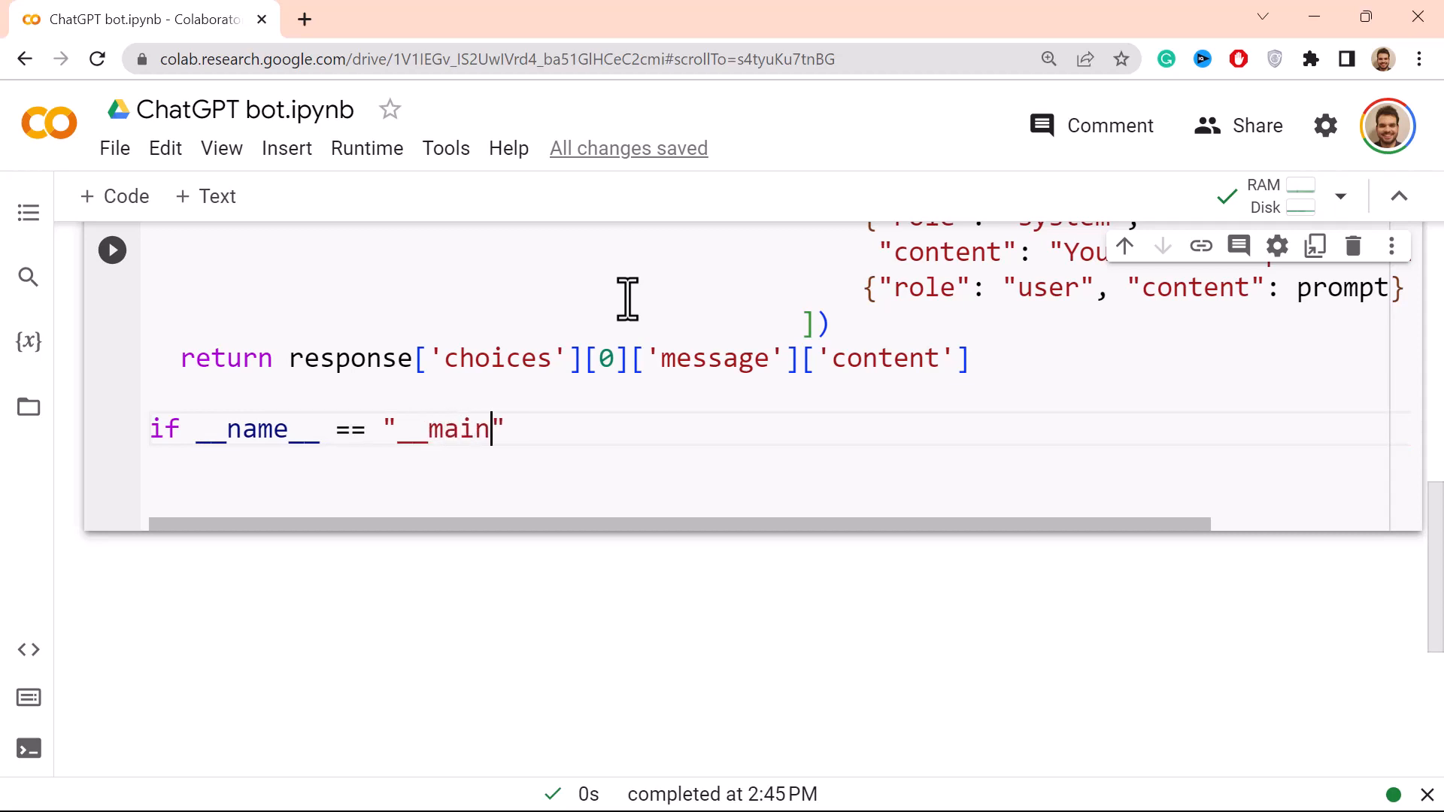
{"action": "type", "text": "__\""}
{"action": "type", "text": "print("}
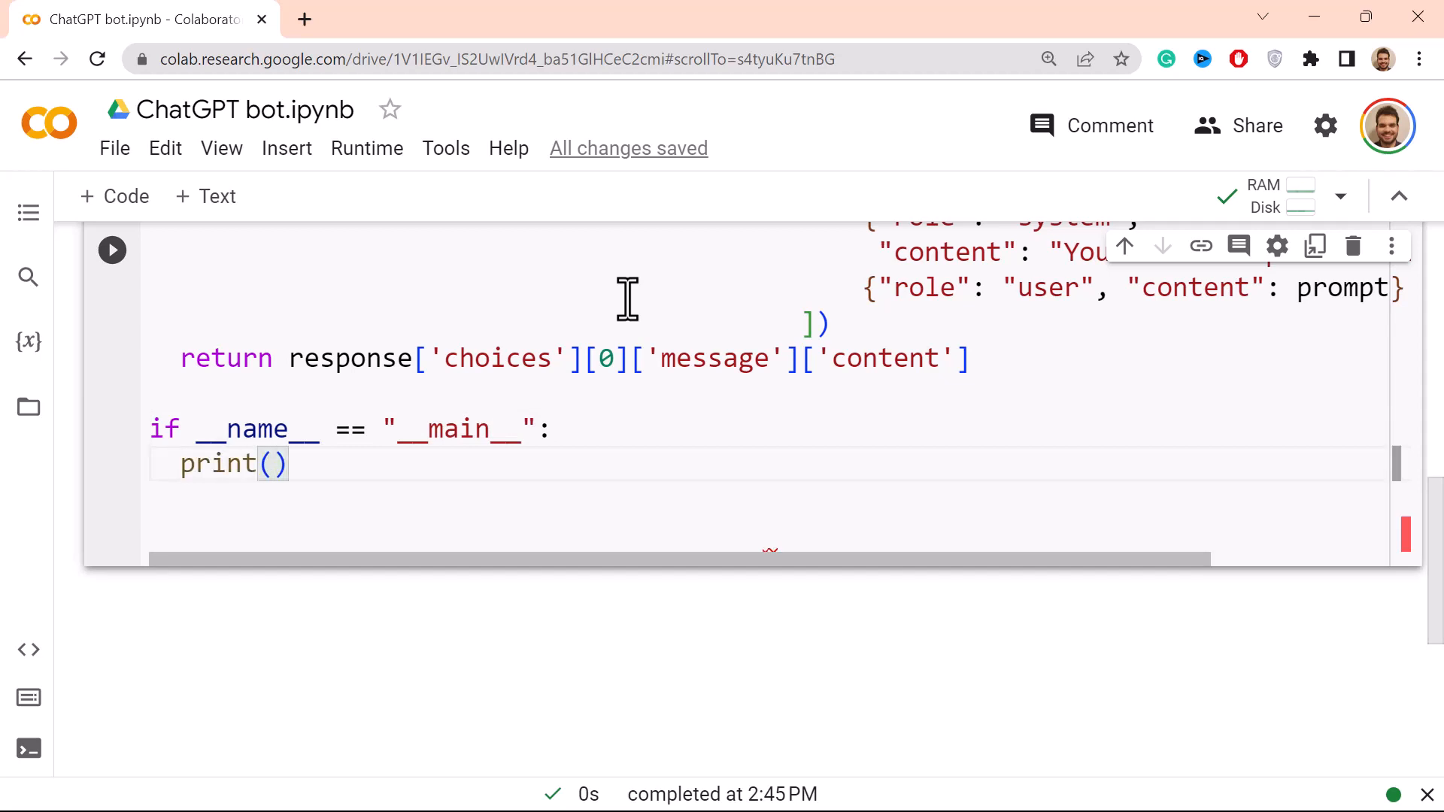
Step: Print "ChatGPT bot initialized" inside the main block
{"action": "type", "text": "\"Chat\""}
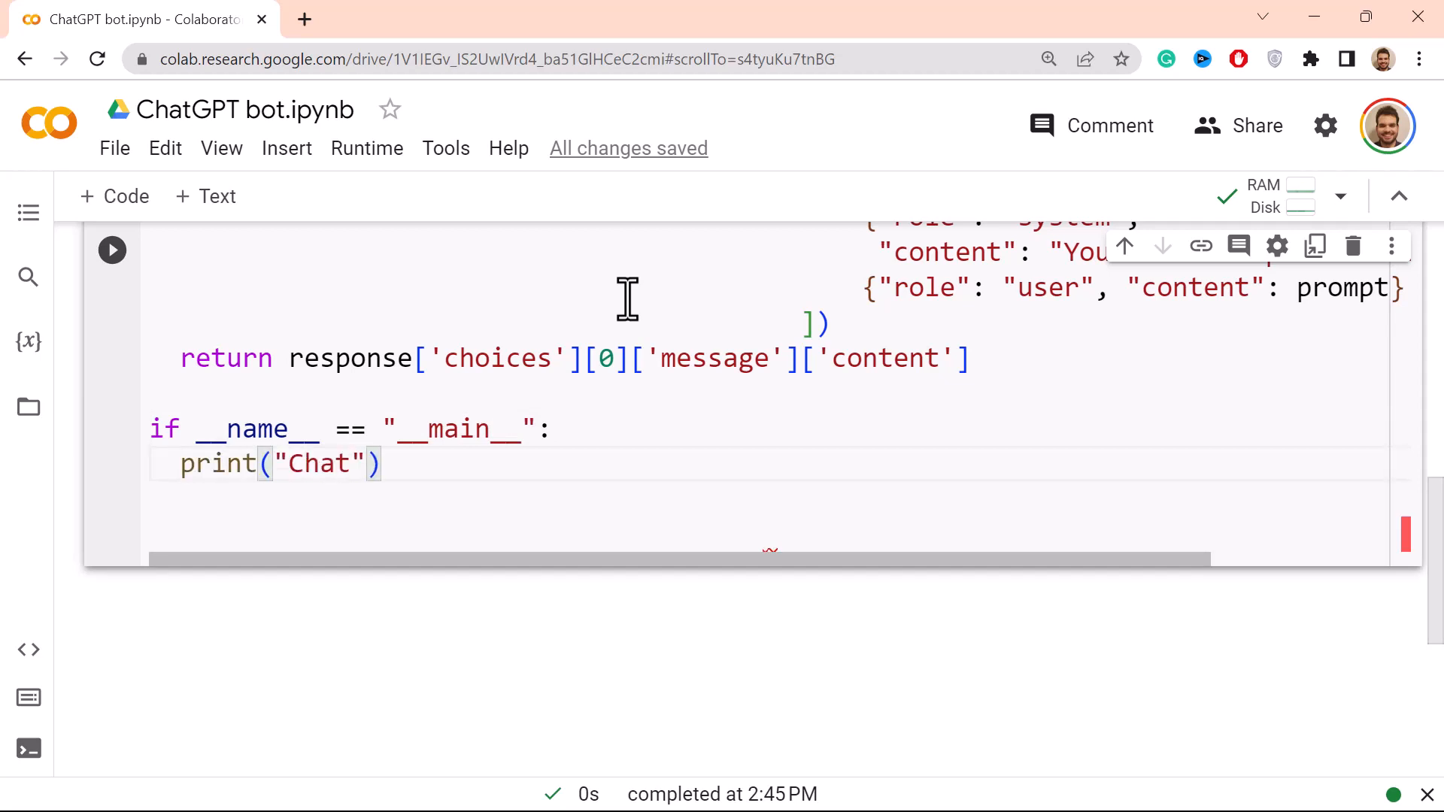
{"action": "type", "text": "G"}
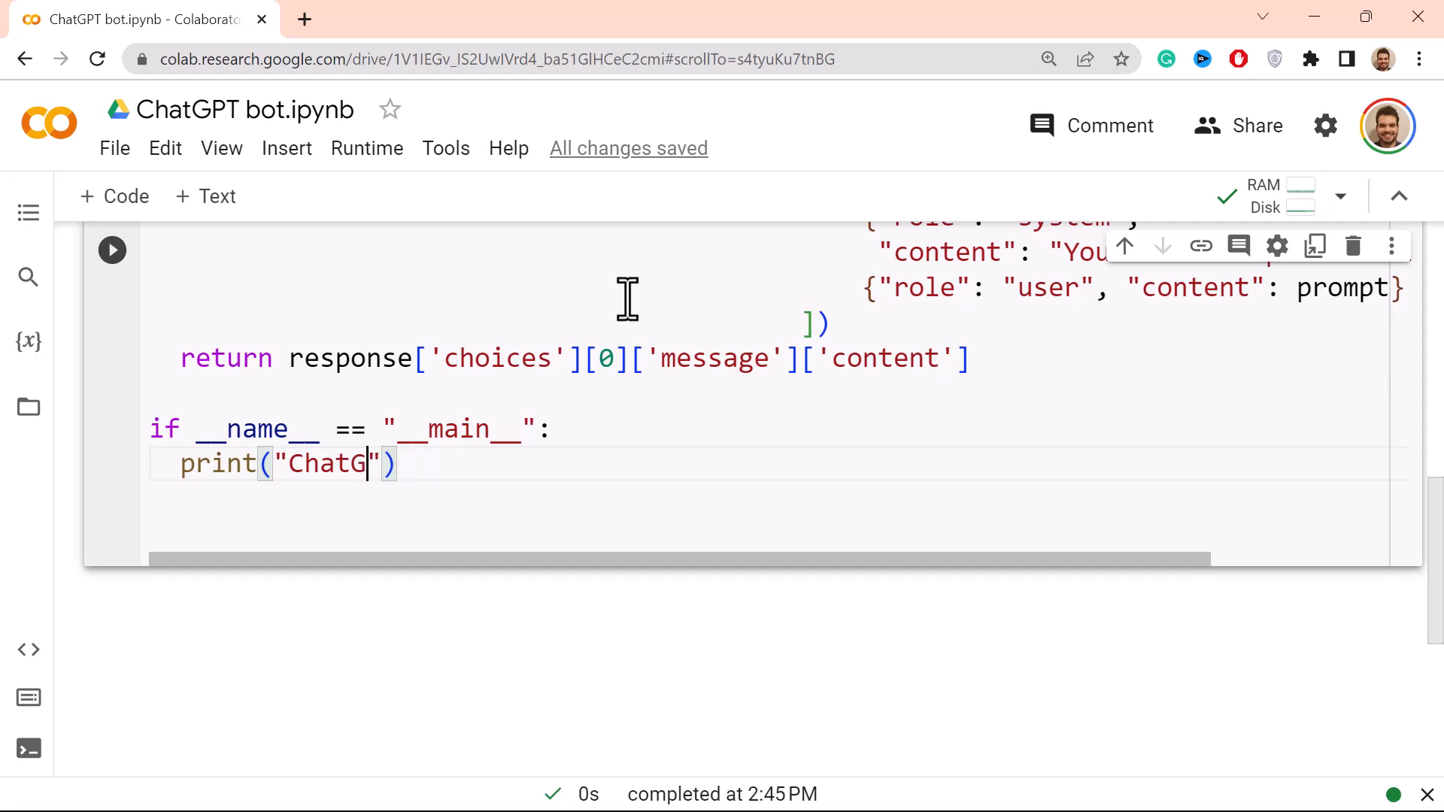
{"action": "type", "text": "PT bo"}
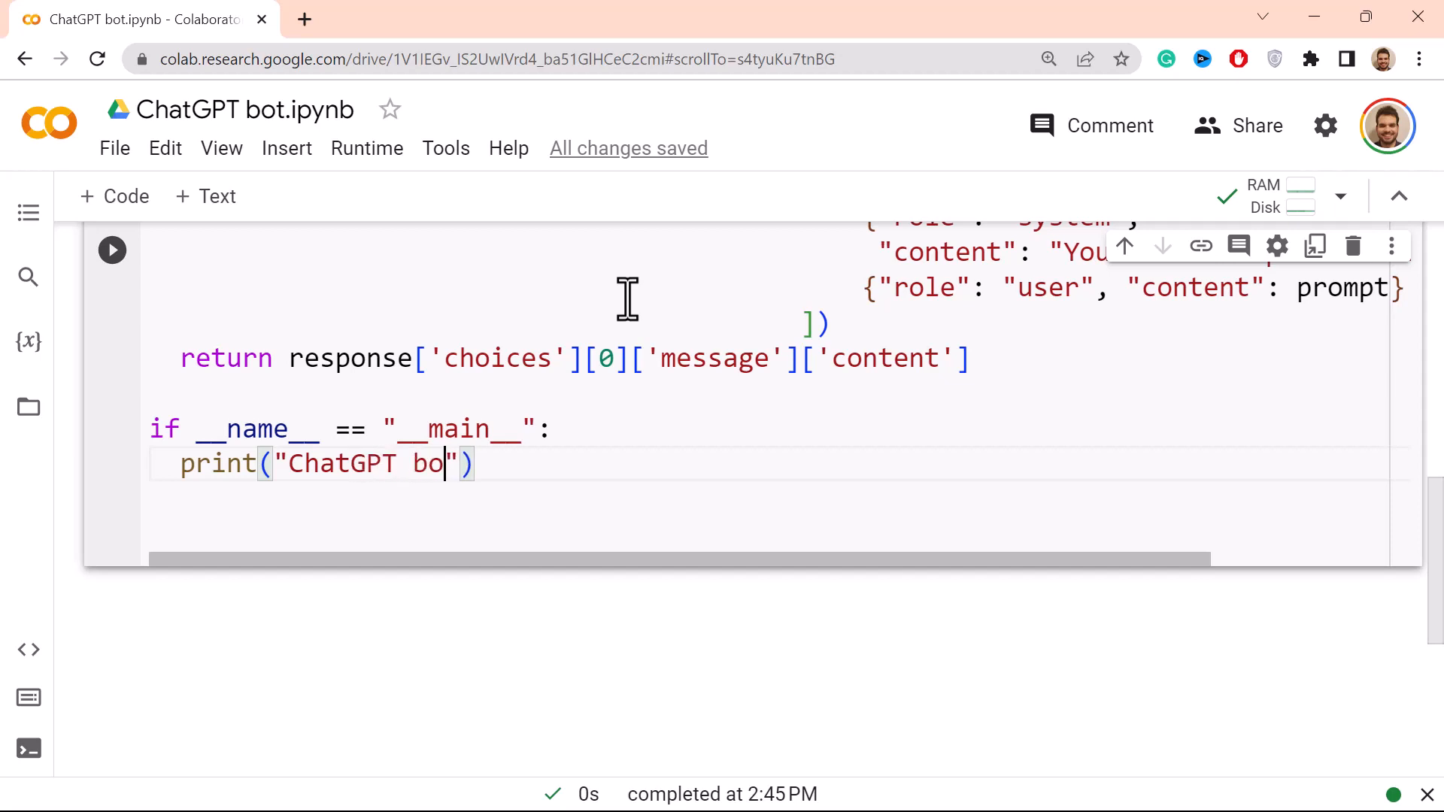
{"action": "type", "text": "initia"}
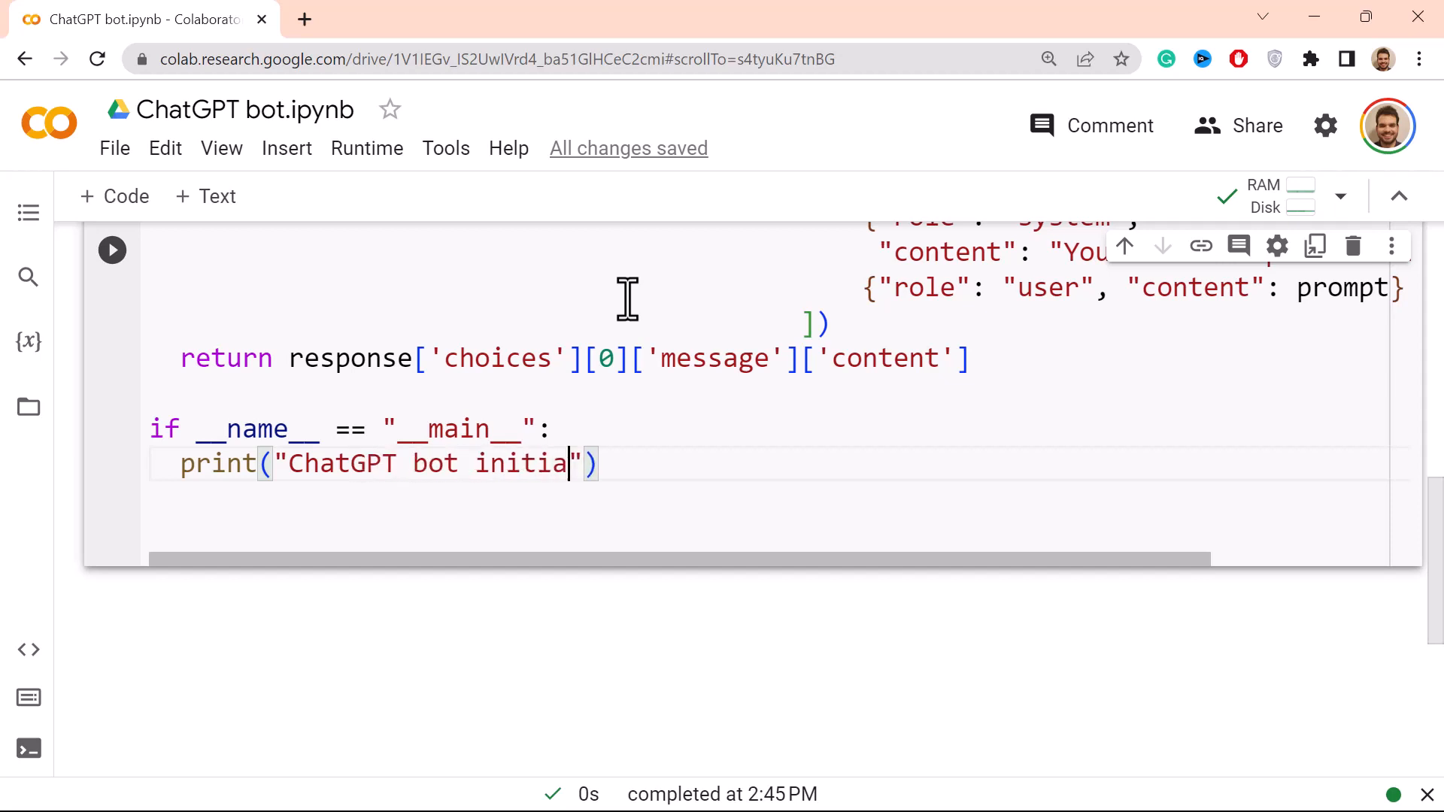
{"action": "type", "text": "li"}
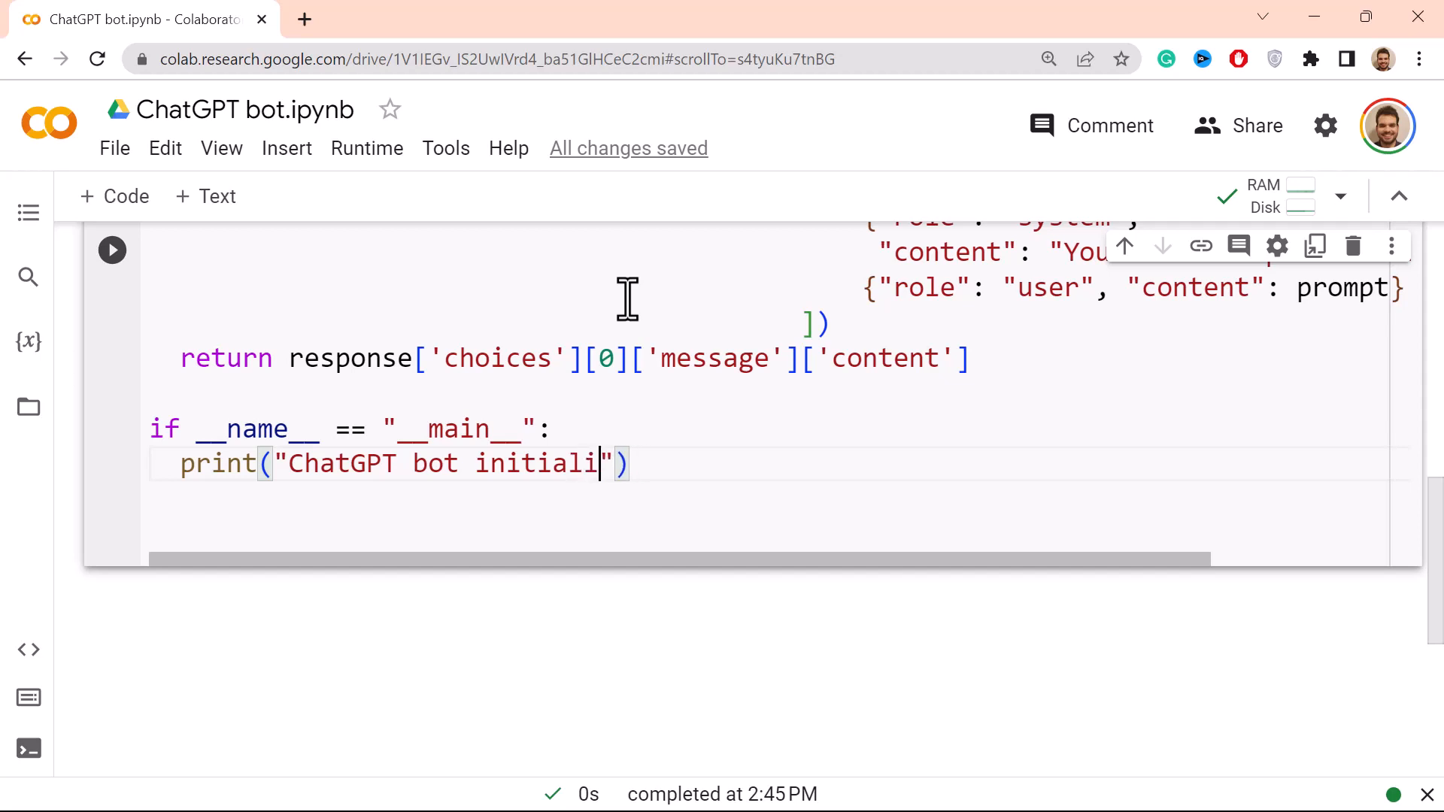
{"action": "type", "text": "zed"}
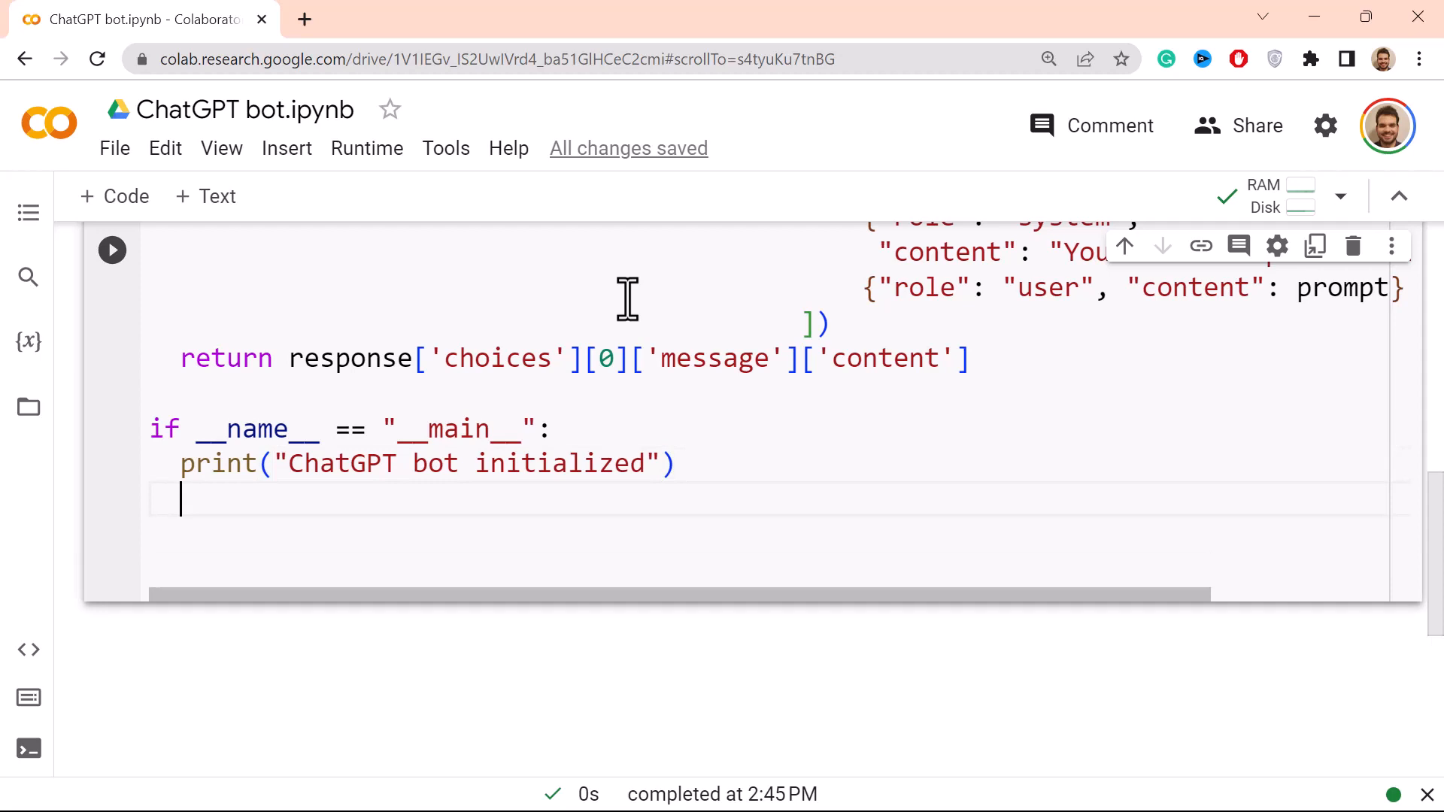
Step: Start a while True: loop in the main block
{"action": "type", "text": "while"}
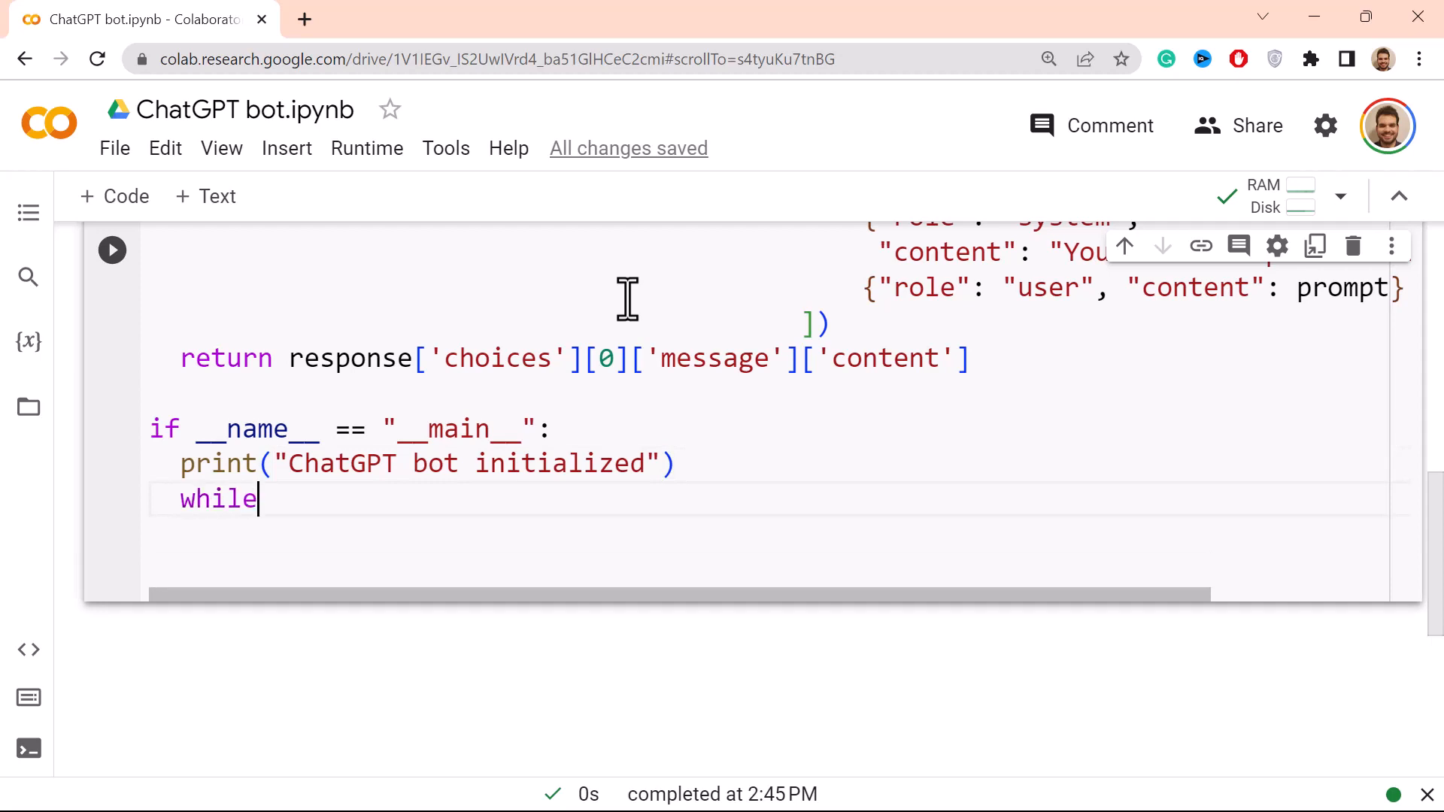
{"action": "type", "text": ":"}
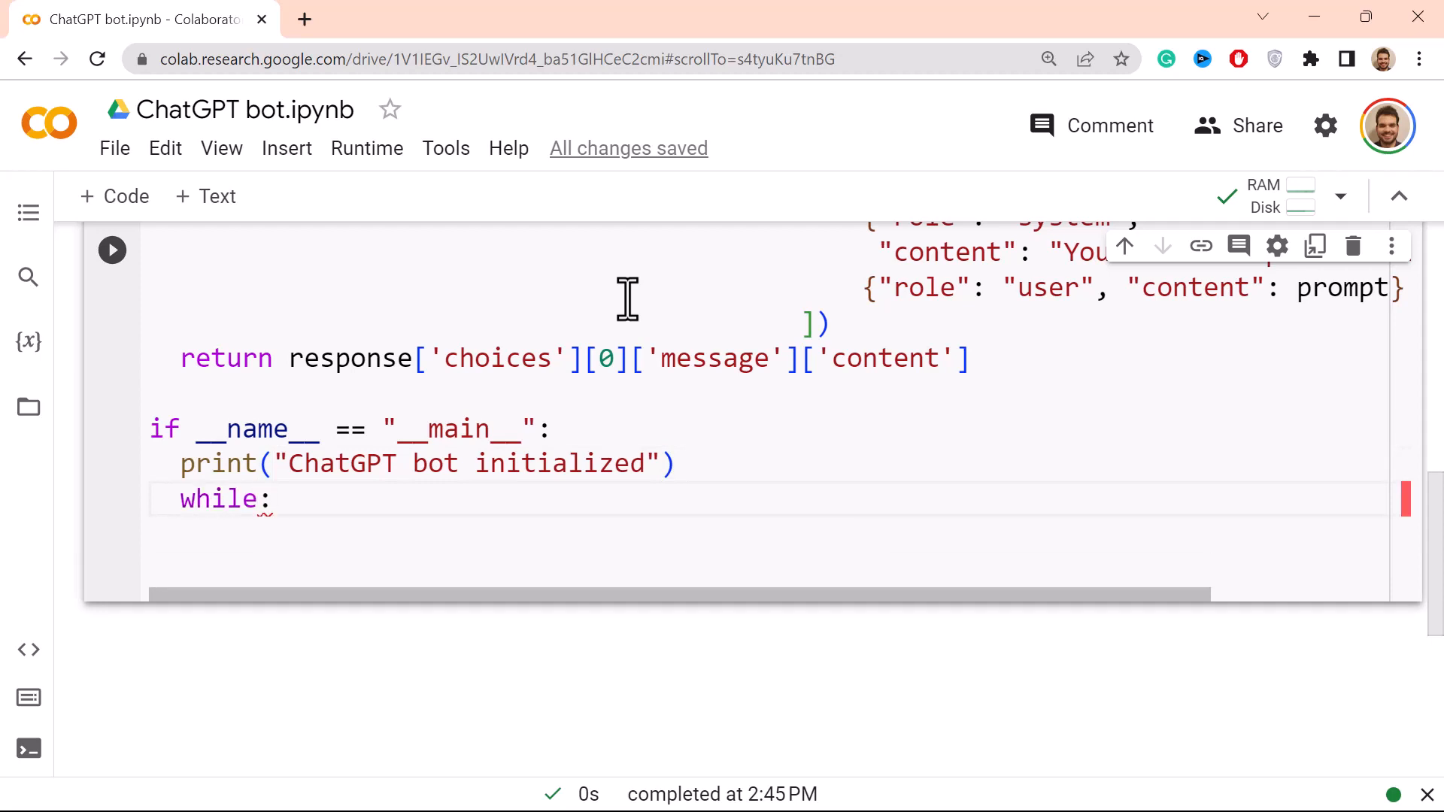
{"action": "type", "text": "Tr"}
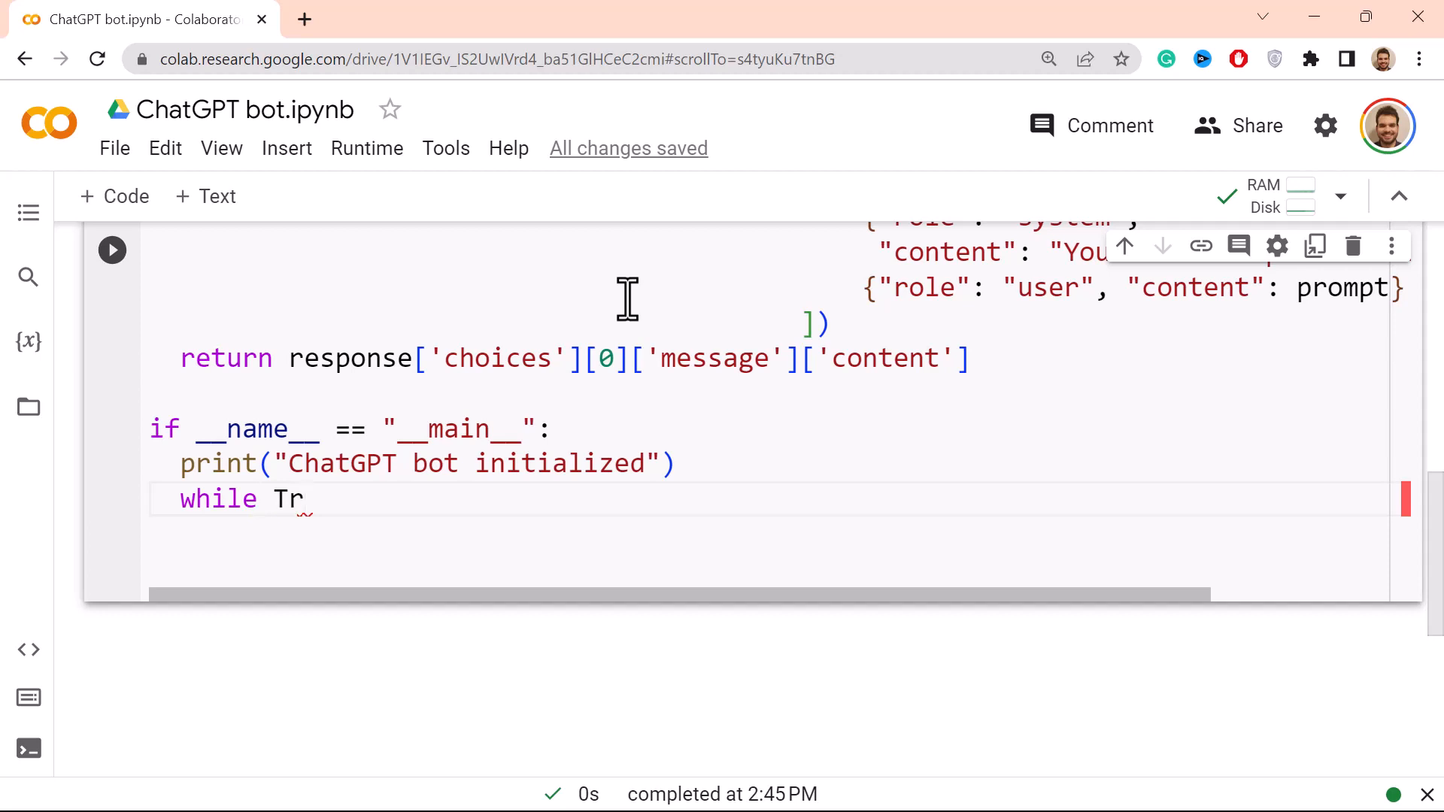
{"action": "type", "text": "ue:"}
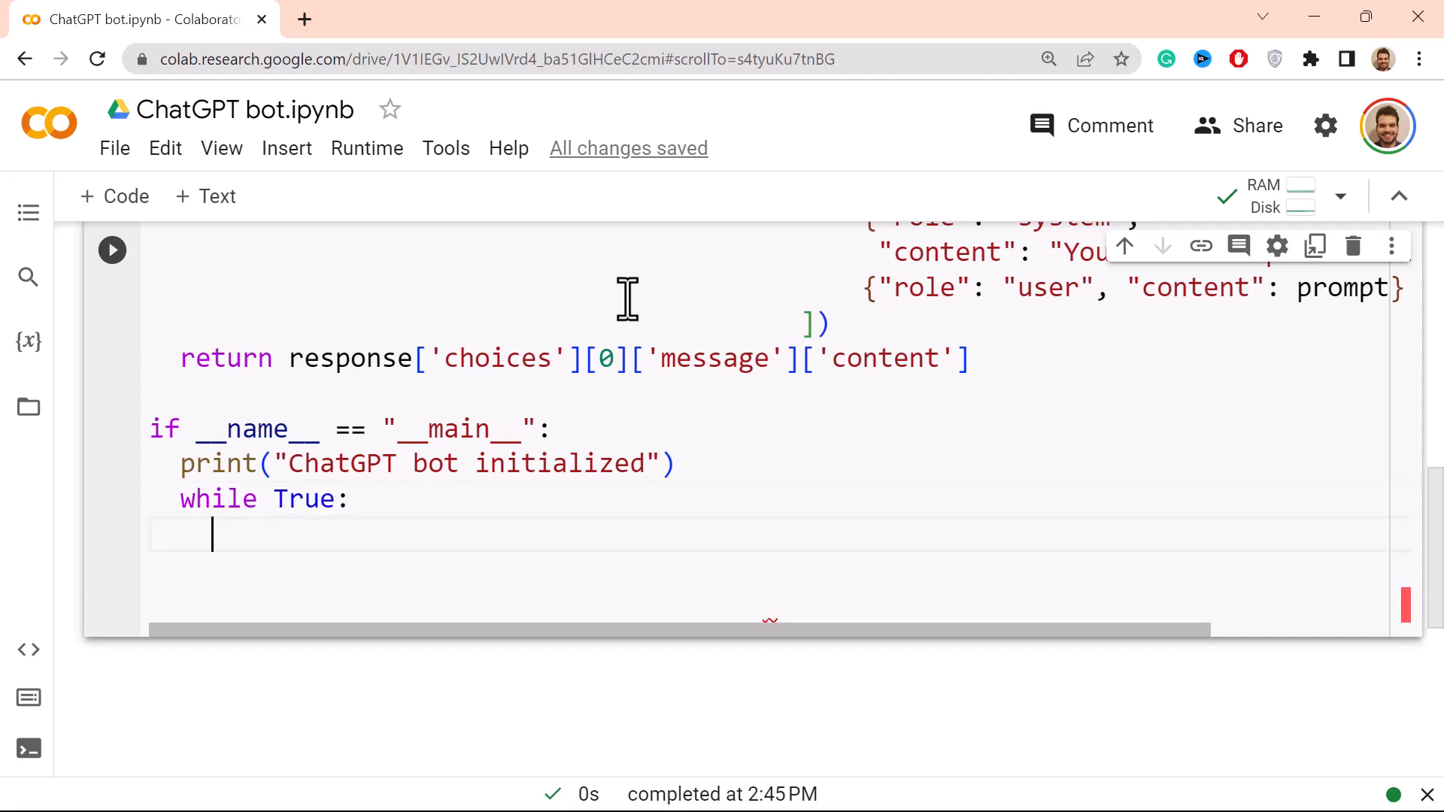
Step: Read user_input = input("You: ") inside the loop
{"action": "type", "text": "user"}
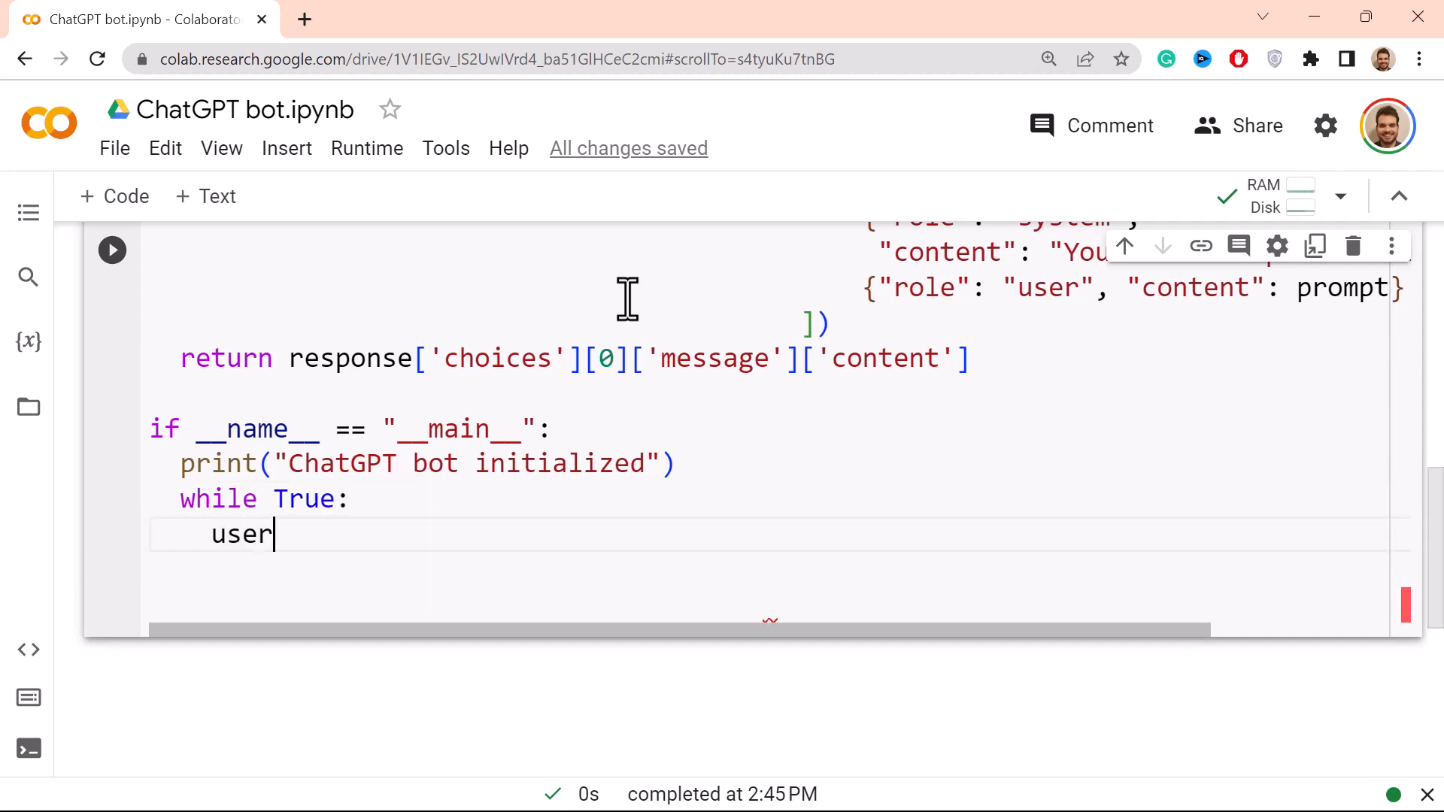
{"action": "type", "text": "_input ="}
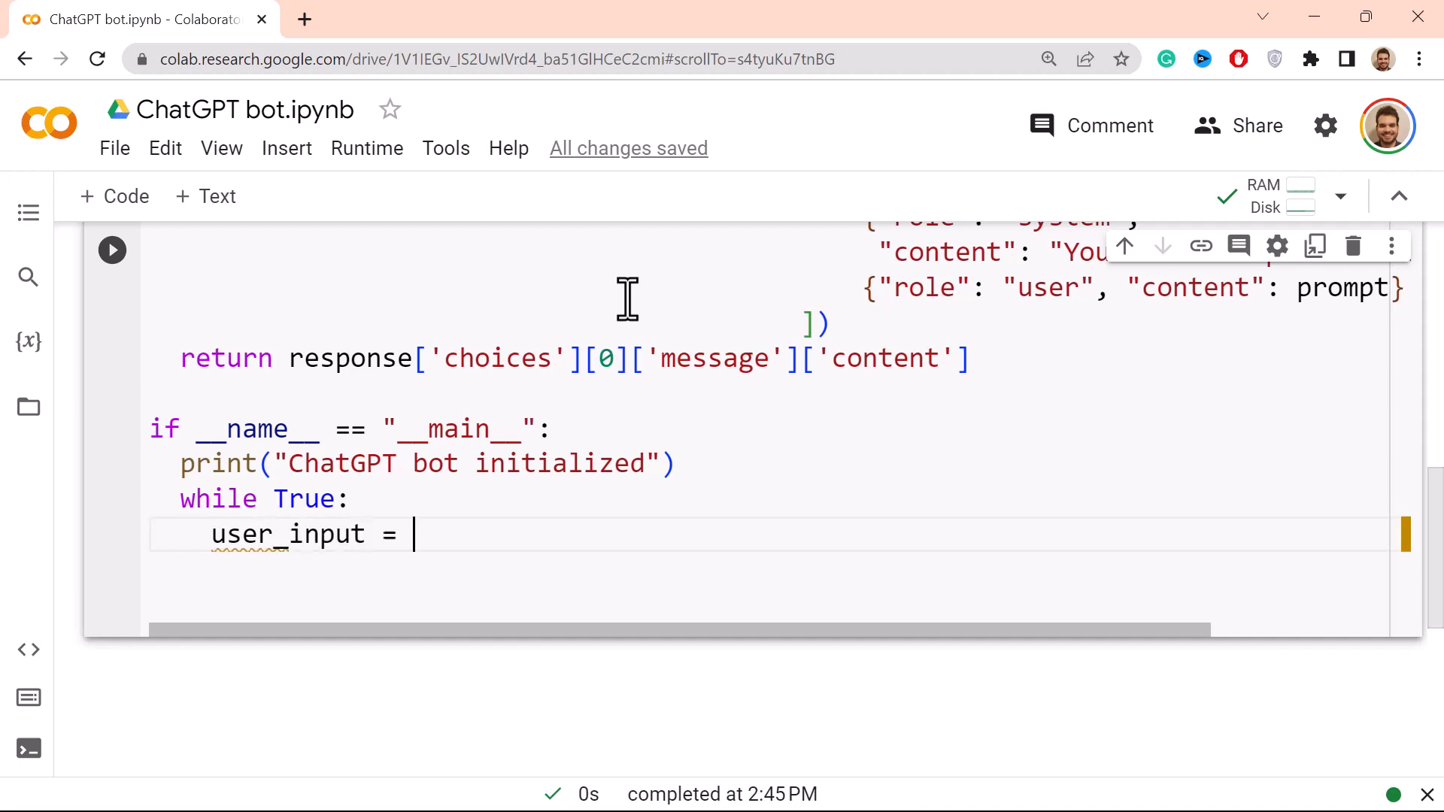
{"action": "type", "text": "input"}
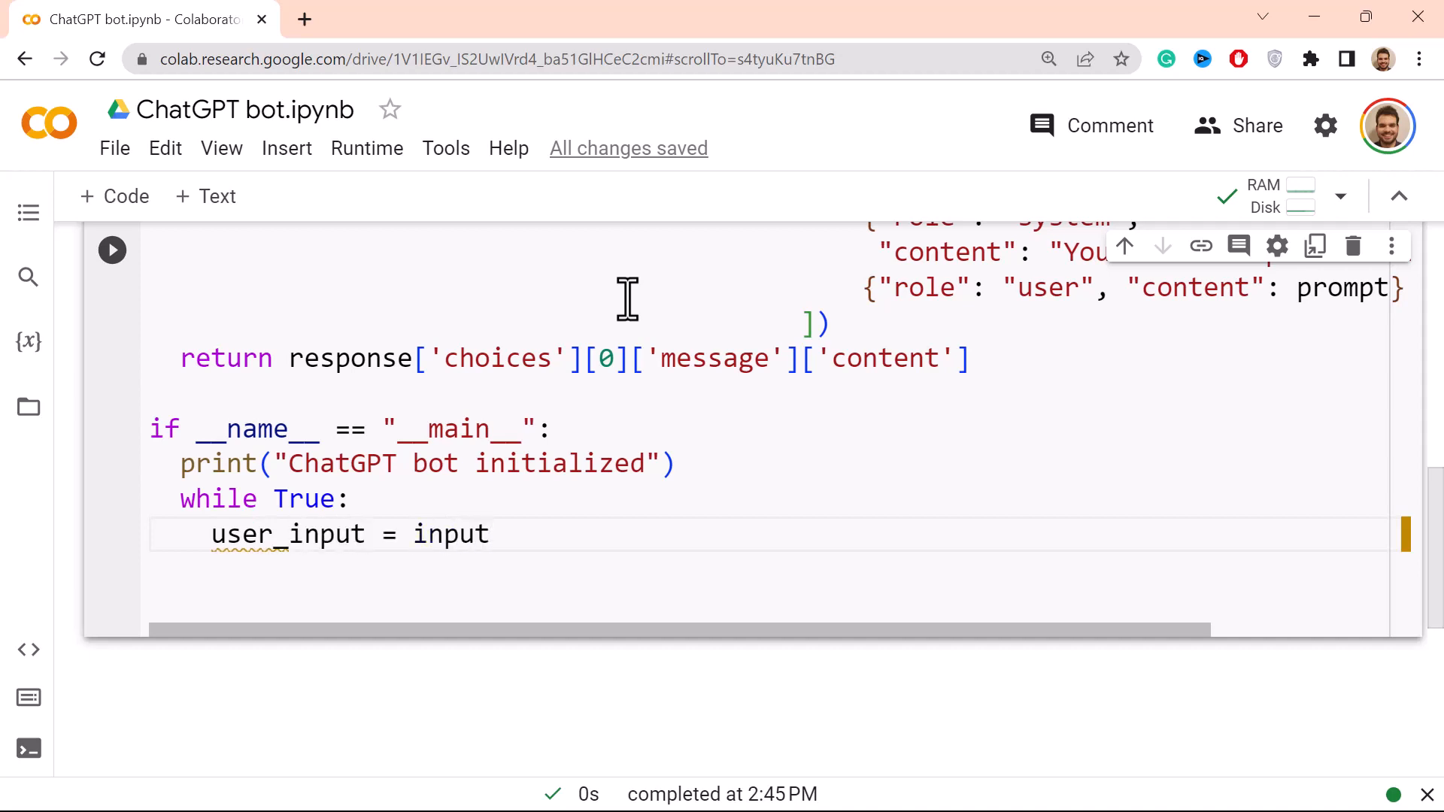
{"action": "type", "text": "(\"You\")"}
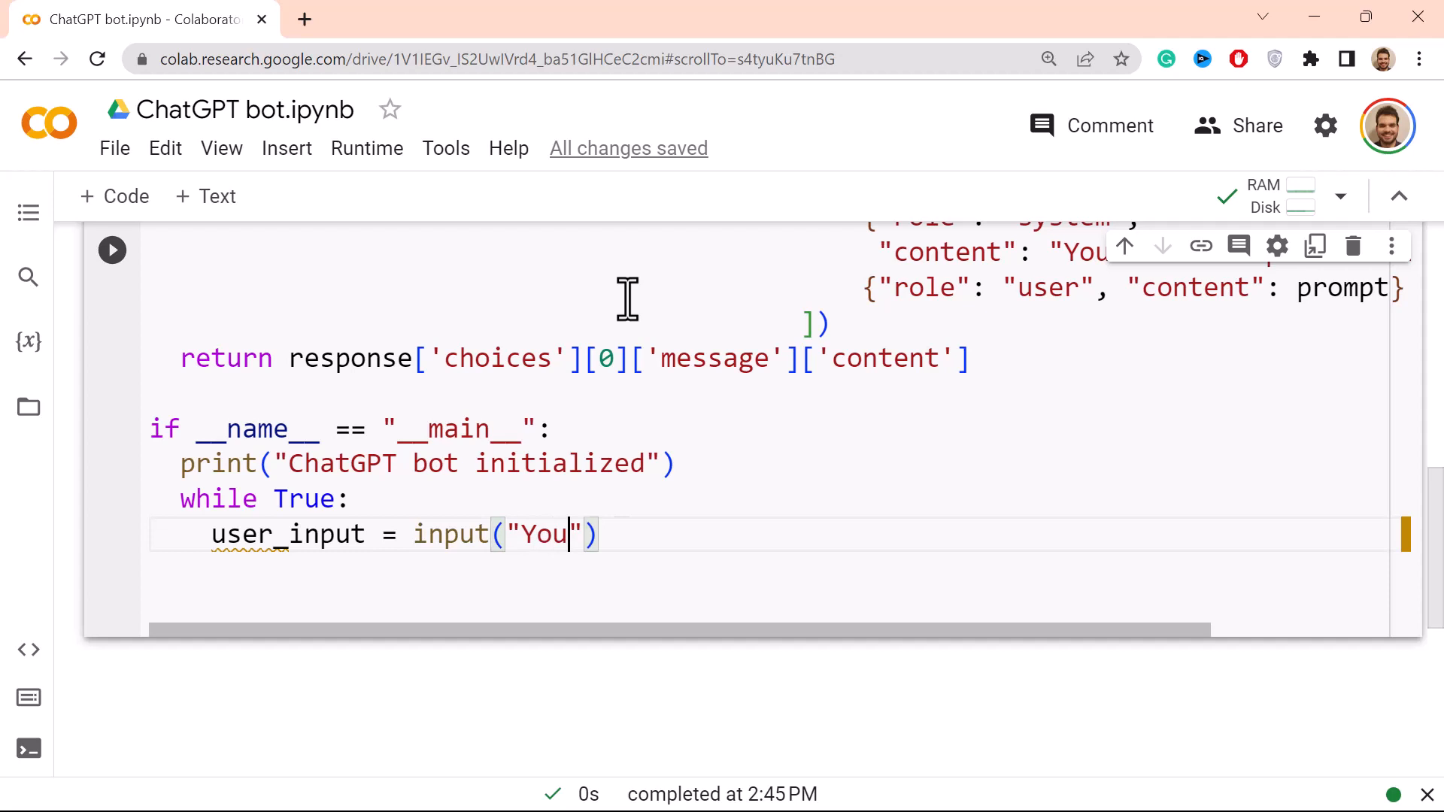
{"action": "type", "text": ":"}
{"action": "type", "text": "if"}
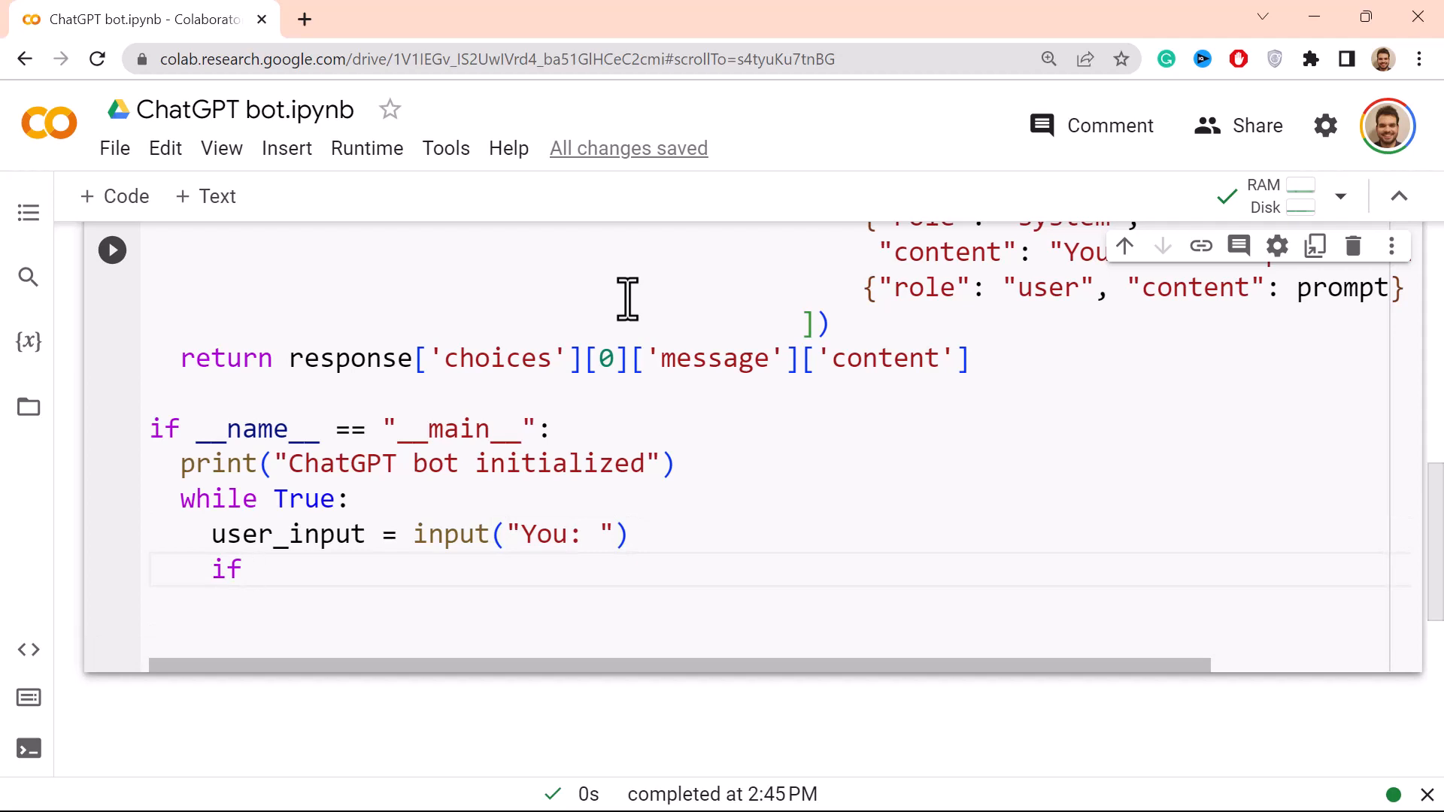
Step: Add the check if user_input.lower() in ["exit", "quit"]: inside the loop
{"action": "type", "text": "user_input"}
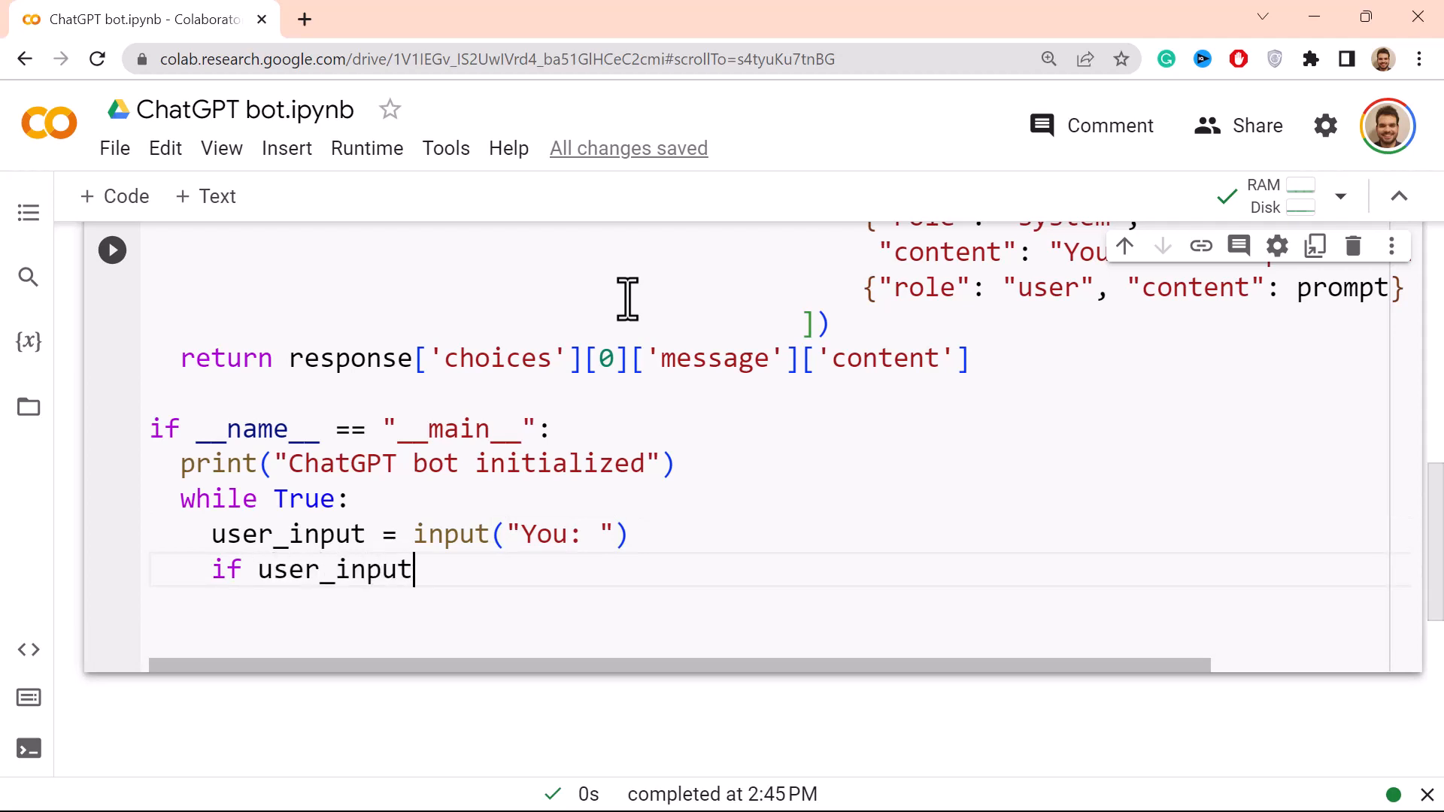
{"action": "type", "text": ".lower"}
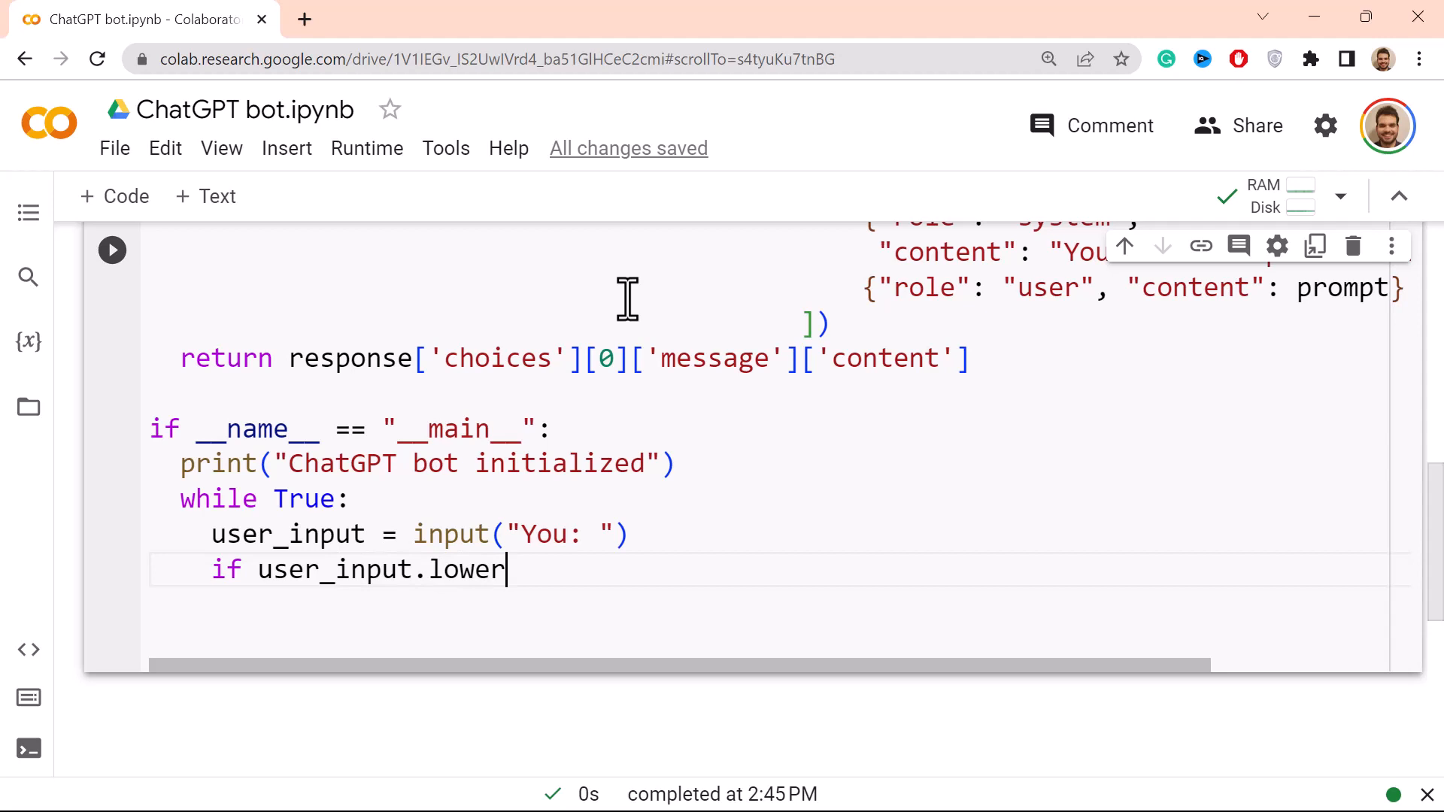
{"action": "type", "text": "() in ["}
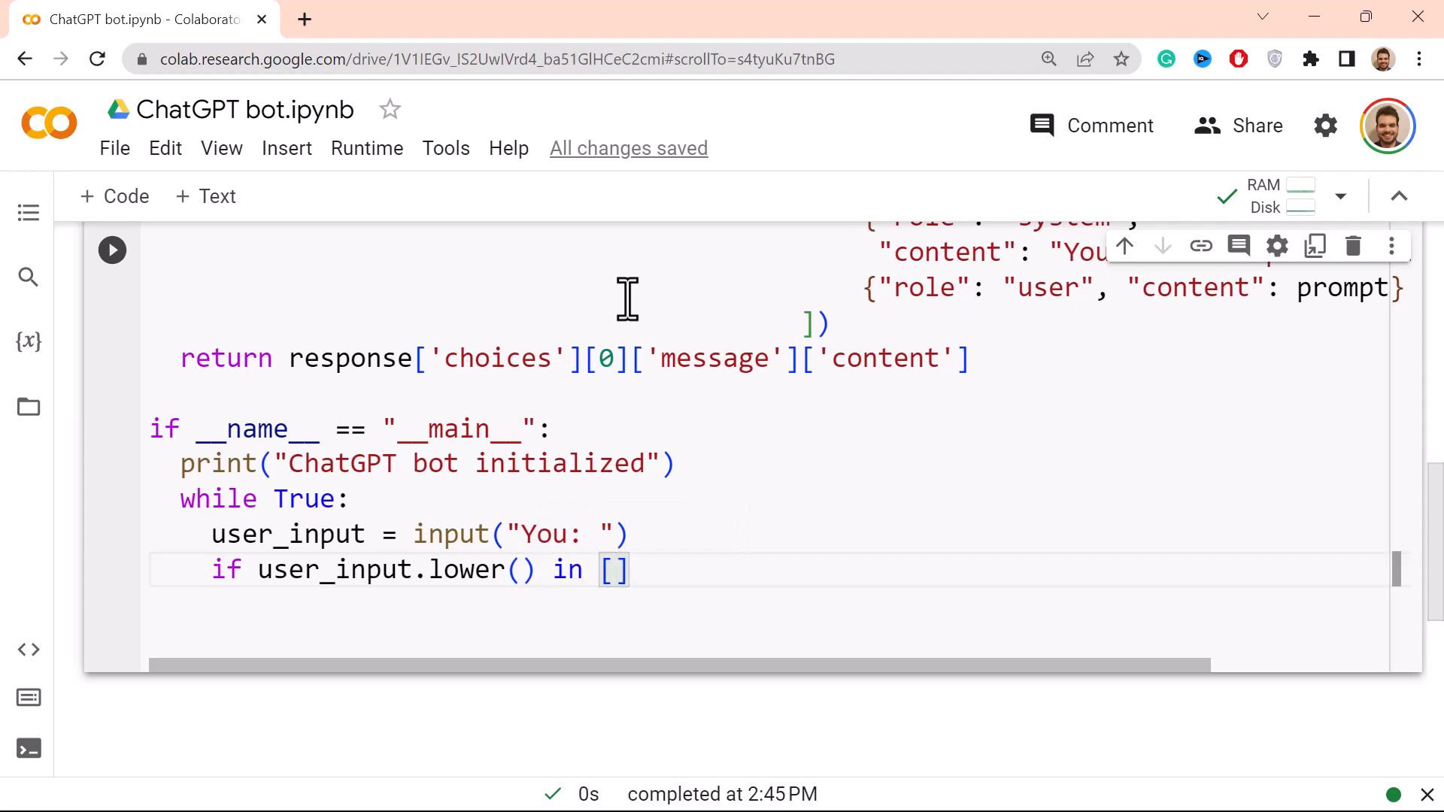
{"action": "type", "text": "exis"}
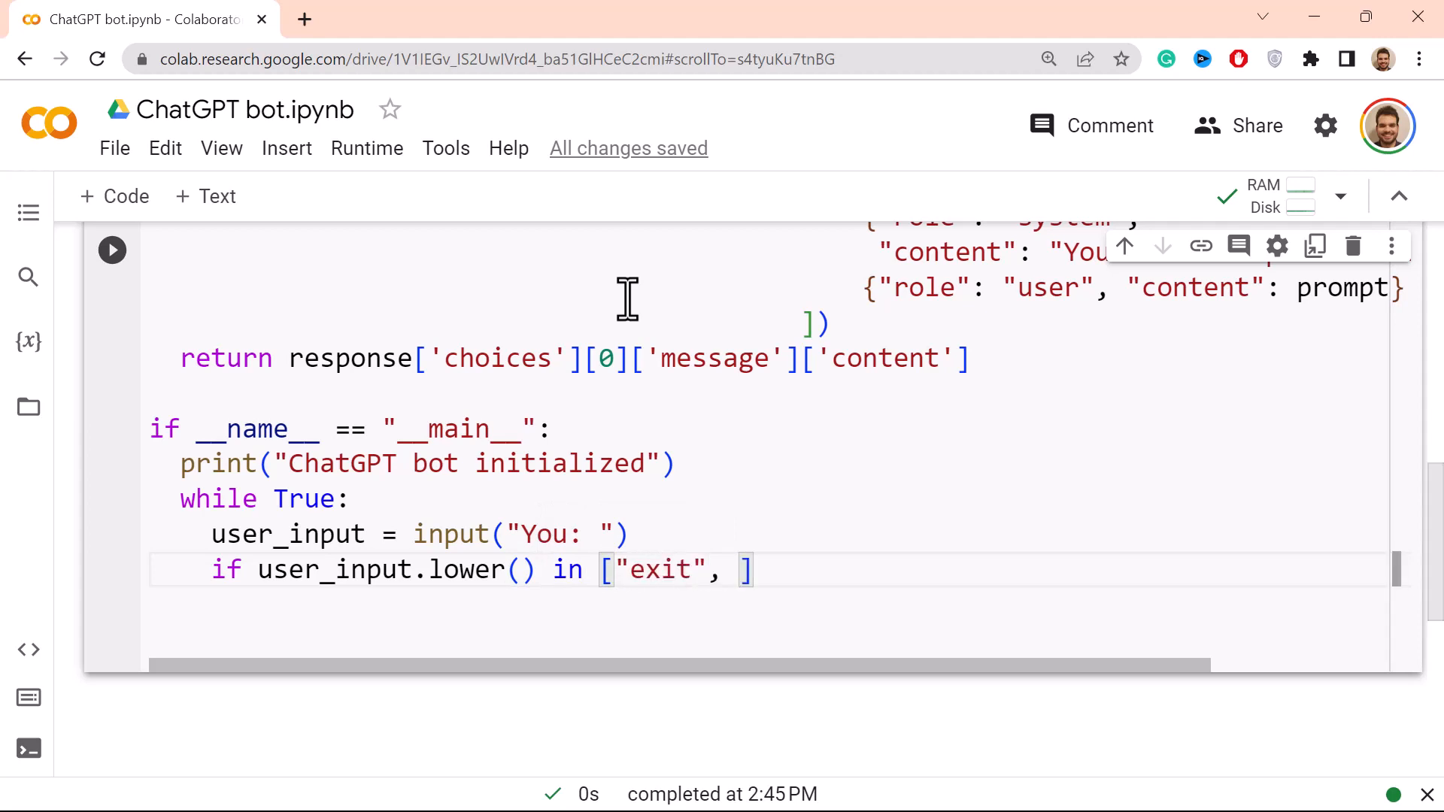
{"action": "type", "text": "\"quit\""}
{"action": "type", "text": "print("}
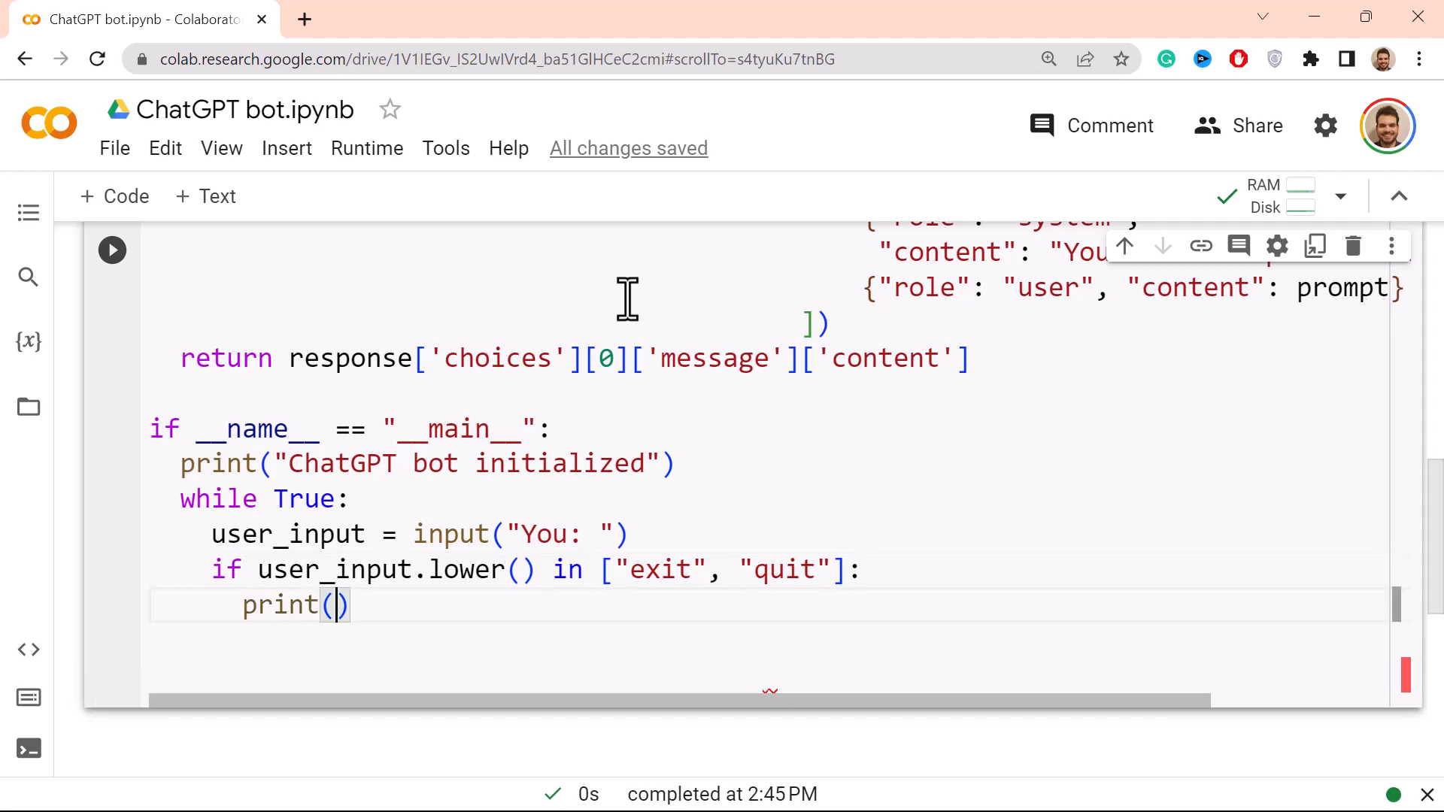
Step: Under that check, print "ChatGPT says goodbye" and break out of the loop
{"action": "type", "text": "\"Chat\""}
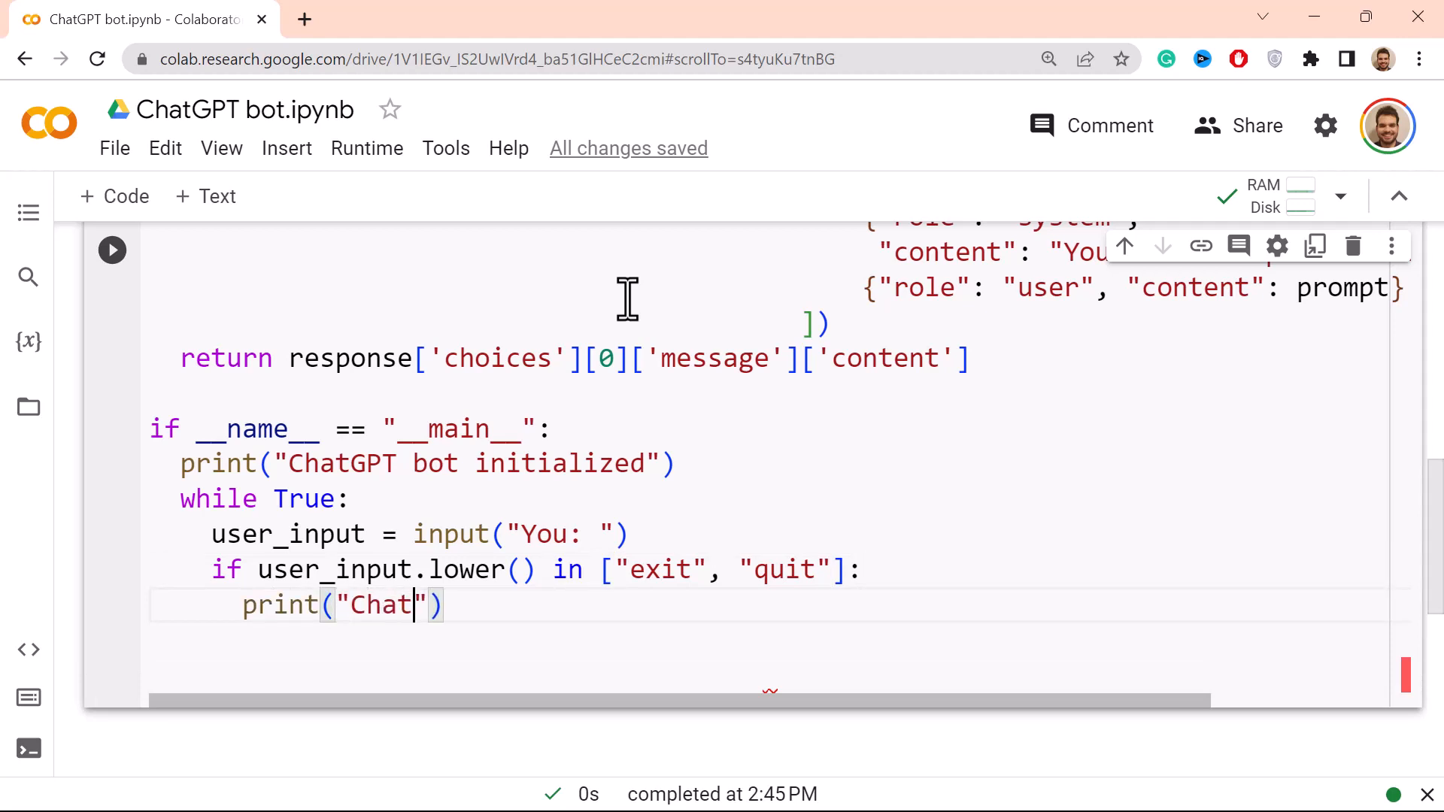
{"action": "type", "text": "GPT"}
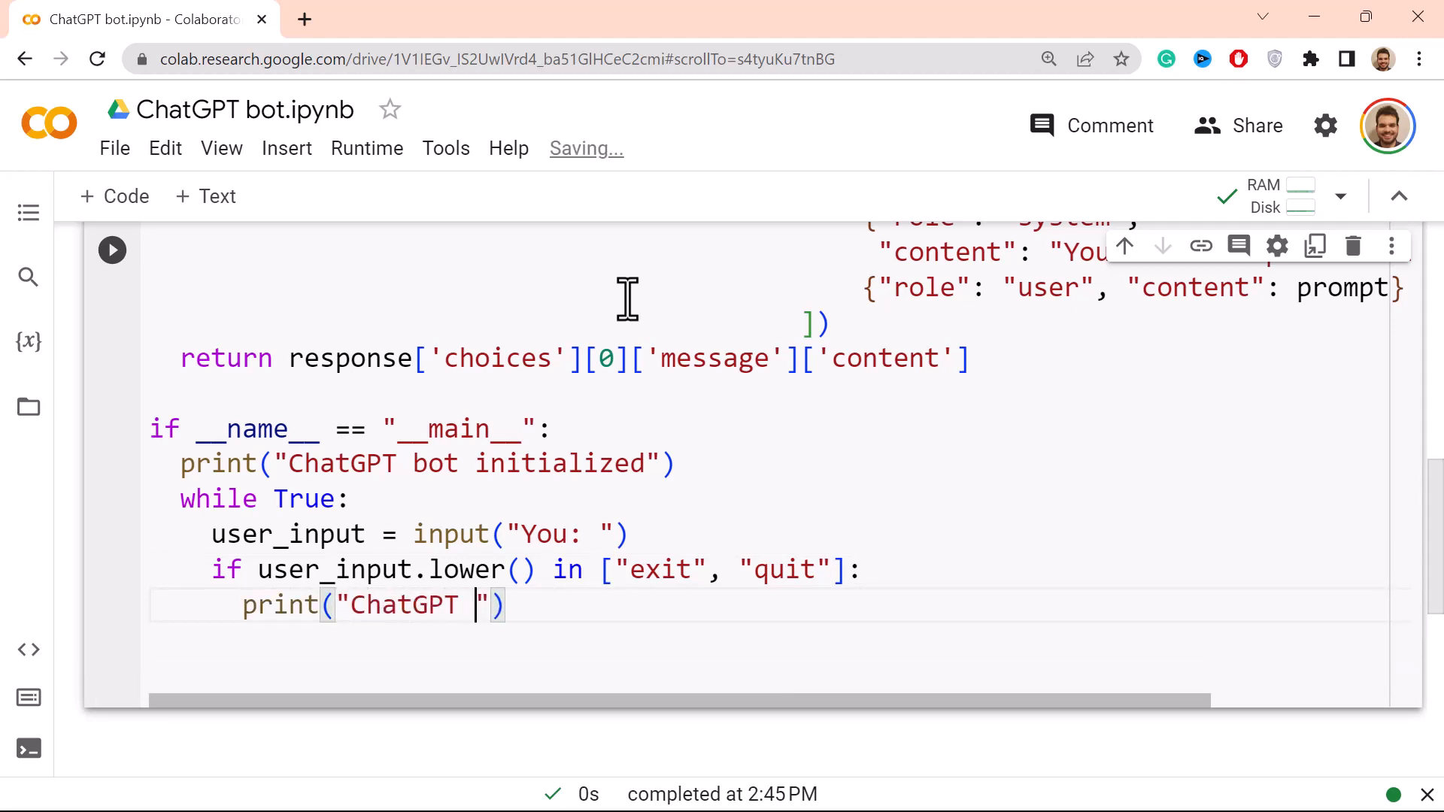
{"action": "type", "text": "says goodb"}
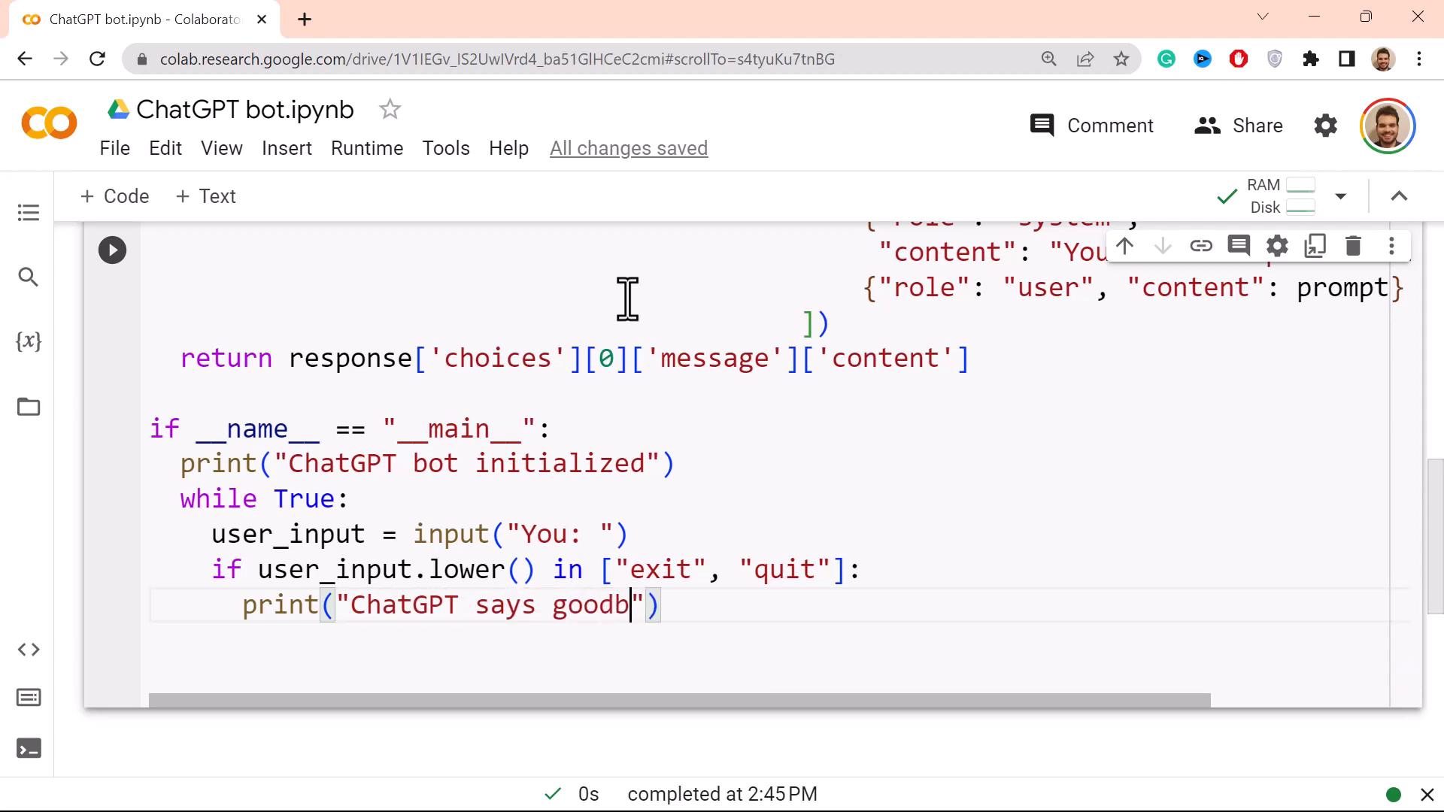
{"action": "type", "text": "ye"}
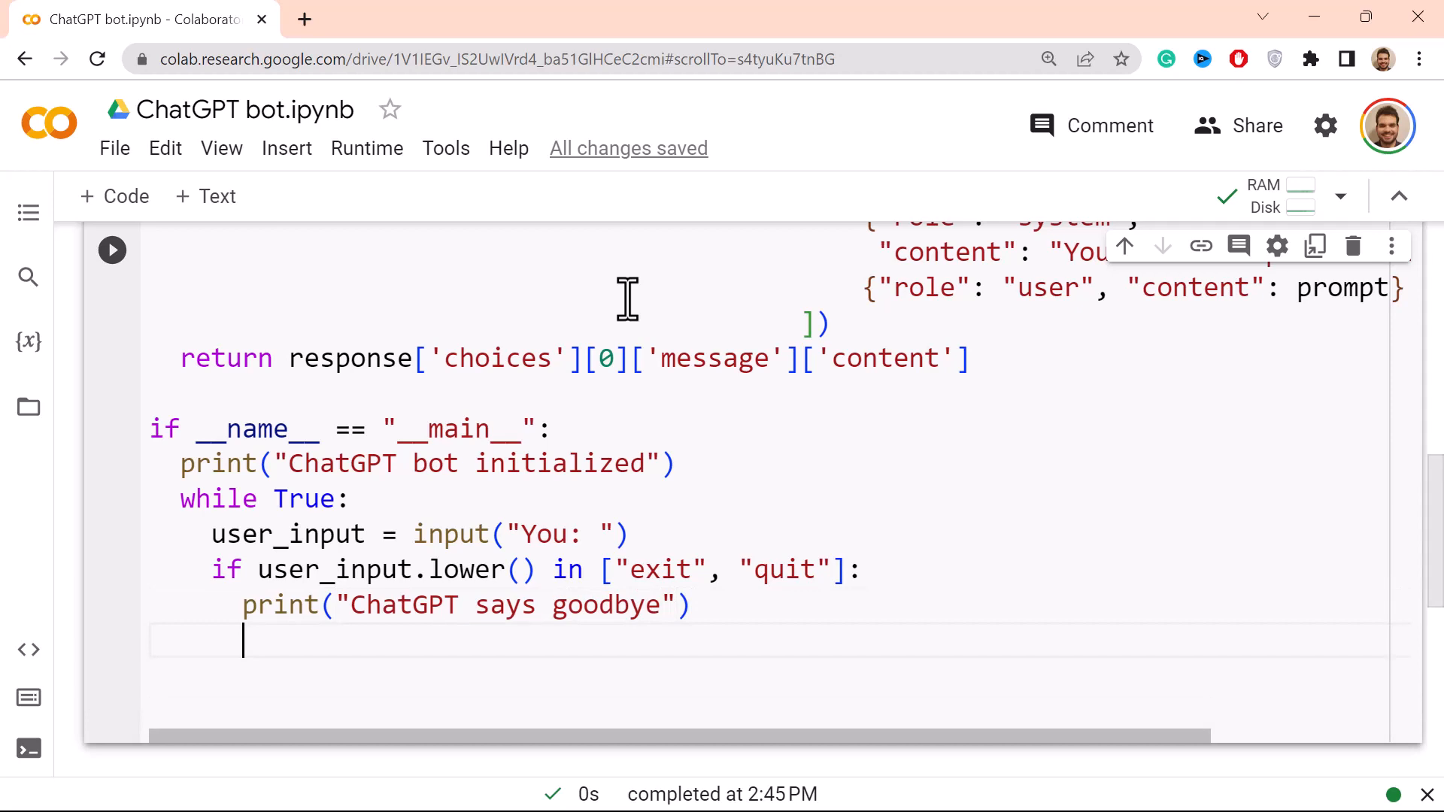
{"action": "type", "text": "break"}
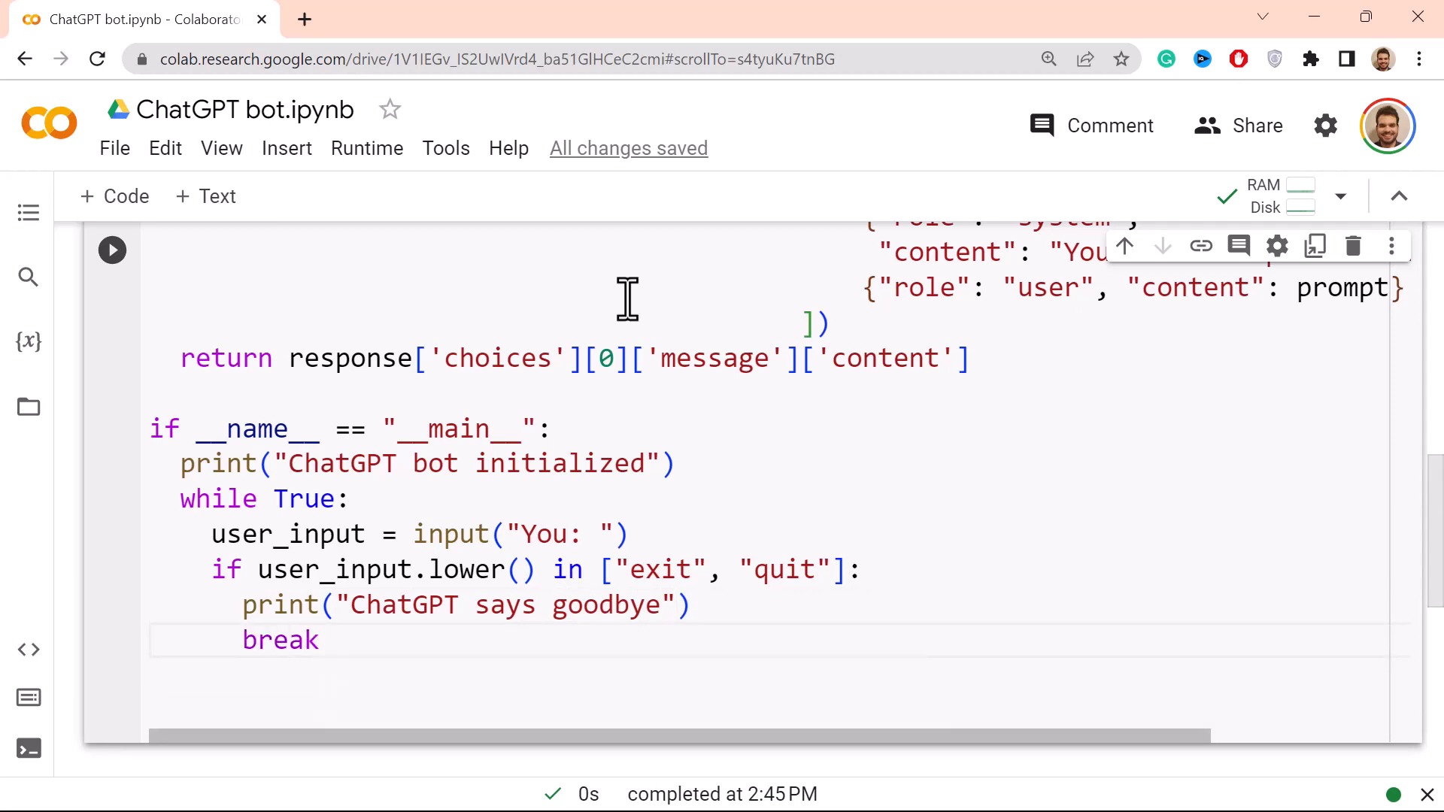
{"action": "mouse_move", "coordinate": [350, 552]}
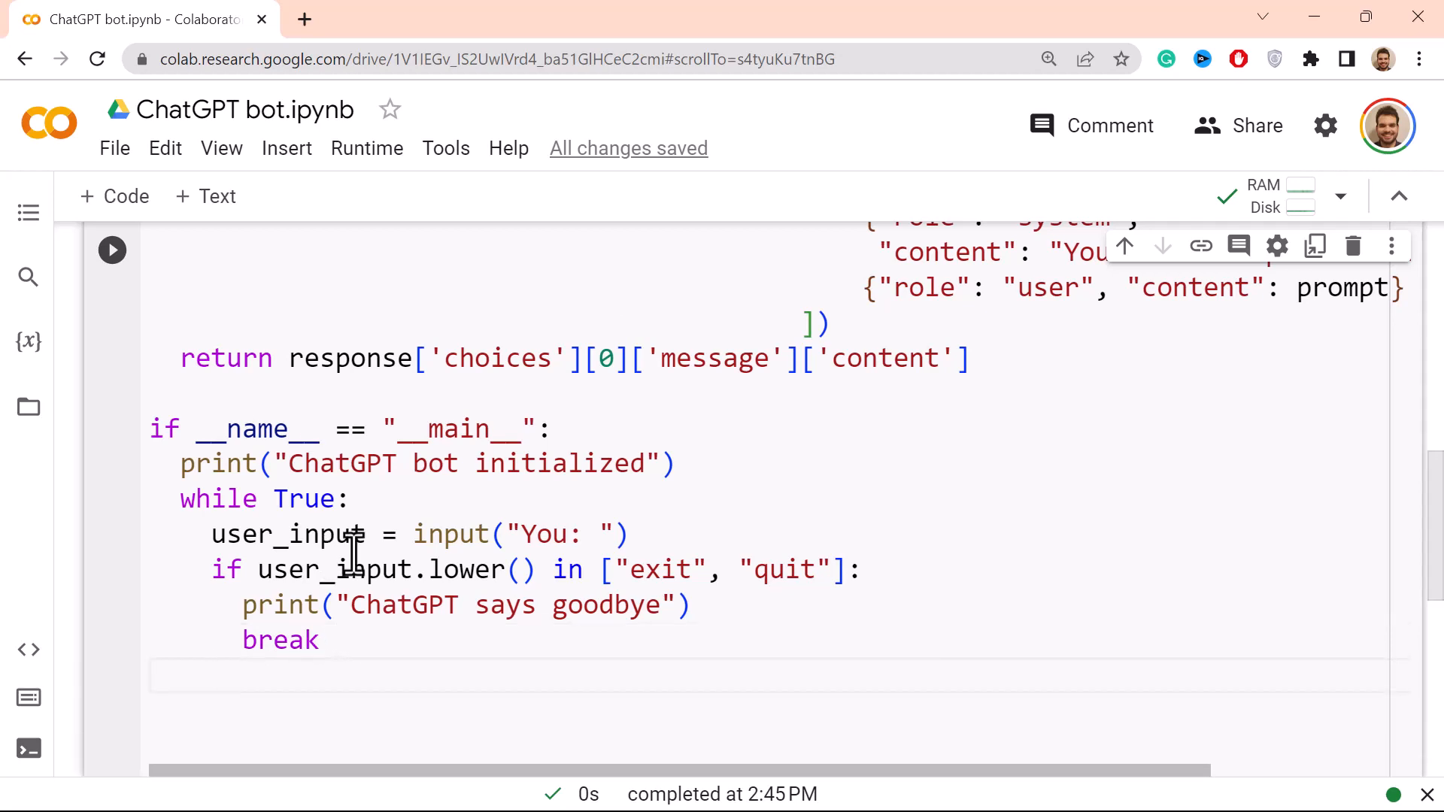
Step: Assign response = chat_with_gpt3(user_input) inside the loop
{"action": "type", "text": "repo"}
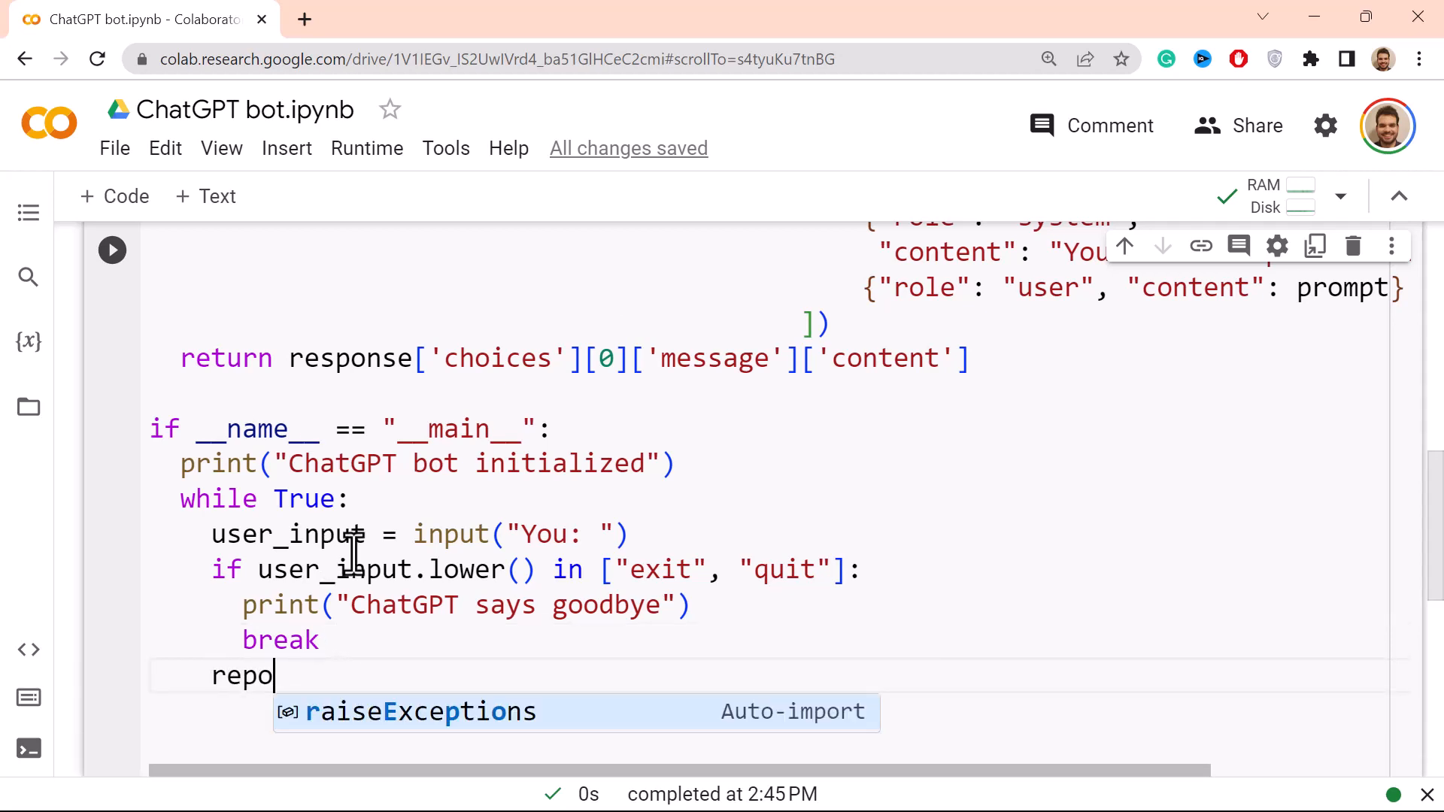
{"action": "type", "text": "ns"}
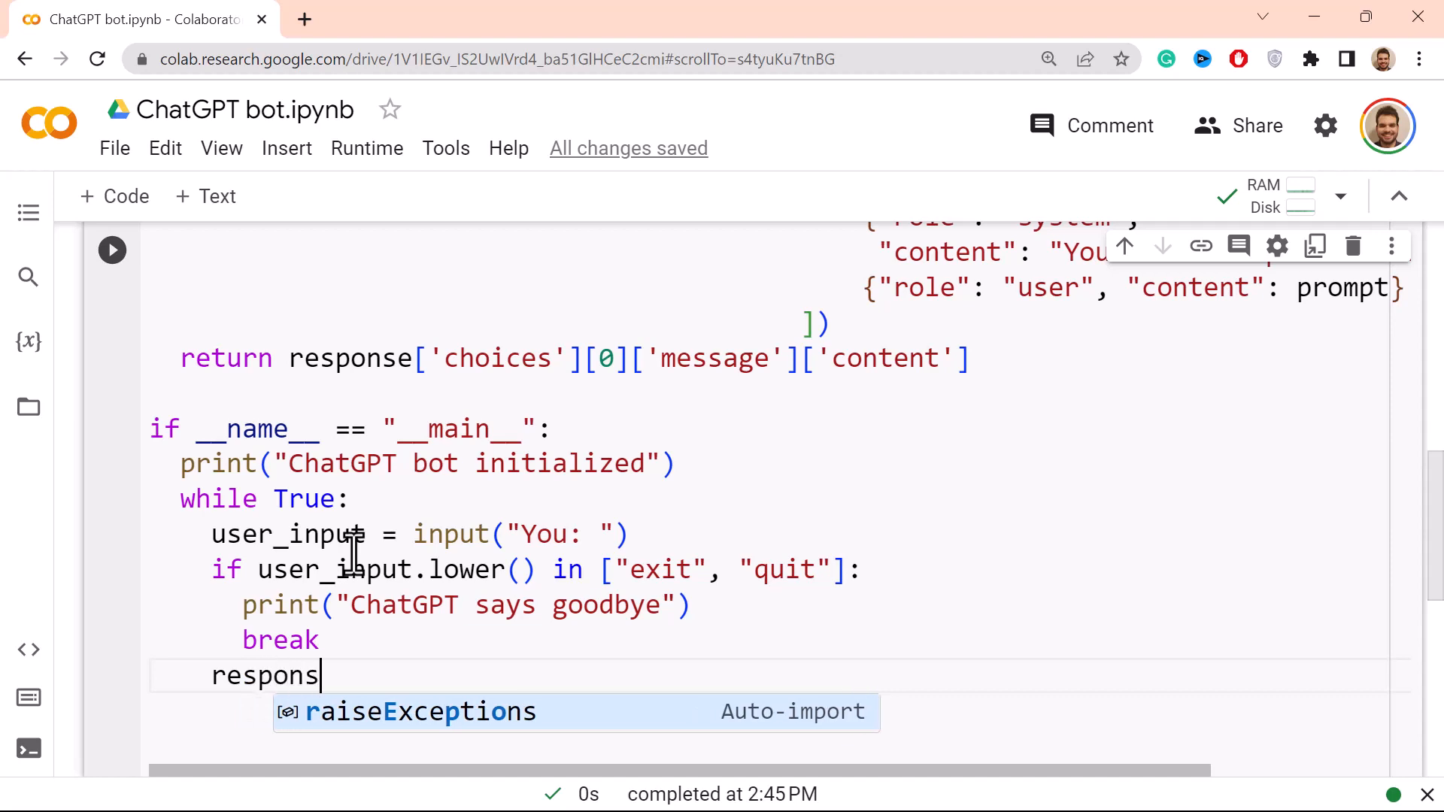
{"action": "type", "text": "e = chat"}
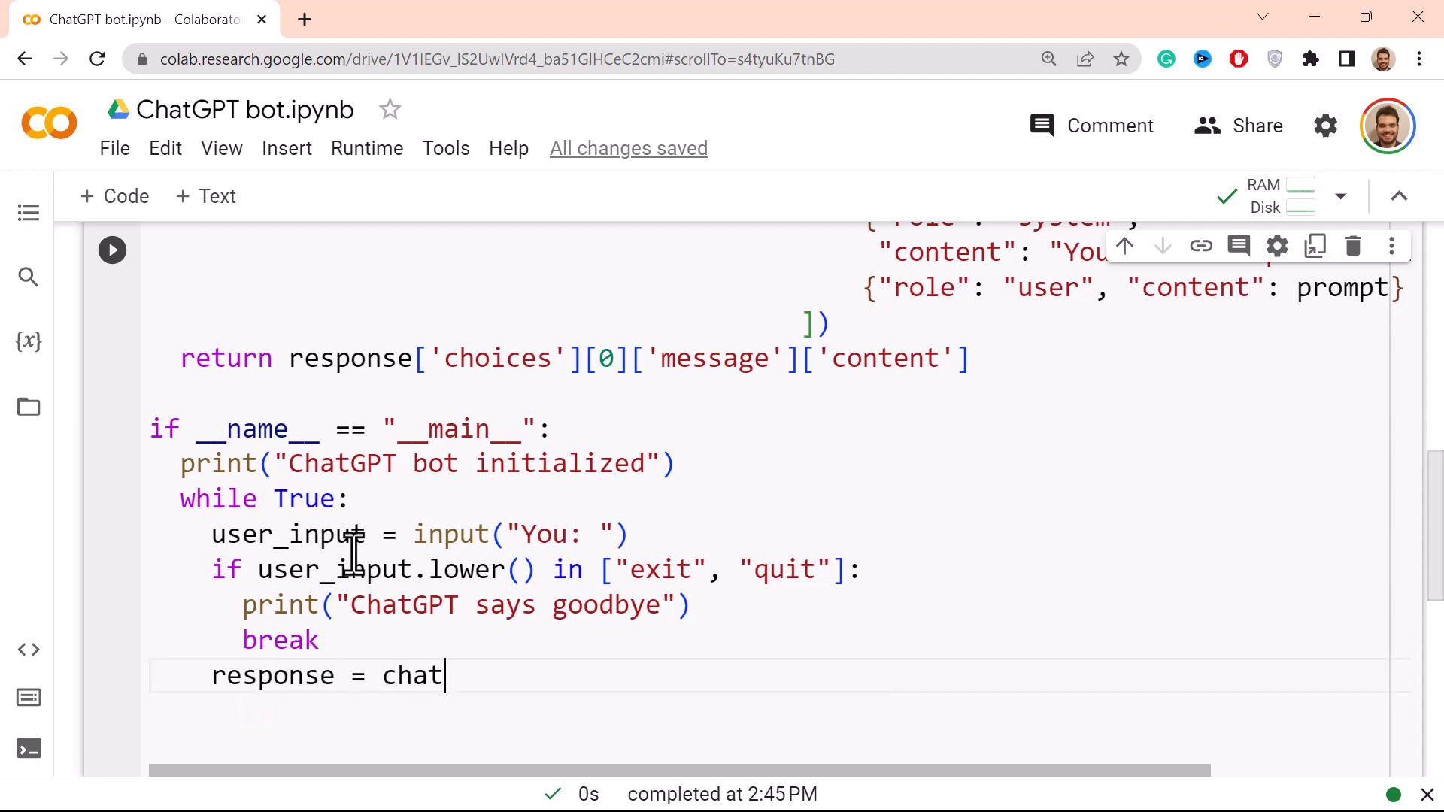
{"action": "type", "text": "_with_gpt3(us"}
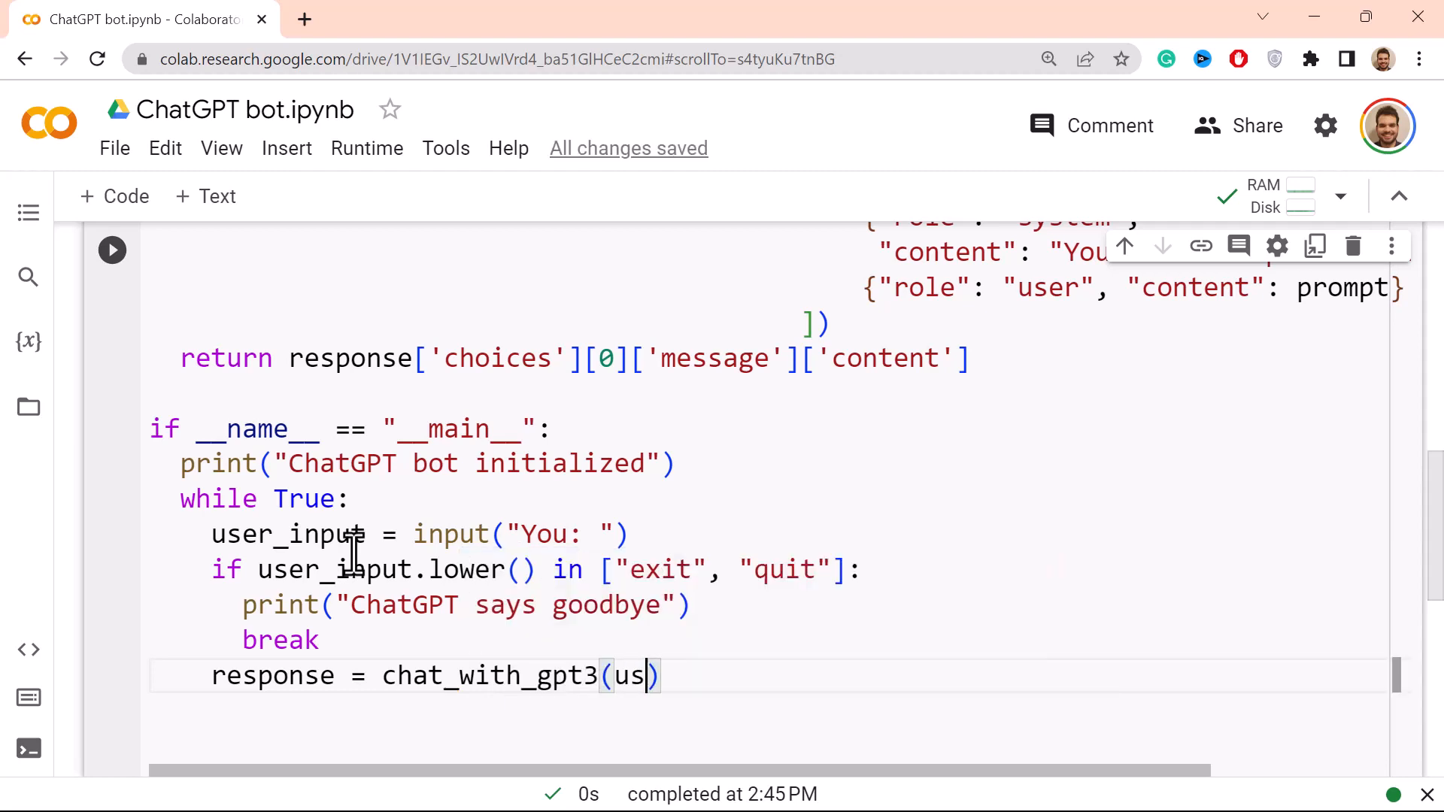
{"action": "type", "text": "er_input"}
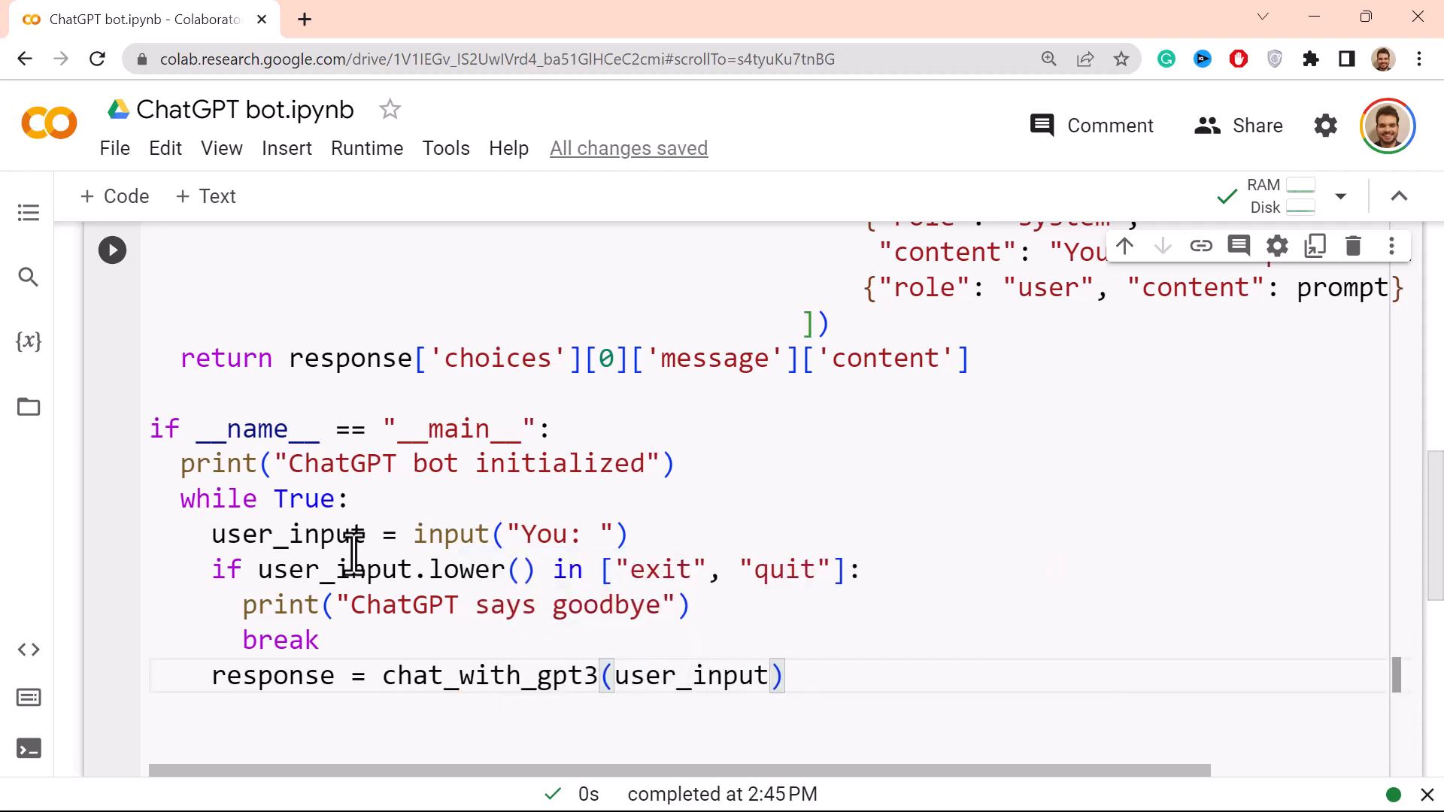
{"action": "key", "text": "enter"}
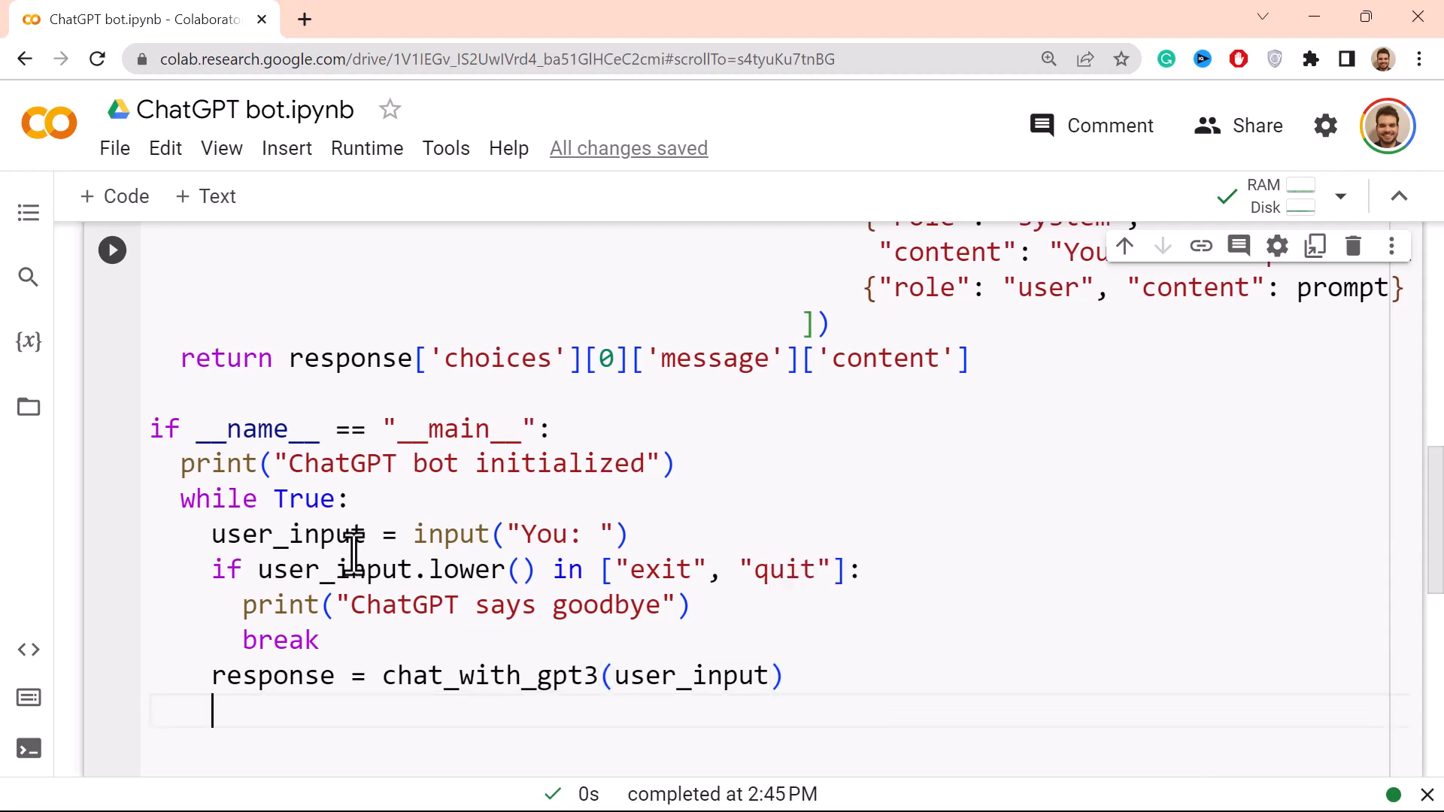
Step: Print the reply as f"ChatGPT Bot: {response}" to complete the main block
{"action": "type", "text": "print("}
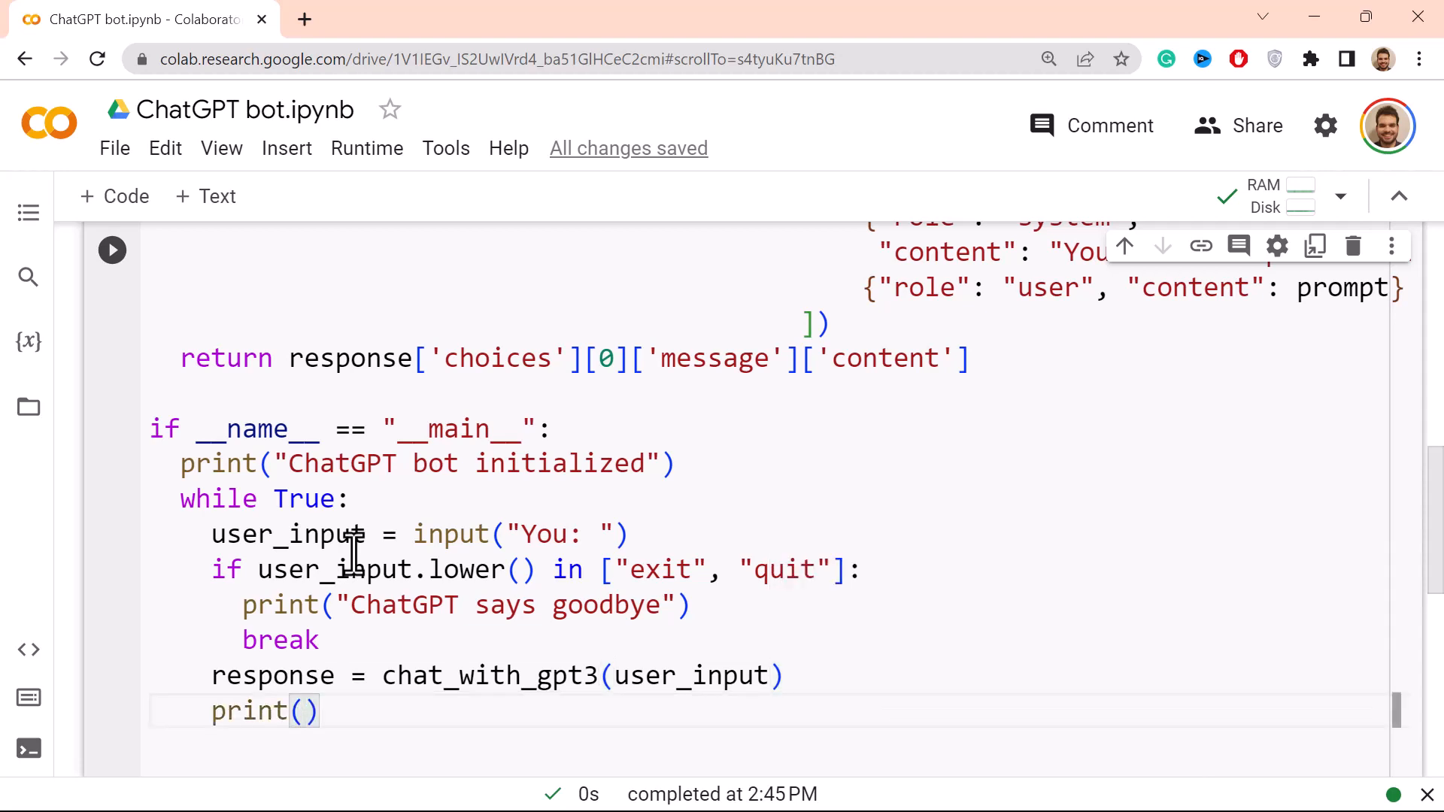
{"action": "type", "text": "\"\""}
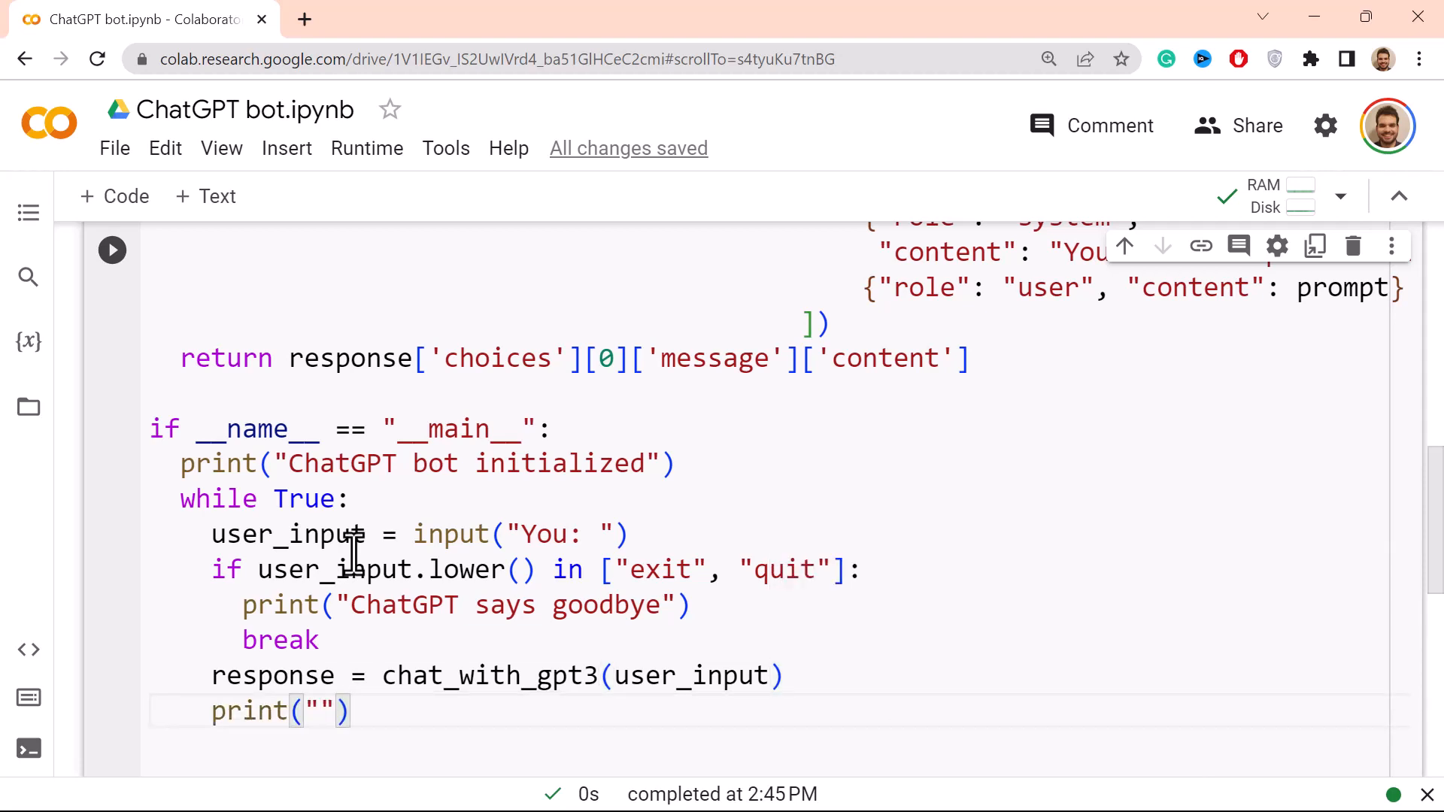
{"action": "key", "text": "Backspace"}
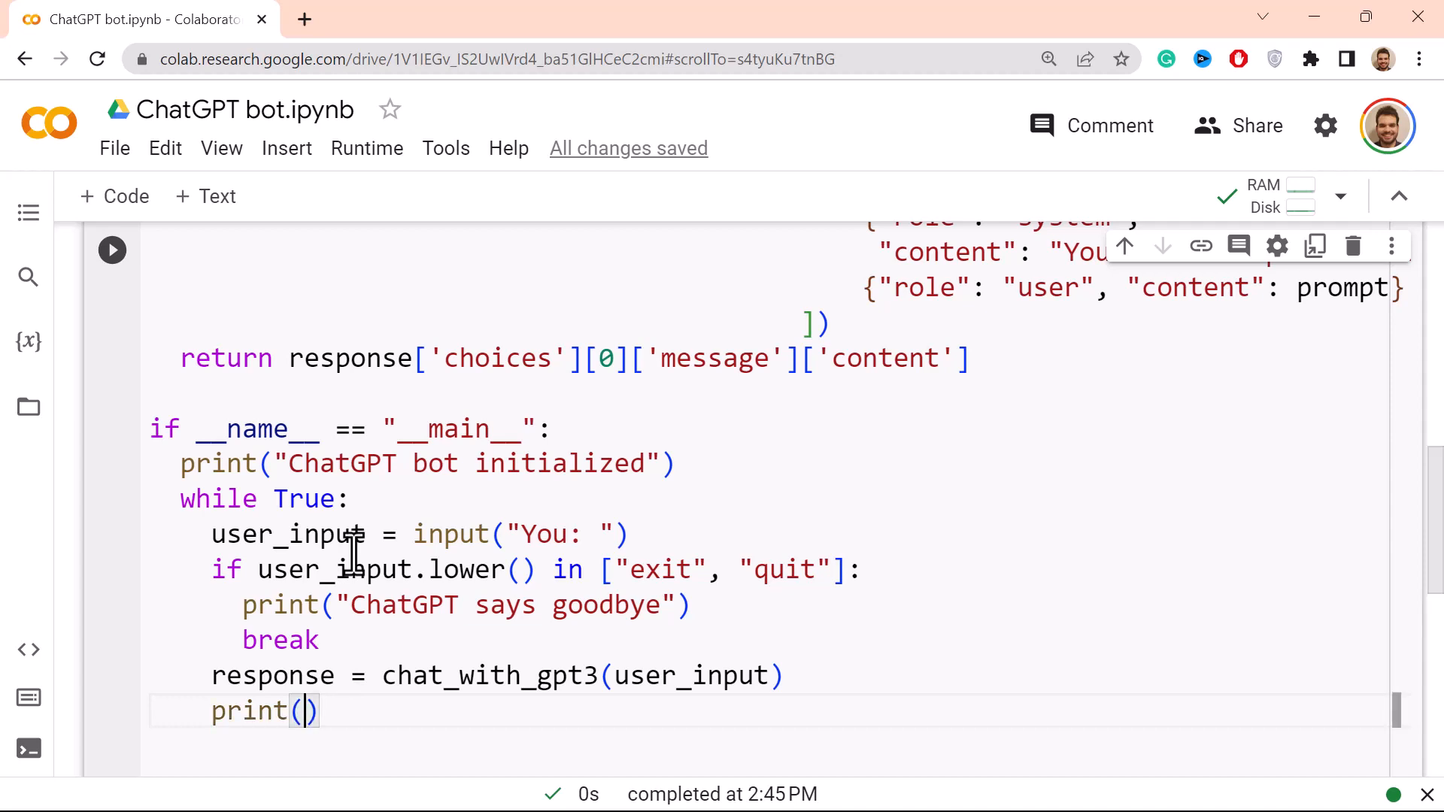
{"action": "type", "text": "f\"\""}
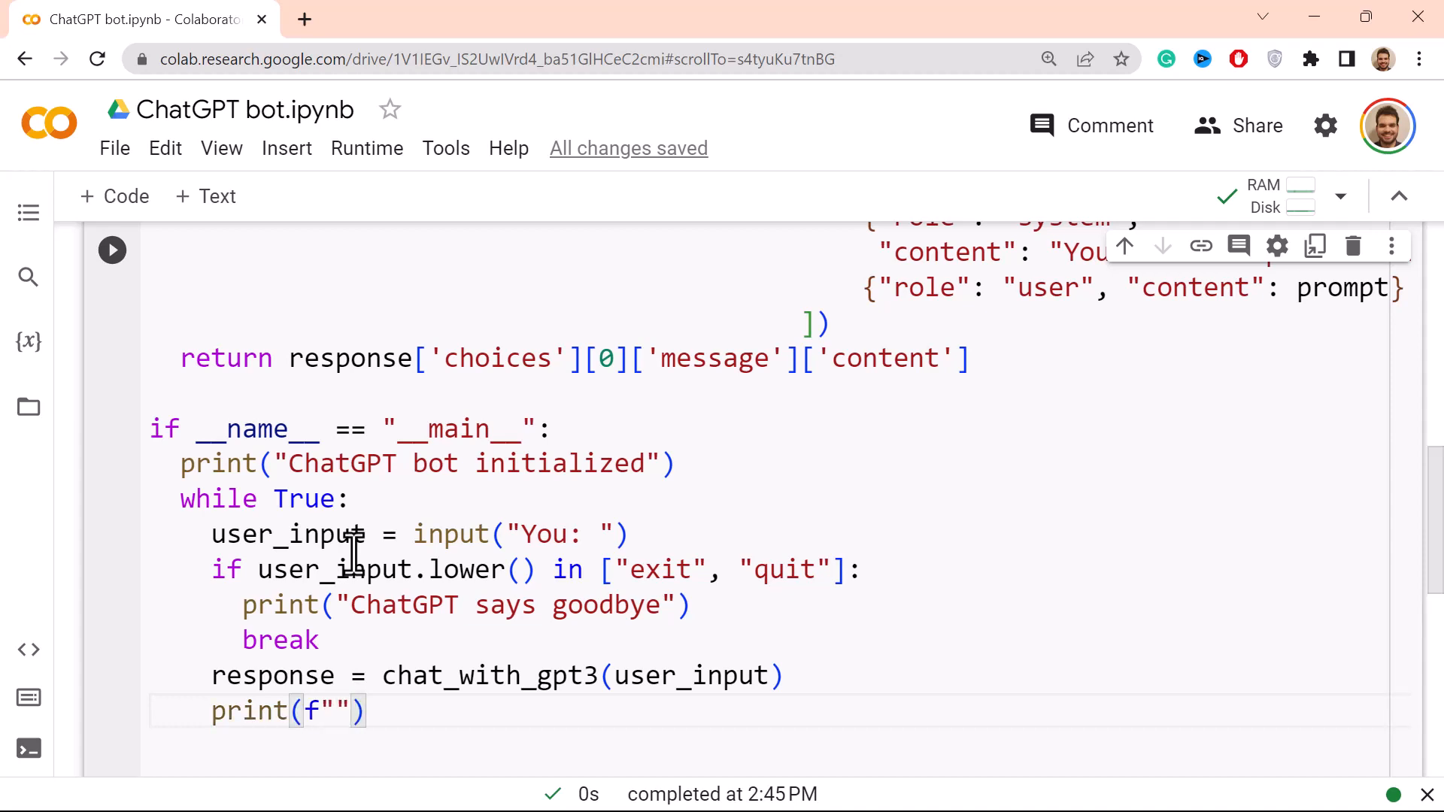
{"action": "type", "text": "ChatGPT"}
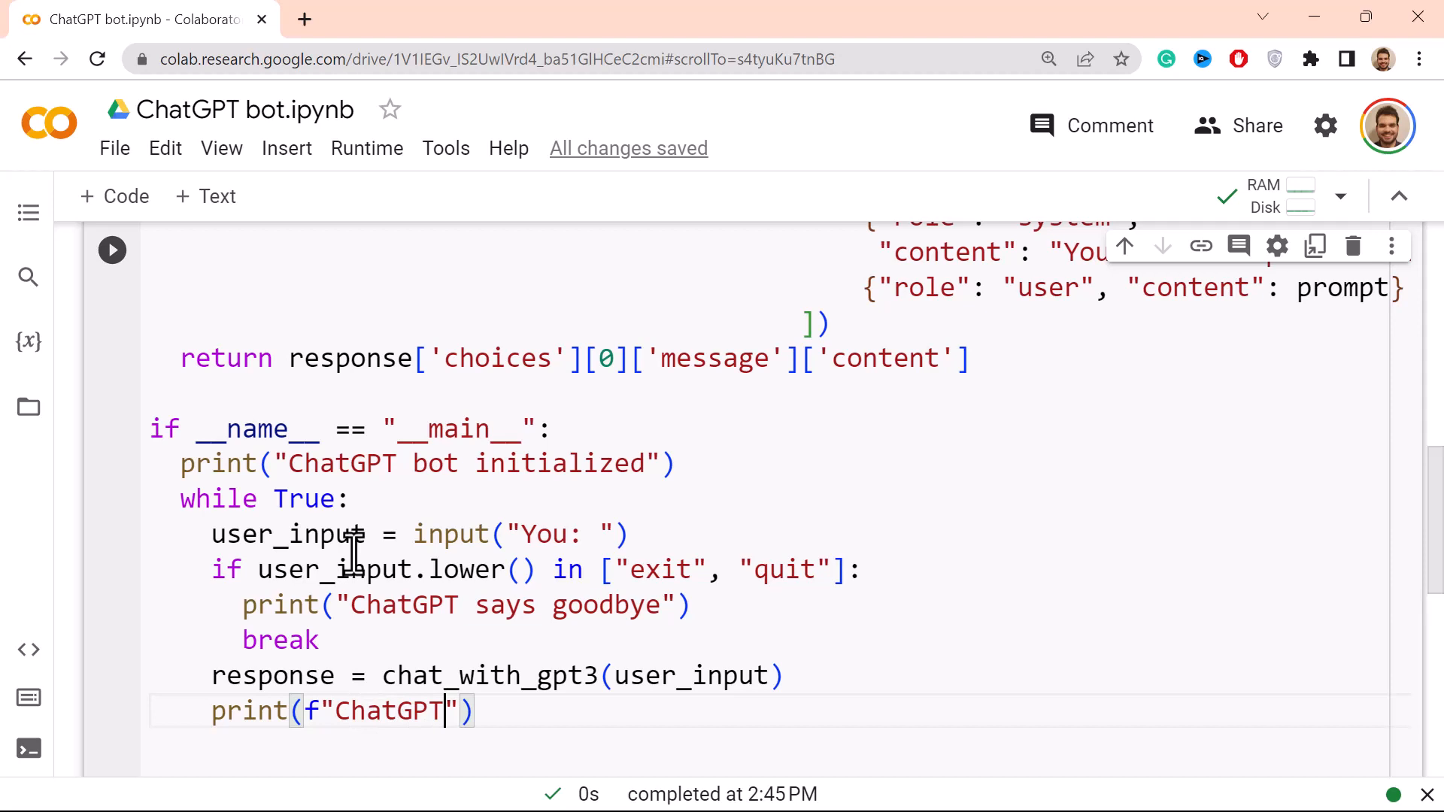
{"action": "type", "text": "Bot:"}
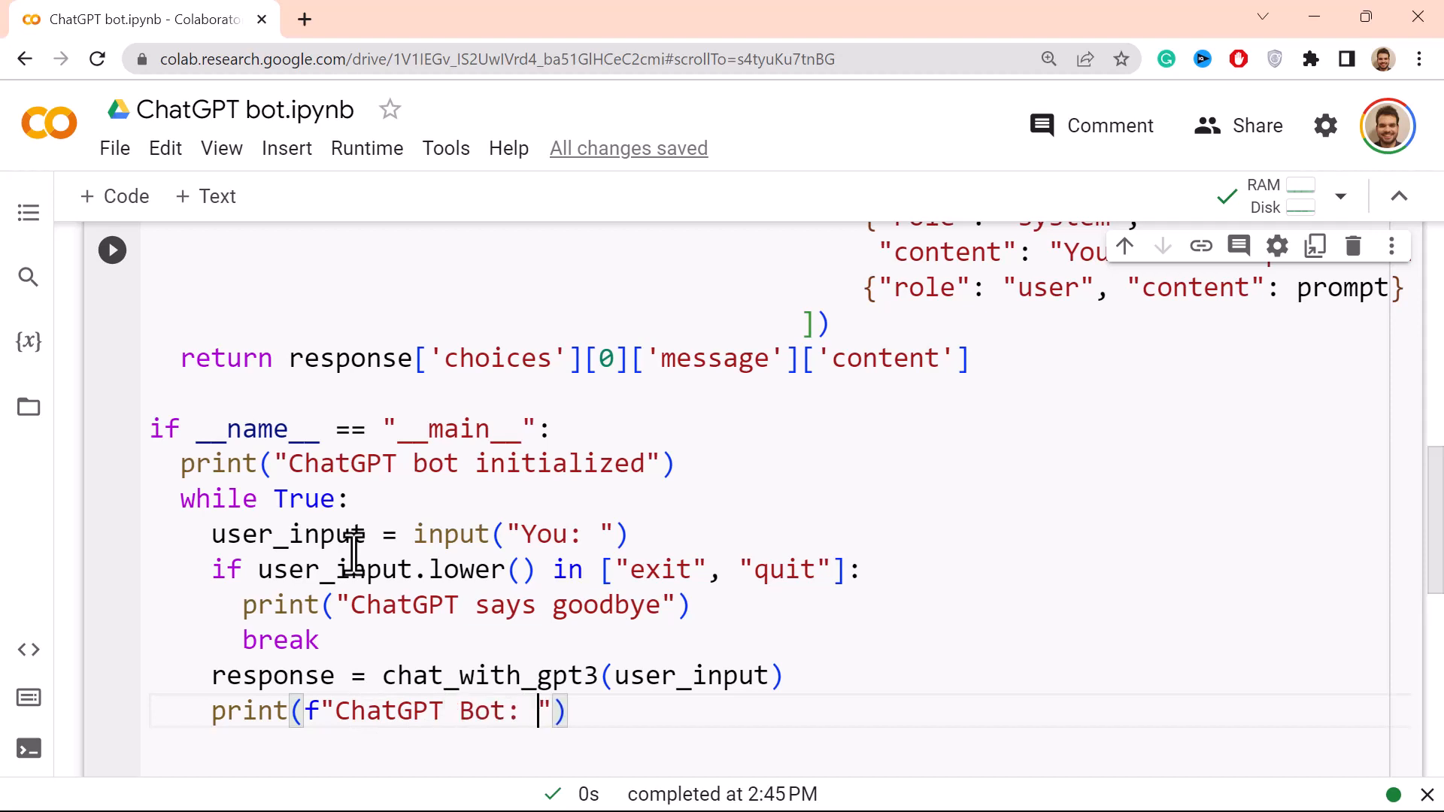
{"action": "type", "text": "{}"}
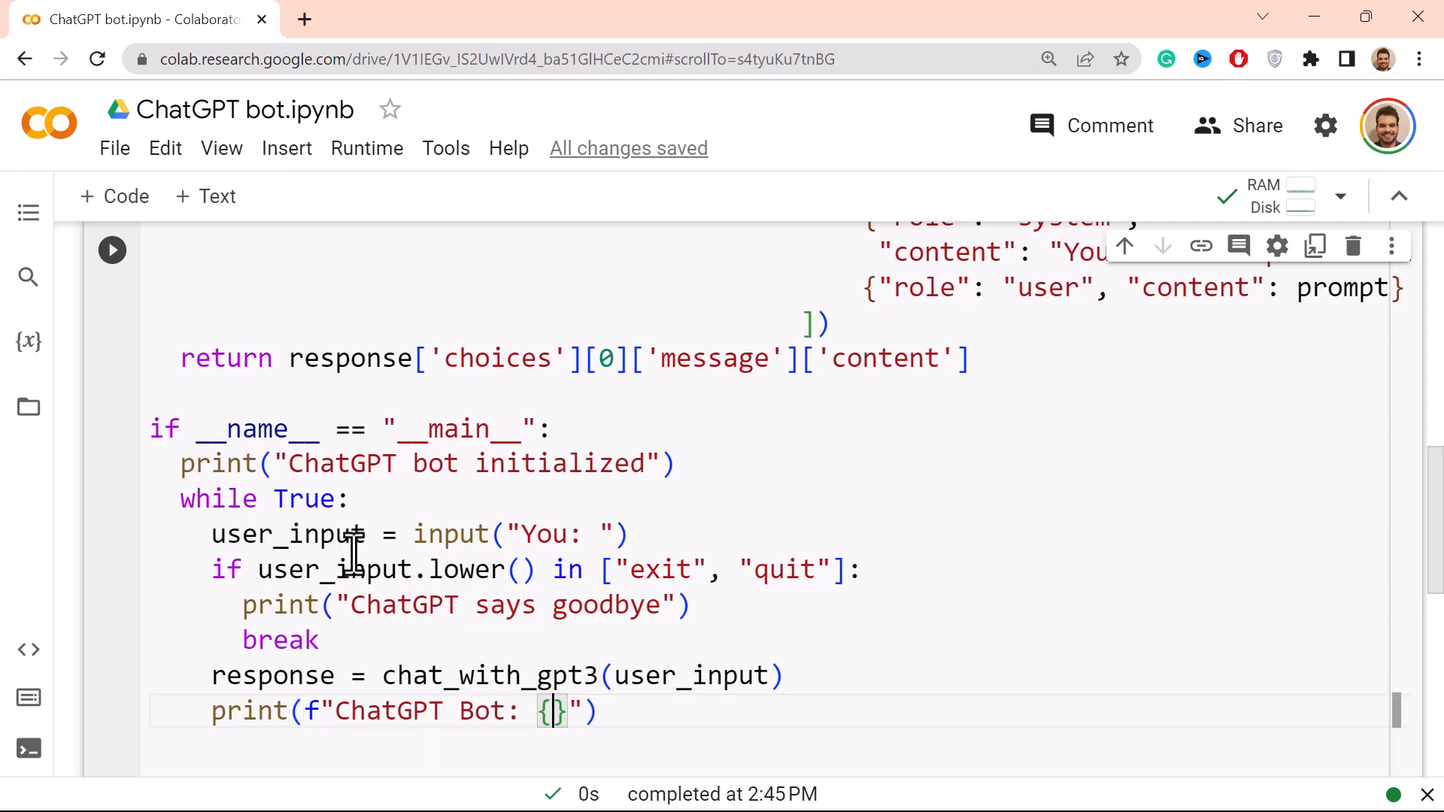
{"action": "type", "text": "res"}
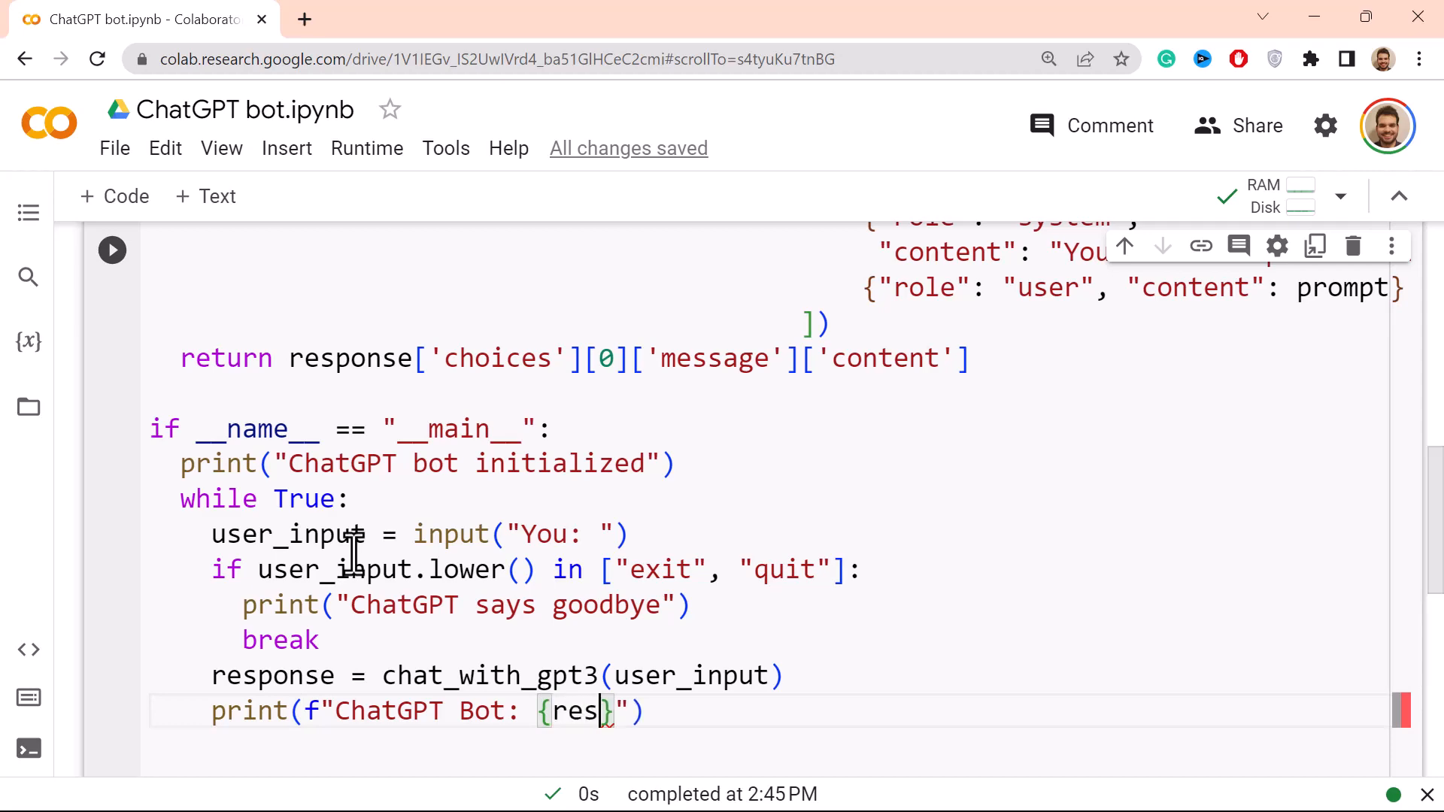
{"action": "type", "text": "ponse"}
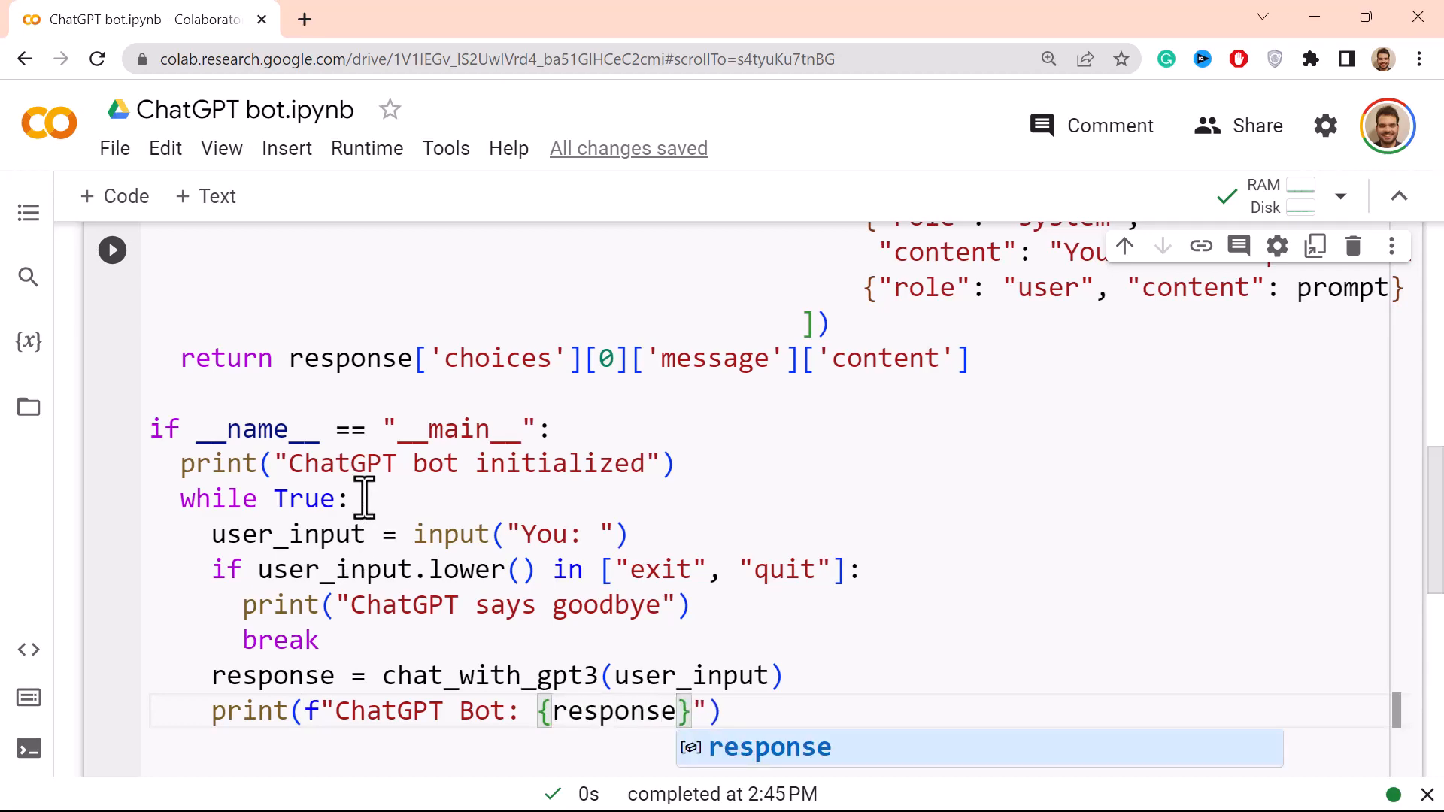
{"action": "scroll", "scroll_direction": "up", "scroll_amount": 3}
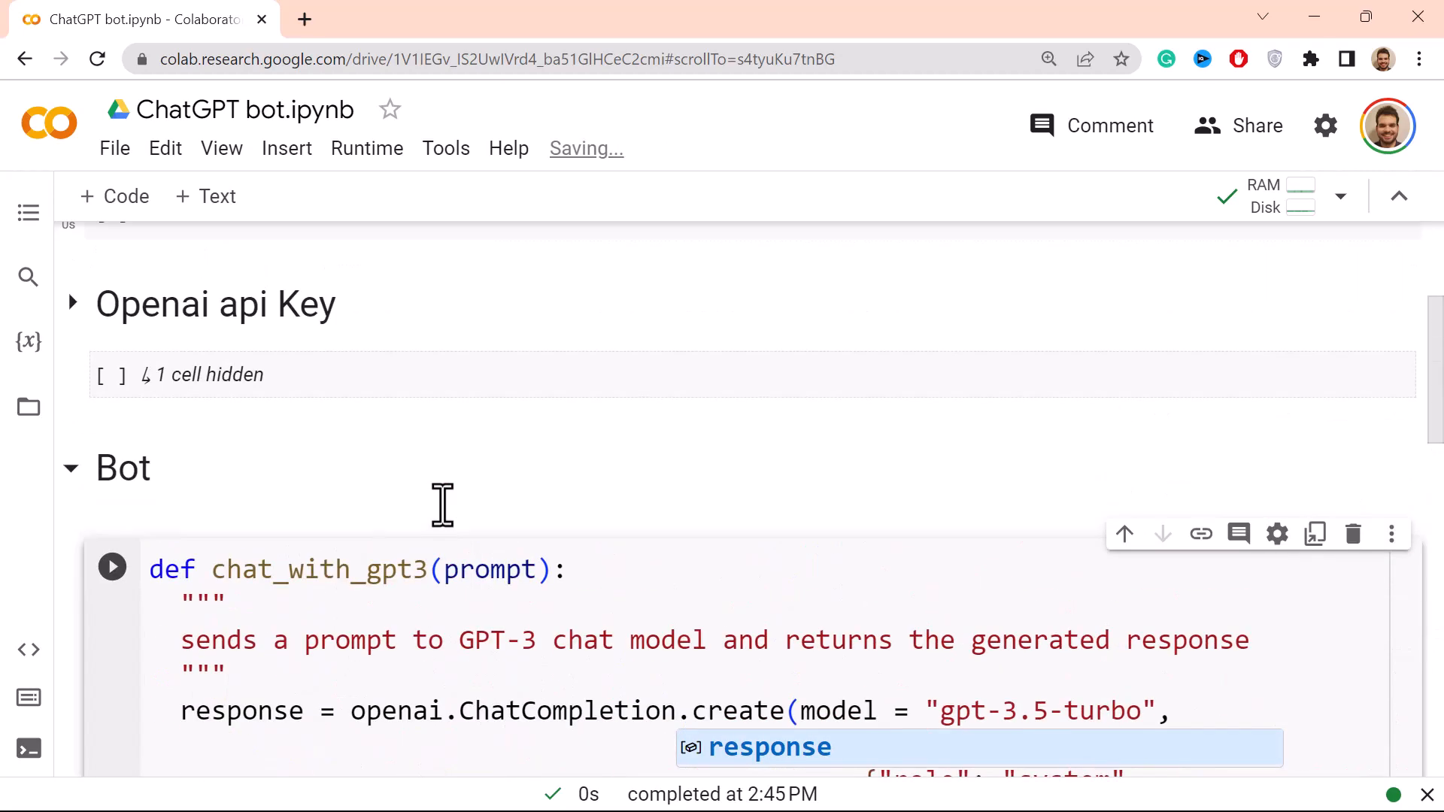
{"action": "scroll", "scroll_direction": "down", "scroll_amount": 3}
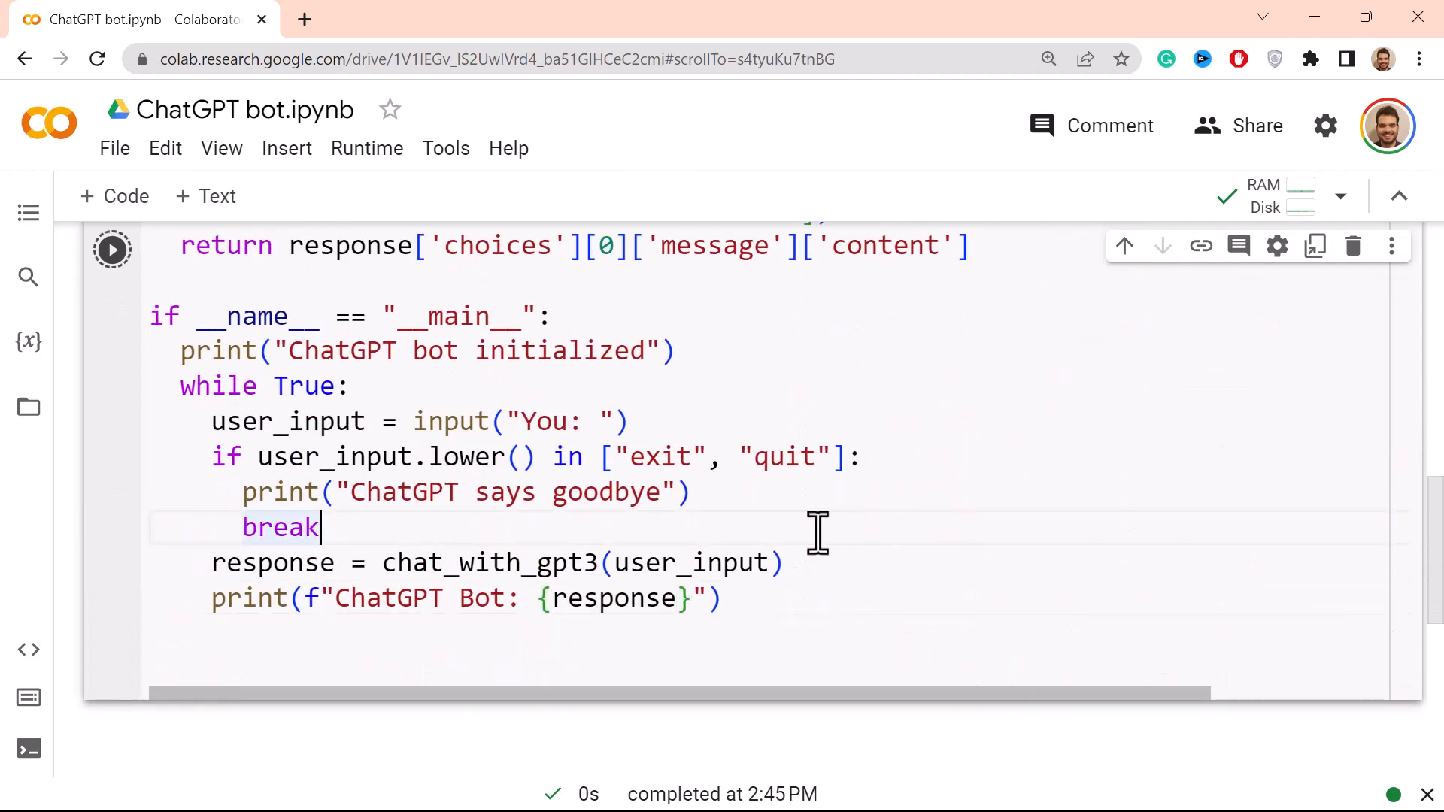
Step: Run the bot cell and ask it to explain the universe, hitting an AuthenticationError for the missing API key
{"action": "left_click", "coordinate": [111, 248]}
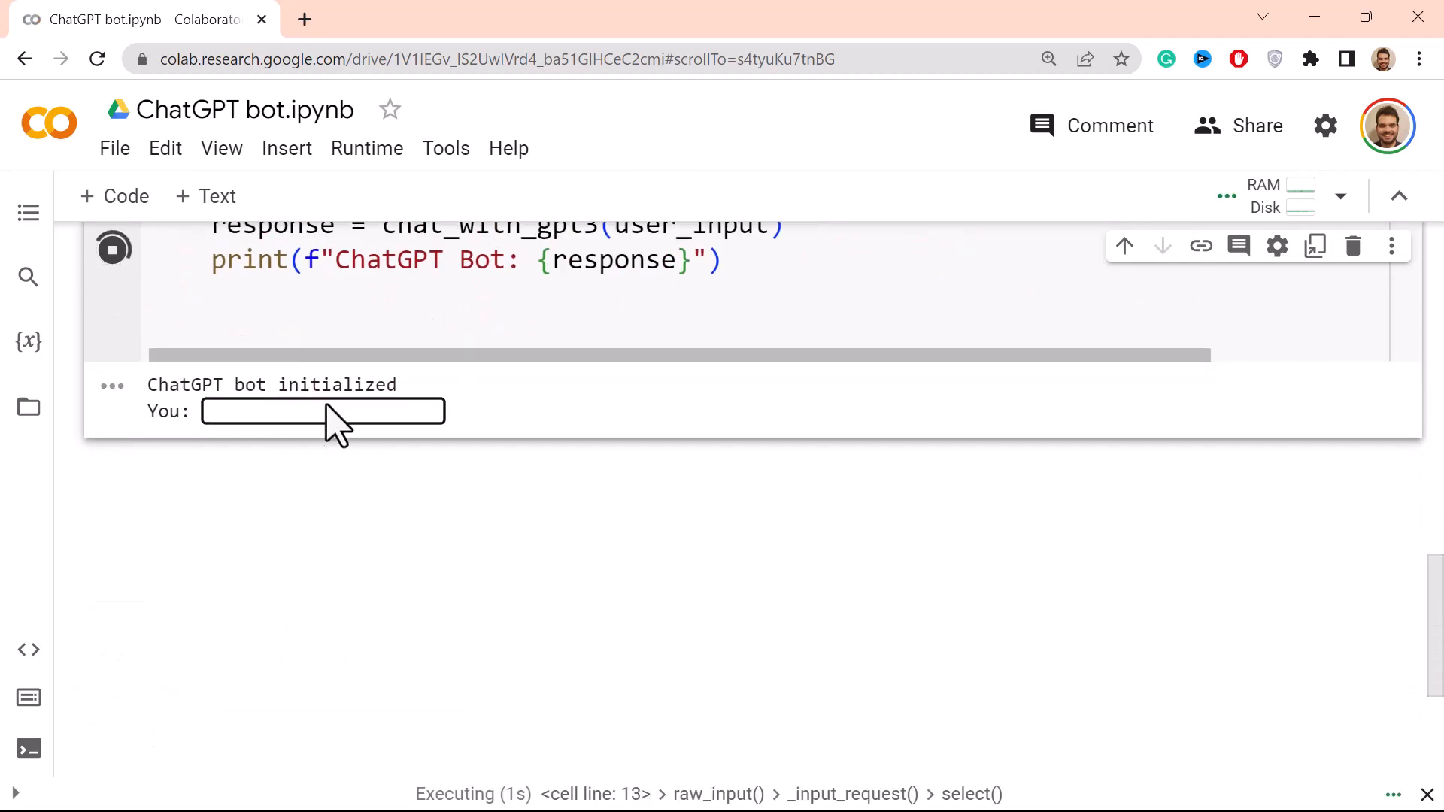
{"action": "mouse_move", "coordinate": [304, 359]}
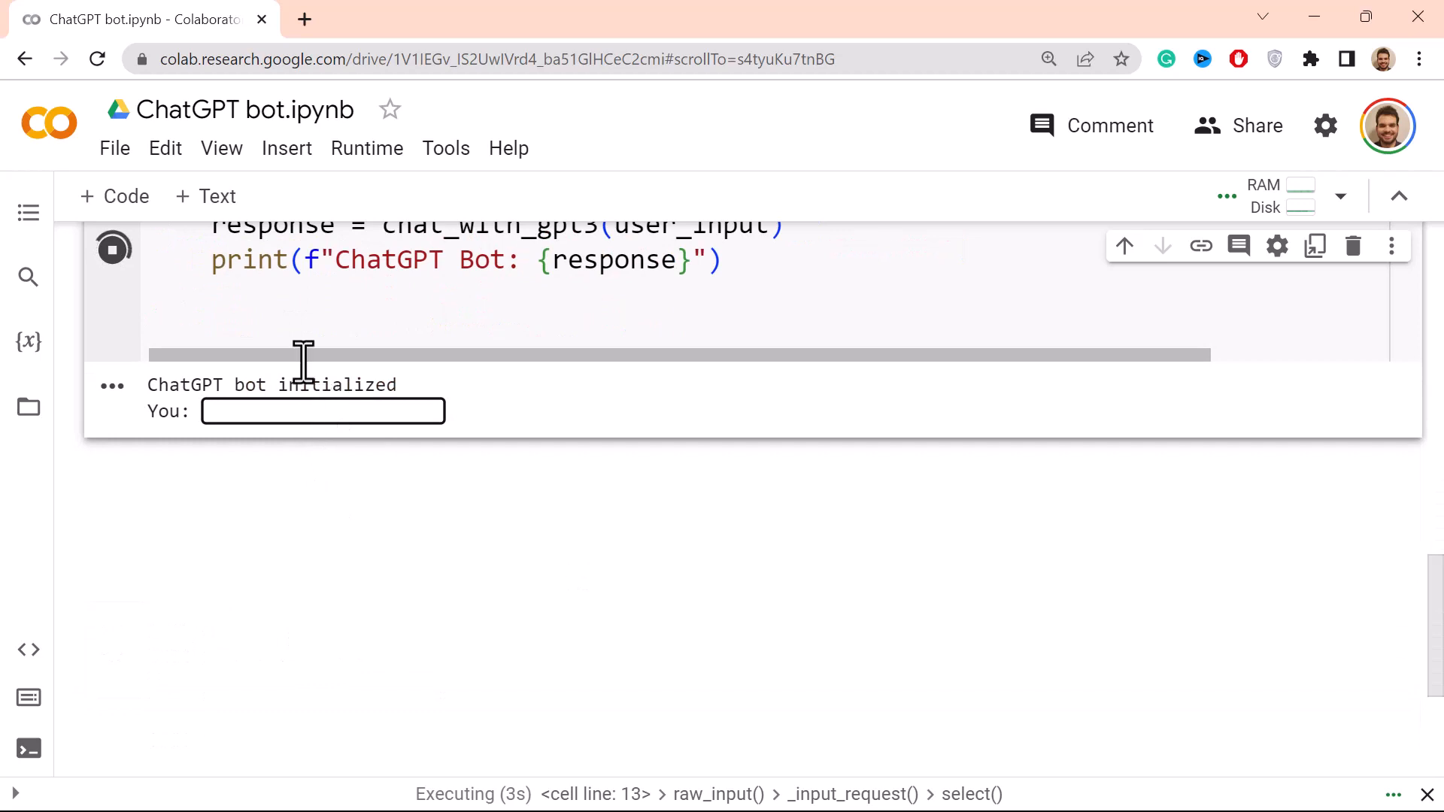
{"action": "type", "text": "explain me the univ"}
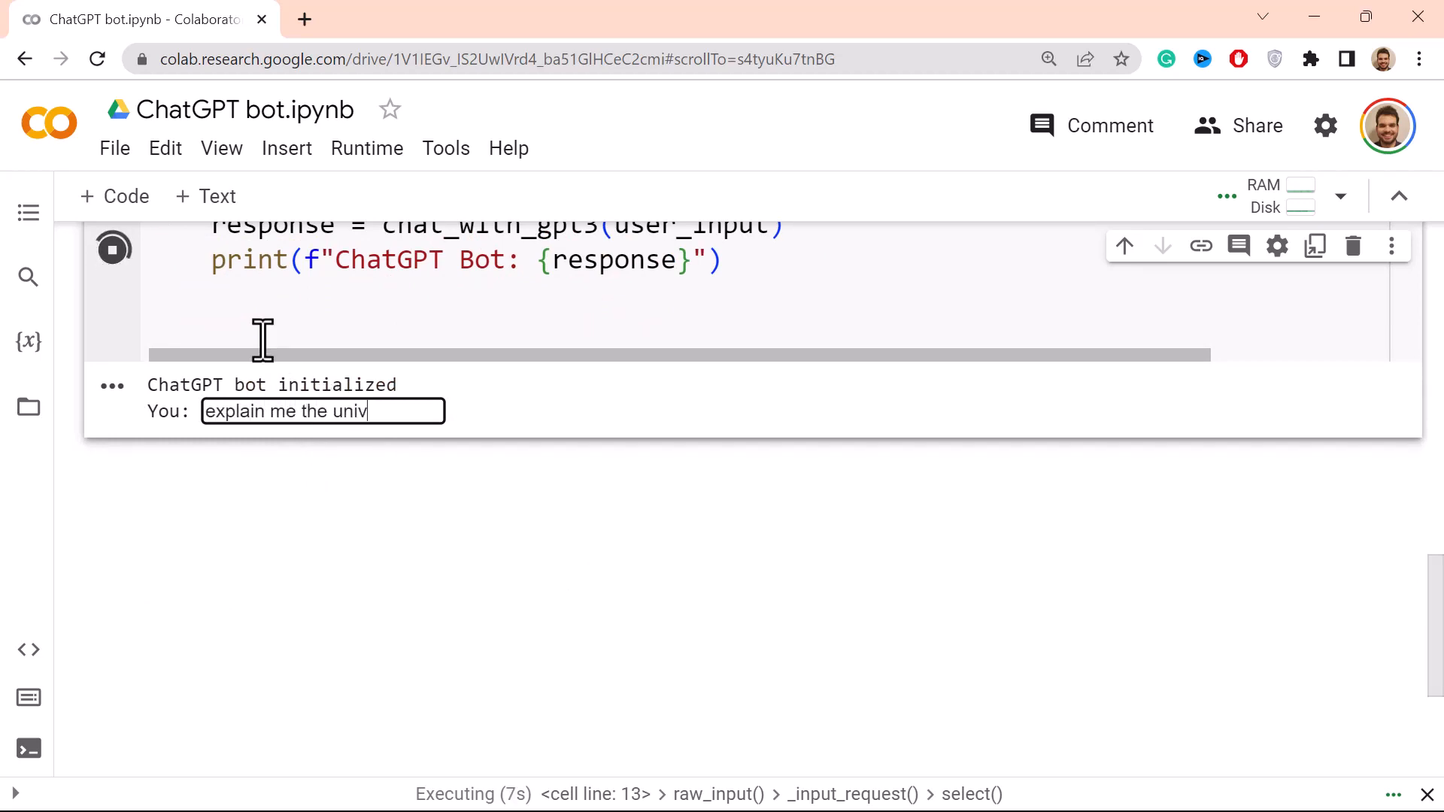
{"action": "key", "text": "Return"}
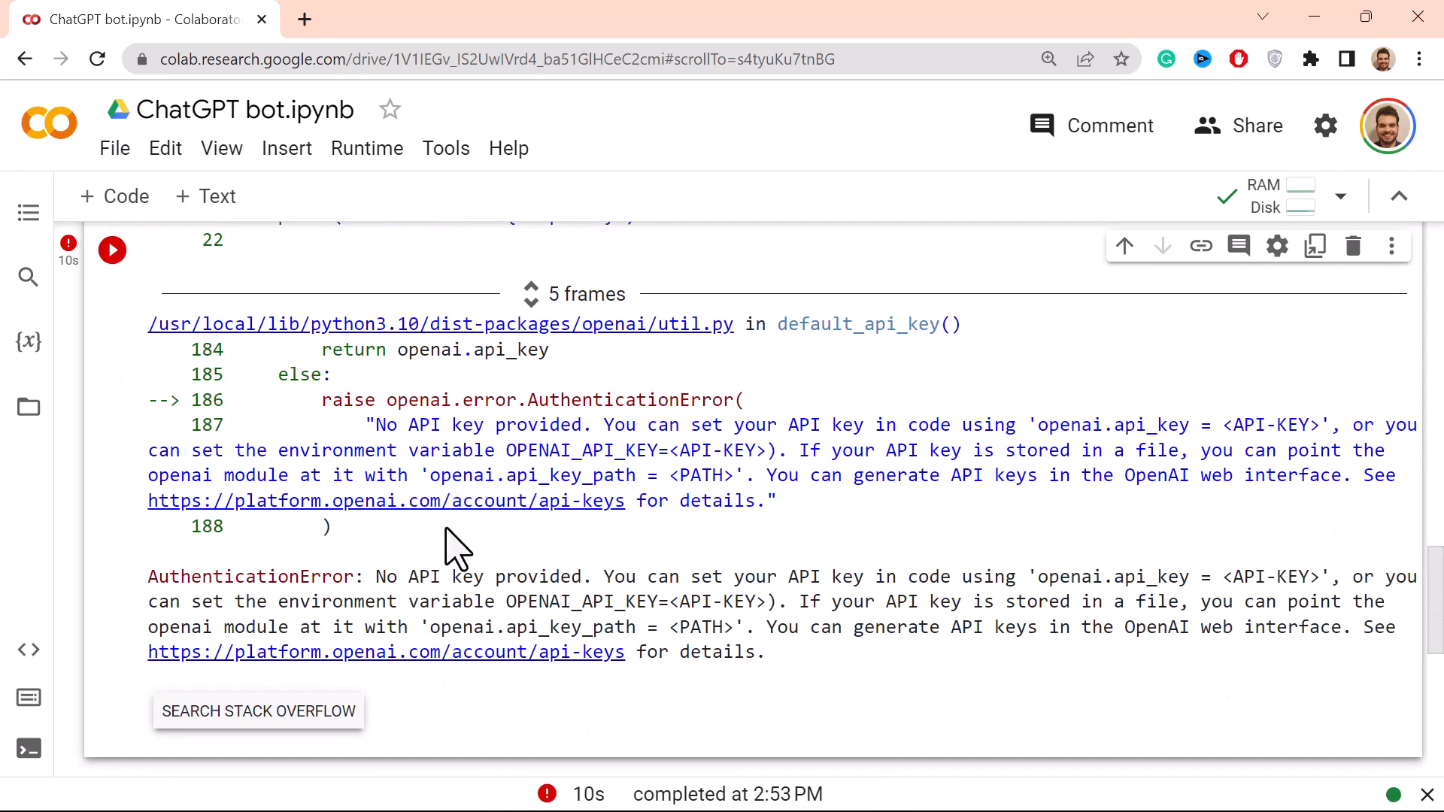
{"action": "mouse_move", "coordinate": [473, 627]}
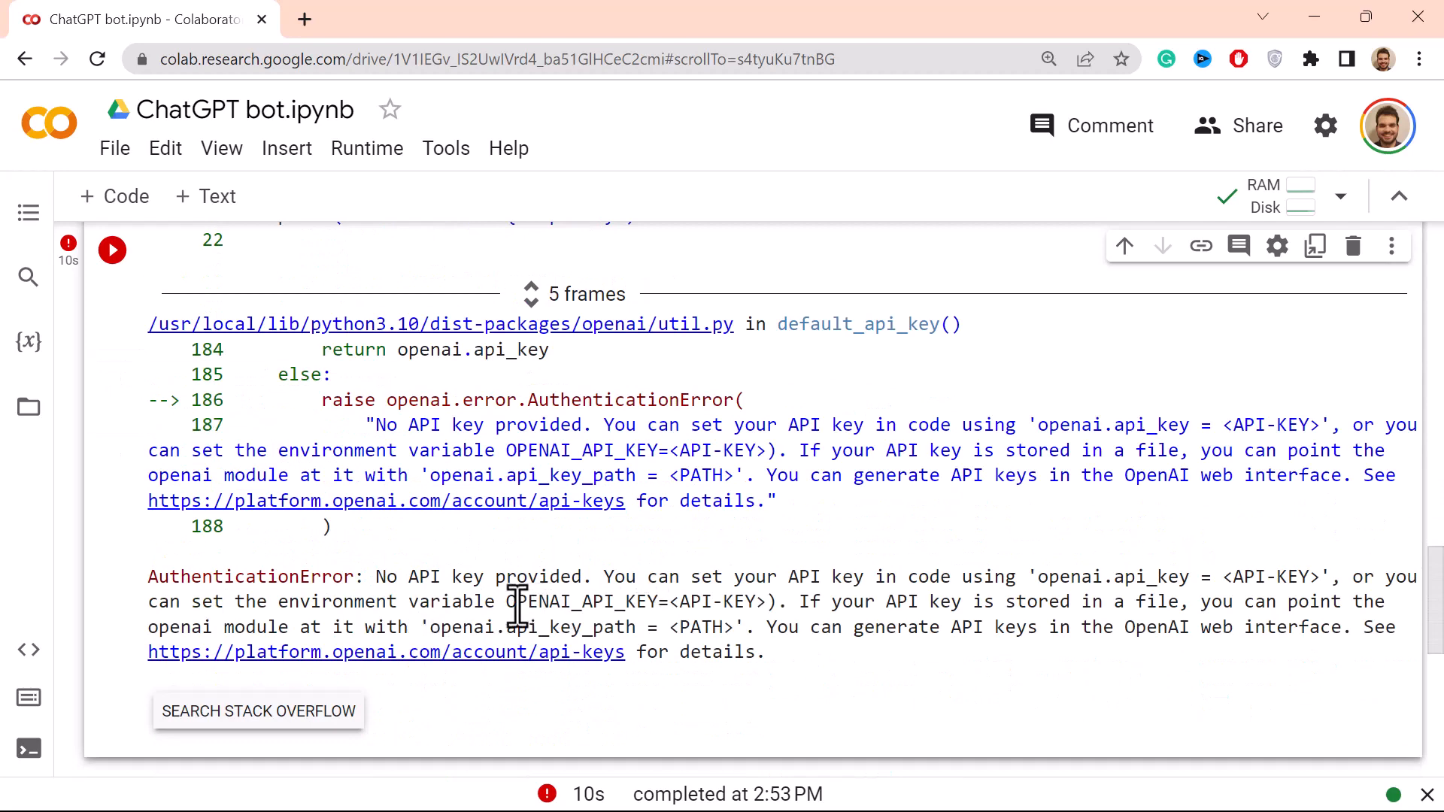
Step: Run the hidden Openai api Key cell and rerun the bot cell
{"action": "scroll", "scroll_direction": "up", "scroll_amount": 3}
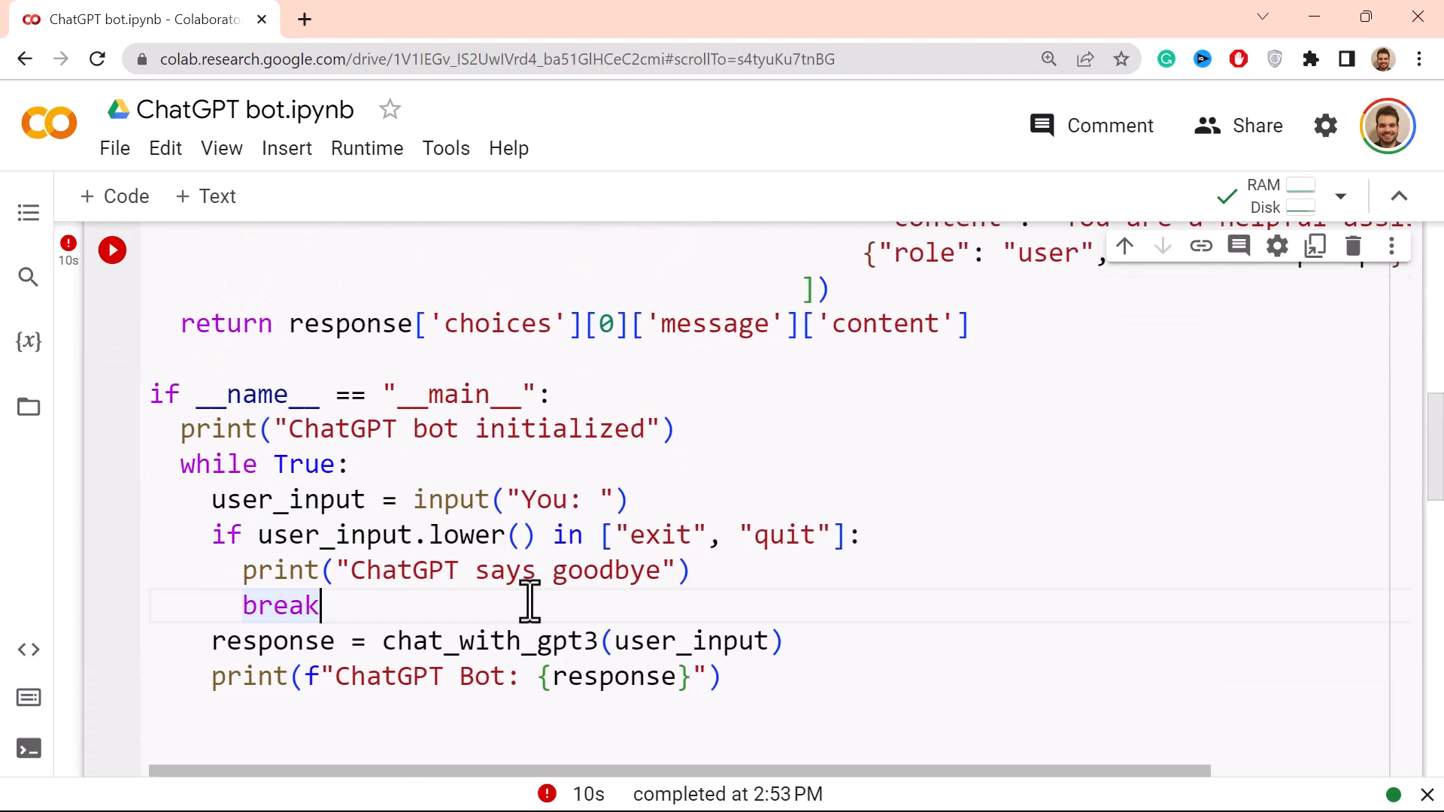
{"action": "scroll", "scroll_direction": "up", "scroll_amount": 3}
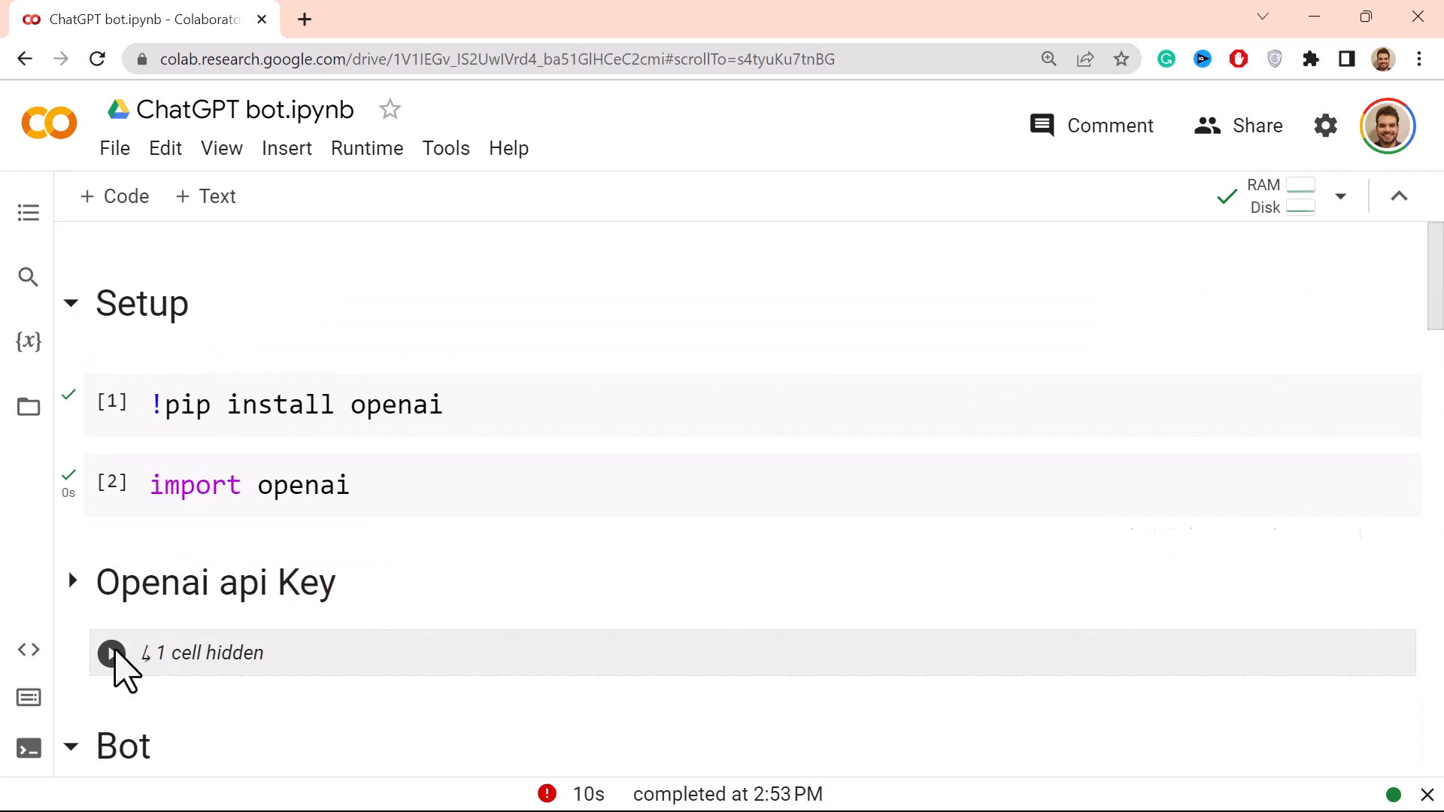
{"action": "scroll", "scroll_direction": "down", "scroll_amount": 3}
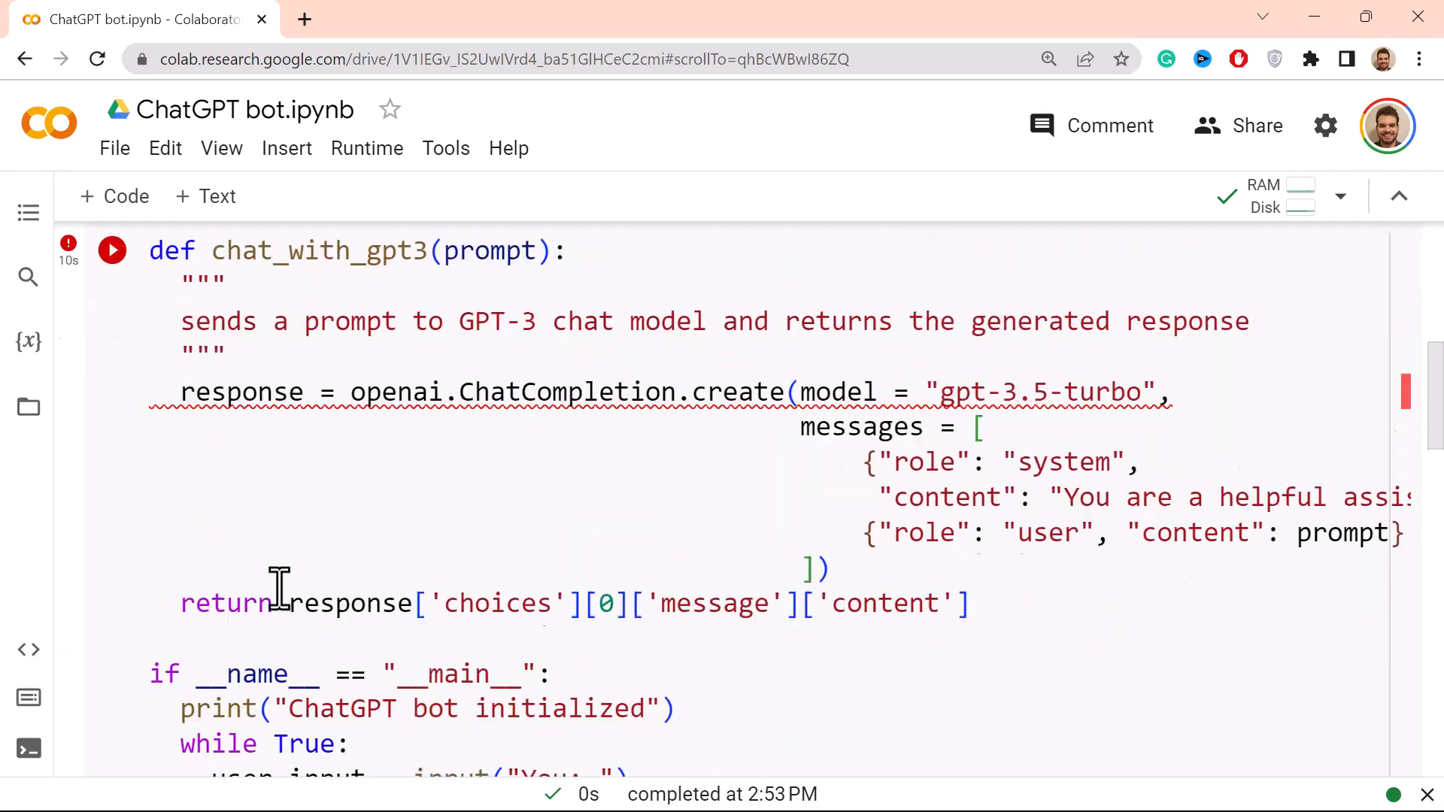
{"action": "scroll", "scroll_direction": "down", "scroll_amount": 3}
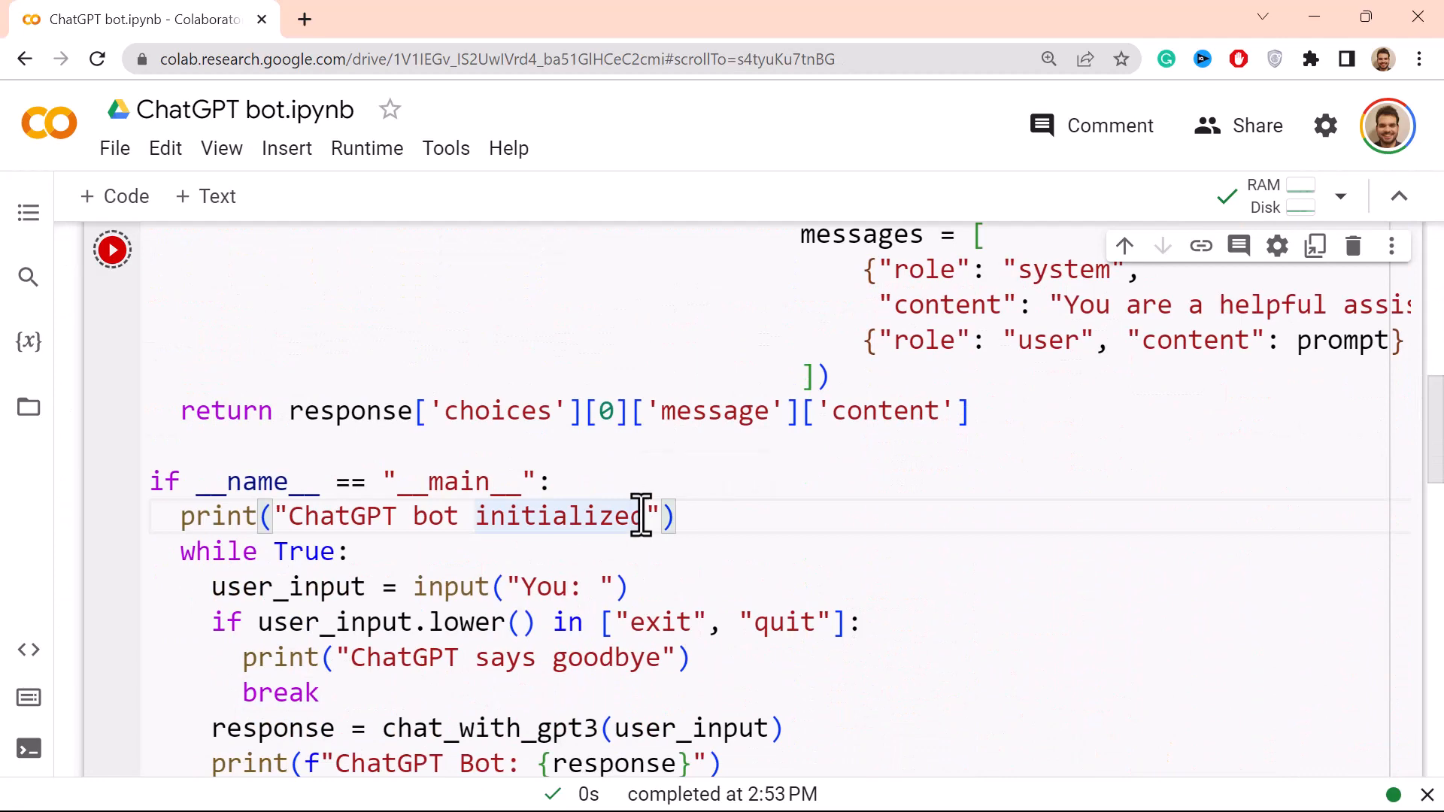
{"action": "left_click", "coordinate": [111, 249]}
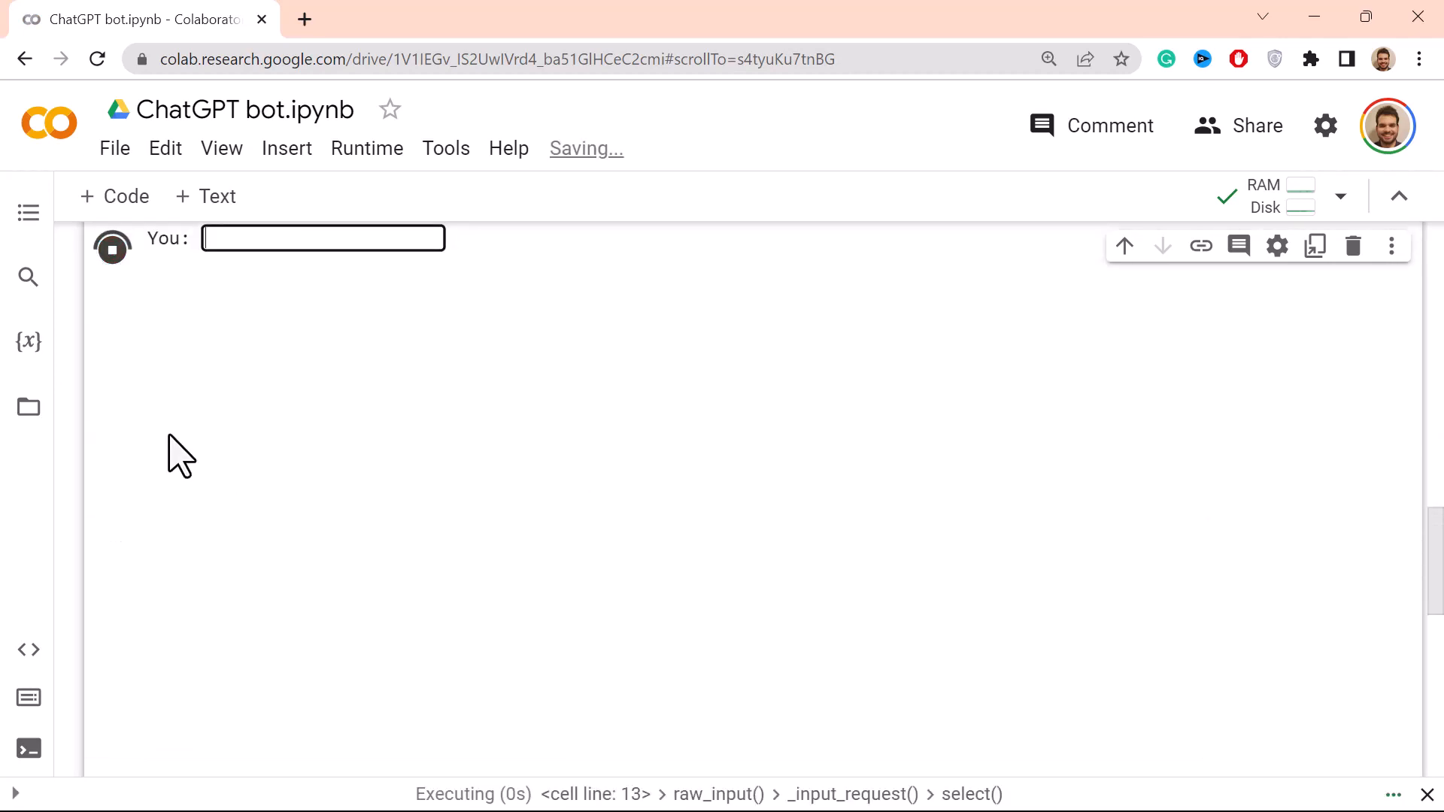
Step: Send the bot the question 'explain the universe'
{"action": "type", "text": "explain"}
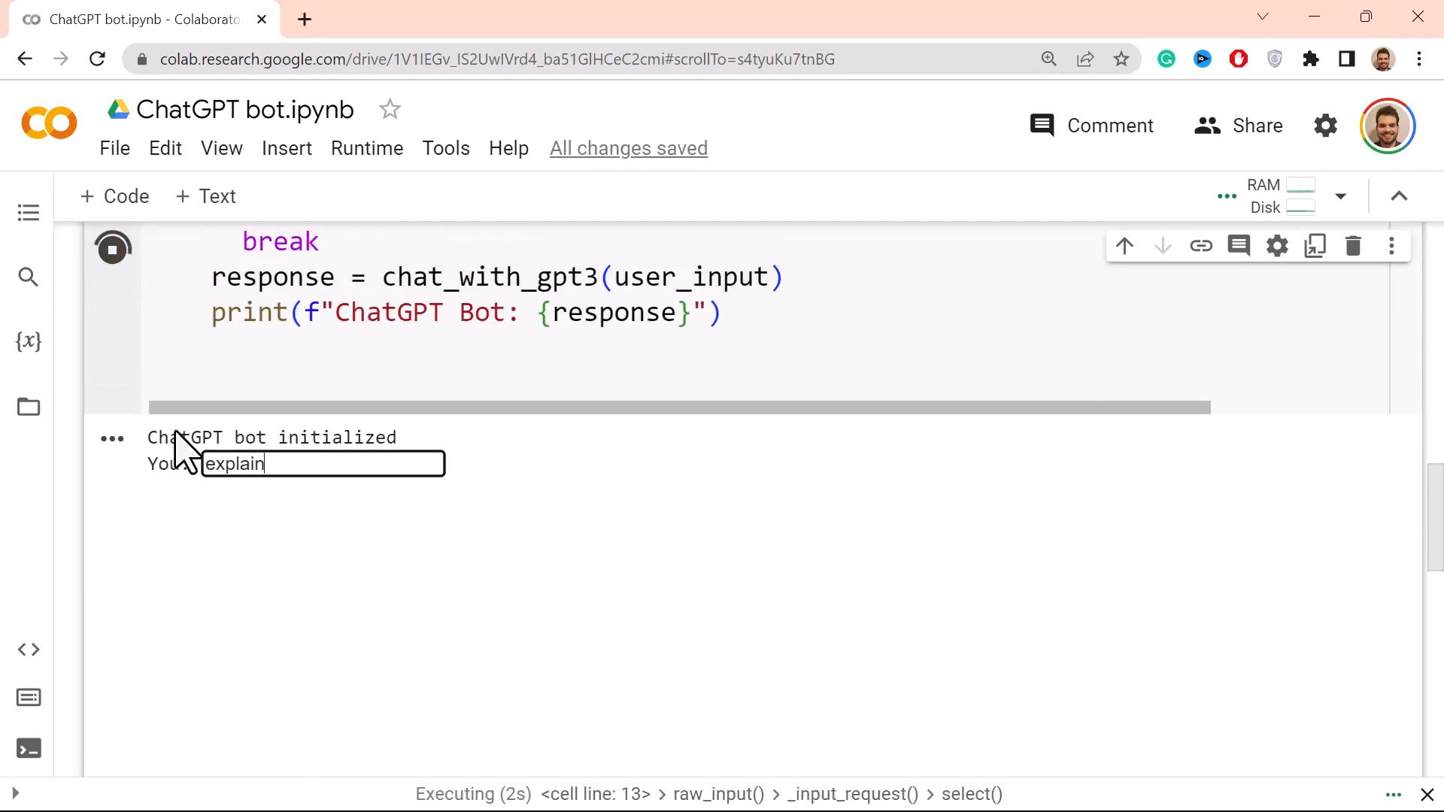
{"action": "type", "text": "the univers"}
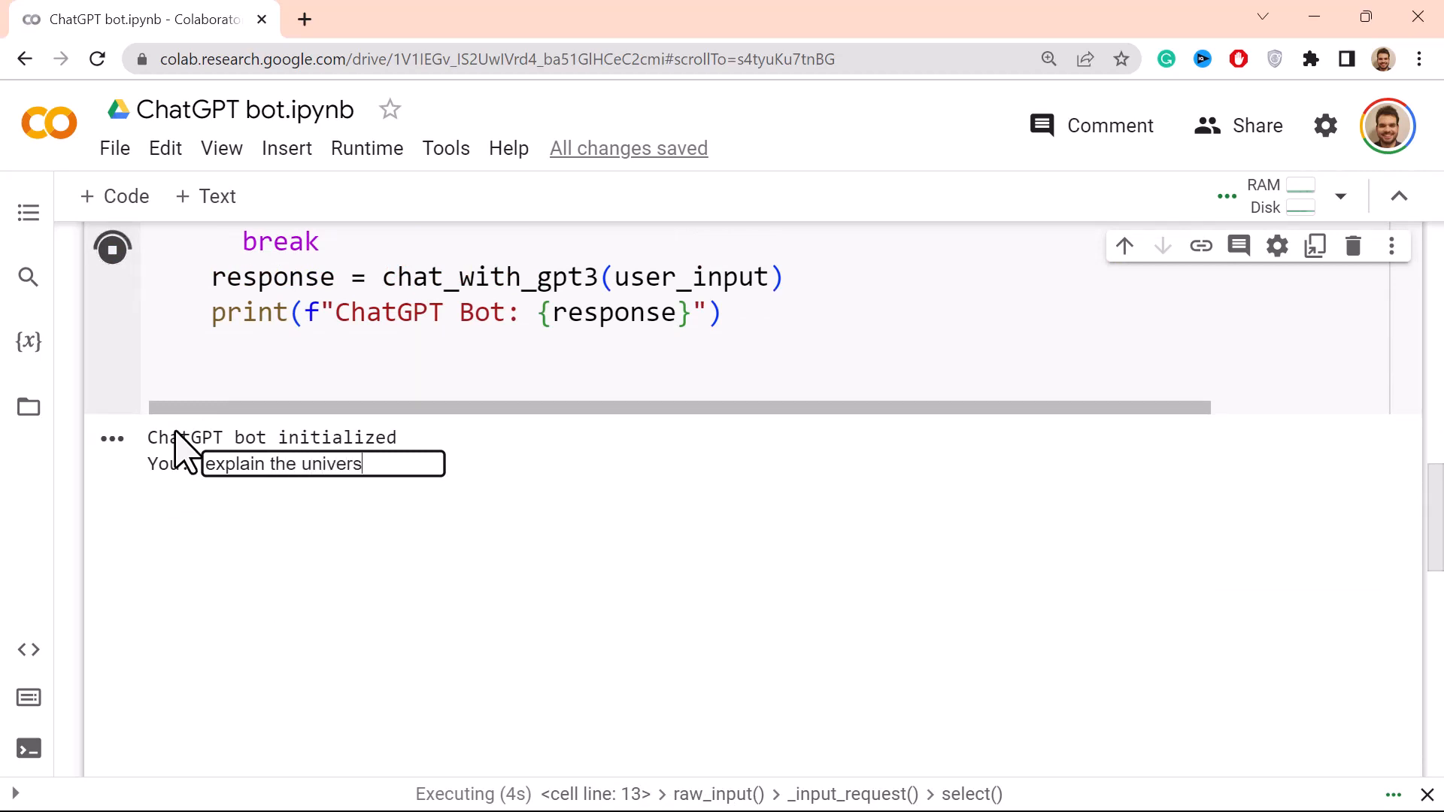
{"action": "key", "text": "Return"}
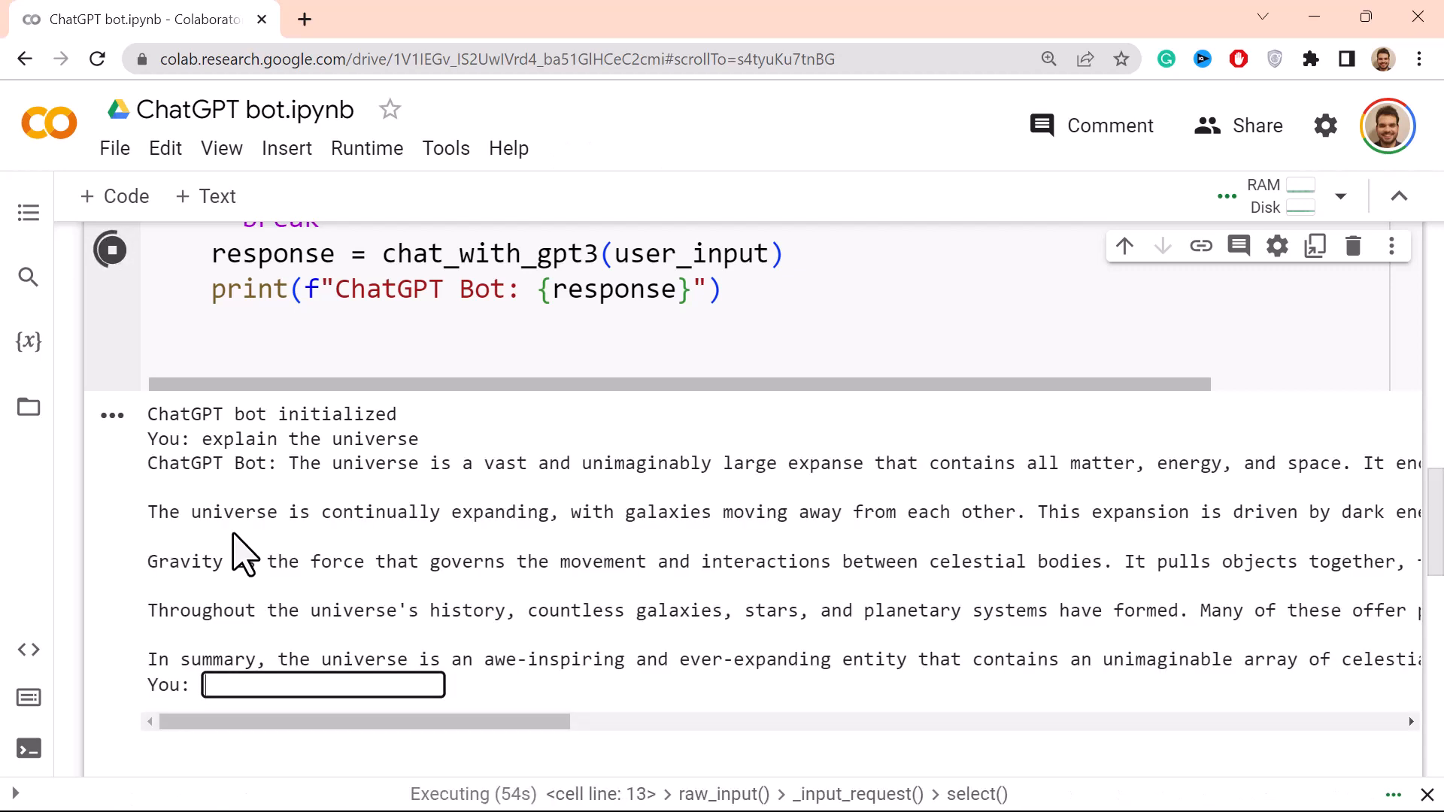
{"action": "mouse_move", "coordinate": [599, 451]}
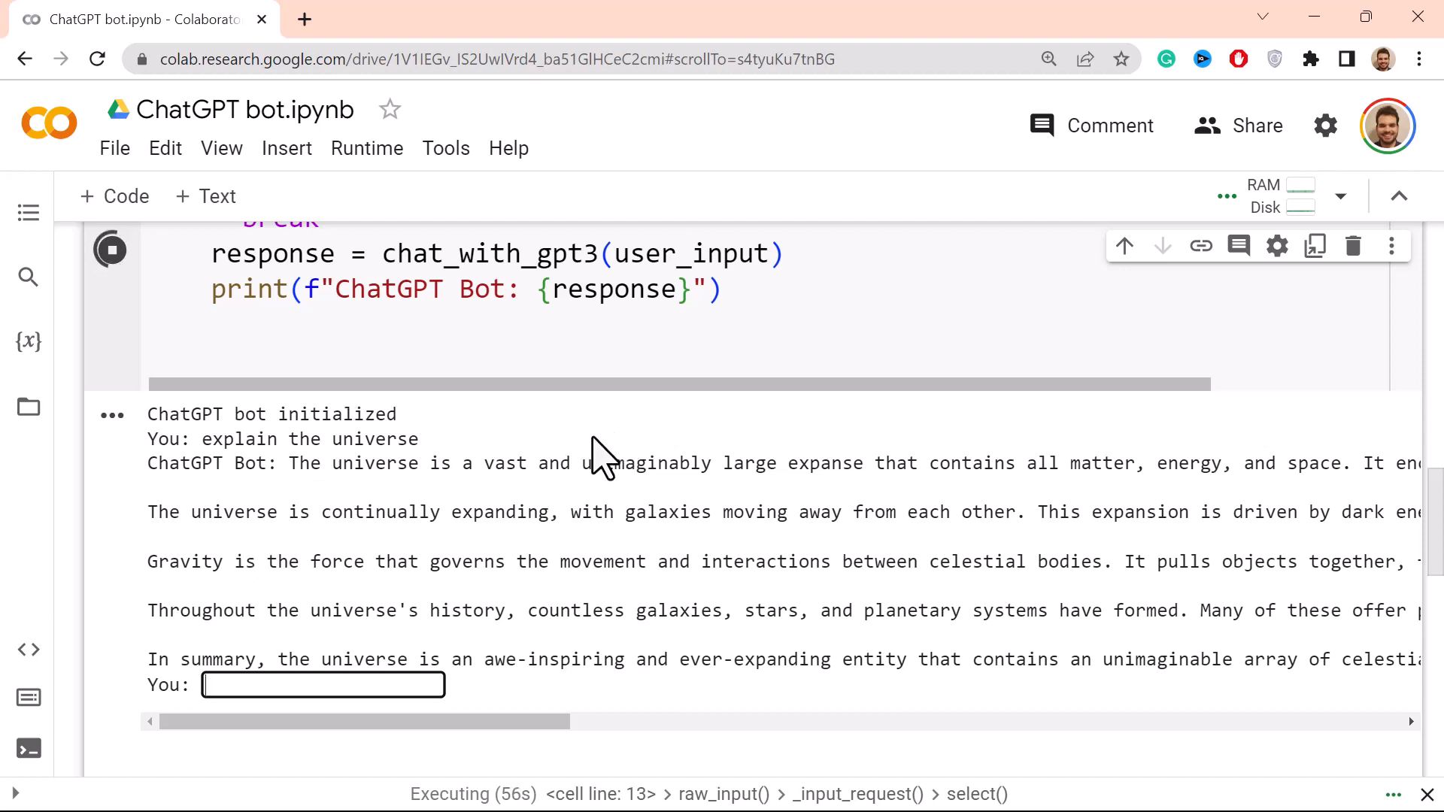
{"action": "mouse_move", "coordinate": [930, 474]}
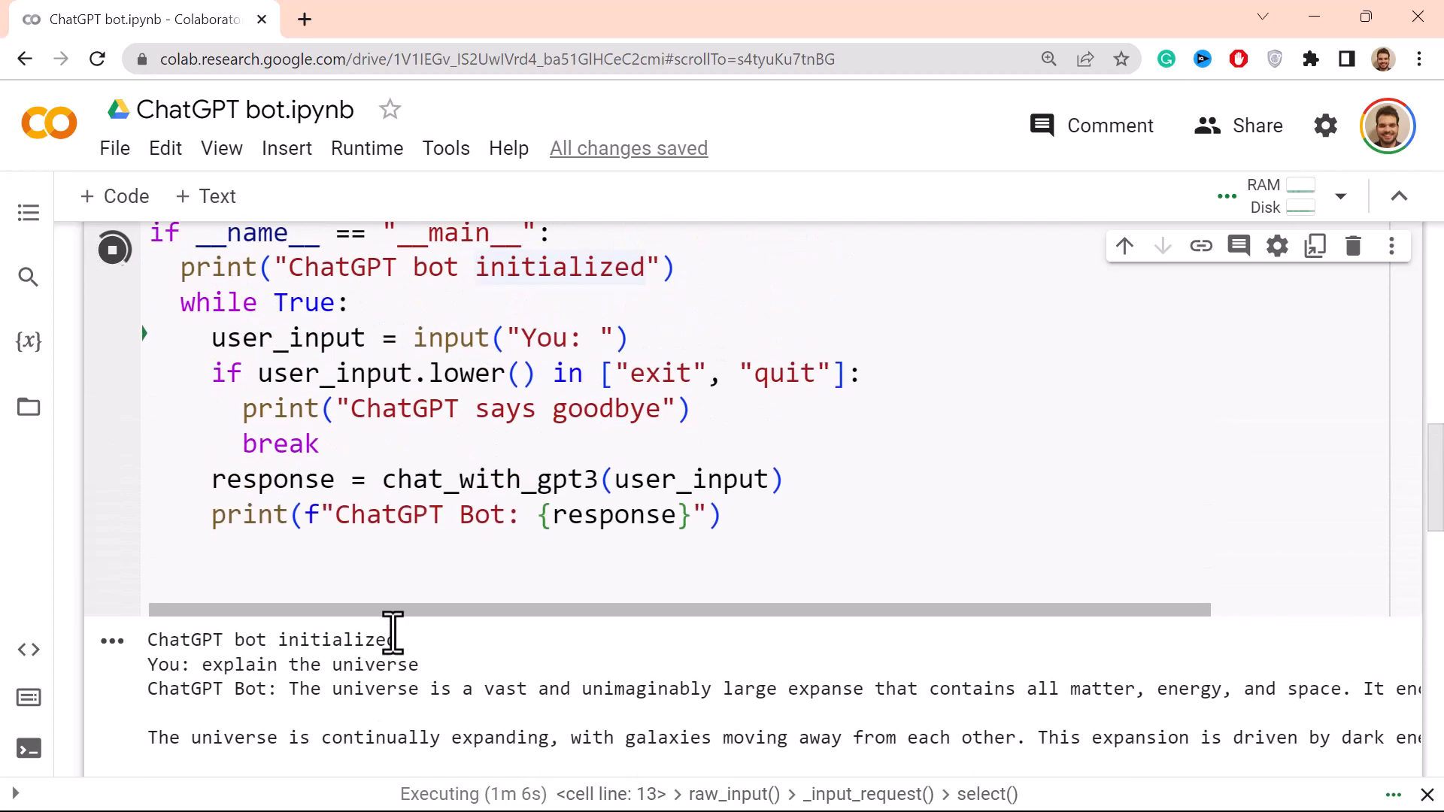
Step: Scroll through the output cell to read the bot's multi-paragraph universe explanation
{"action": "scroll", "scroll_direction": "down", "scroll_amount": 3}
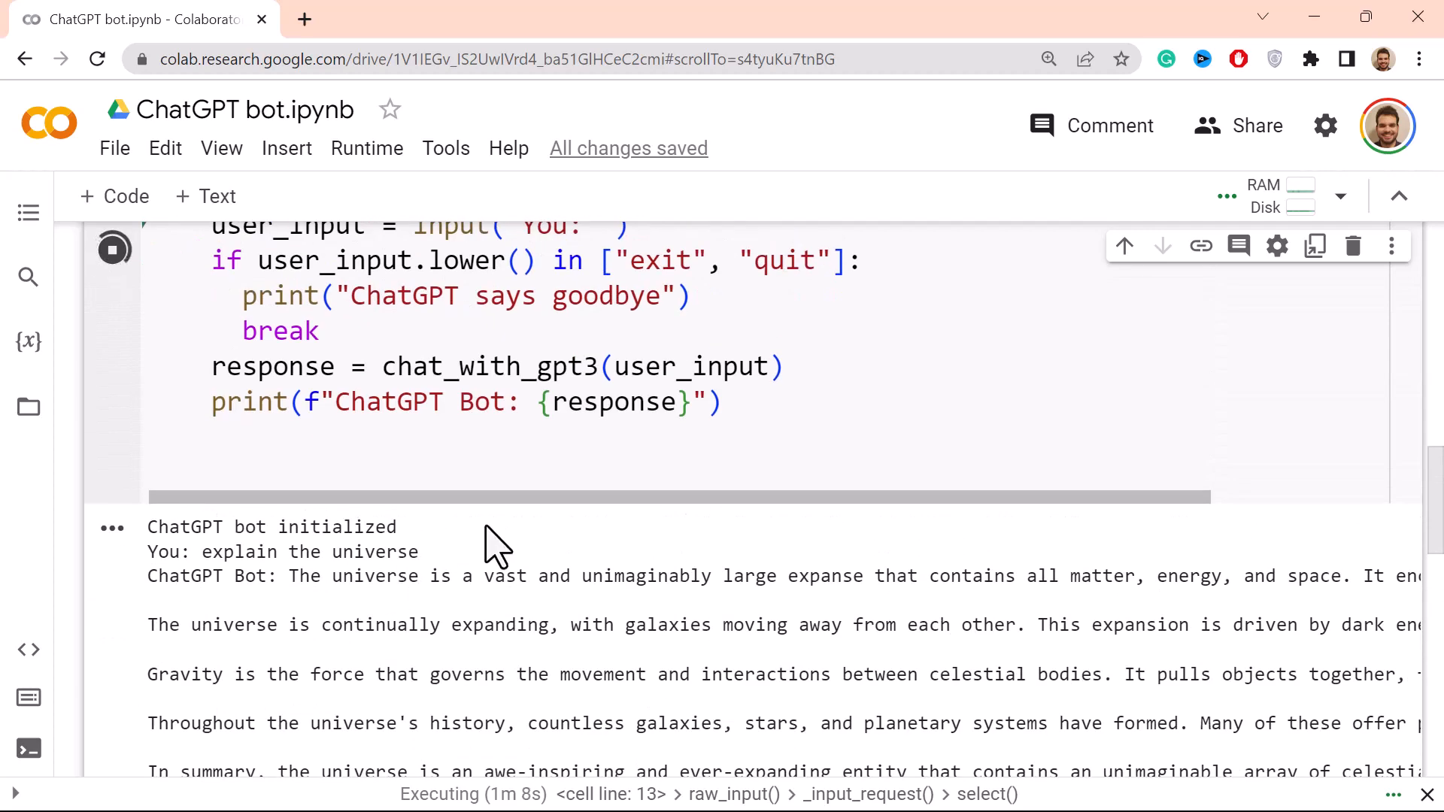
{"action": "scroll", "scroll_direction": "down", "scroll_amount": 3}
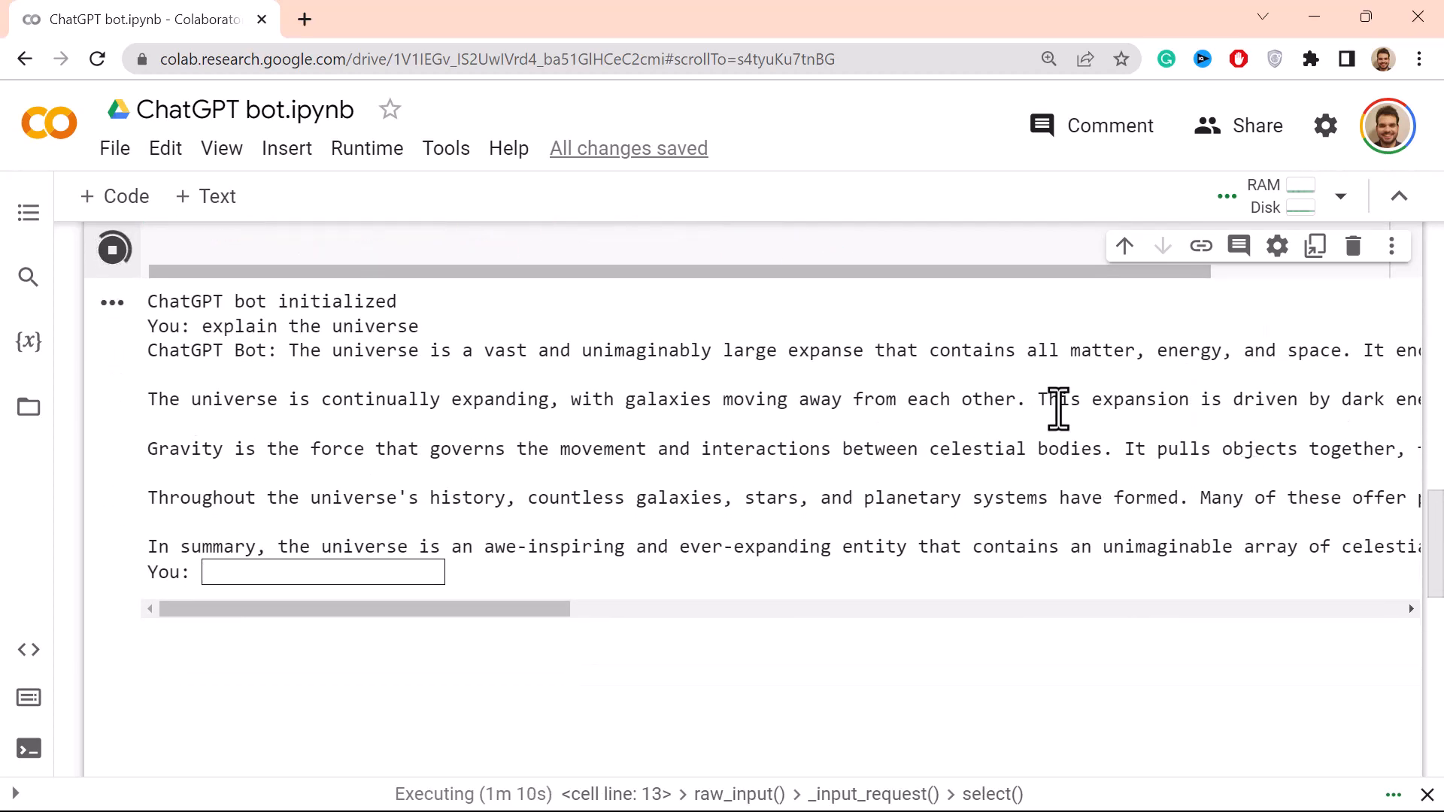
{"action": "scroll", "scroll_direction": "up", "scroll_amount": 3}
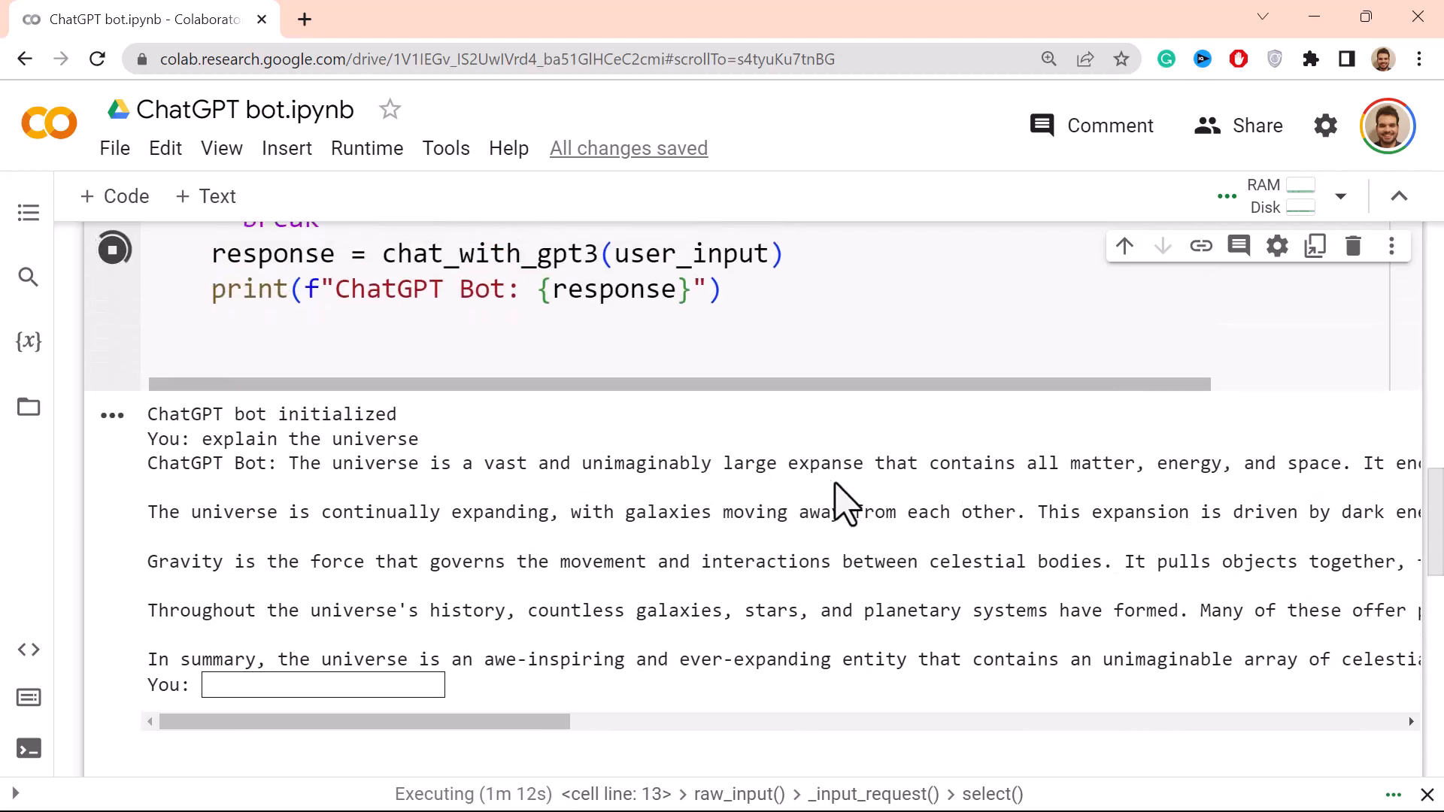
{"action": "scroll", "scroll_direction": "down", "scroll_amount": 3}
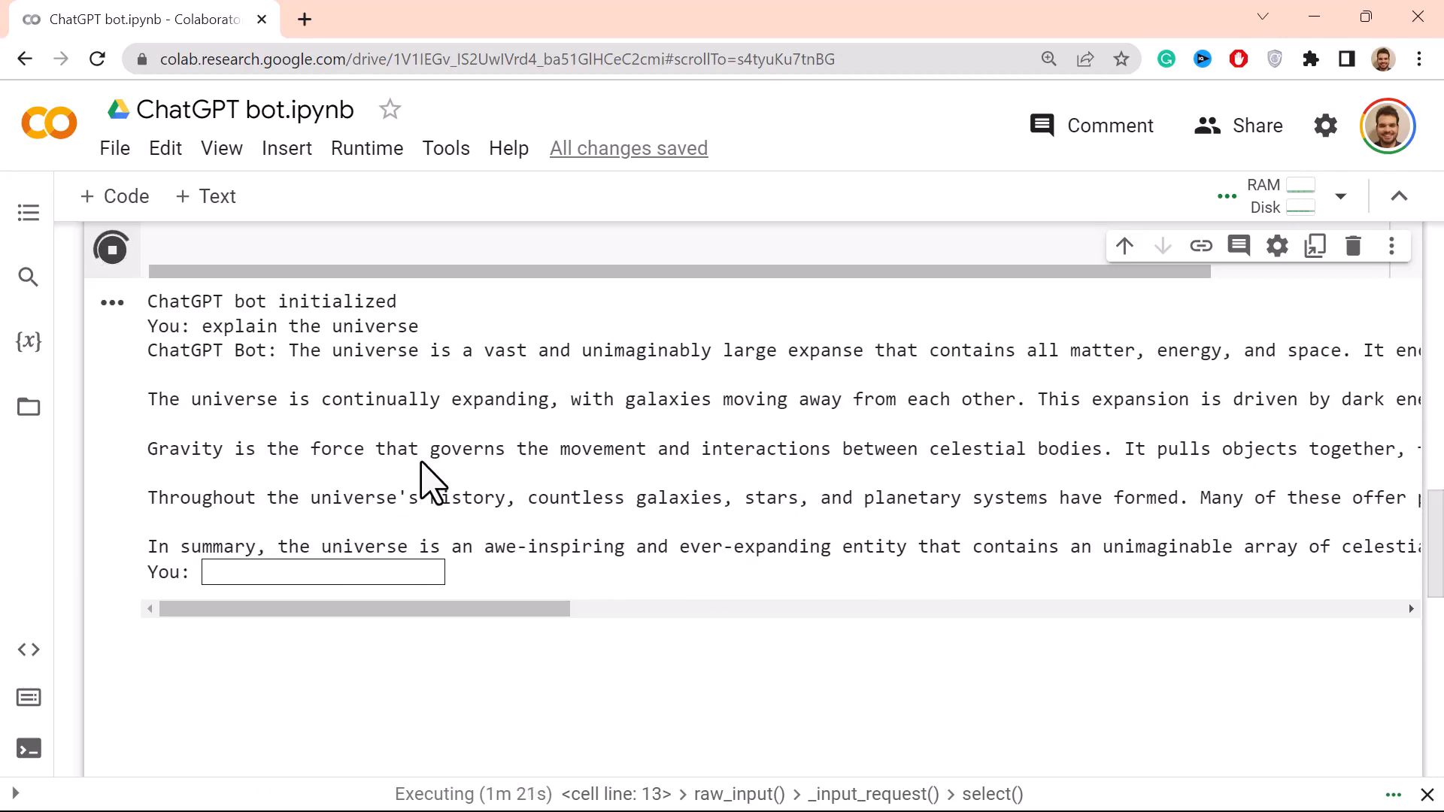
{"action": "scroll", "scroll_direction": "up", "scroll_amount": 3}
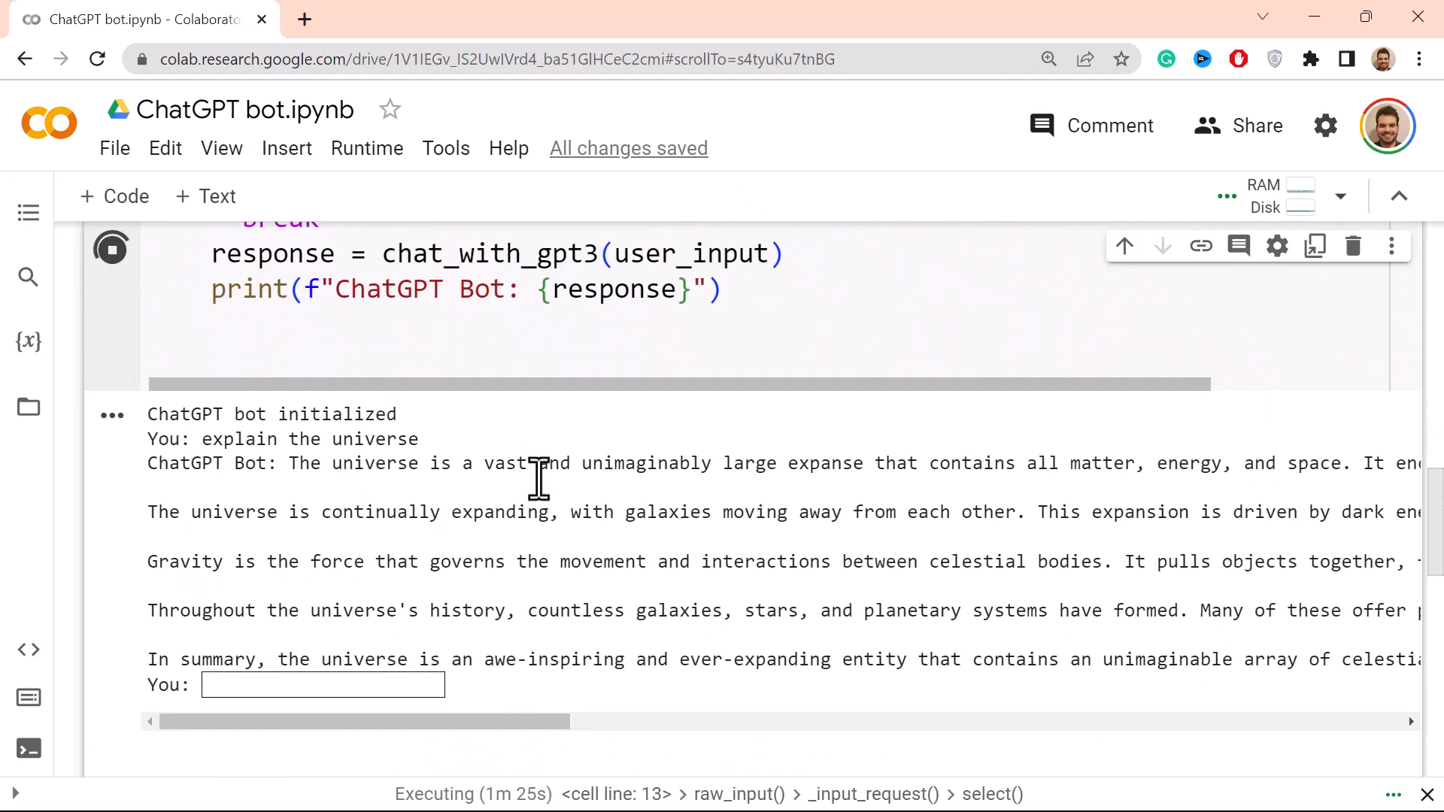
Step: Enter 'quit' so the bot prints "ChatGPT says goodbye" and the cell finishes
{"action": "type", "text": "quit"}
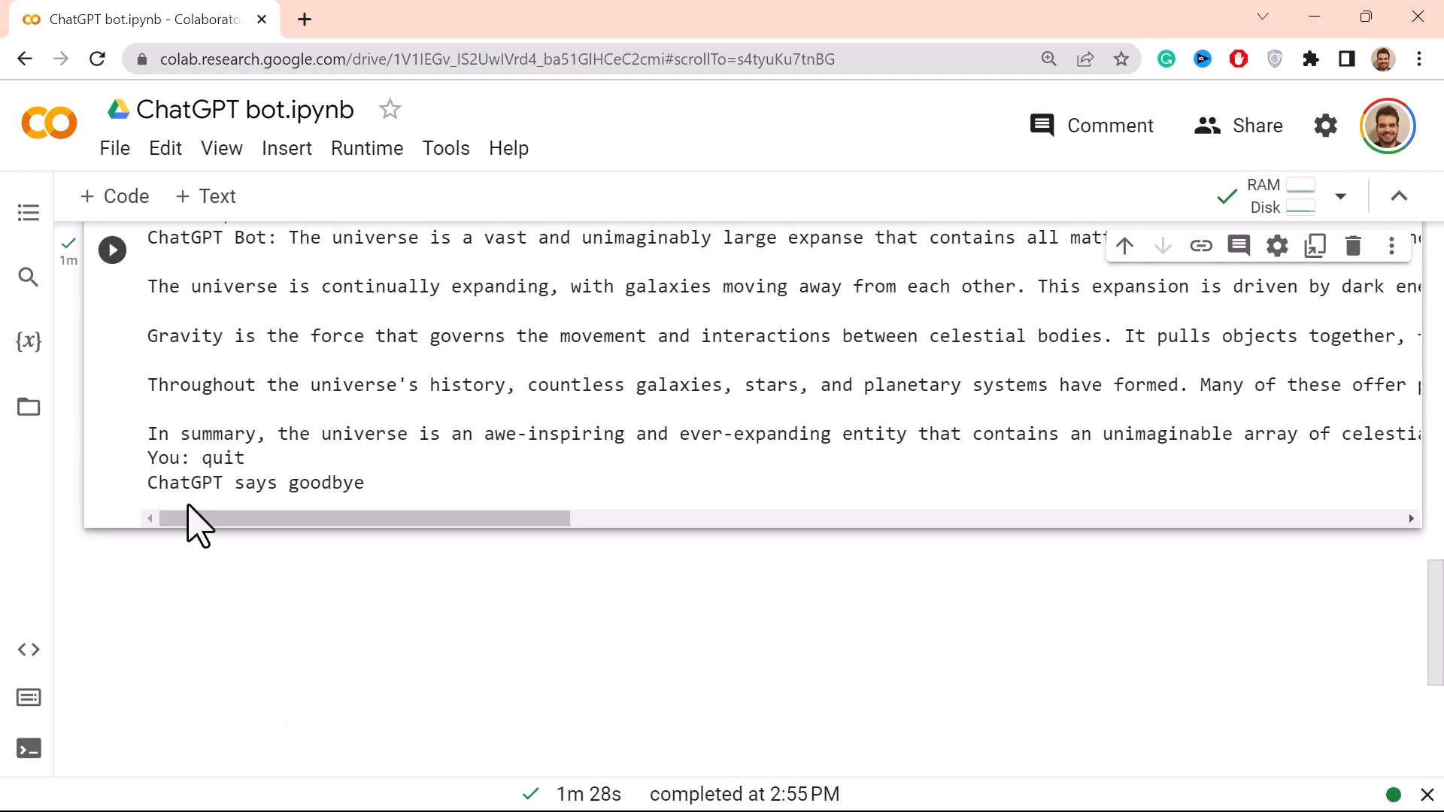
{"action": "mouse_move", "coordinate": [377, 129]}
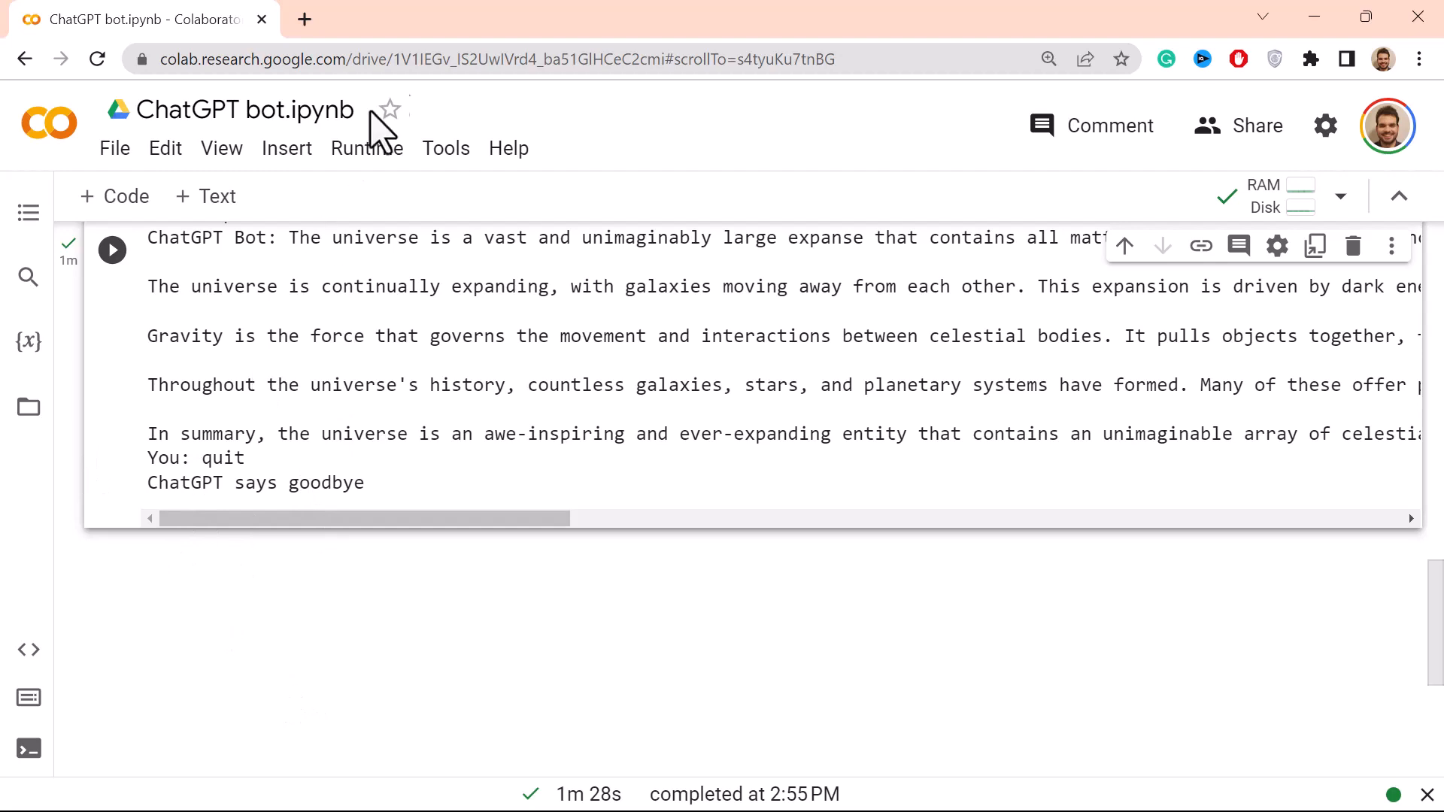